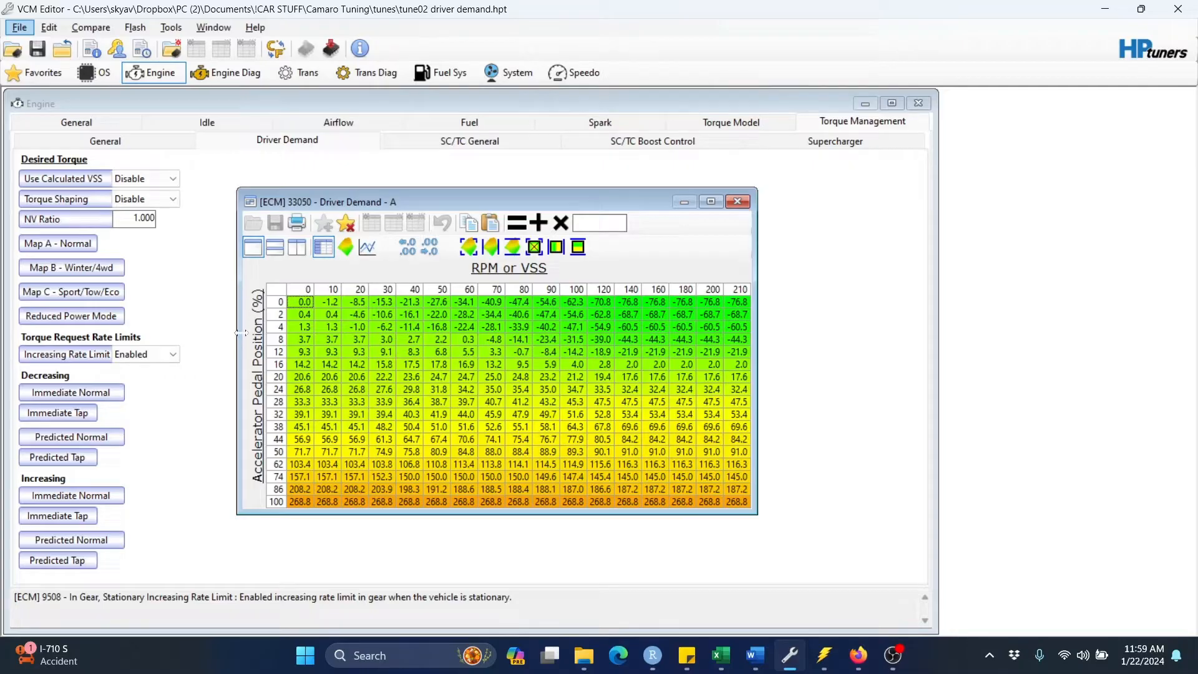
mouse_move(246, 353)
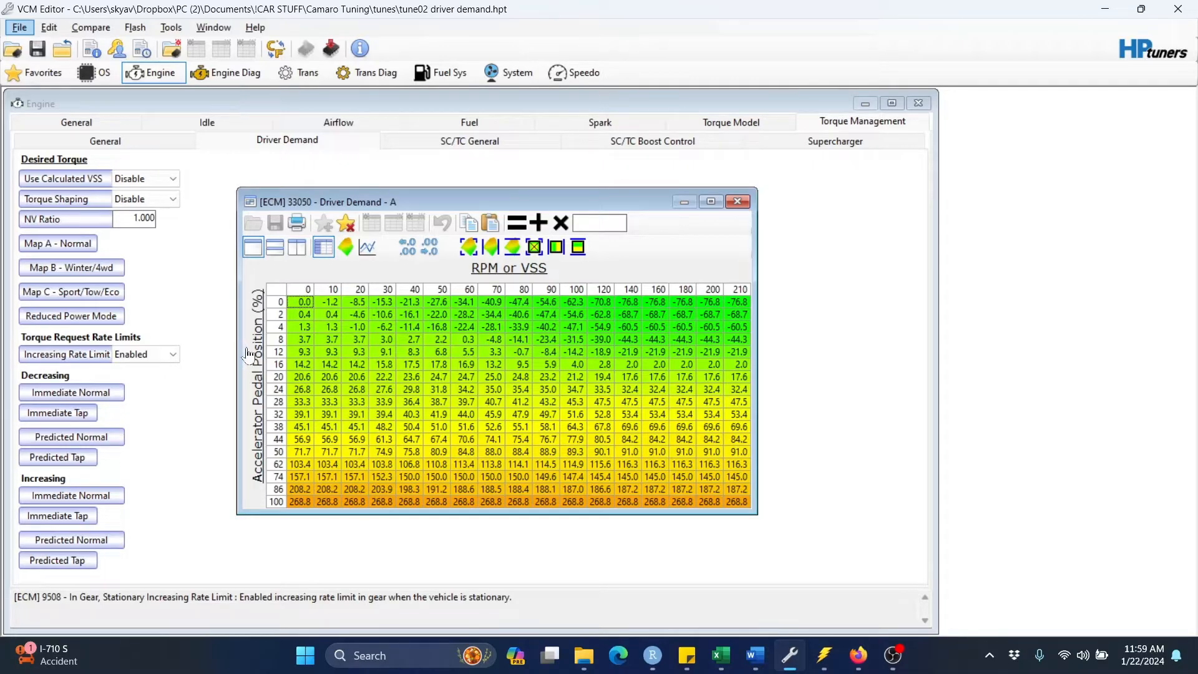
mouse_move(277, 288)
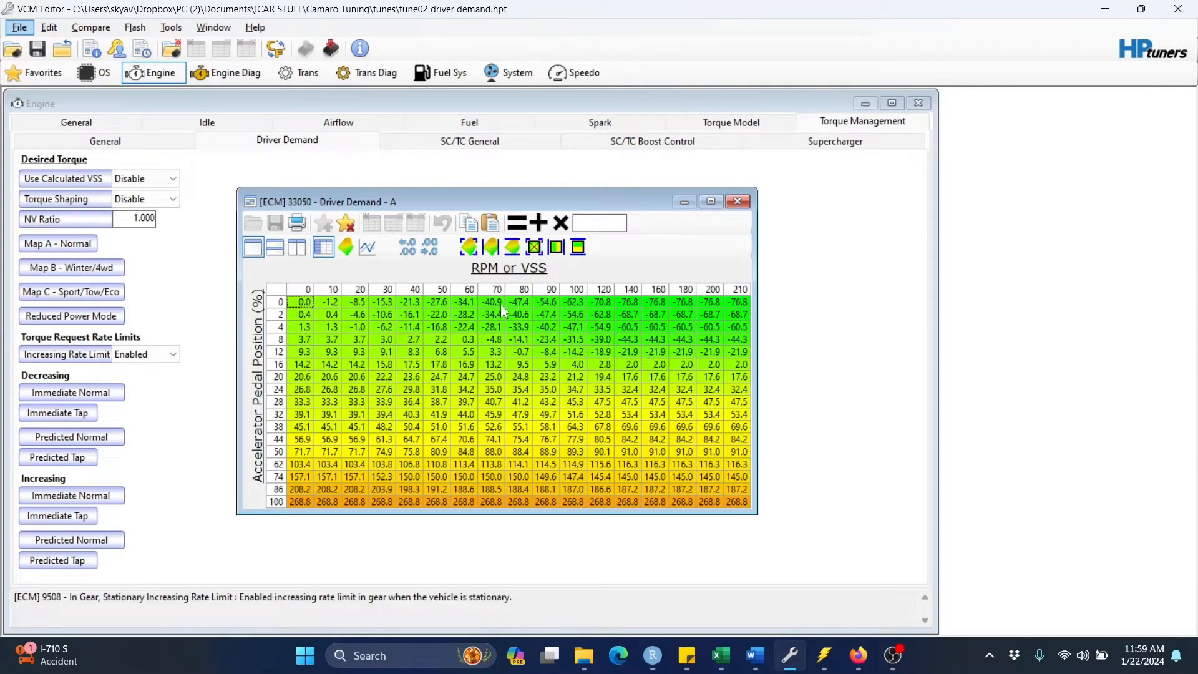
mouse_move(500, 380)
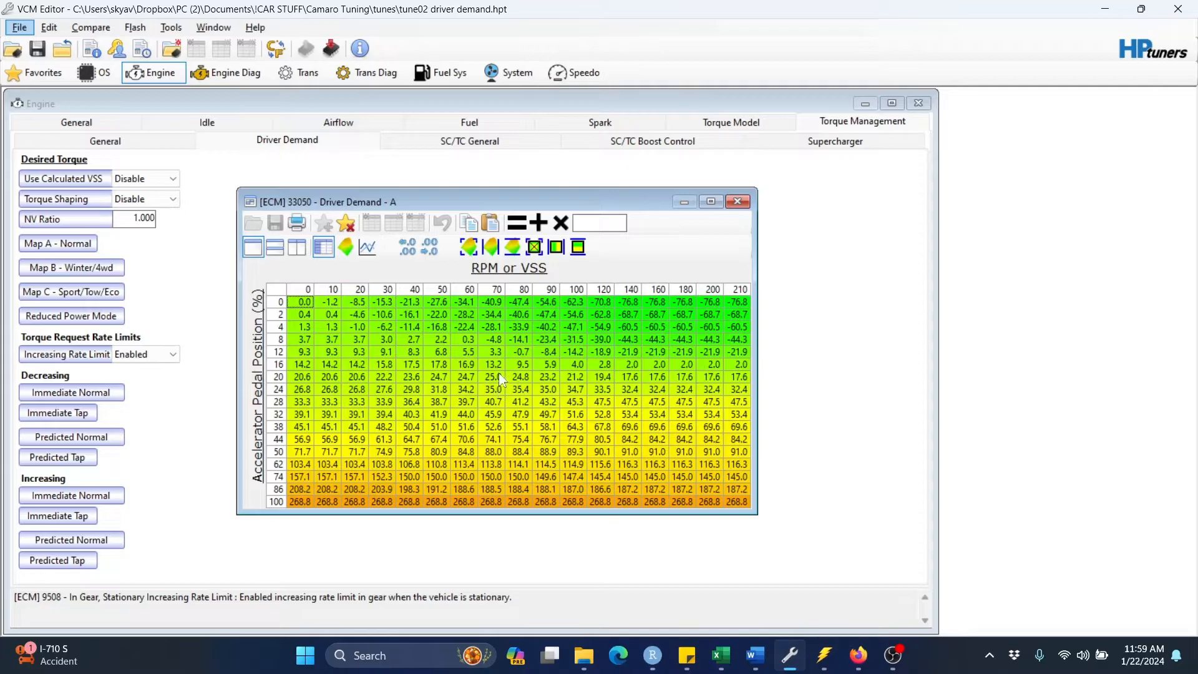
mouse_move(515, 418)
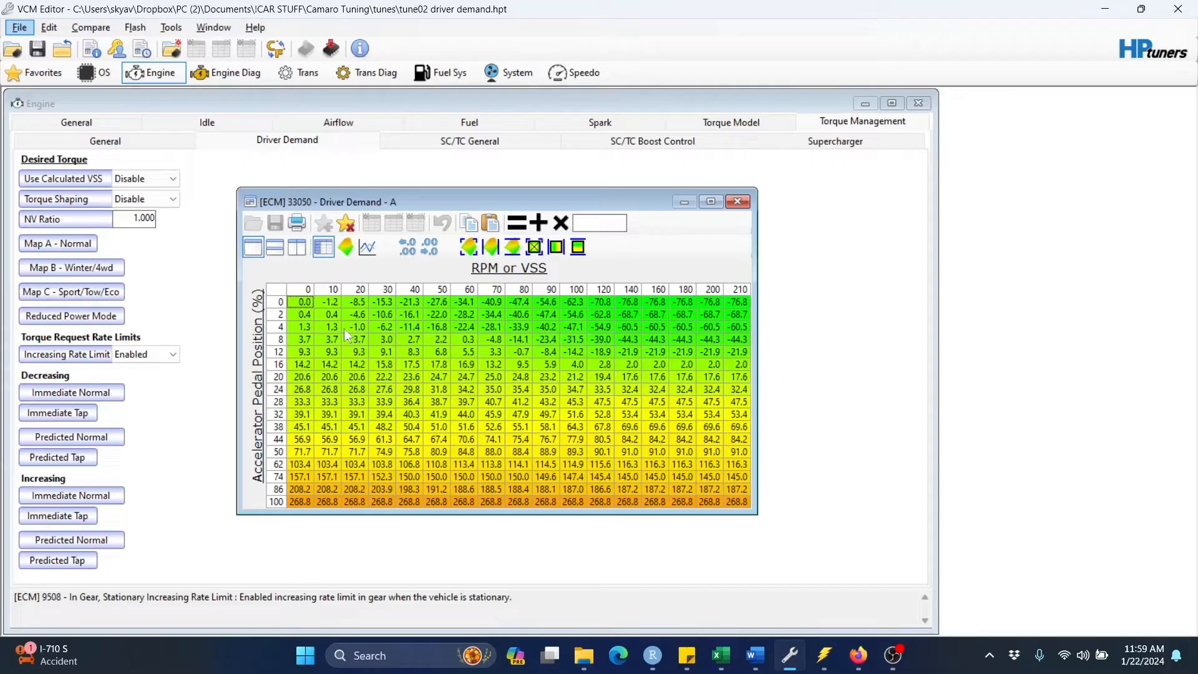
mouse_move(277, 299)
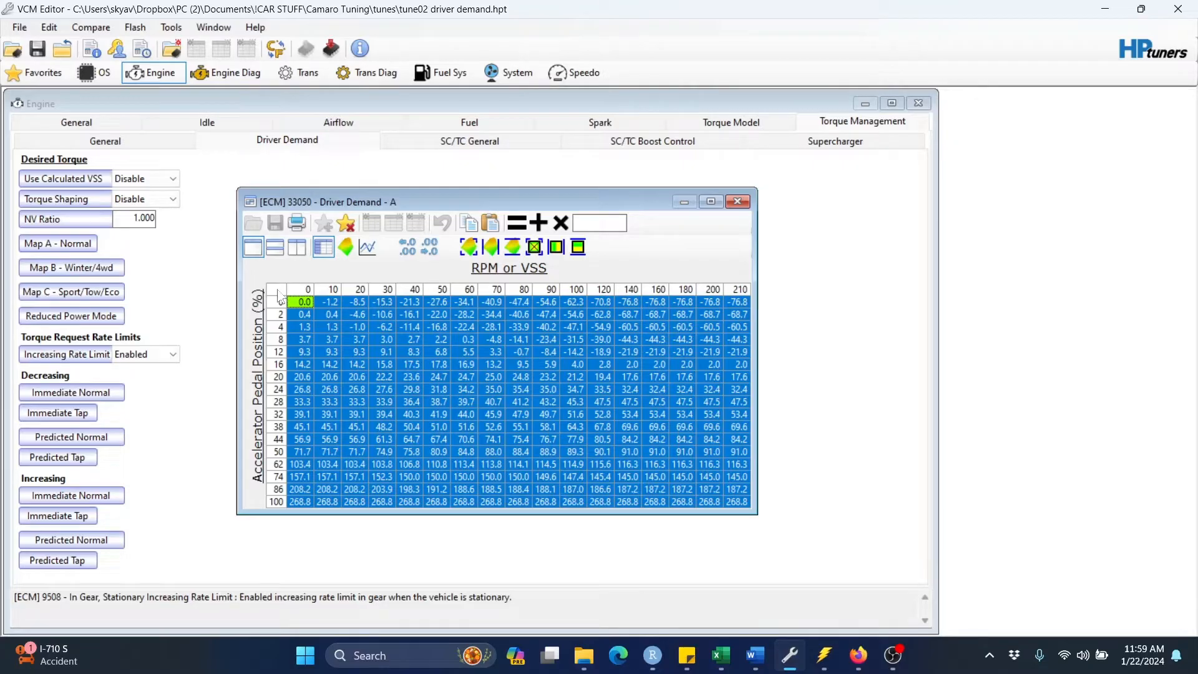
Copy the whole Driver Demand - A table with its axes via the right-click menu.
right_click(305, 301)
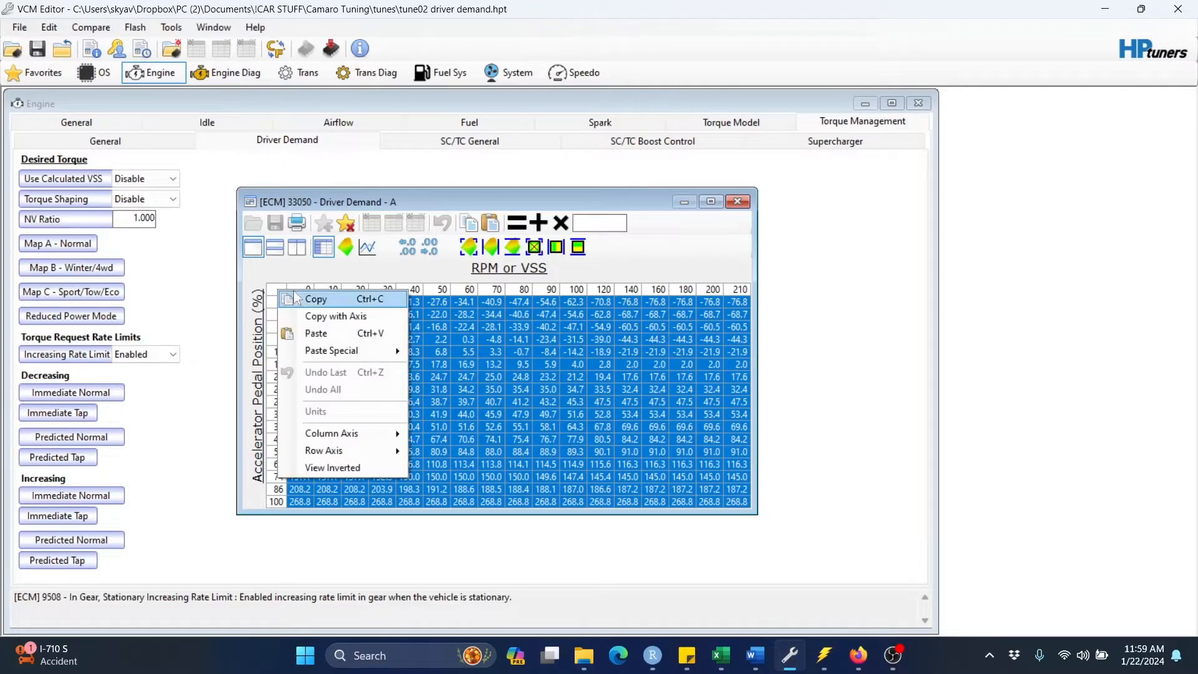
mouse_move(335, 316)
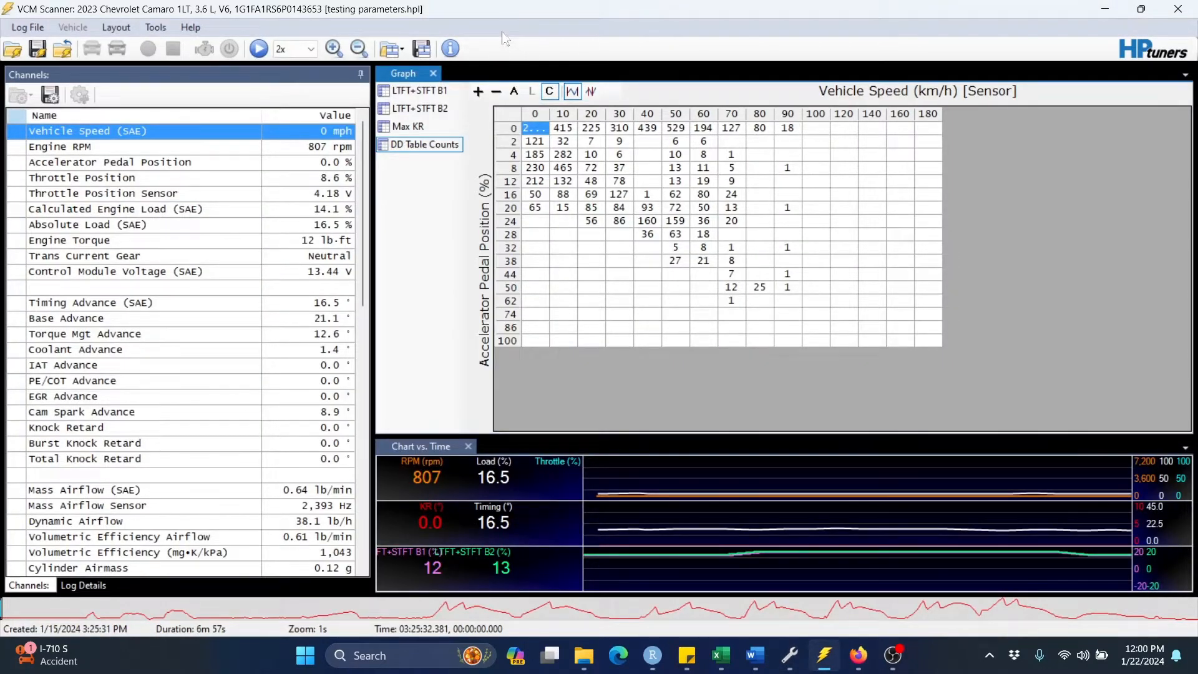
Export the entire log as comma-separated text with Interpolate Data Gaps turned off.
left_click(26, 26)
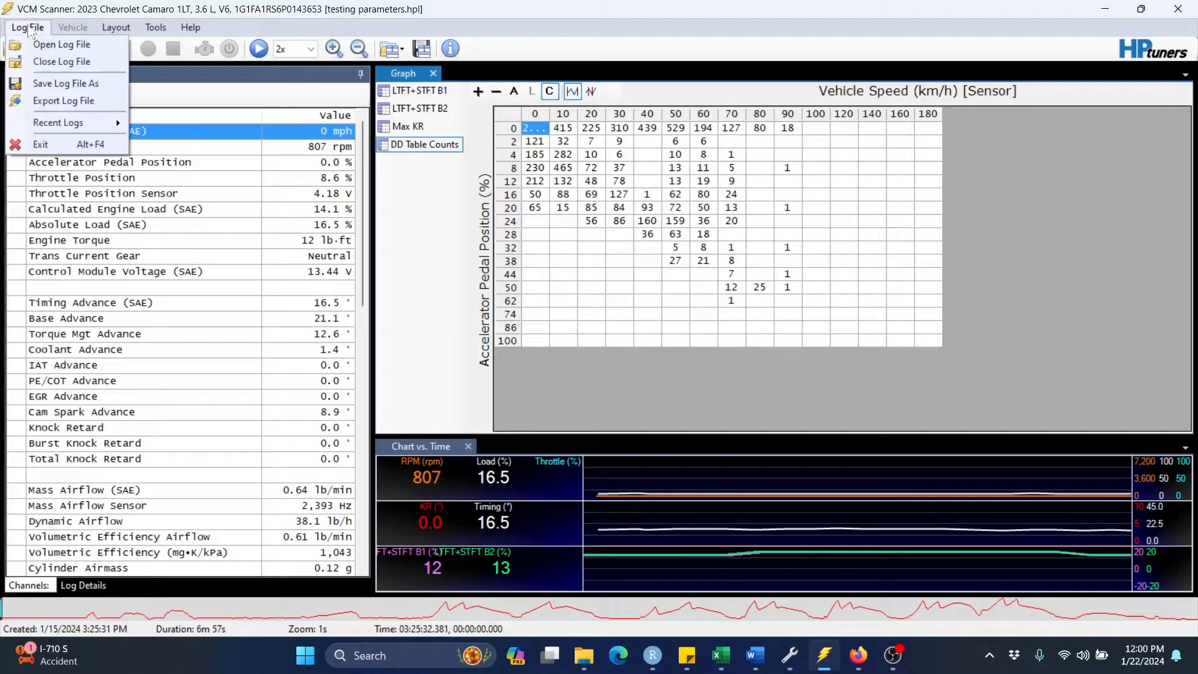
mouse_move(63, 101)
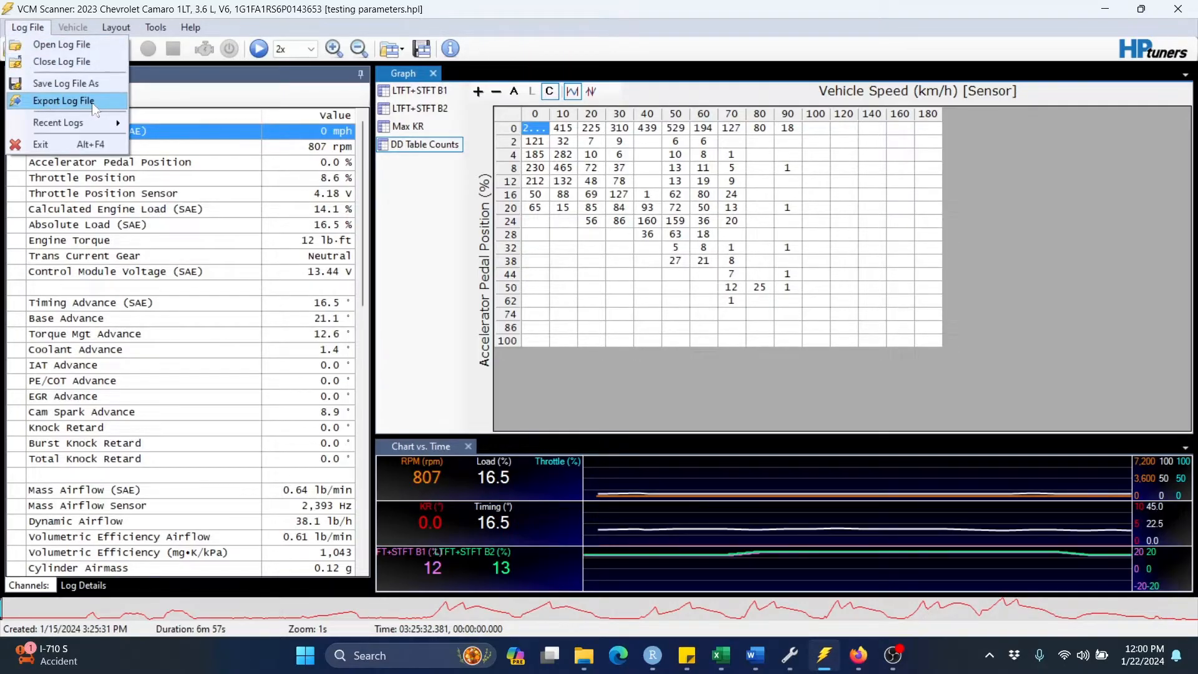
left_click(64, 101)
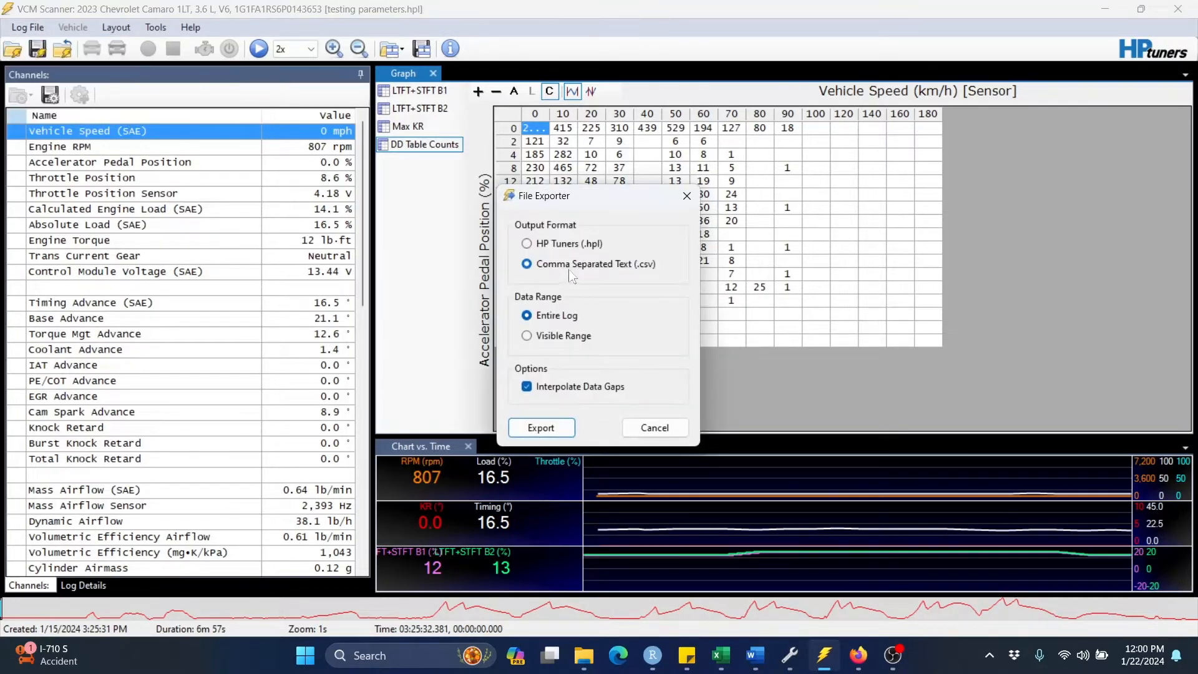
mouse_move(623, 299)
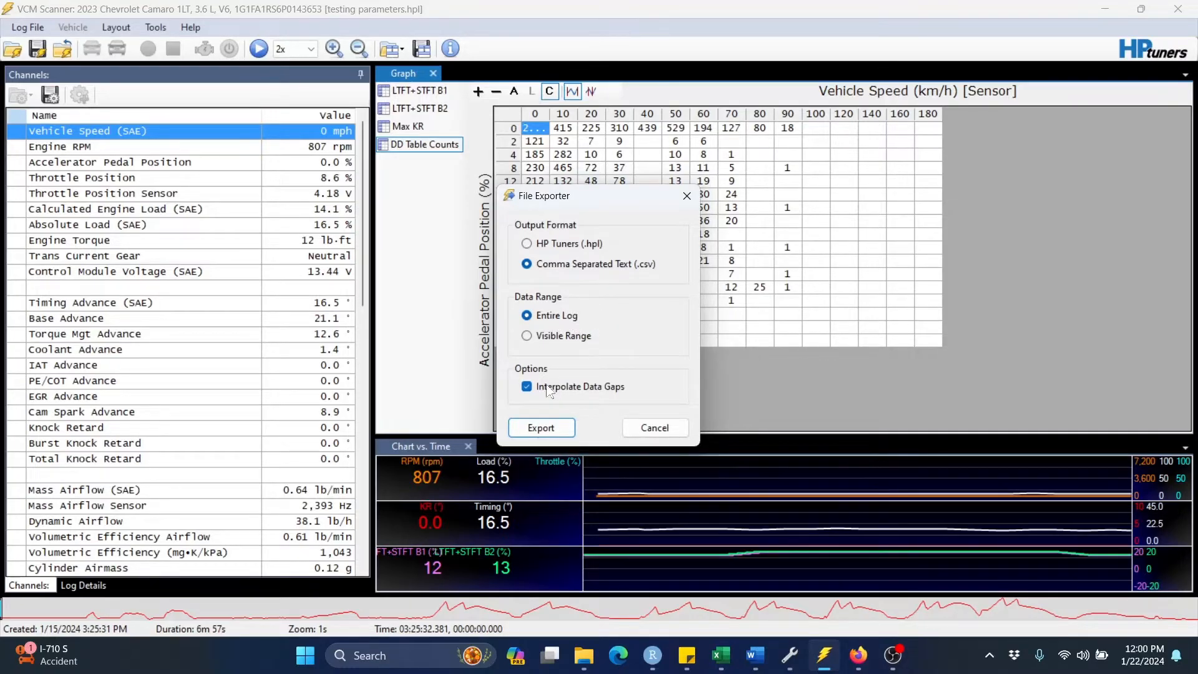
left_click(526, 385)
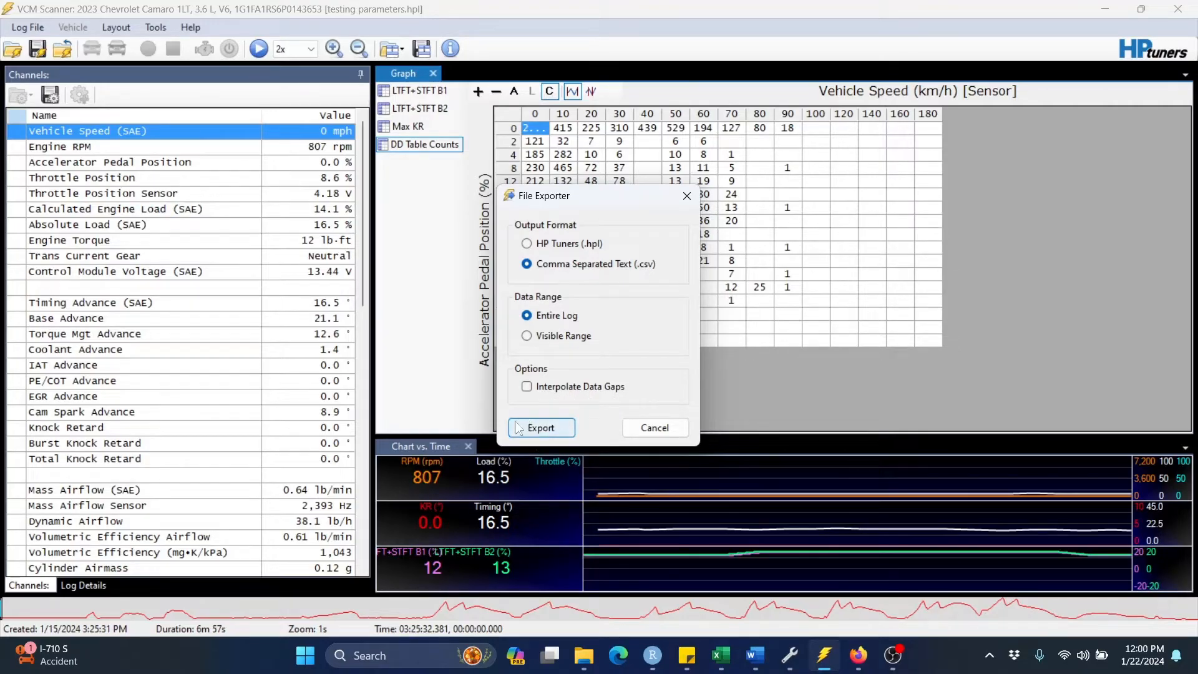
left_click(540, 426)
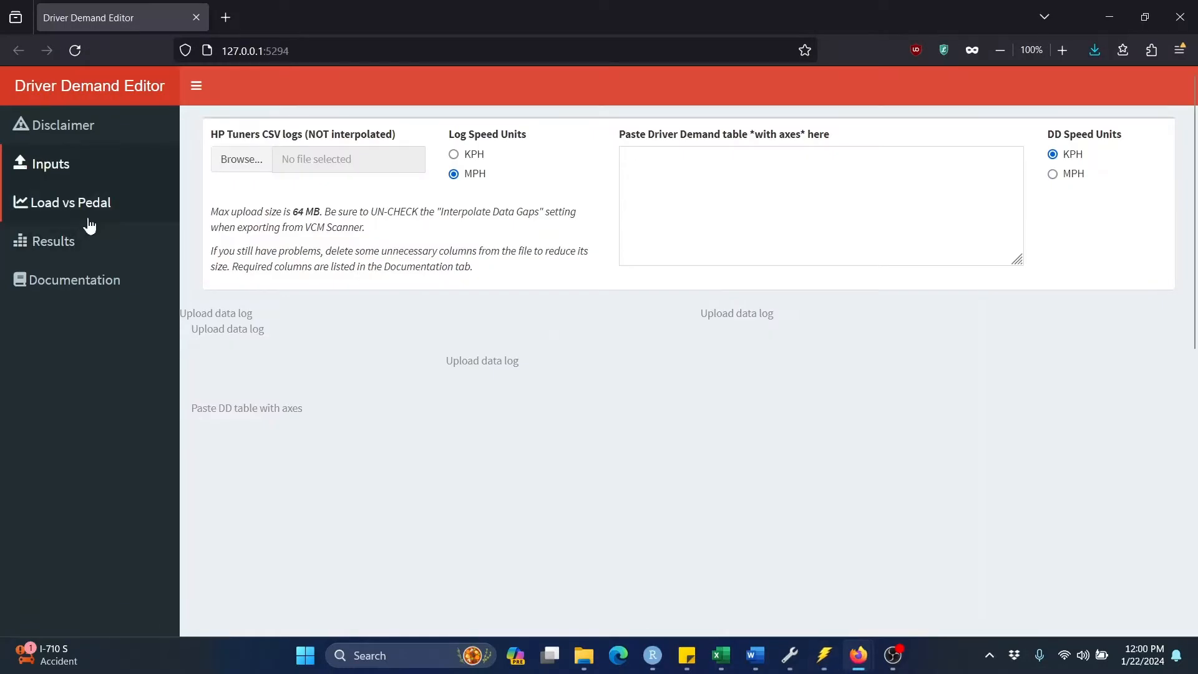
View the Documentation page covering logging tips, CSV export and required log columns.
left_click(76, 280)
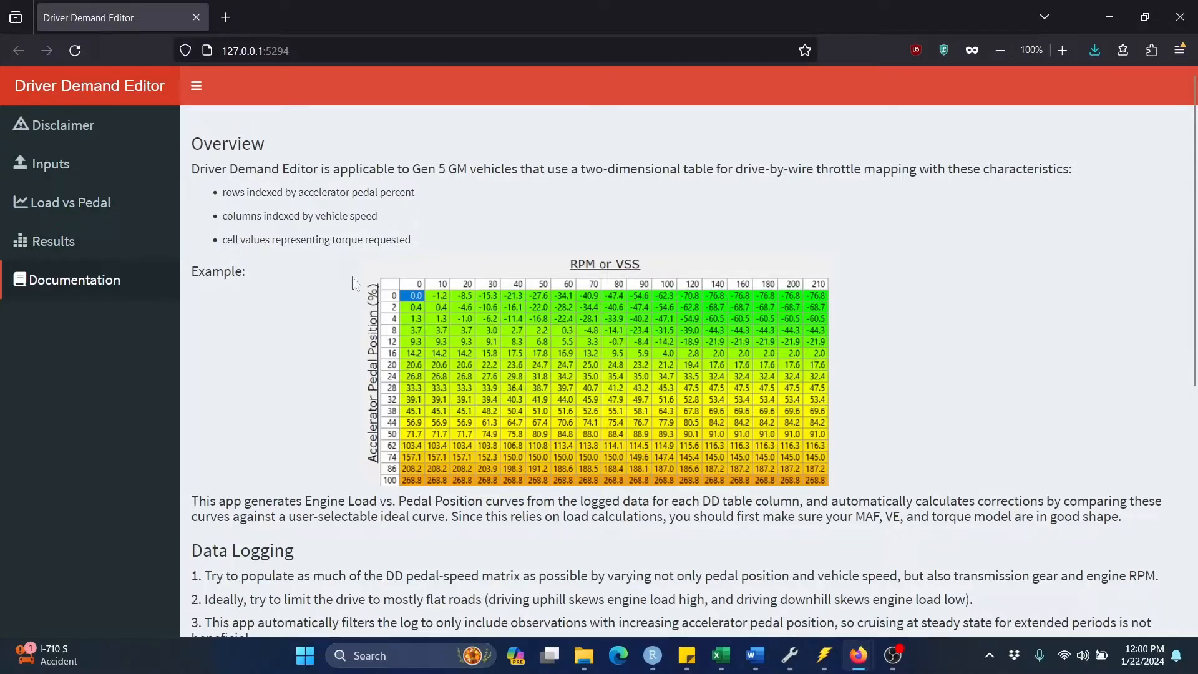
scroll("down", 3)
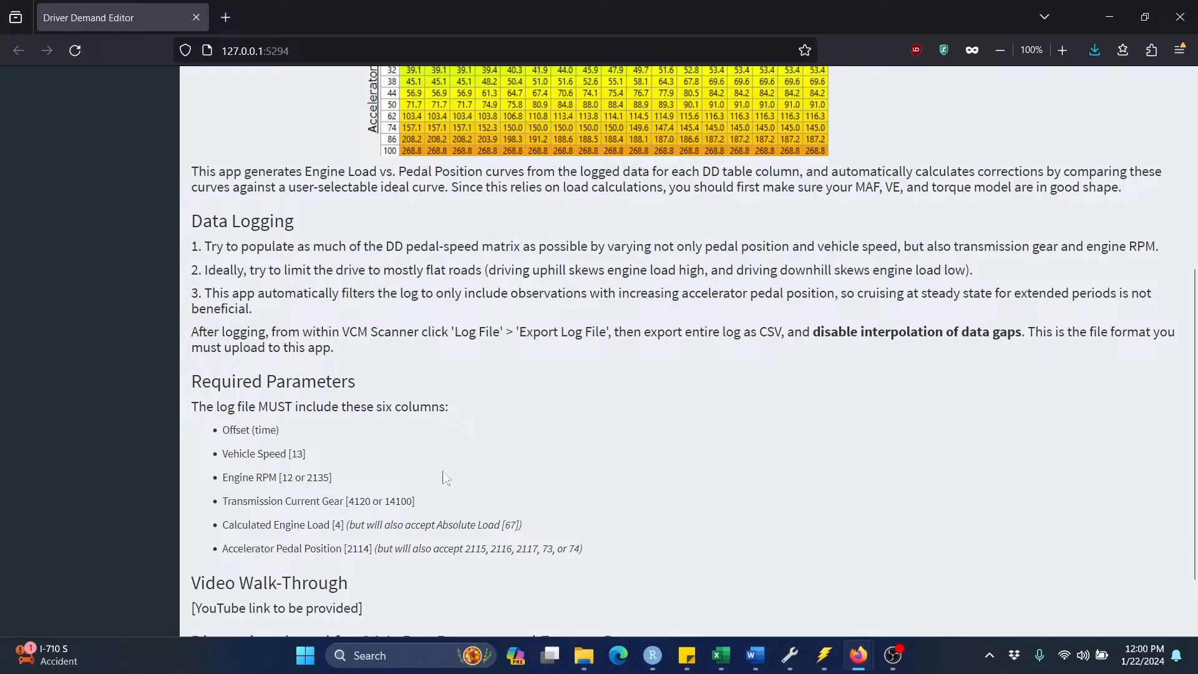
mouse_move(351, 433)
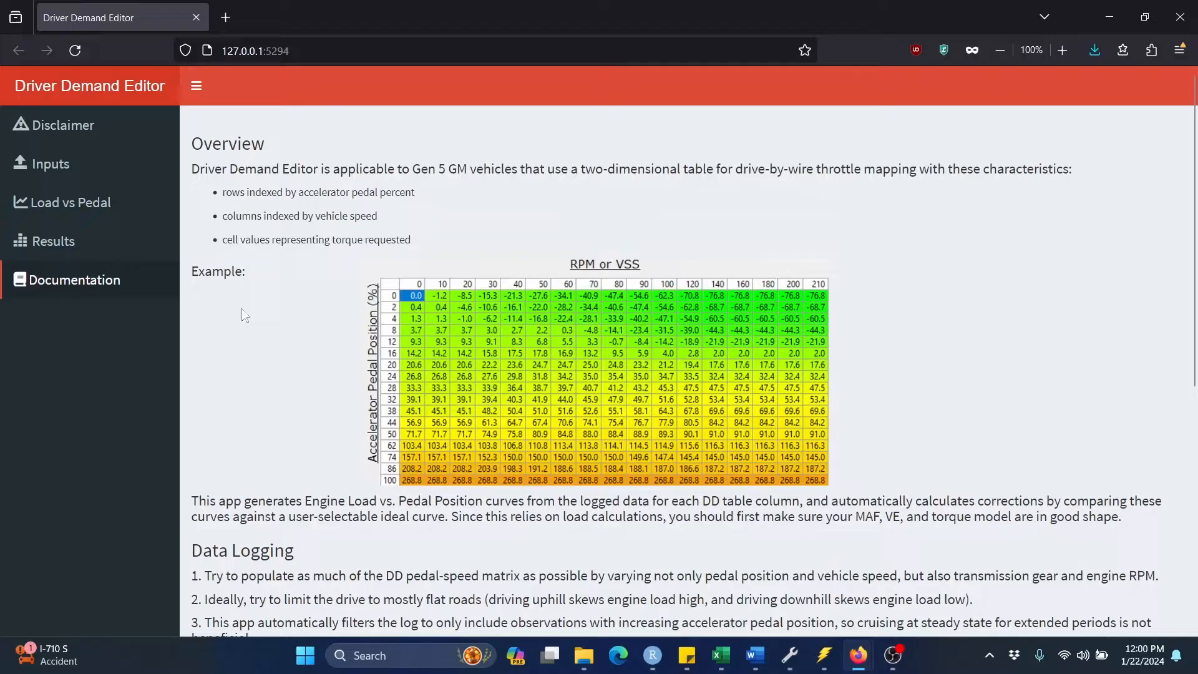
mouse_move(96, 175)
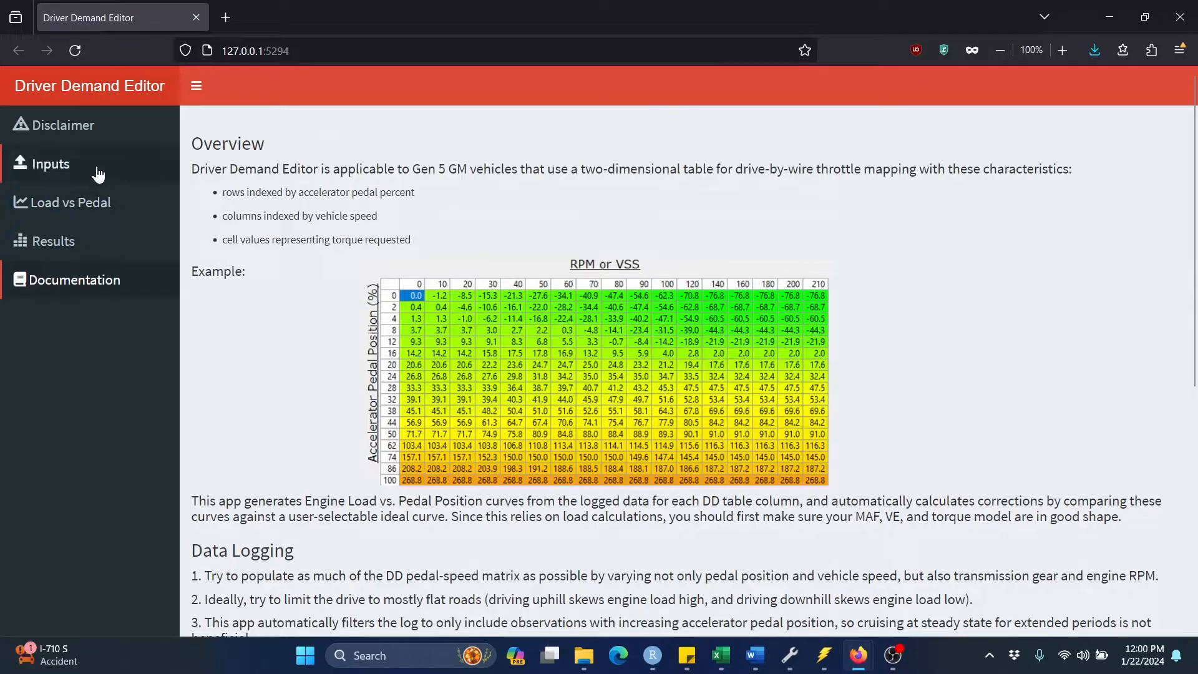
Upload dd_tune_log03_uninterp.csv on the Inputs page and paste the copied driver demand table.
left_click(50, 163)
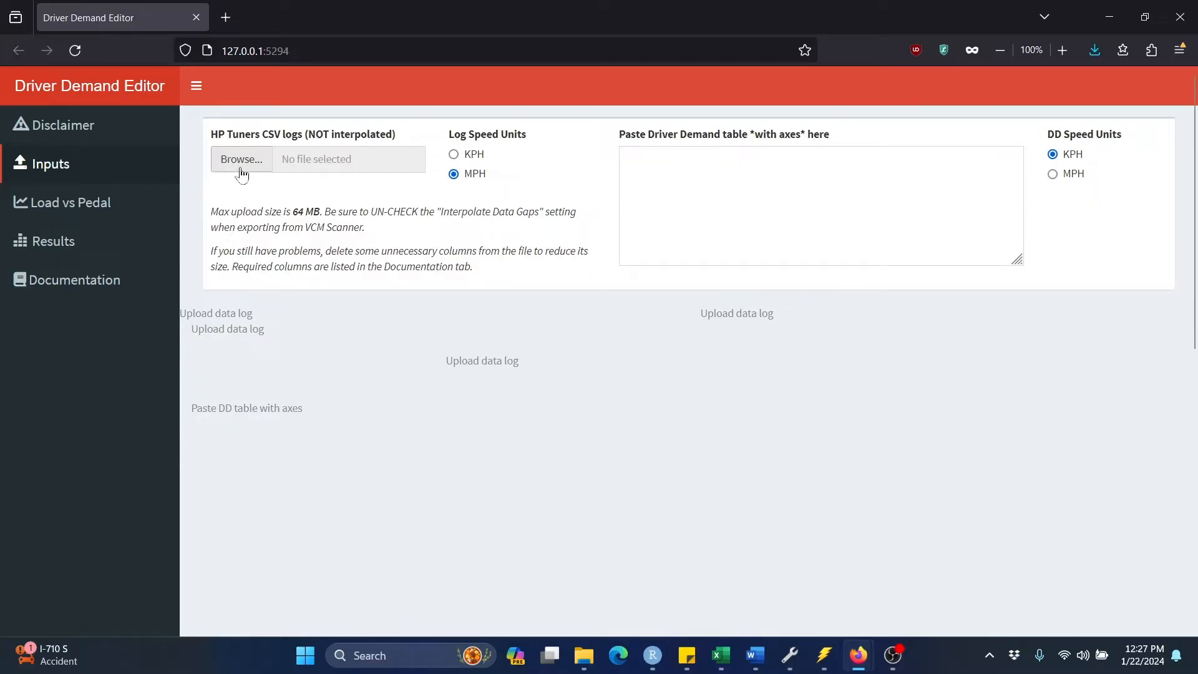
left_click(240, 159)
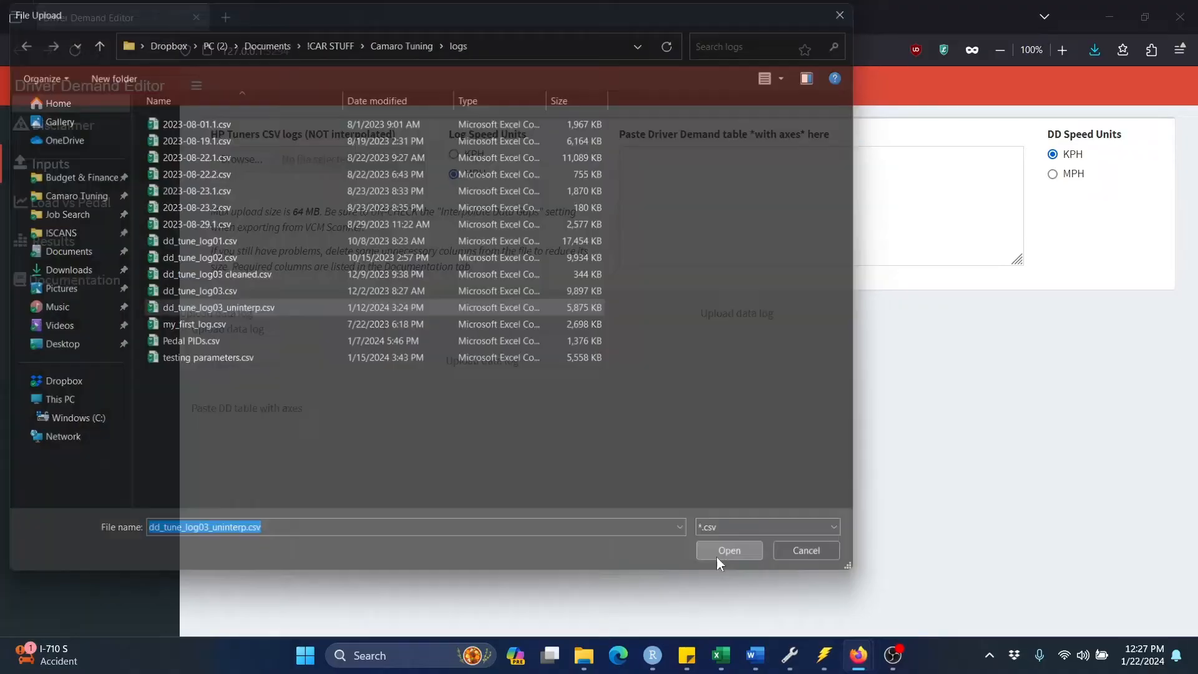
left_click(727, 550)
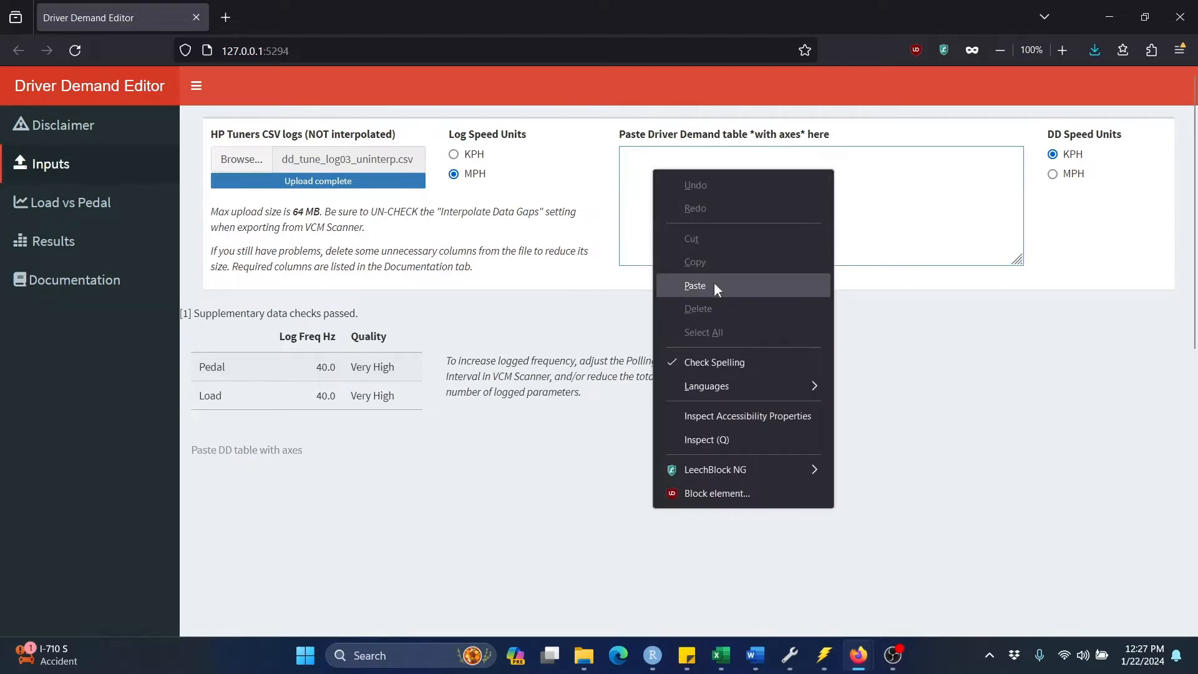
left_click(695, 285)
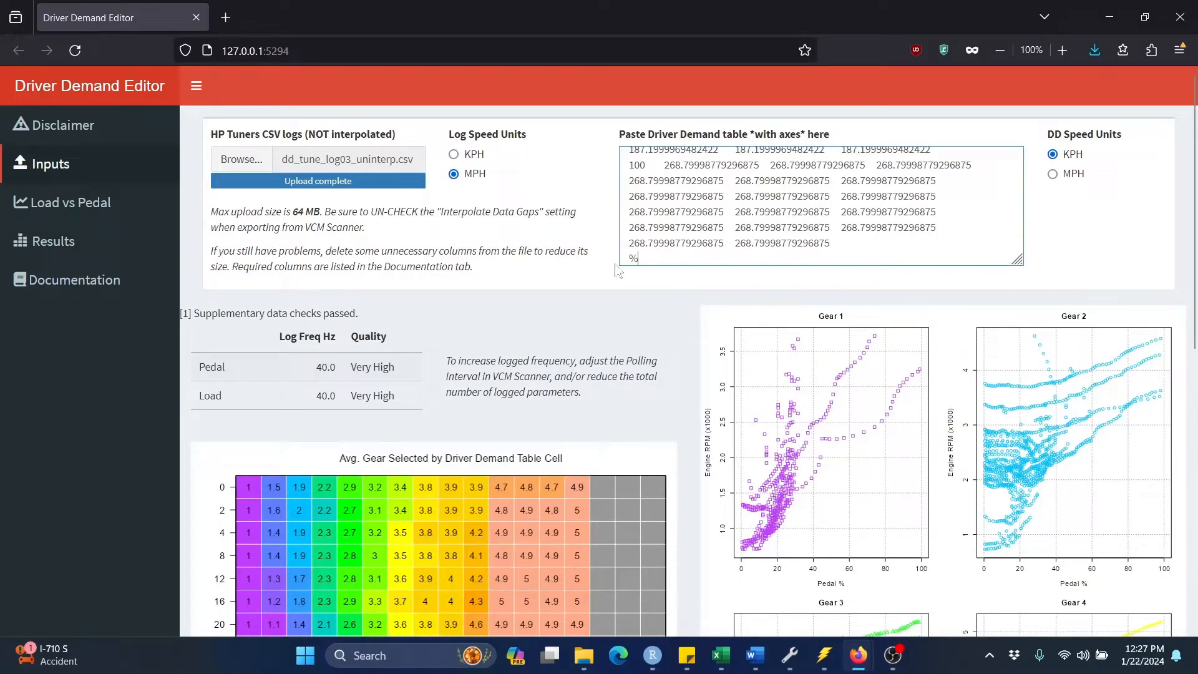
mouse_move(679, 308)
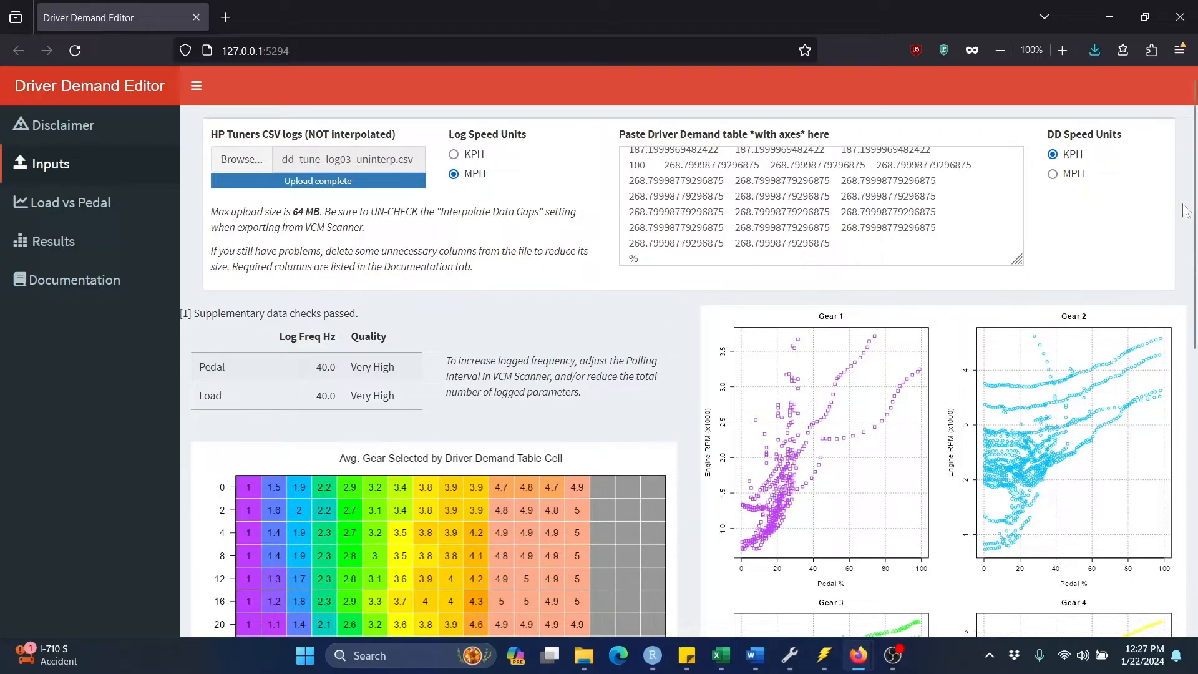
scroll("down", 3)
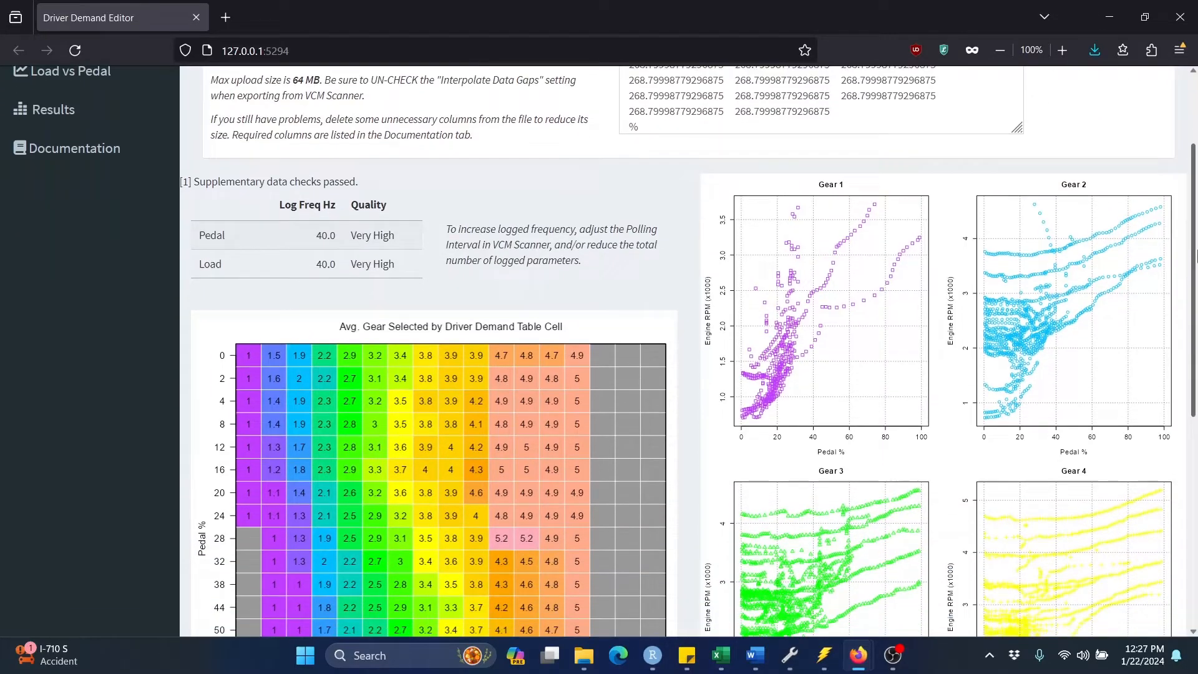
scroll("down", 3)
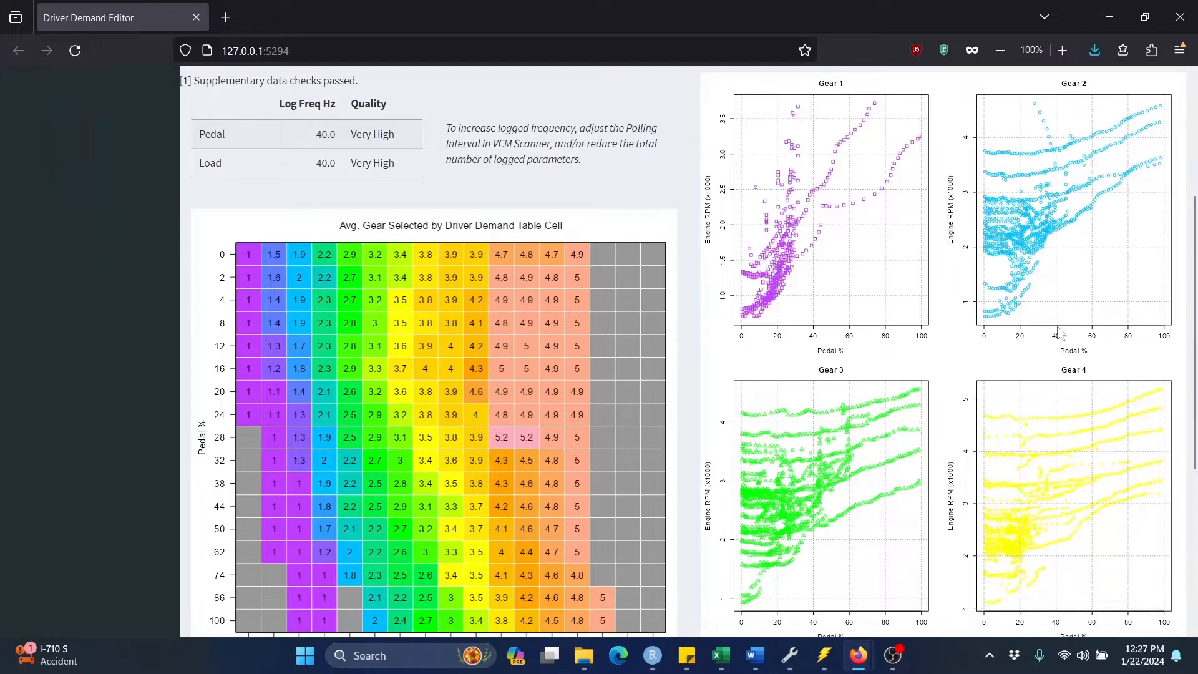
mouse_move(877, 136)
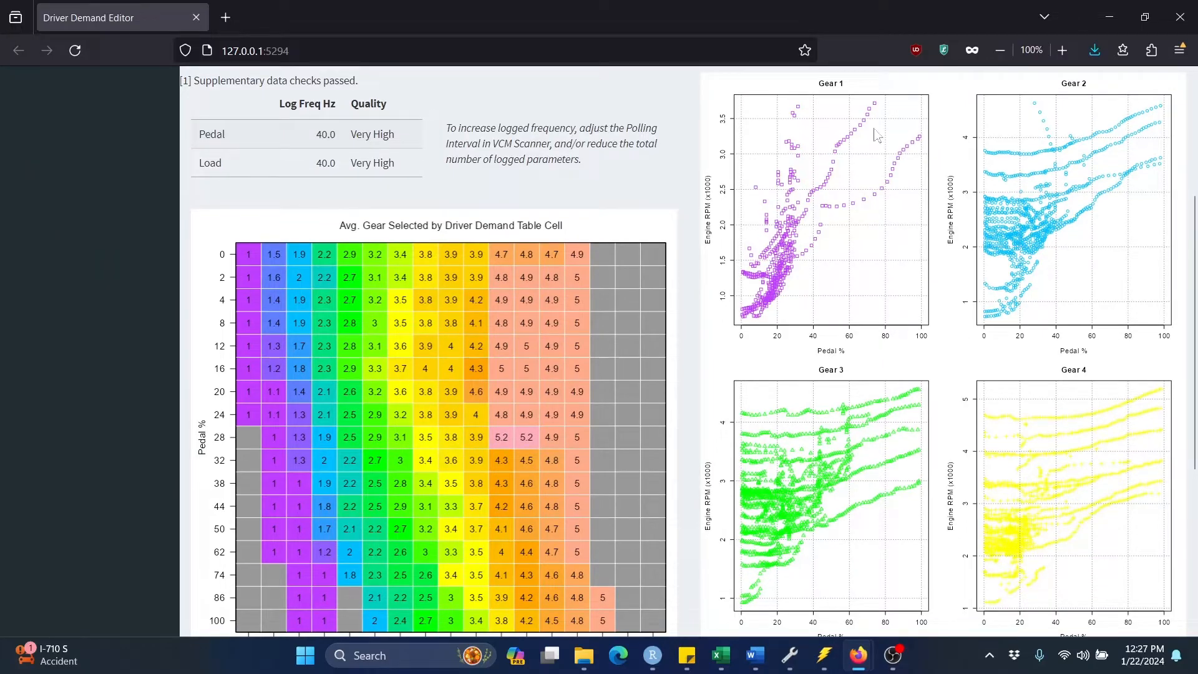
mouse_move(800, 355)
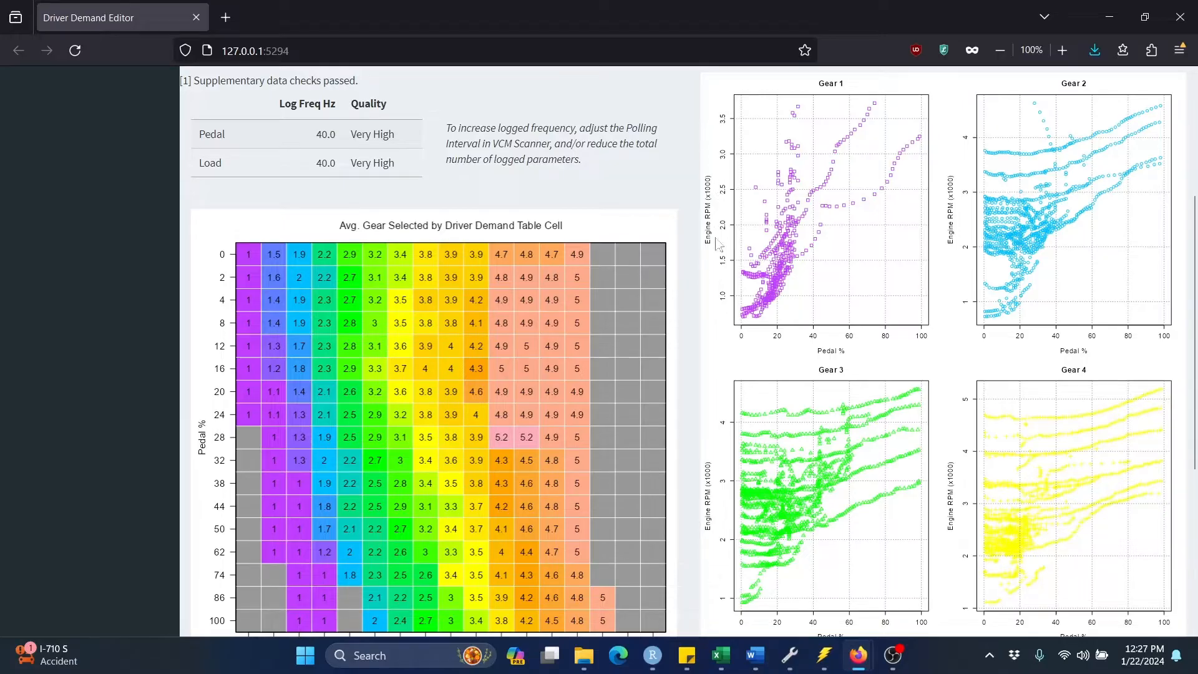
mouse_move(925, 362)
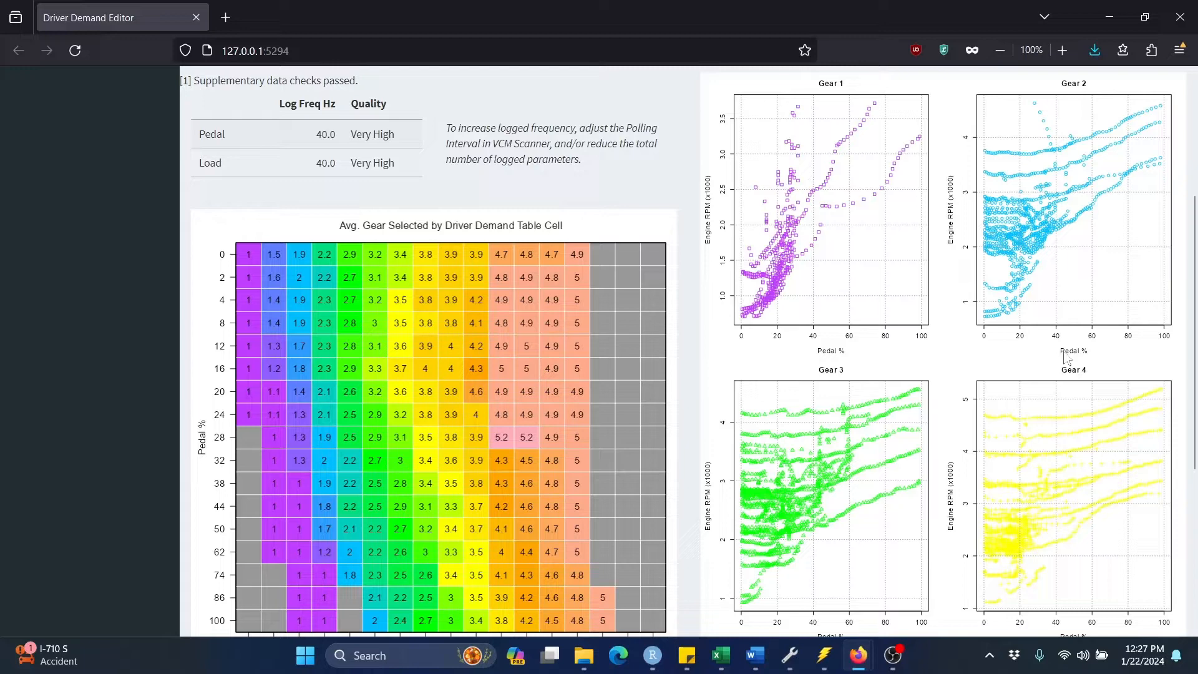
scroll("down", 3)
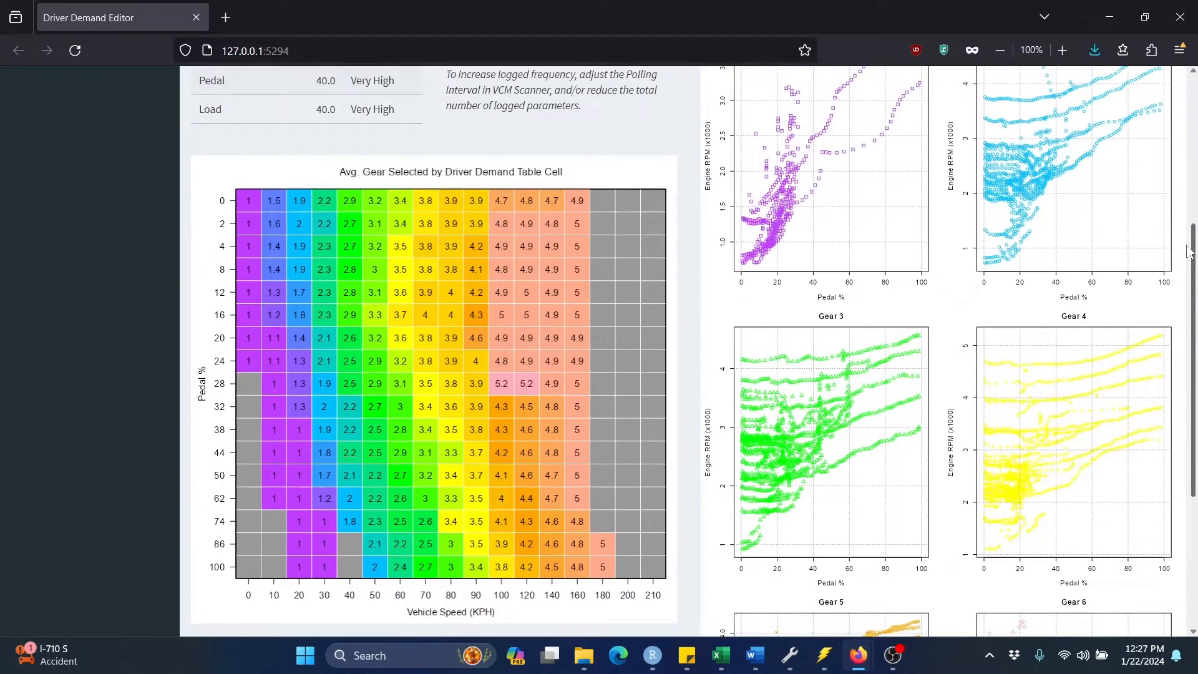
scroll("down", 3)
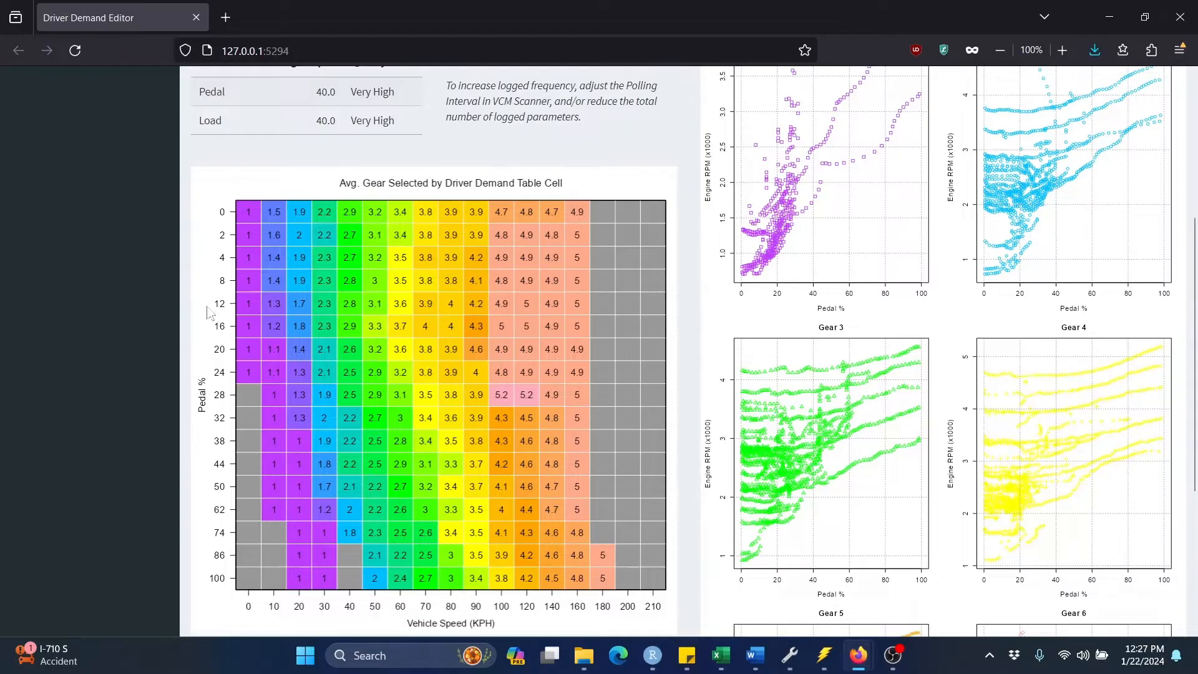
mouse_move(210, 291)
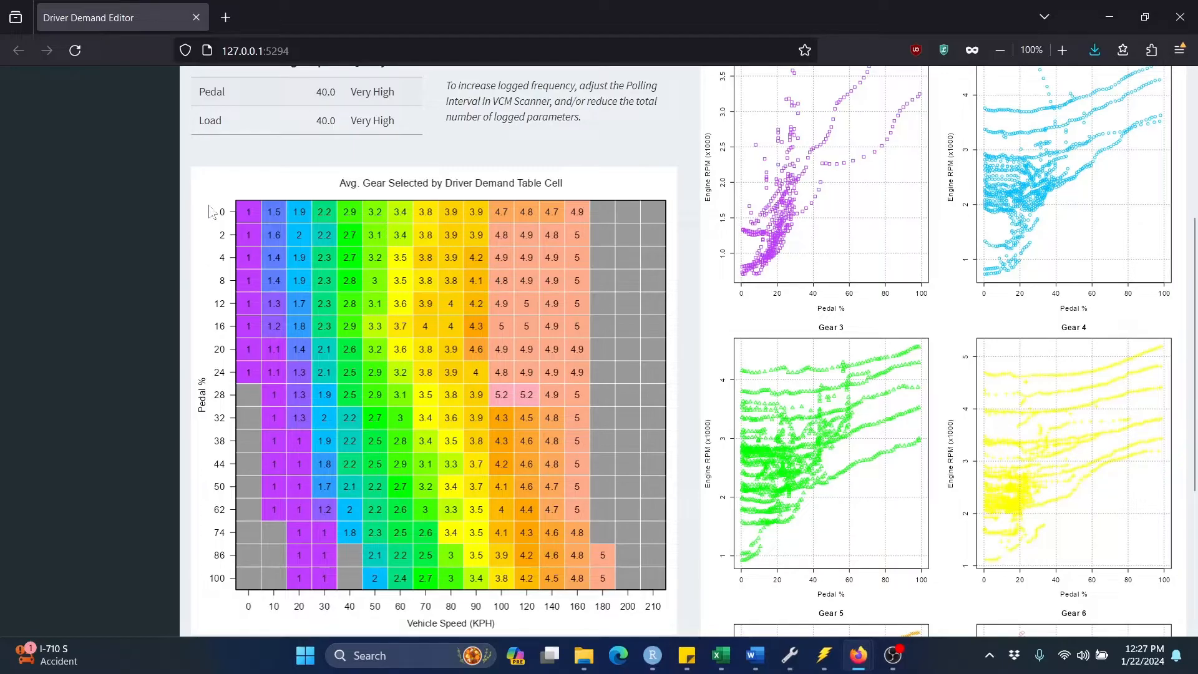
mouse_move(208, 416)
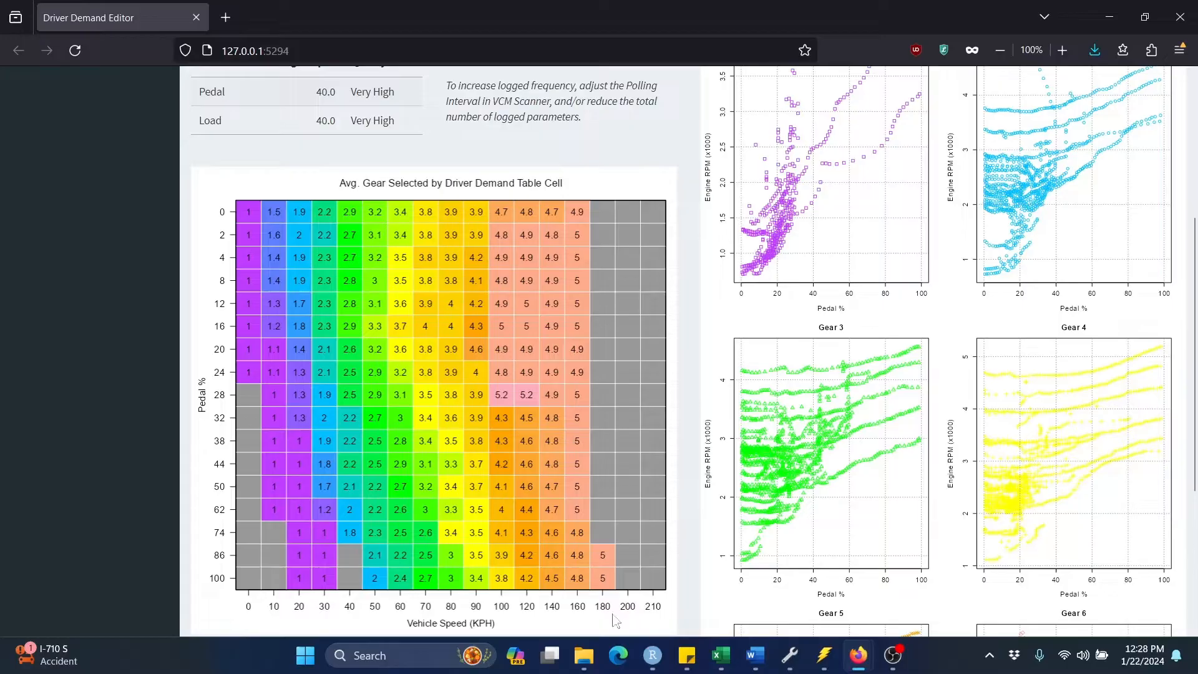
mouse_move(698, 491)
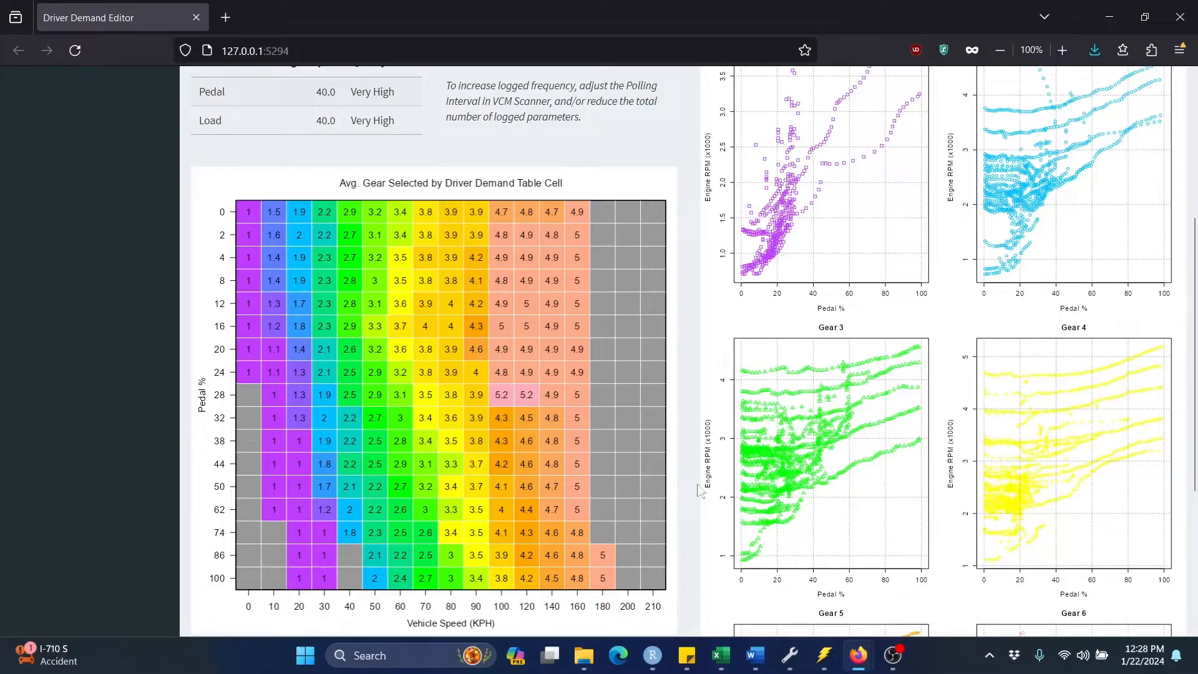
mouse_move(692, 243)
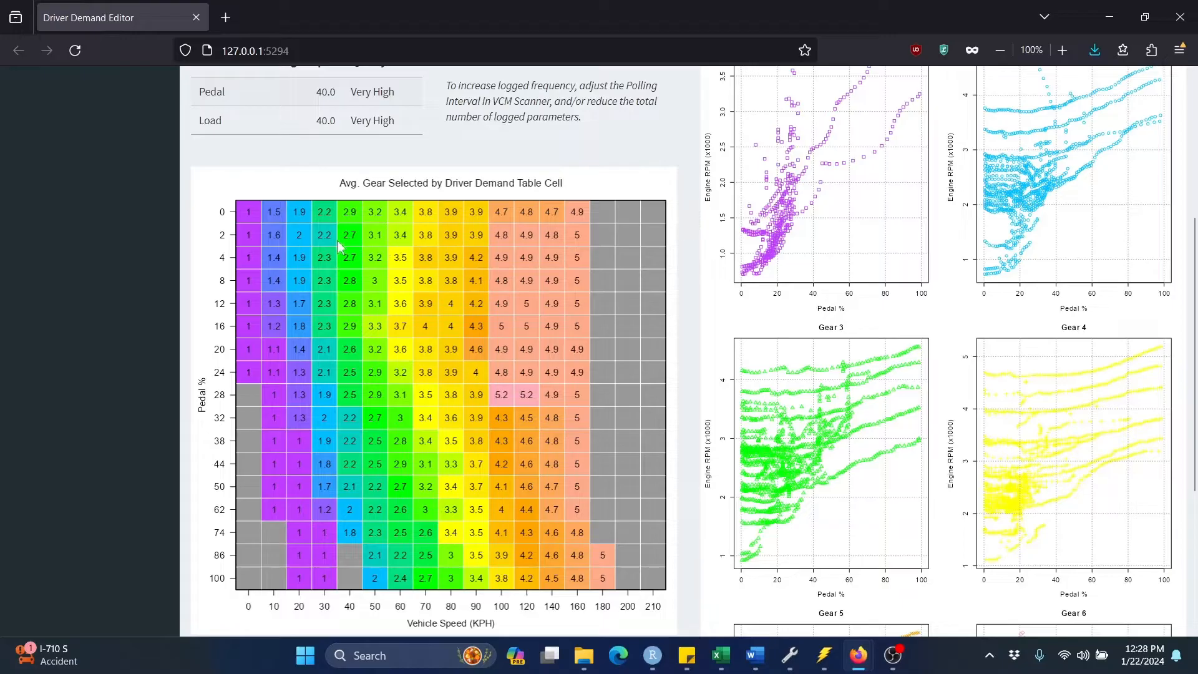
mouse_move(334, 248)
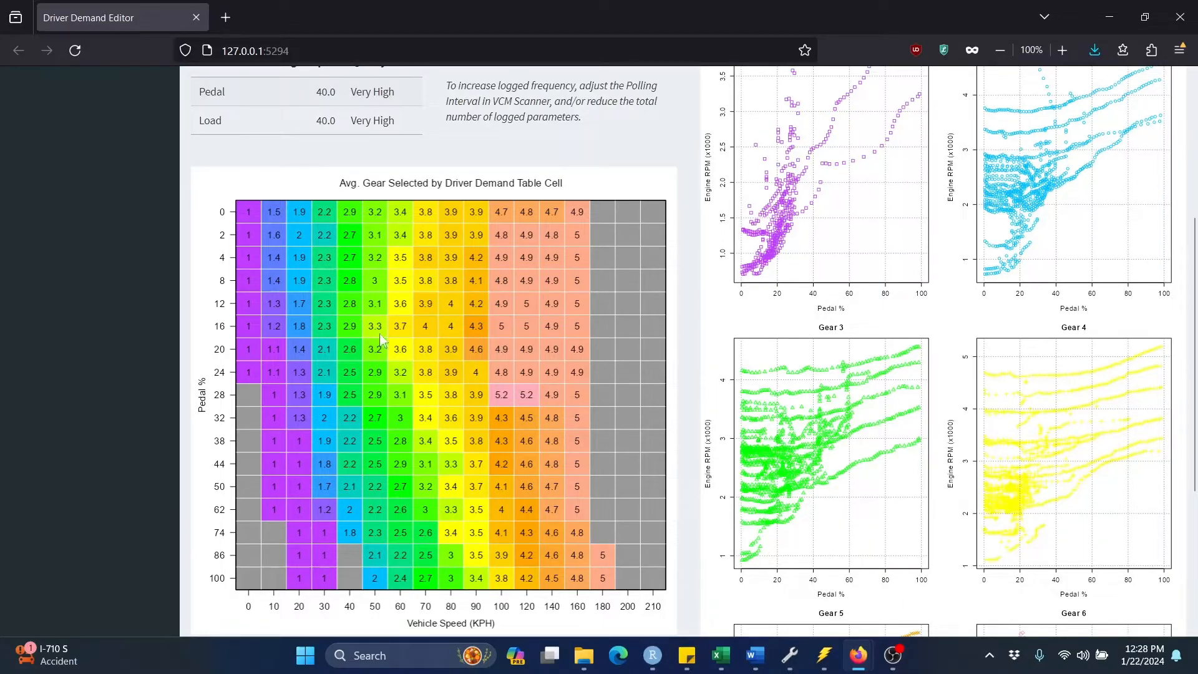
mouse_move(446, 353)
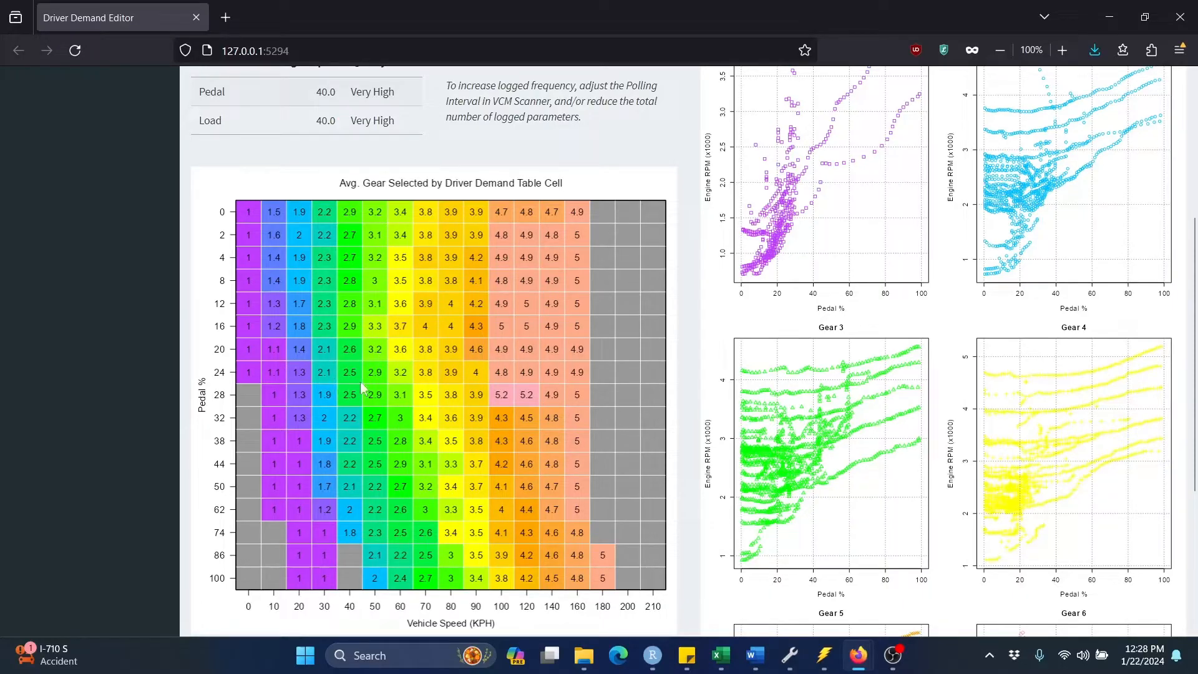
mouse_move(417, 431)
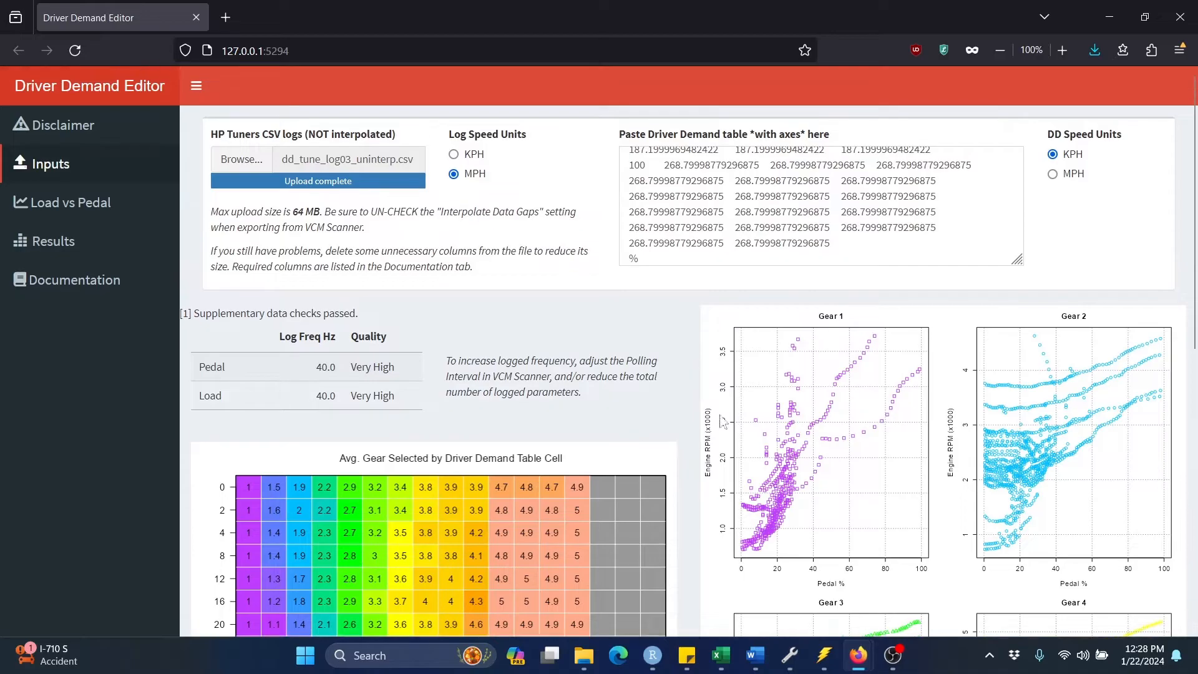
mouse_move(655, 317)
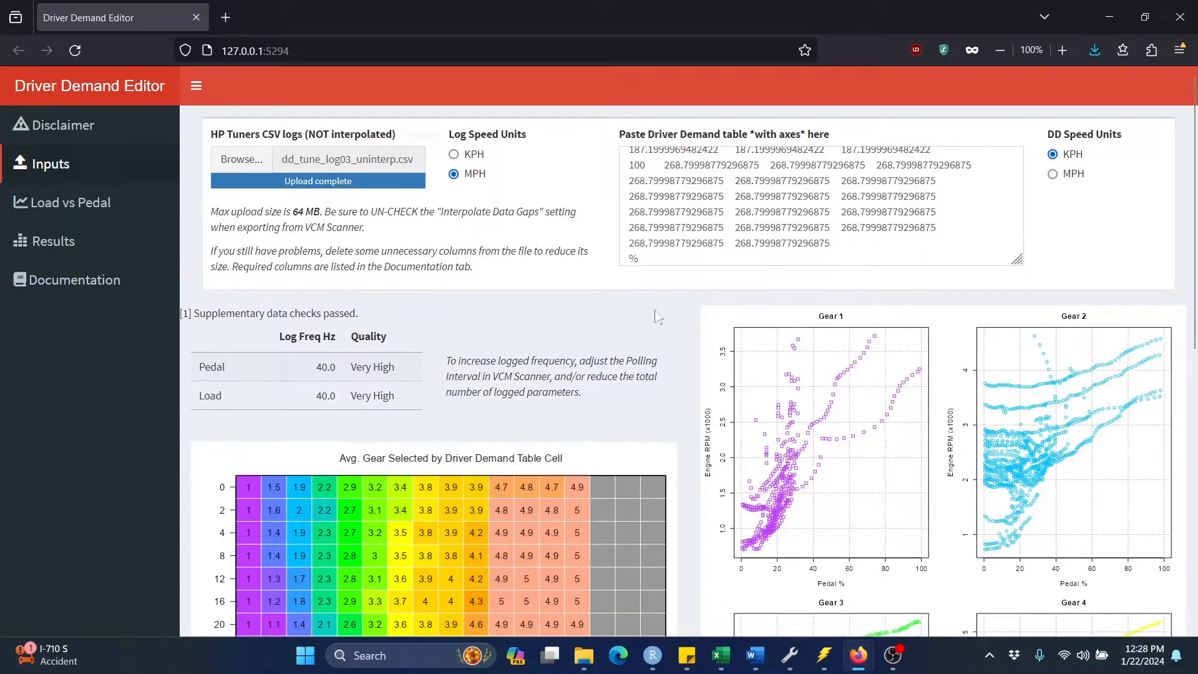
mouse_move(690, 374)
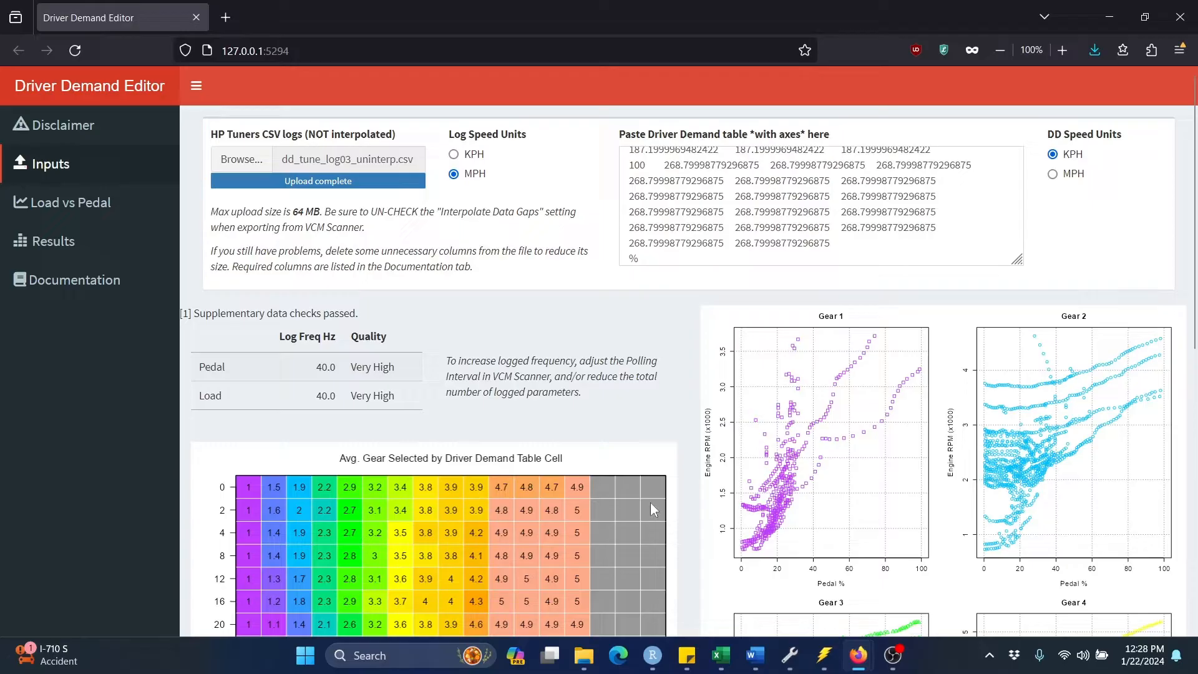
mouse_move(229, 304)
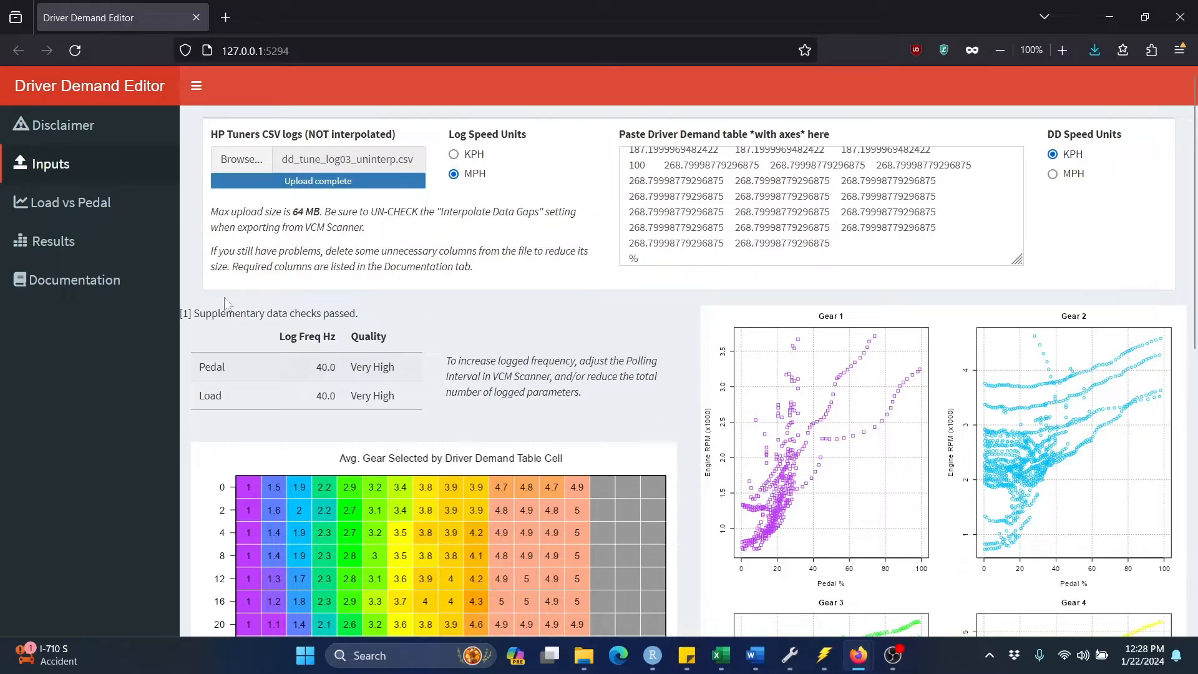
mouse_move(535, 316)
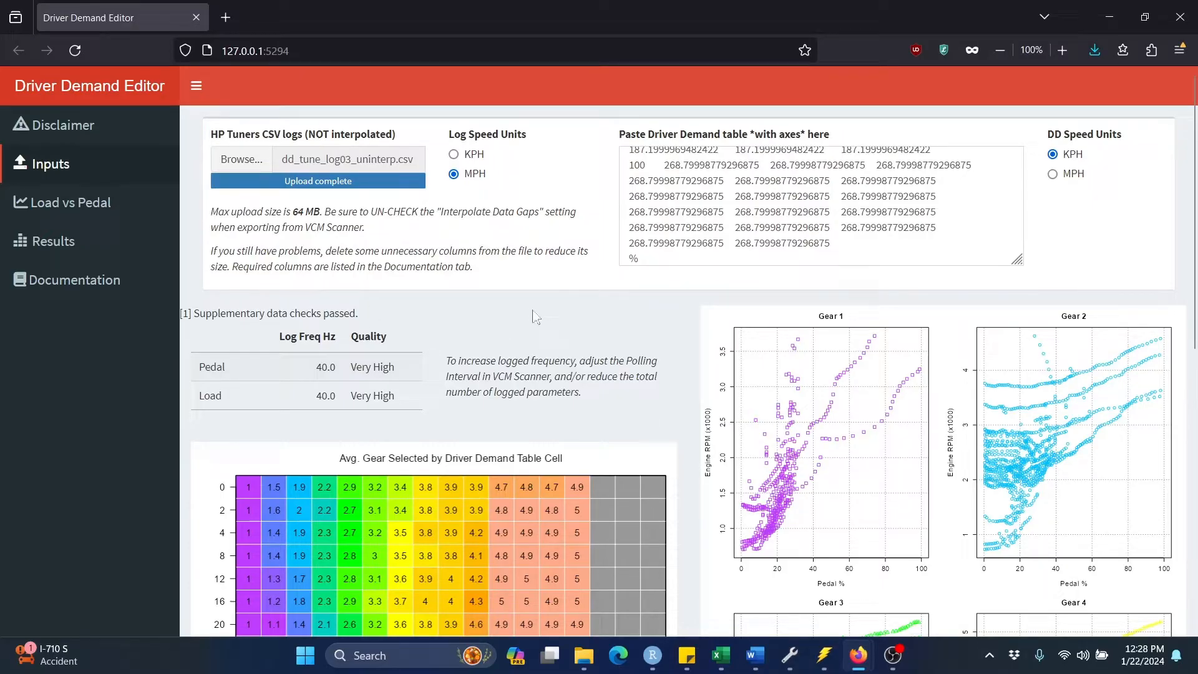
mouse_move(375, 301)
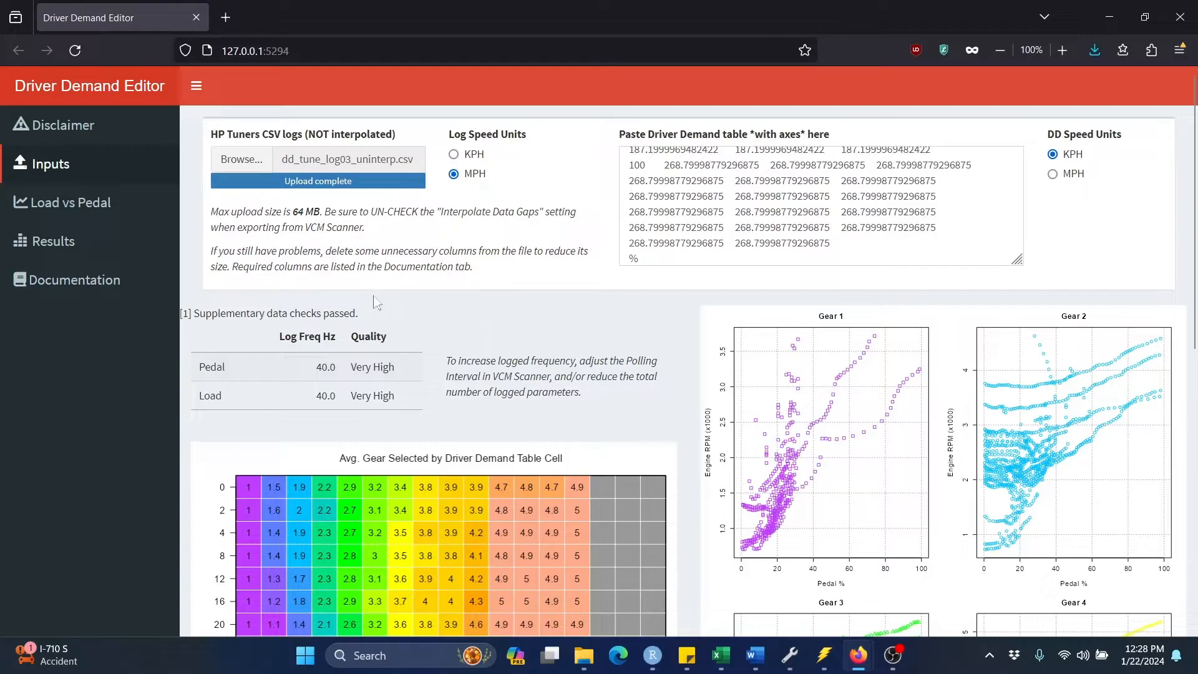
mouse_move(72, 202)
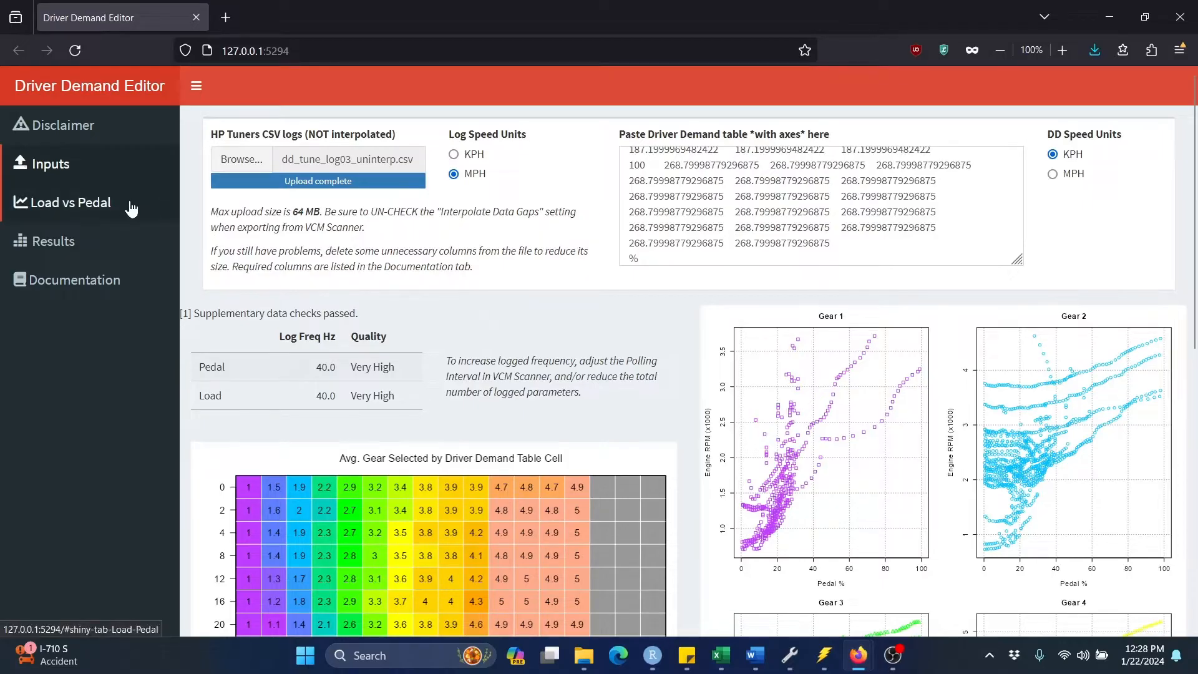
Show the Load vs Pedal comparison and select Progressive as the target pedal profile.
left_click(71, 203)
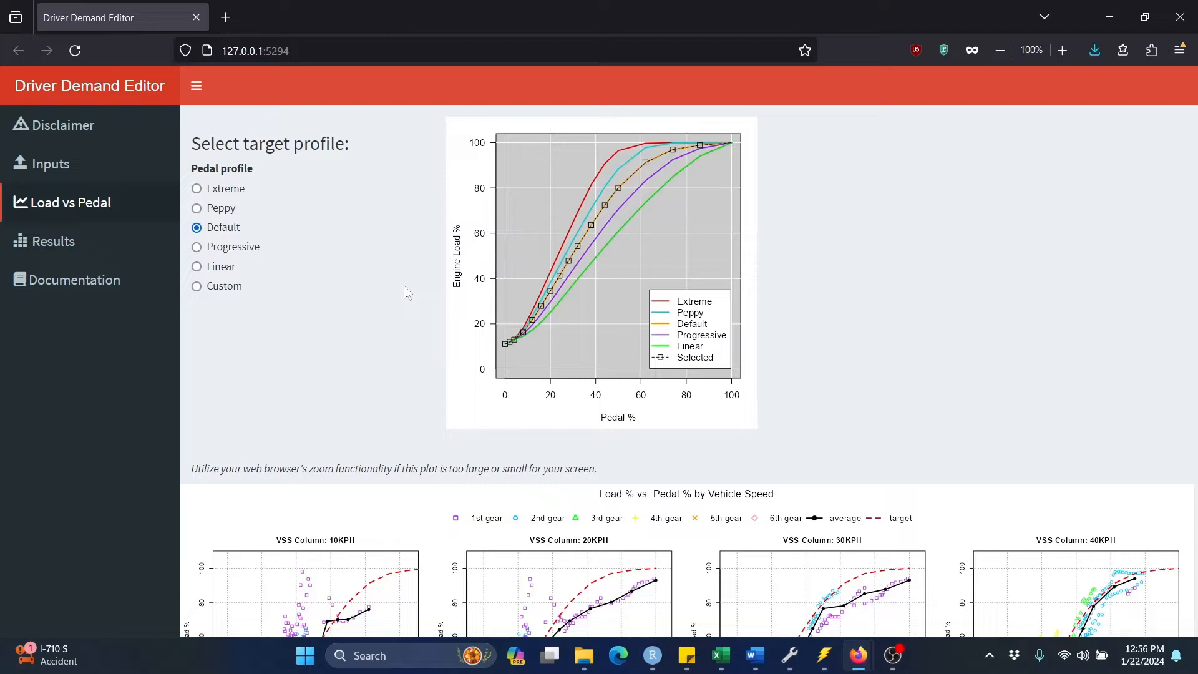
mouse_move(419, 297)
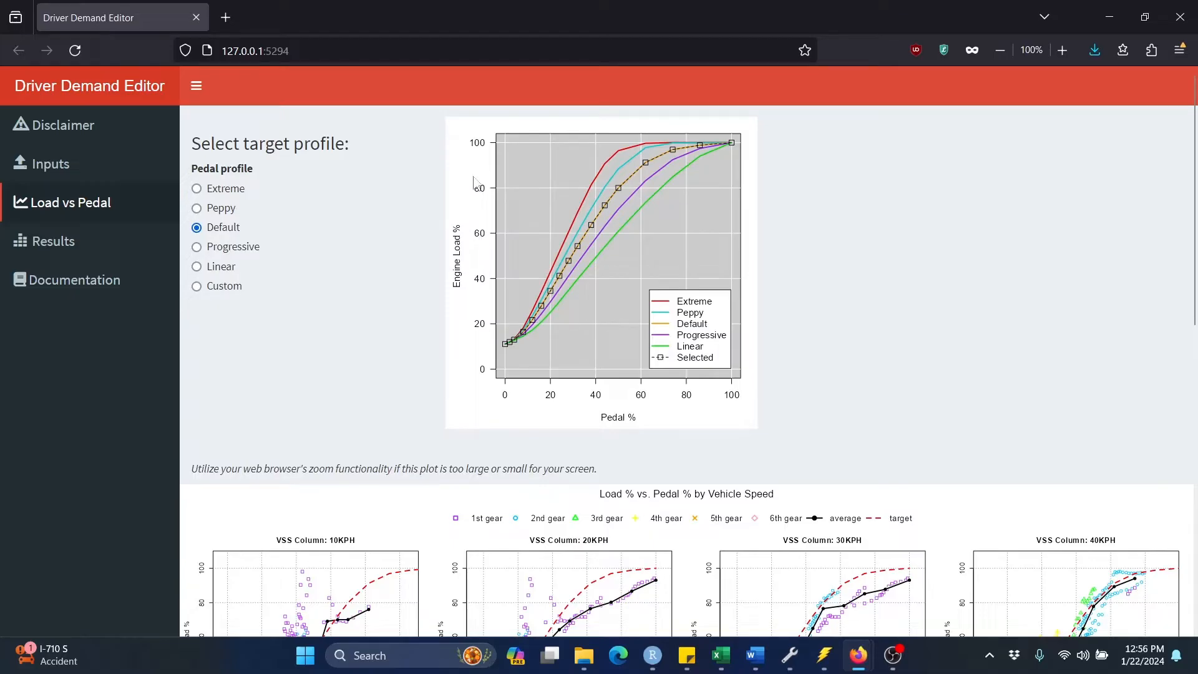
mouse_move(466, 301)
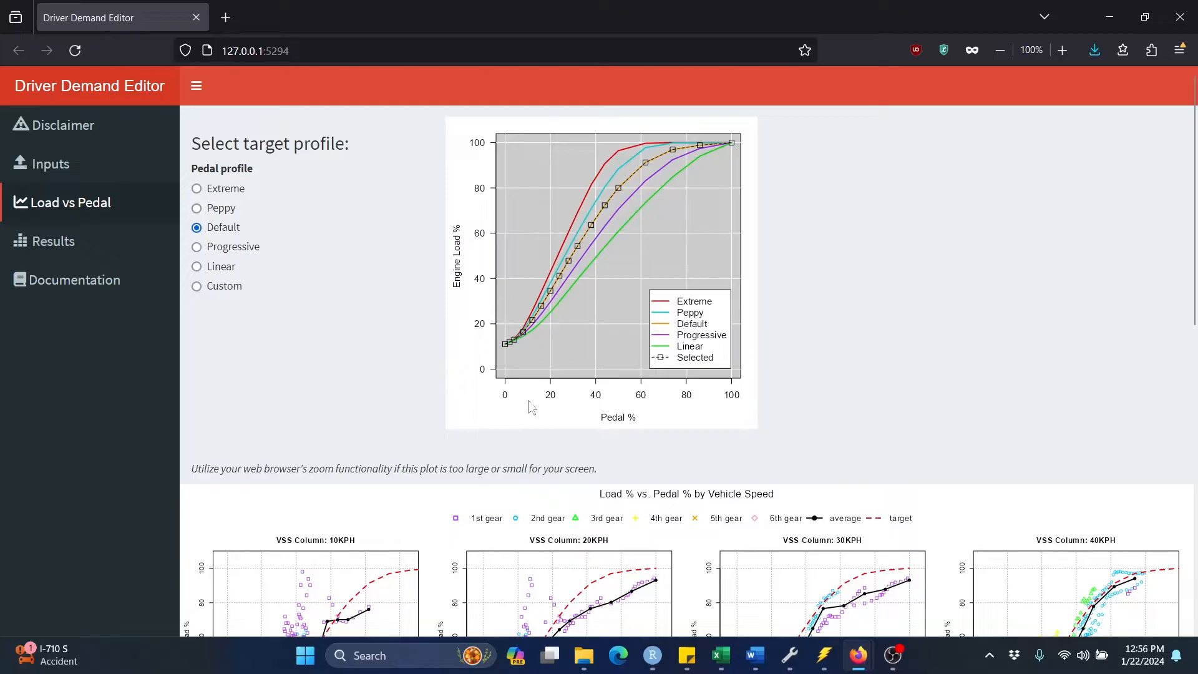
mouse_move(652, 411)
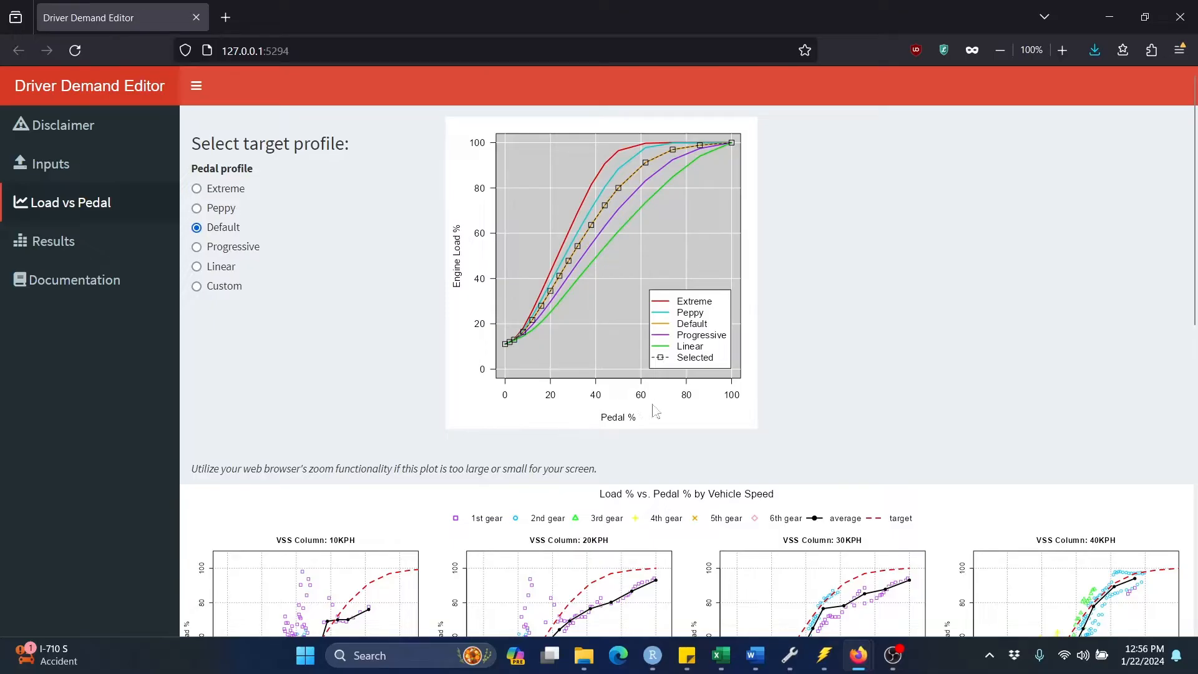
mouse_move(638, 260)
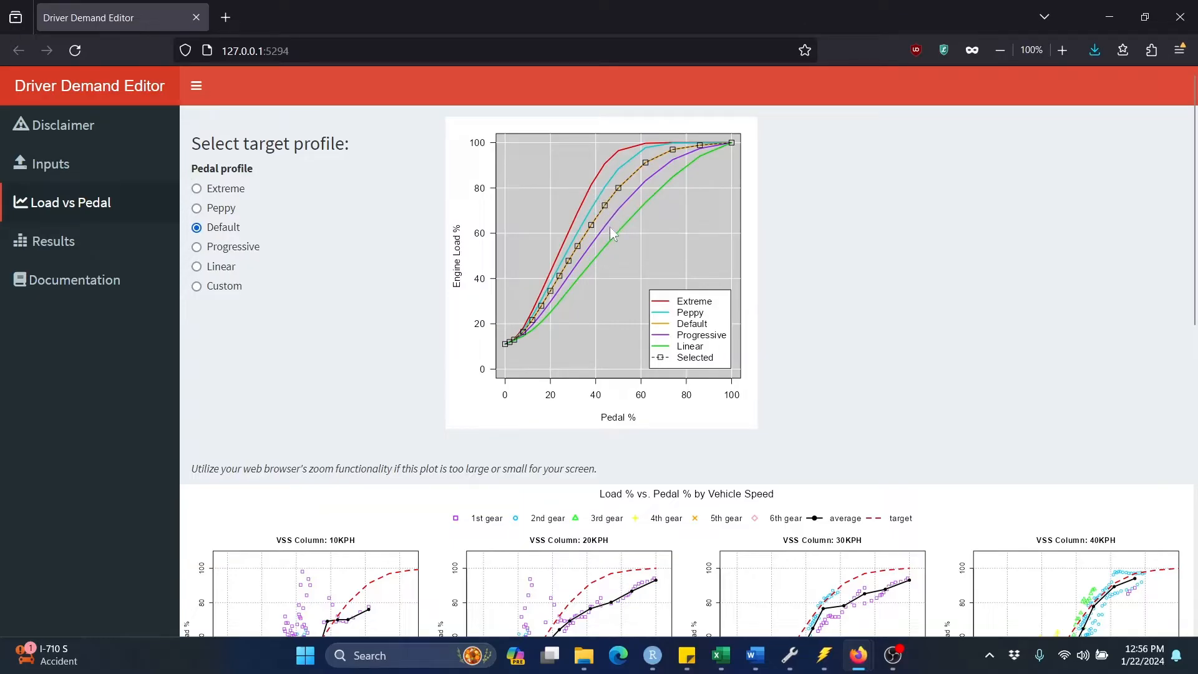
mouse_move(615, 253)
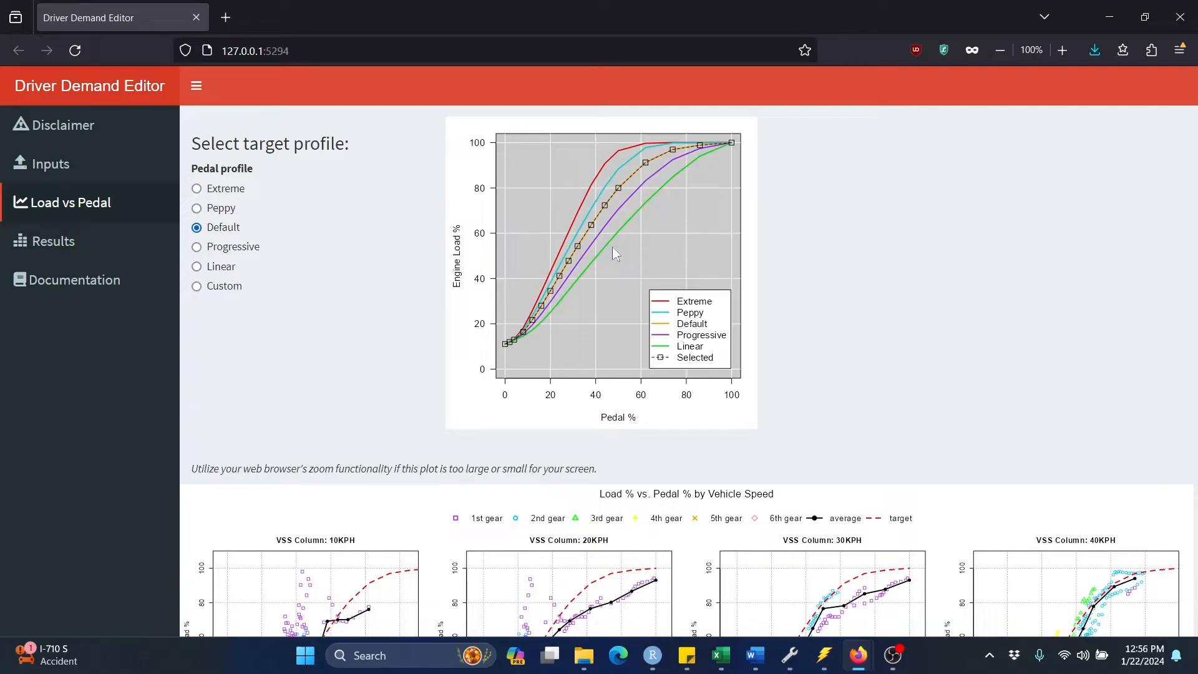
mouse_move(195, 245)
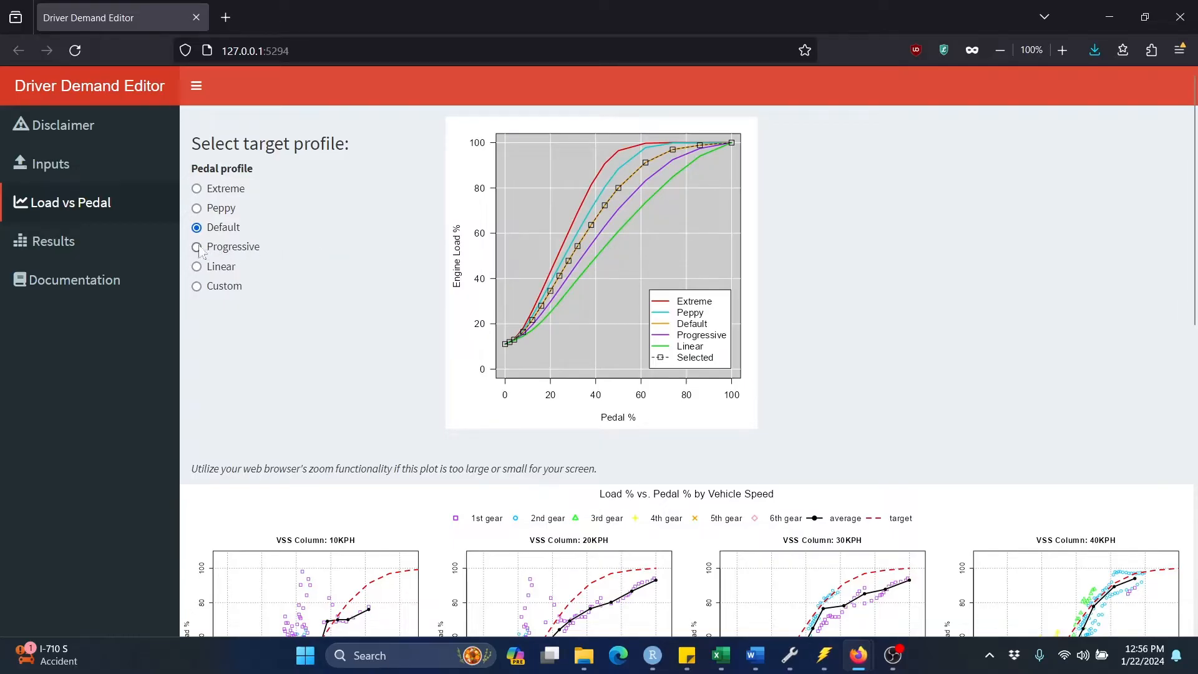
left_click(196, 245)
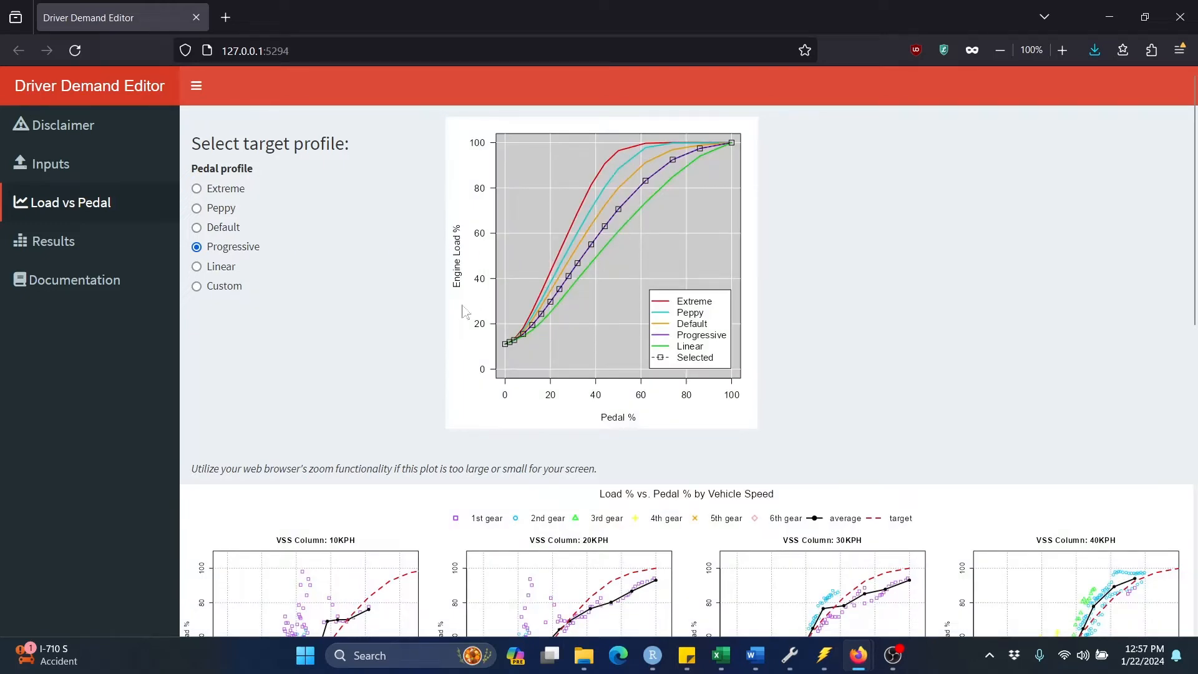
scroll("down", 3)
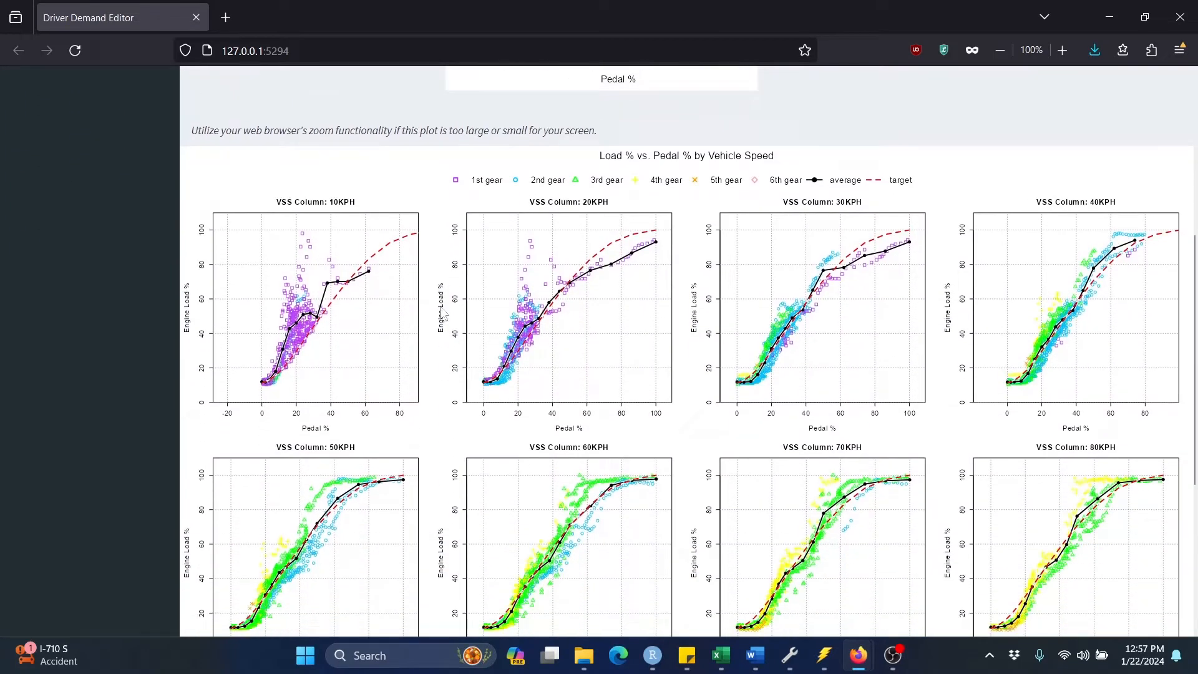
scroll("down", 3)
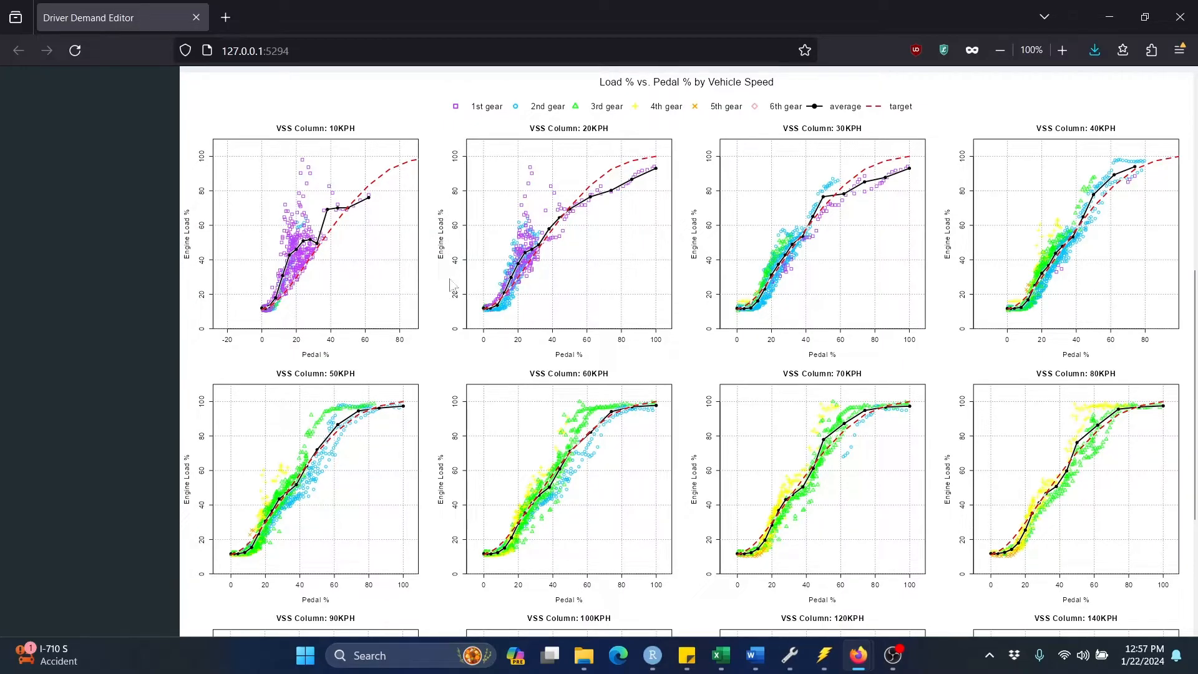
mouse_move(449, 204)
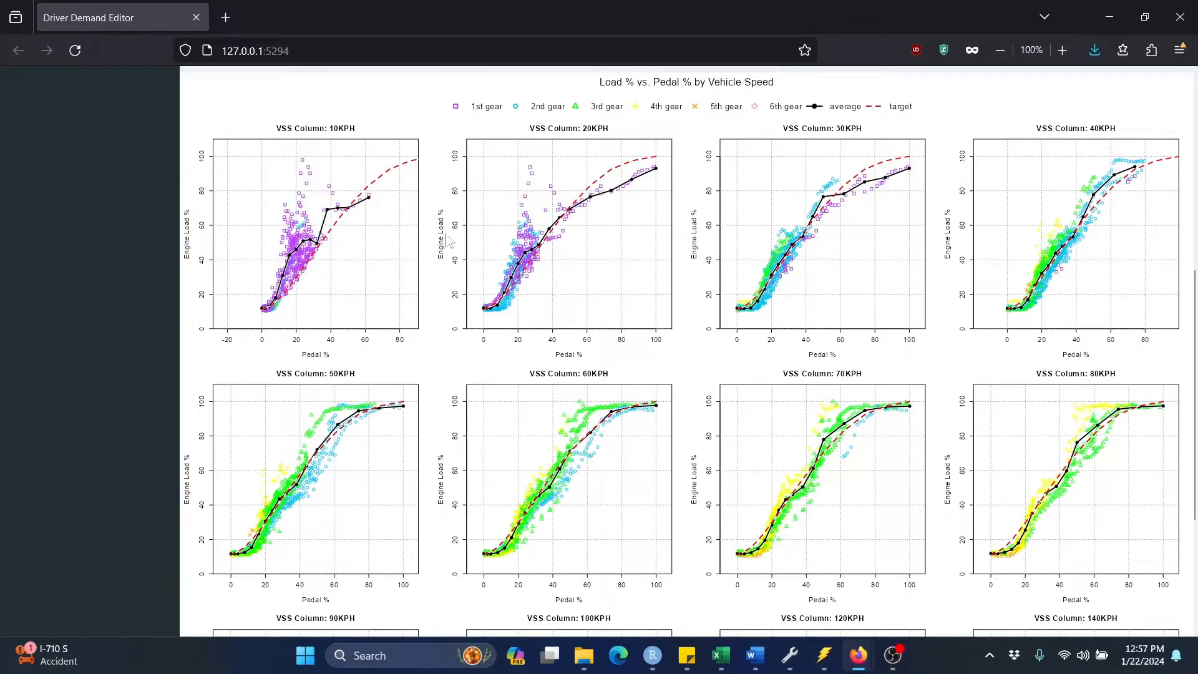
mouse_move(342, 143)
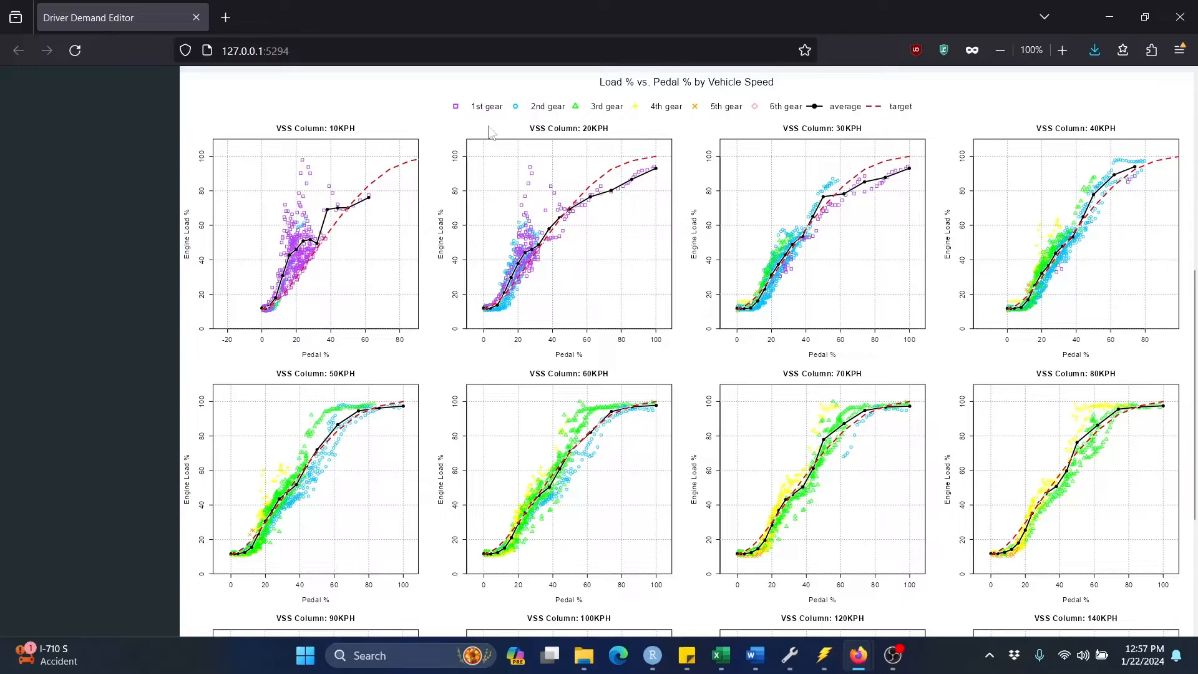
mouse_move(877, 146)
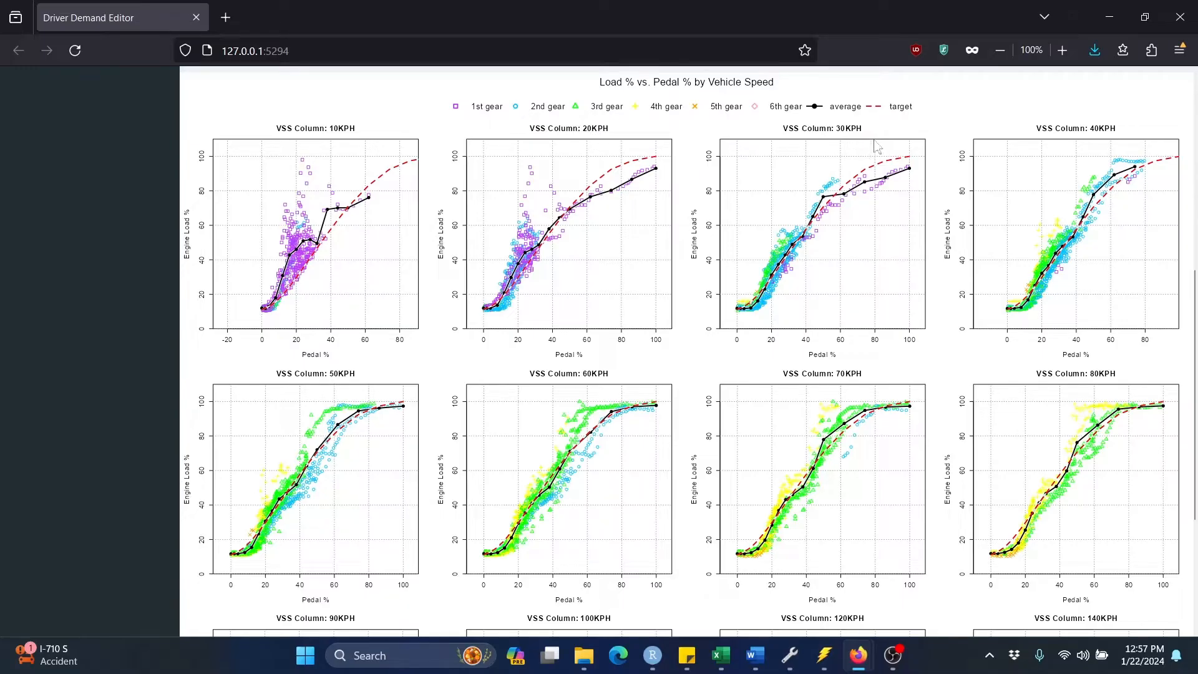
mouse_move(958, 329)
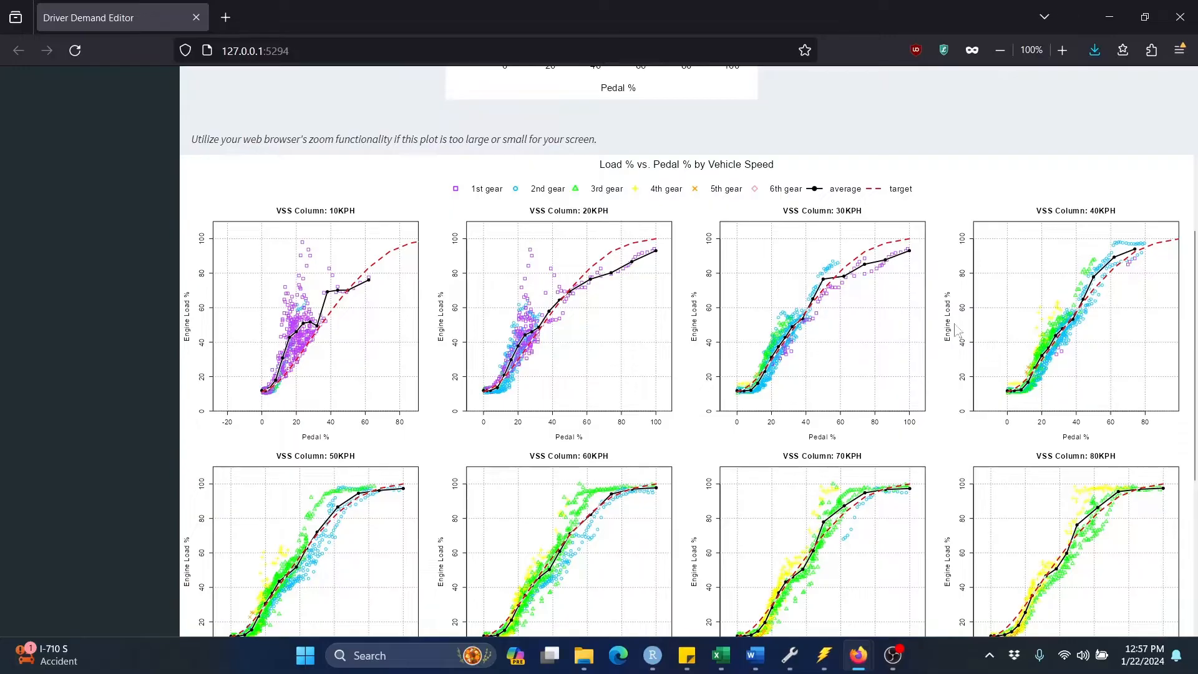
mouse_move(798, 369)
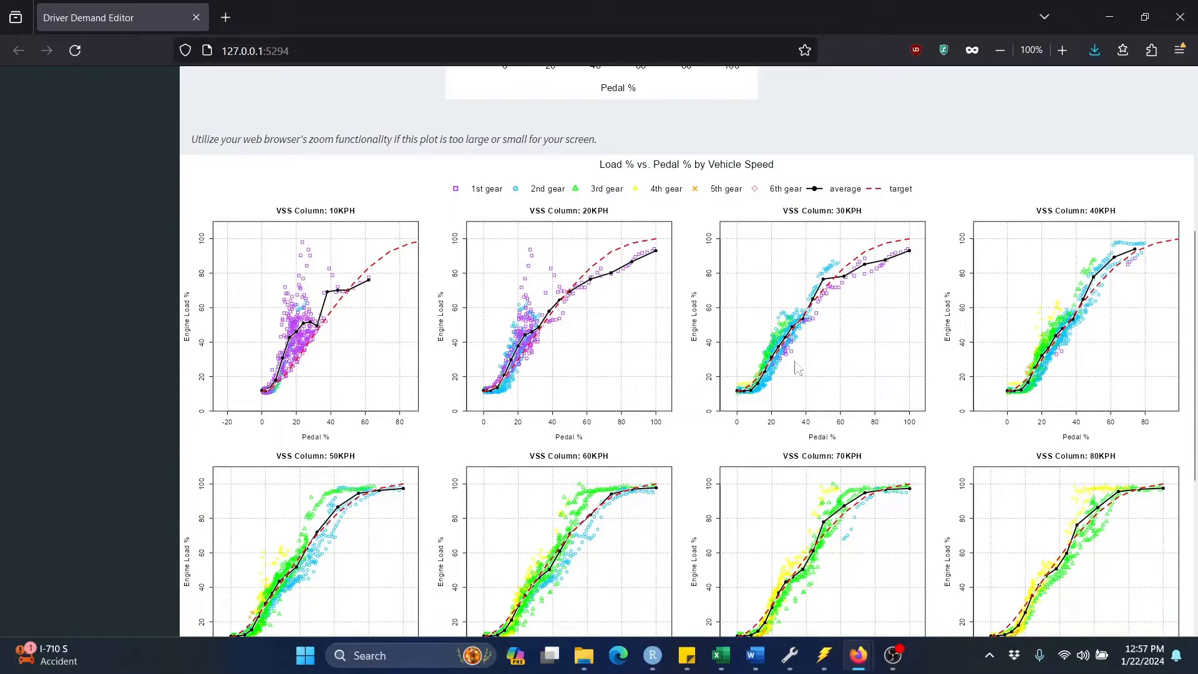
mouse_move(852, 281)
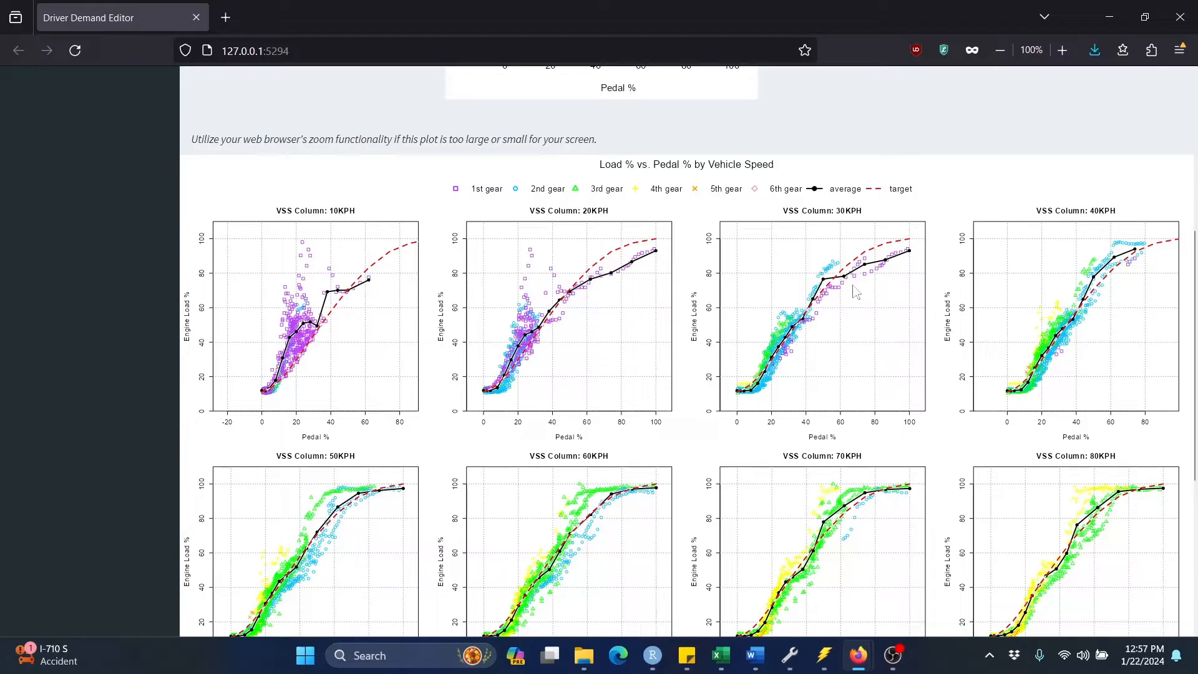
mouse_move(849, 212)
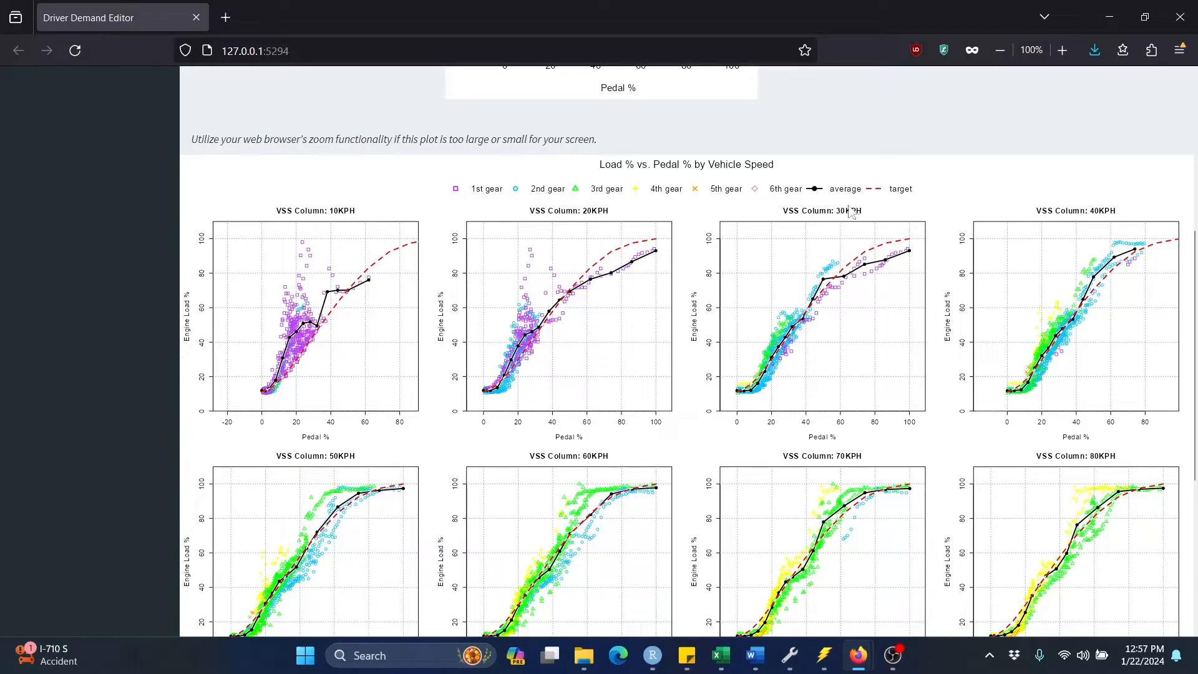
mouse_move(840, 253)
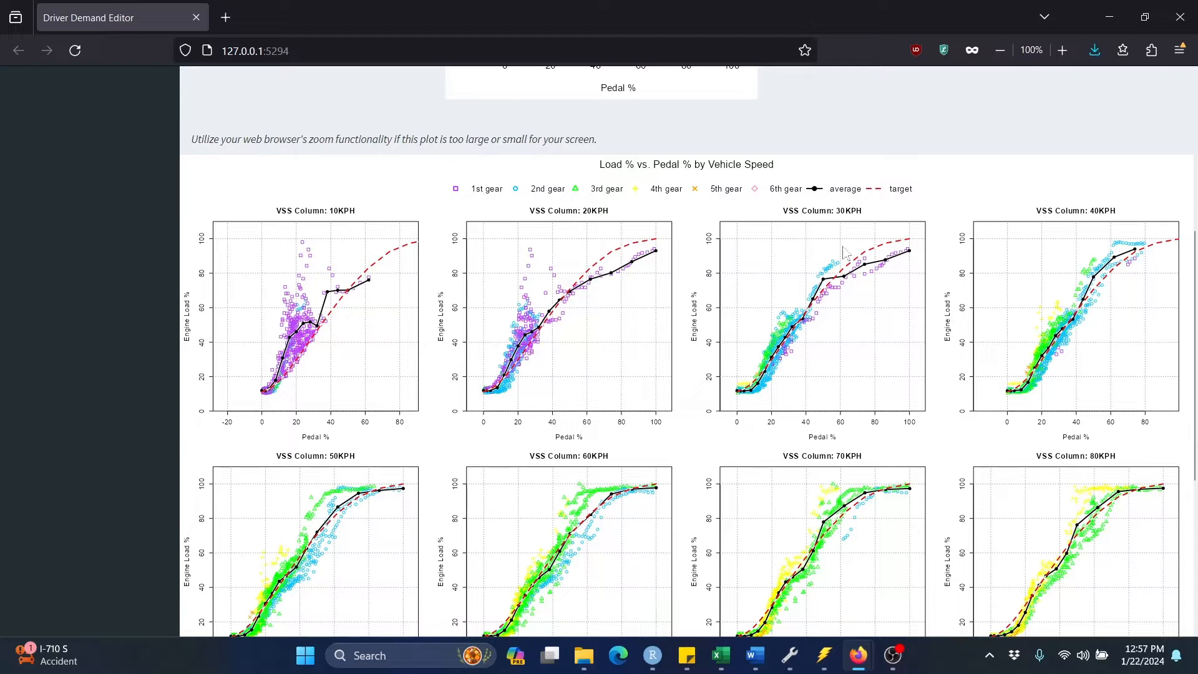
mouse_move(754, 410)
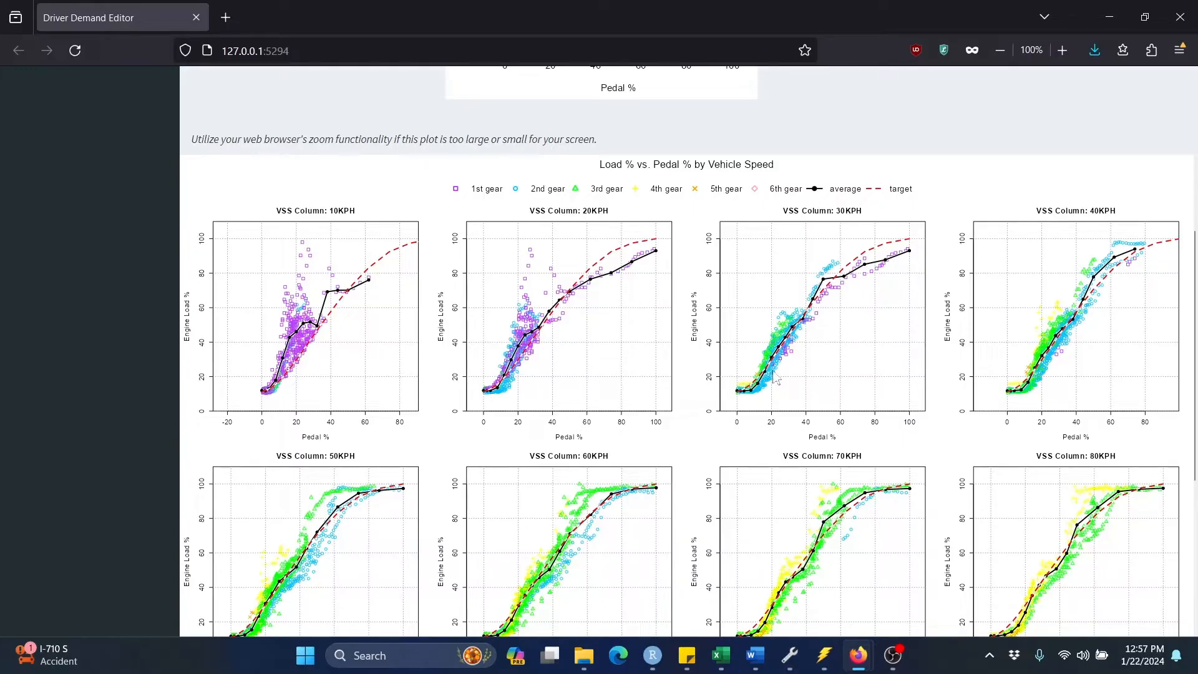
mouse_move(741, 400)
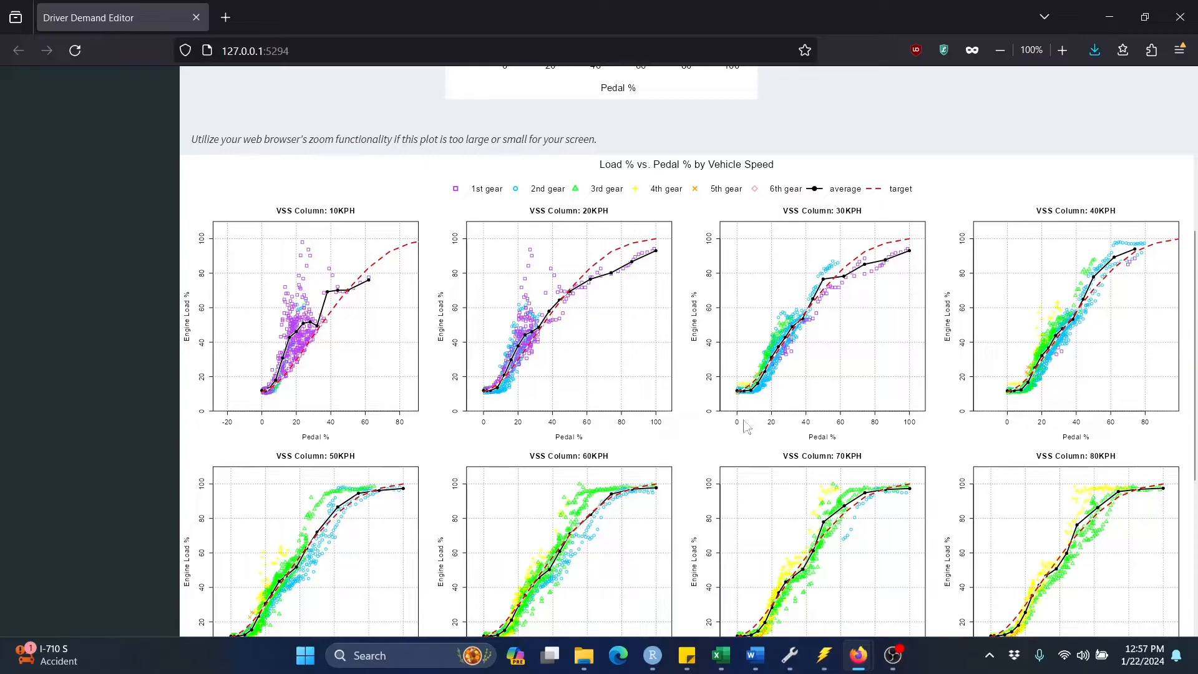
mouse_move(741, 401)
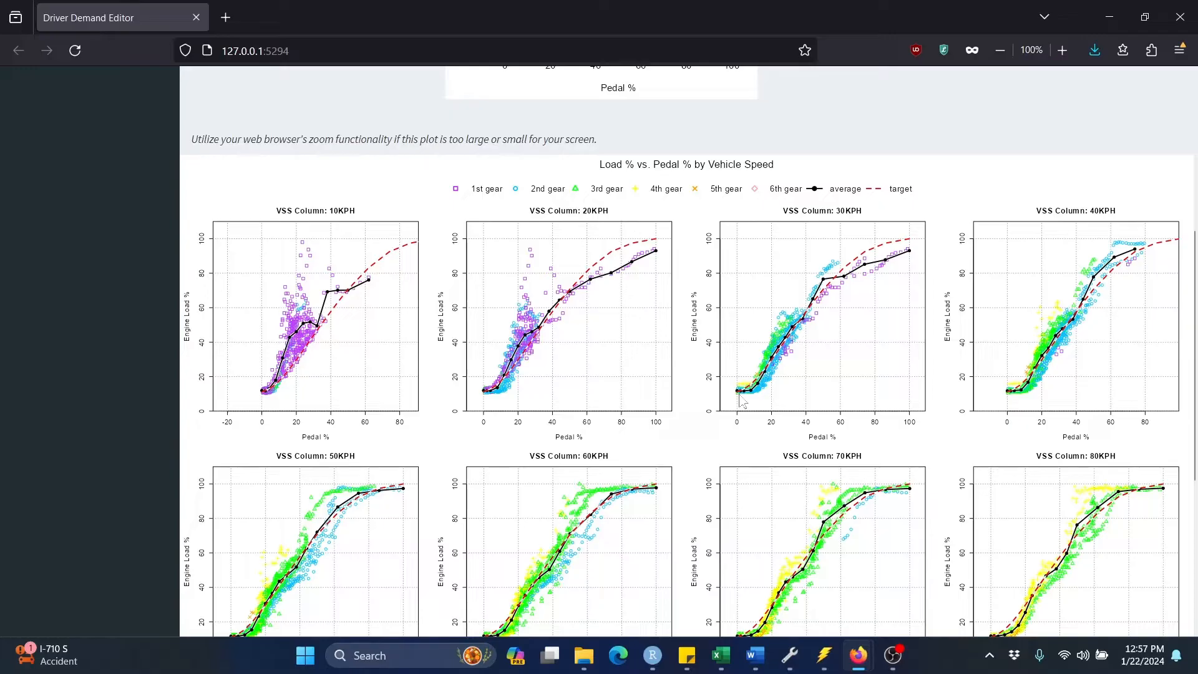
mouse_move(745, 403)
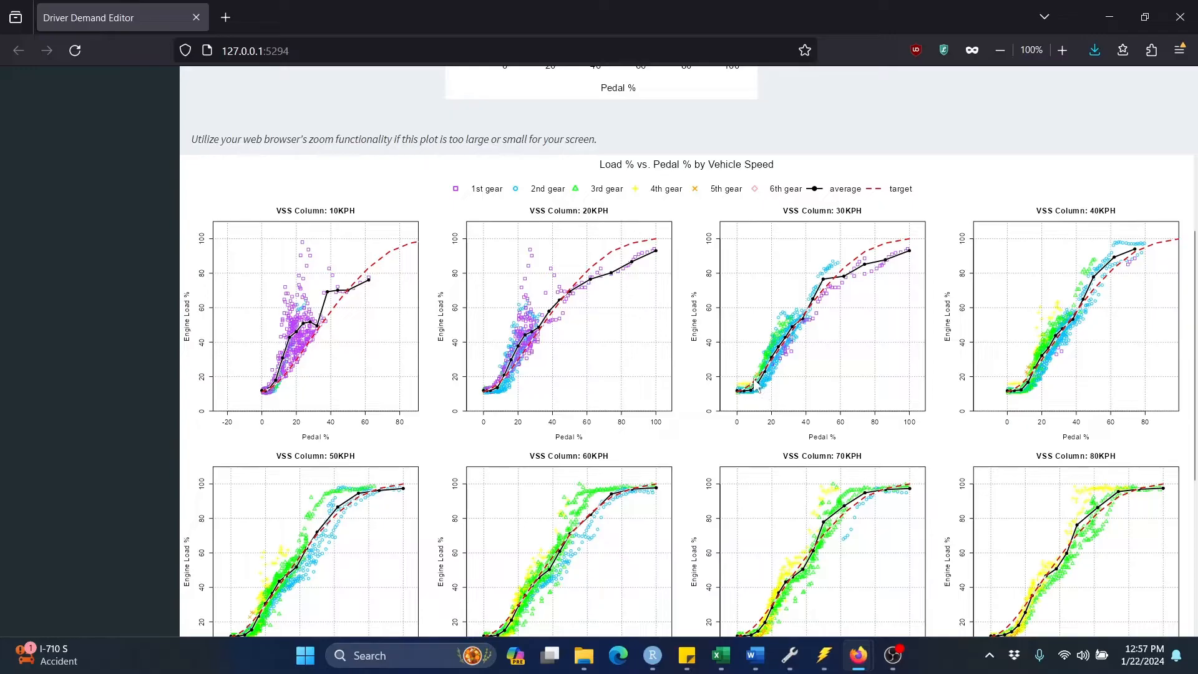
mouse_move(881, 286)
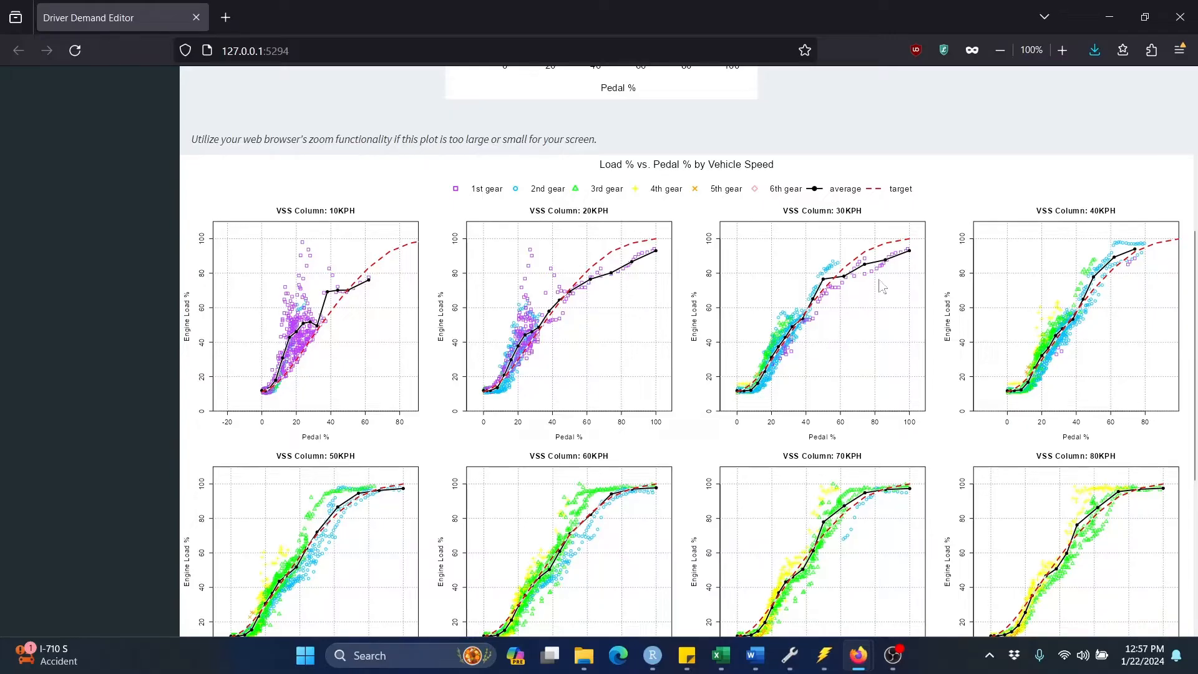
mouse_move(892, 284)
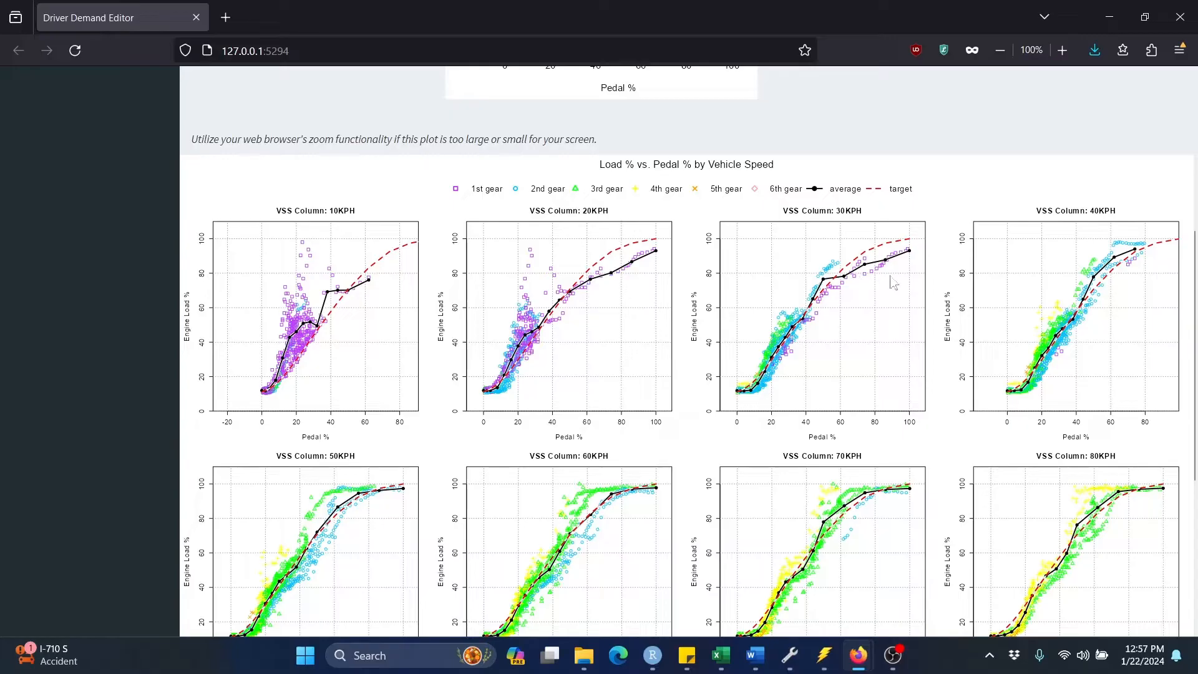
mouse_move(876, 289)
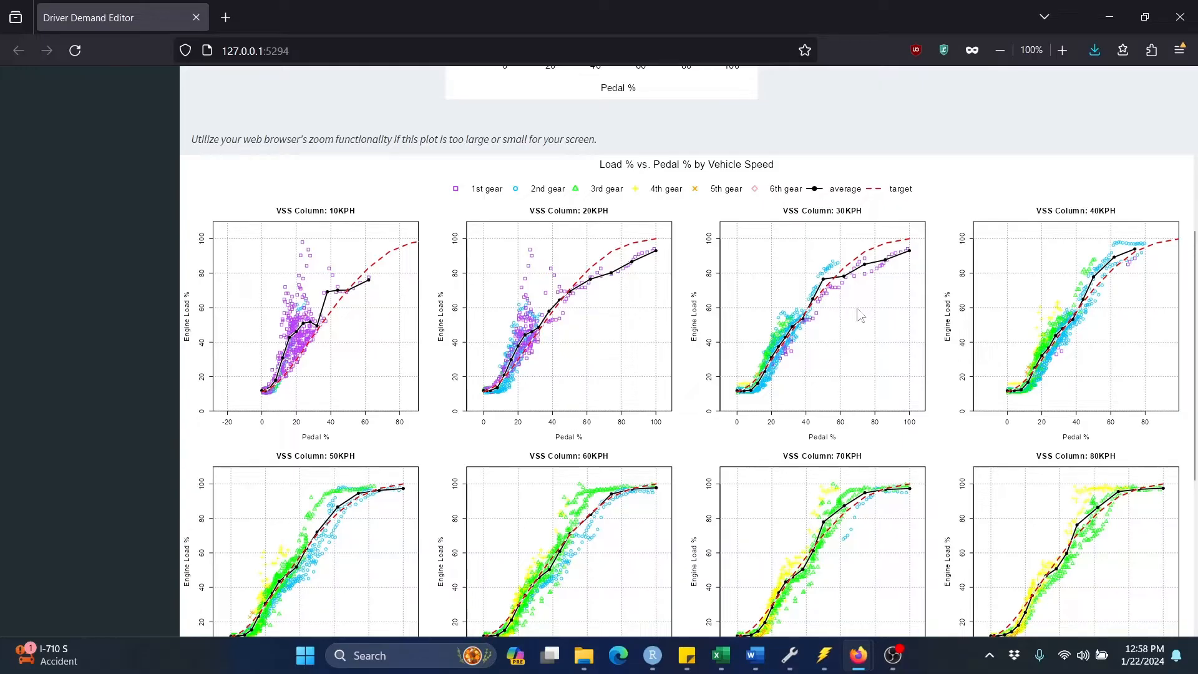
mouse_move(788, 371)
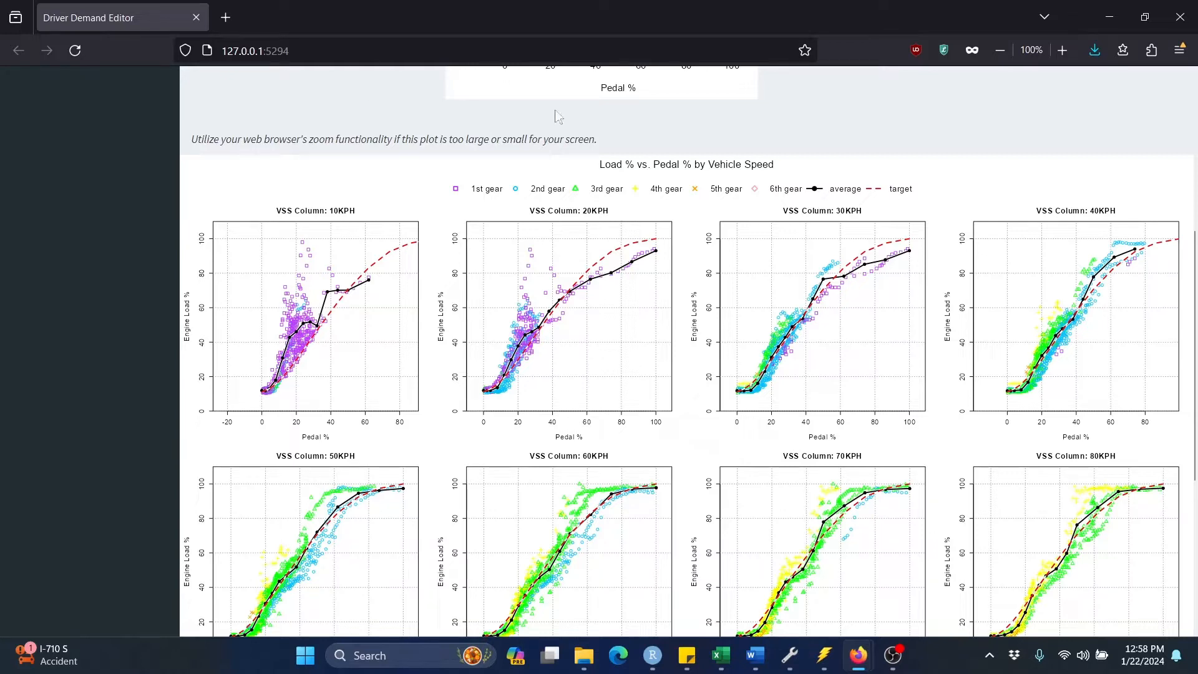
mouse_move(688, 344)
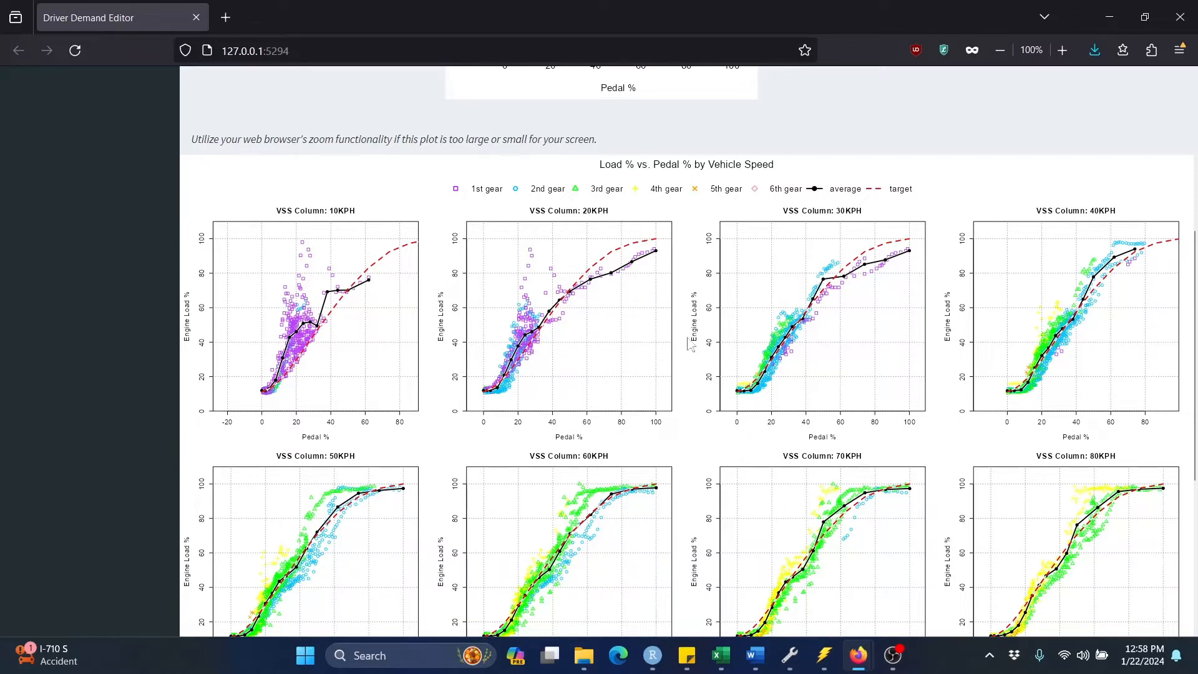
mouse_move(688, 379)
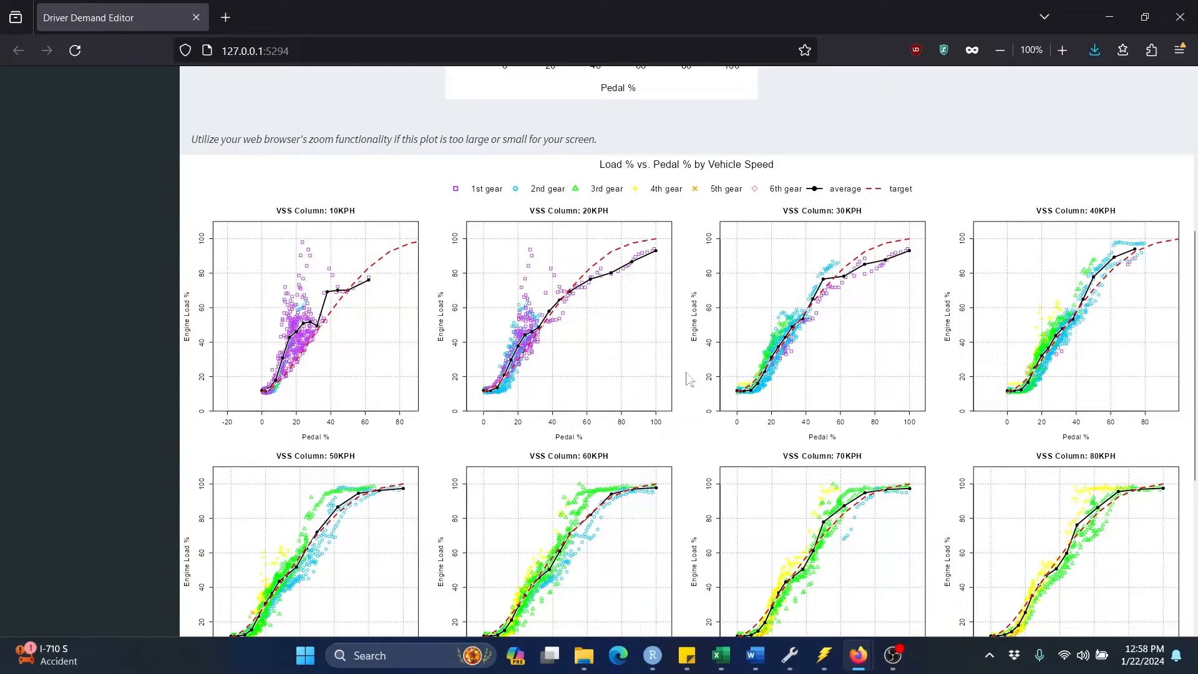
mouse_move(680, 381)
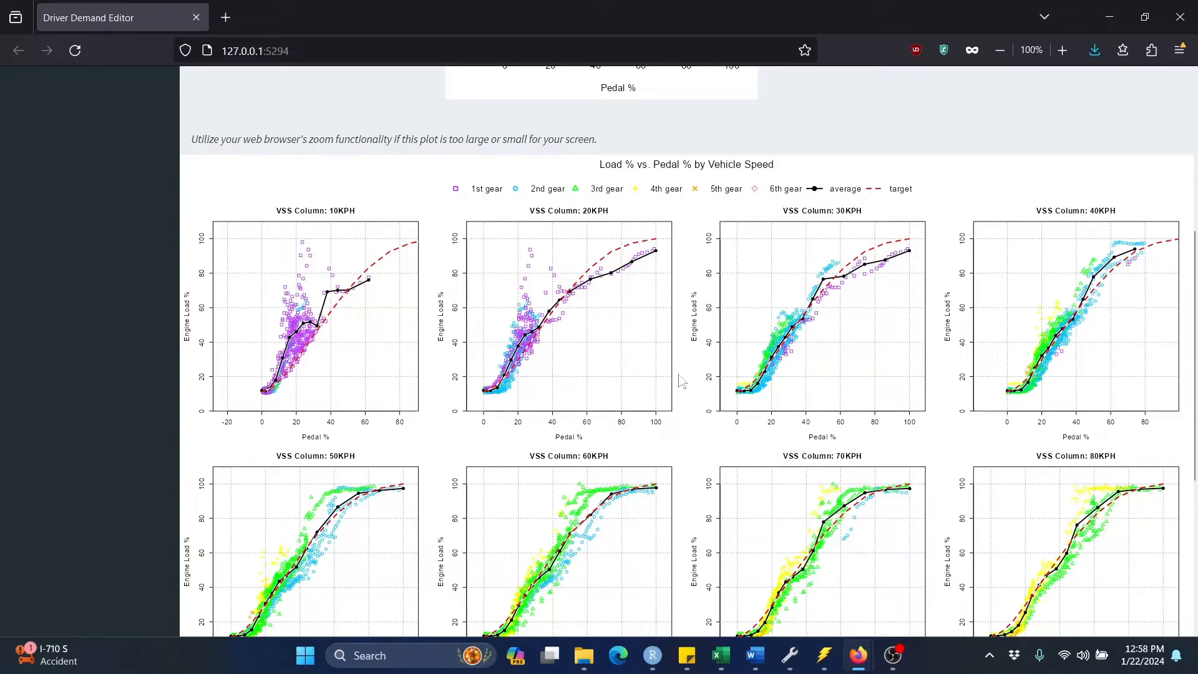
mouse_move(819, 332)
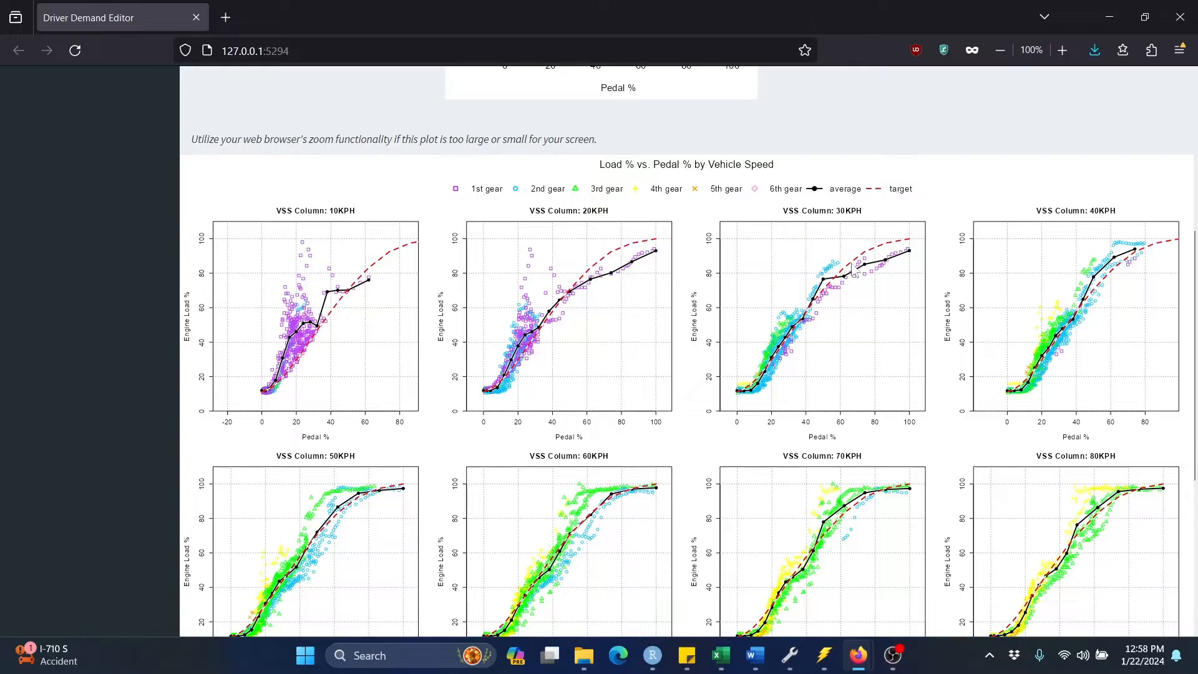
mouse_move(849, 269)
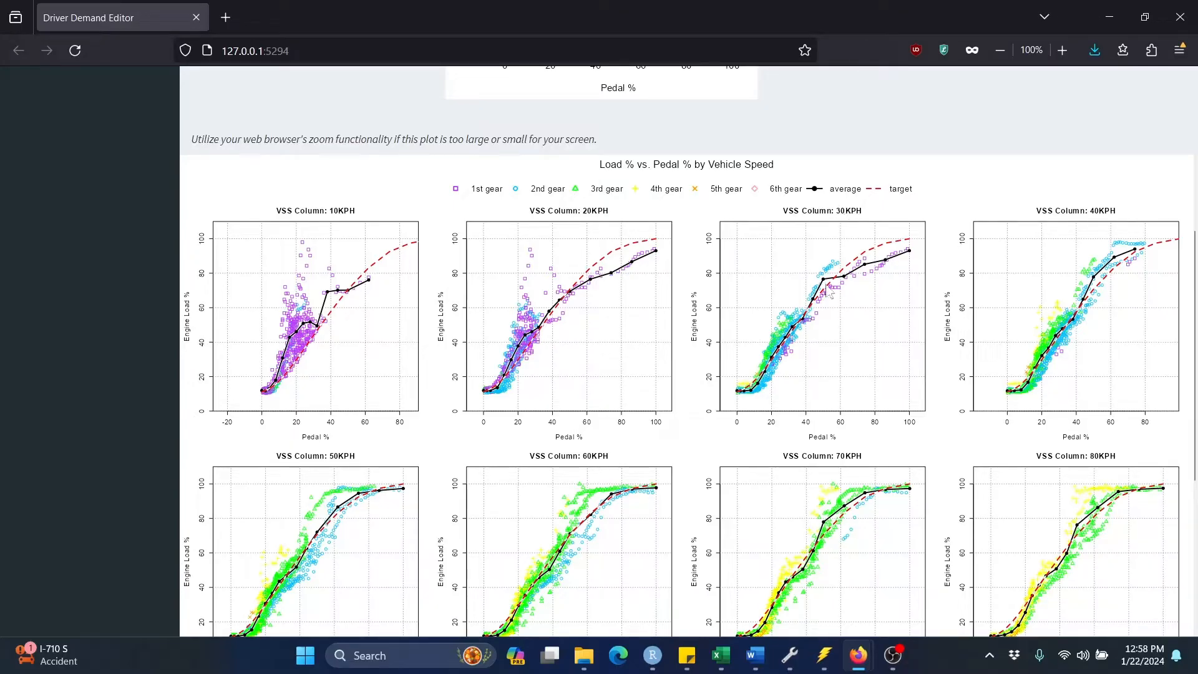
mouse_move(823, 403)
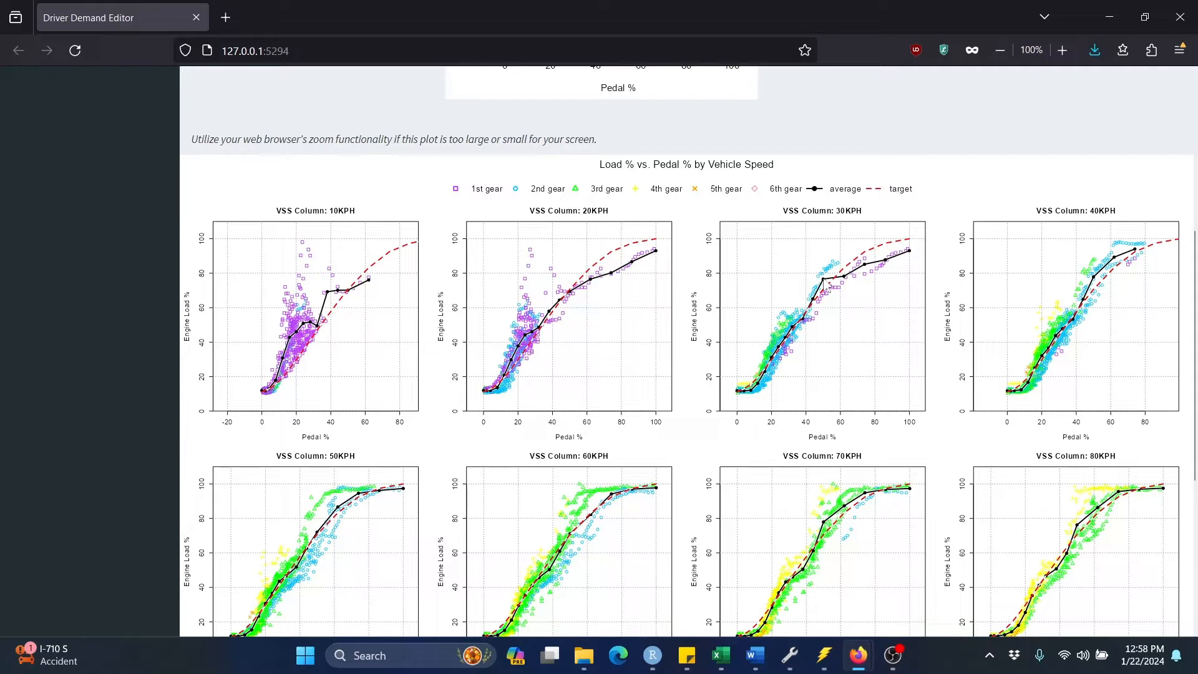
mouse_move(824, 287)
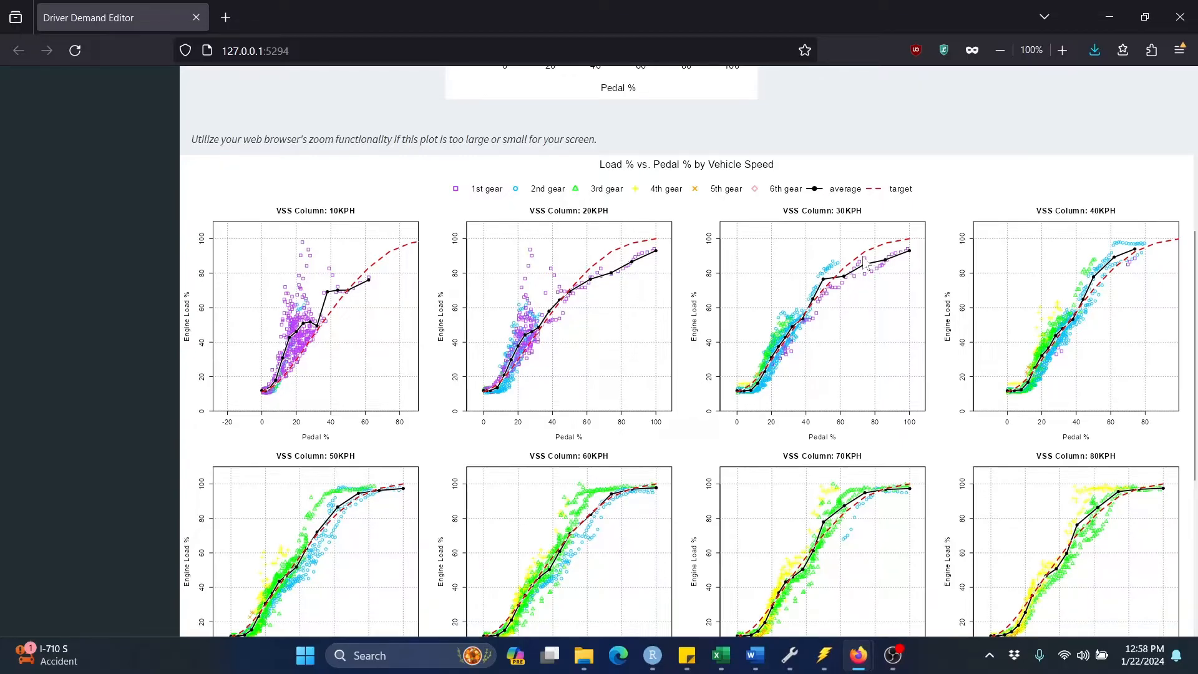
mouse_move(850, 277)
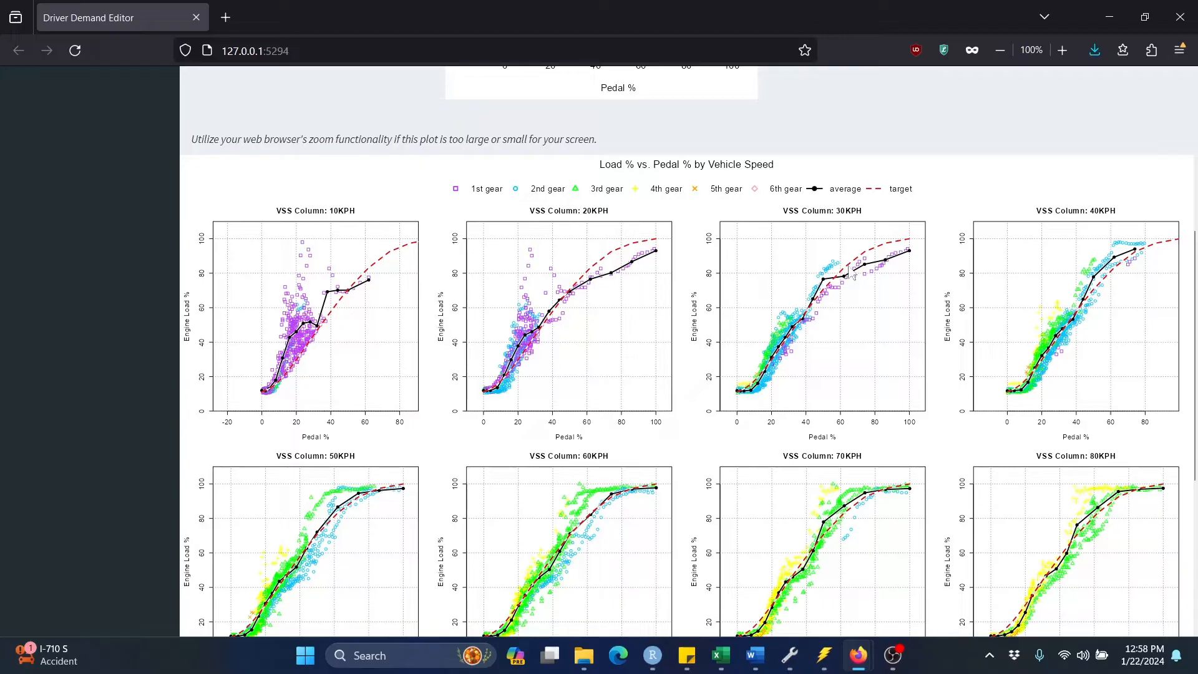
mouse_move(703, 327)
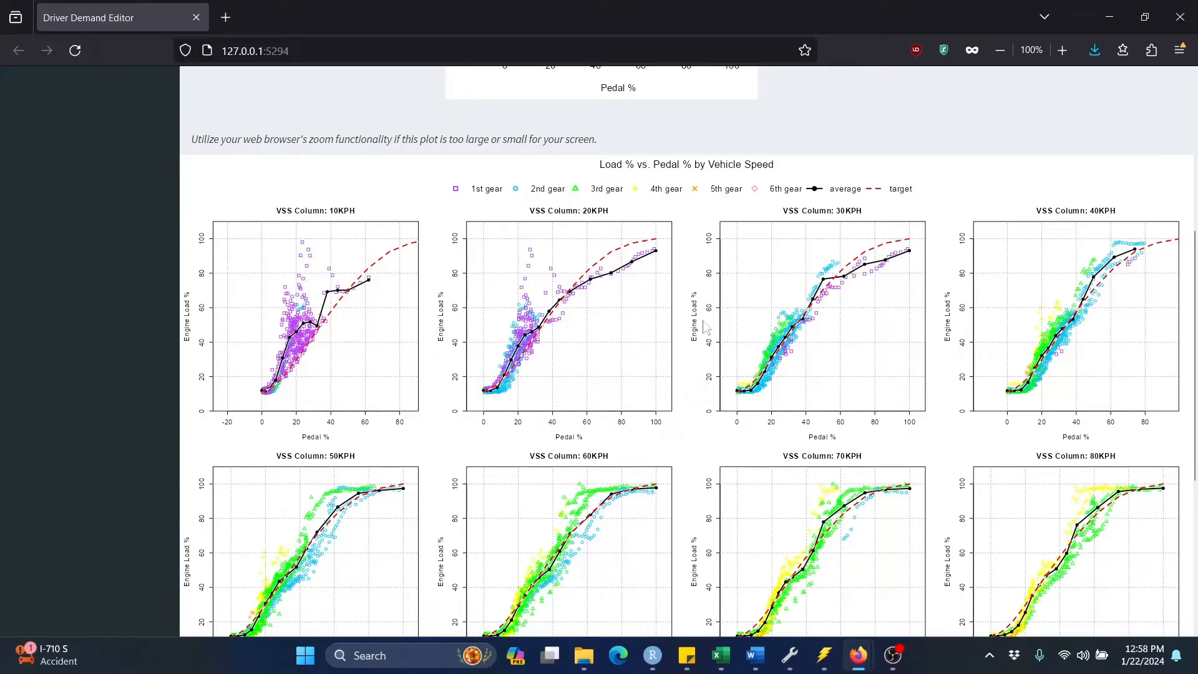
mouse_move(432, 278)
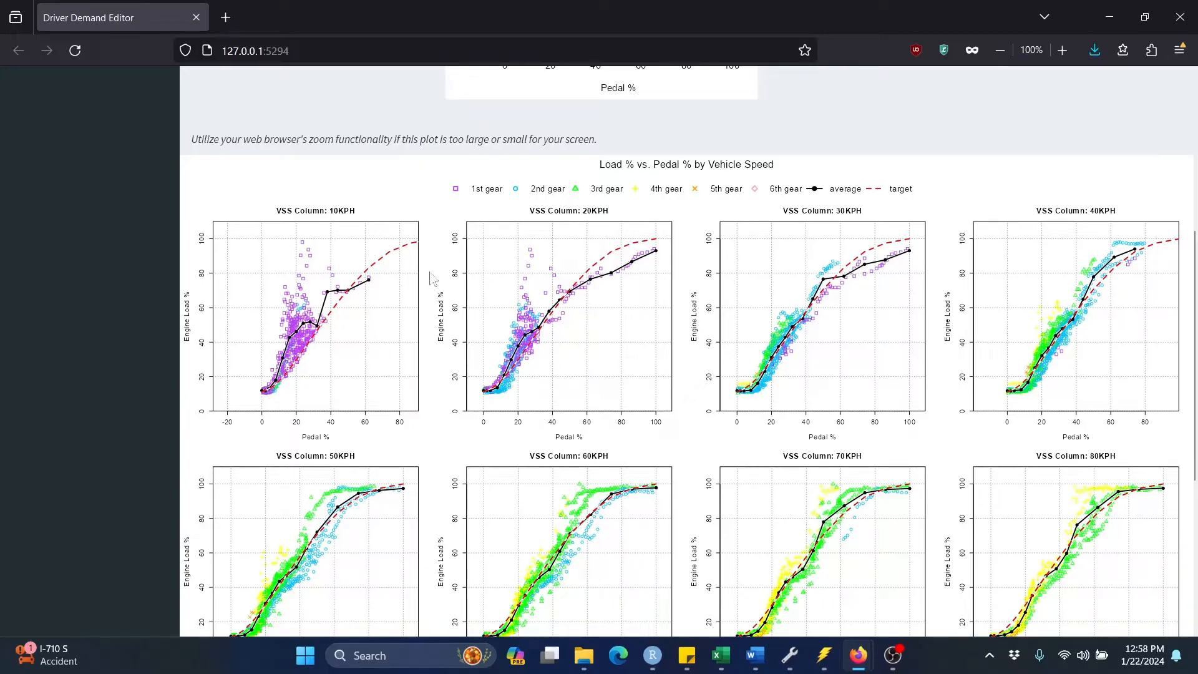
mouse_move(691, 263)
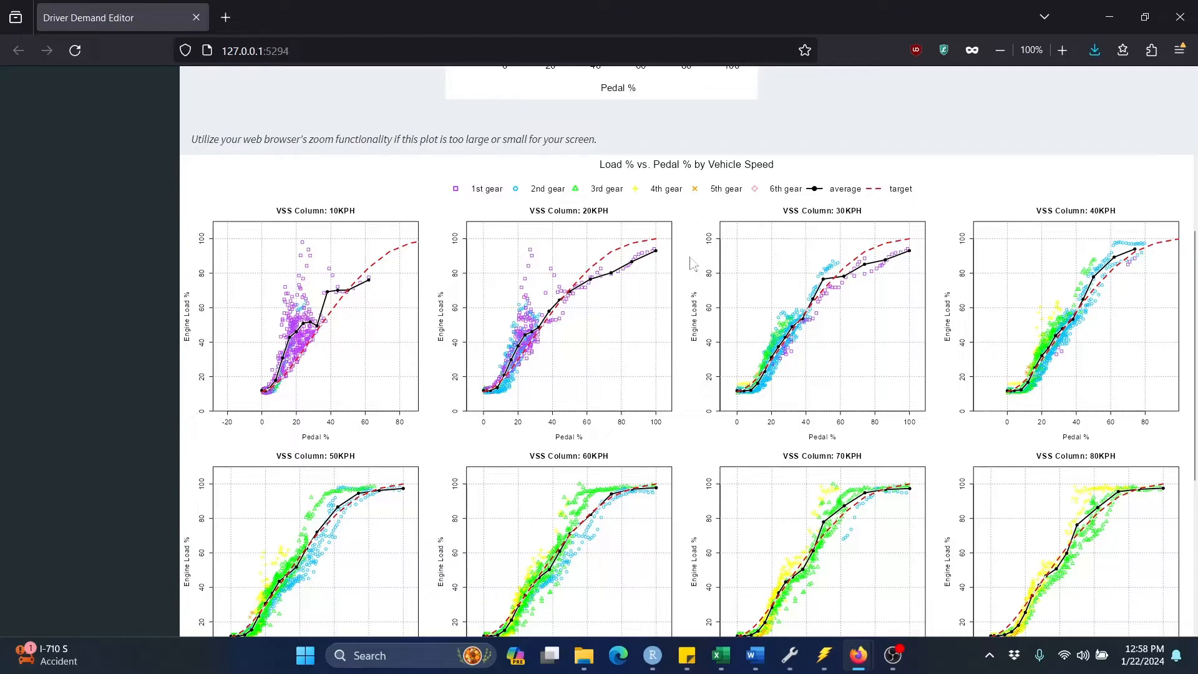
mouse_move(946, 336)
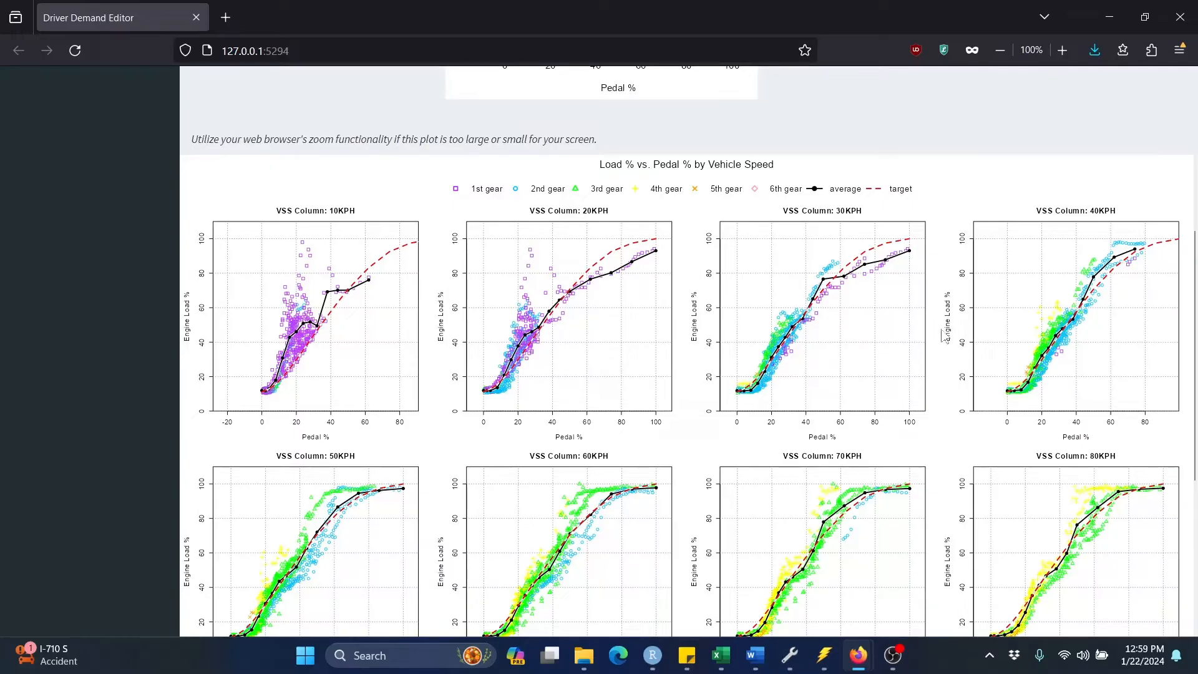
mouse_move(932, 256)
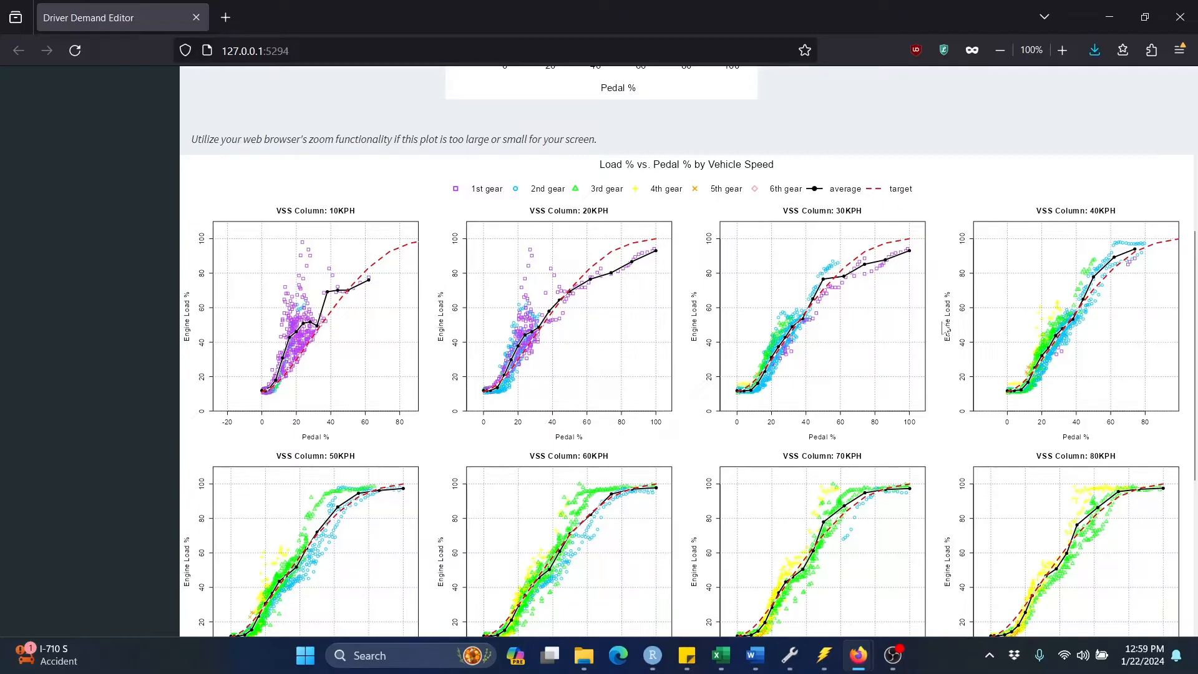
mouse_move(939, 332)
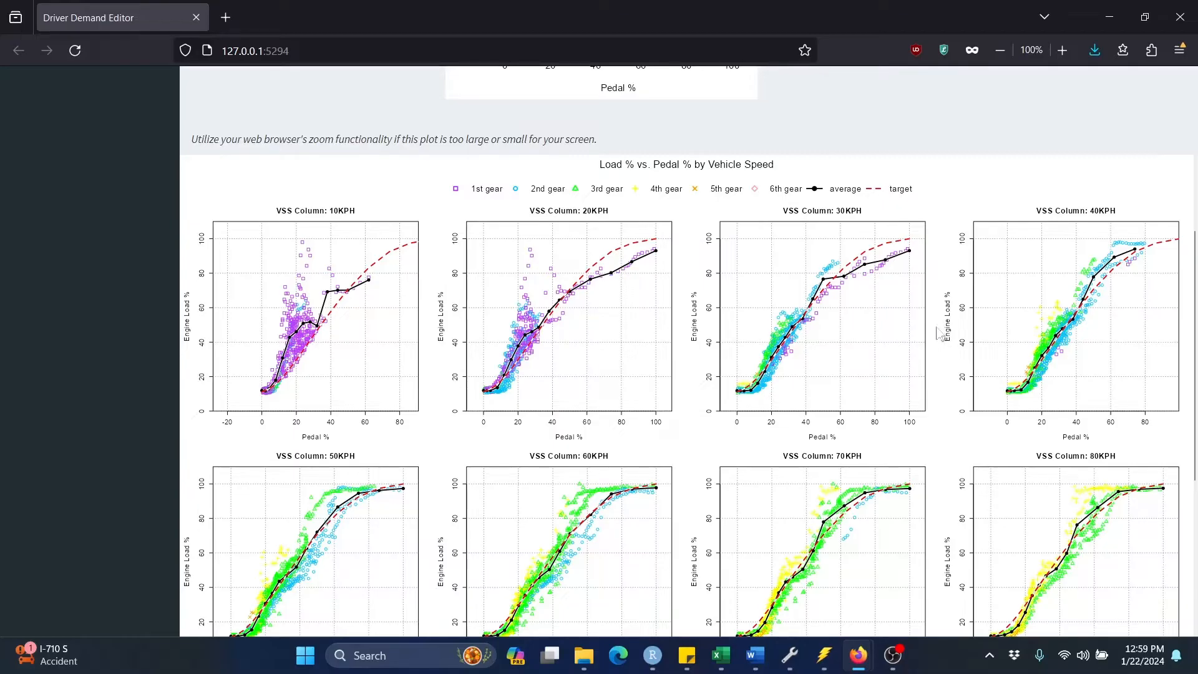
mouse_move(828, 326)
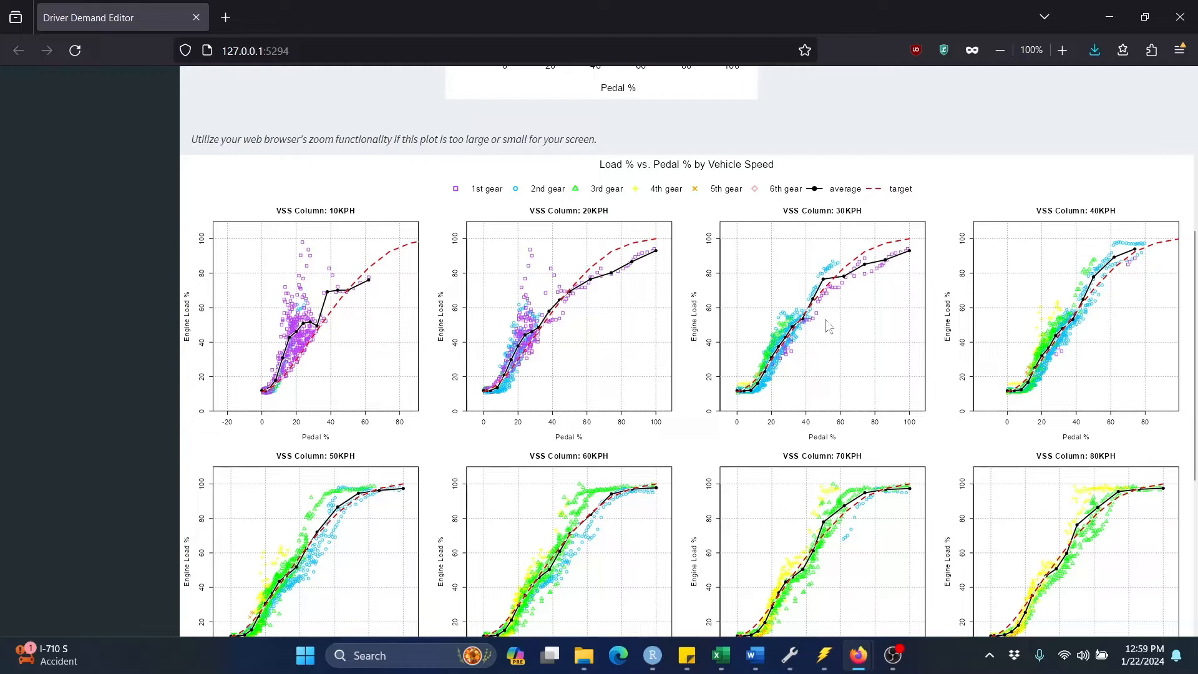
mouse_move(856, 297)
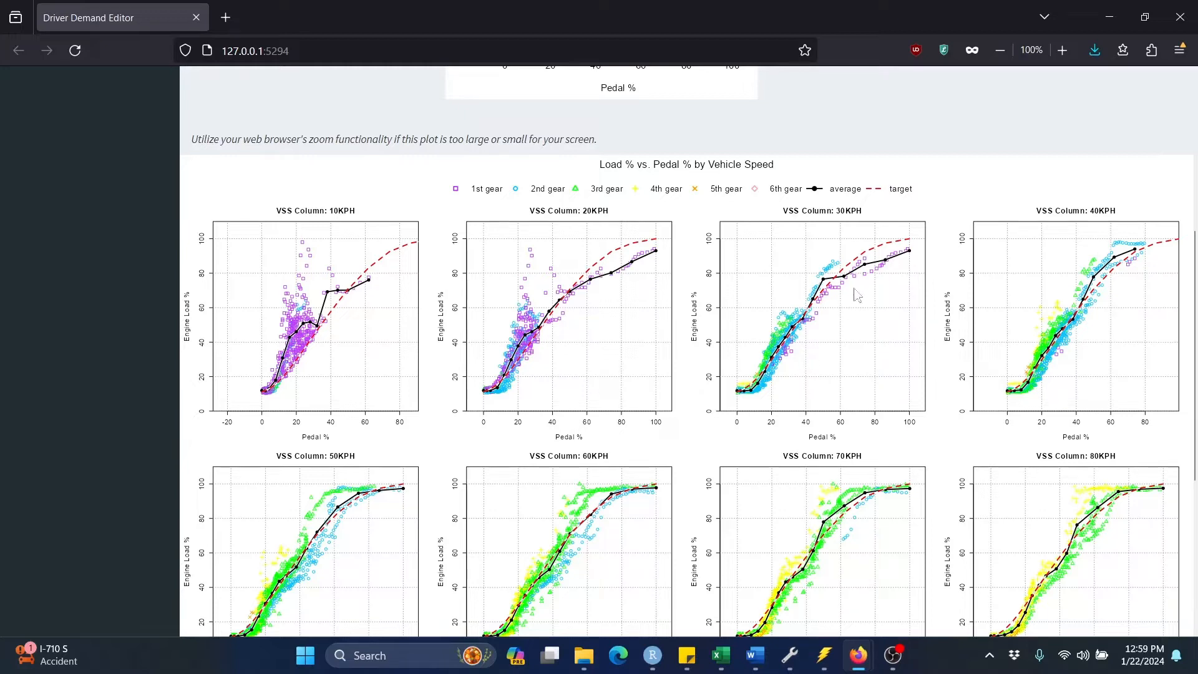
mouse_move(938, 356)
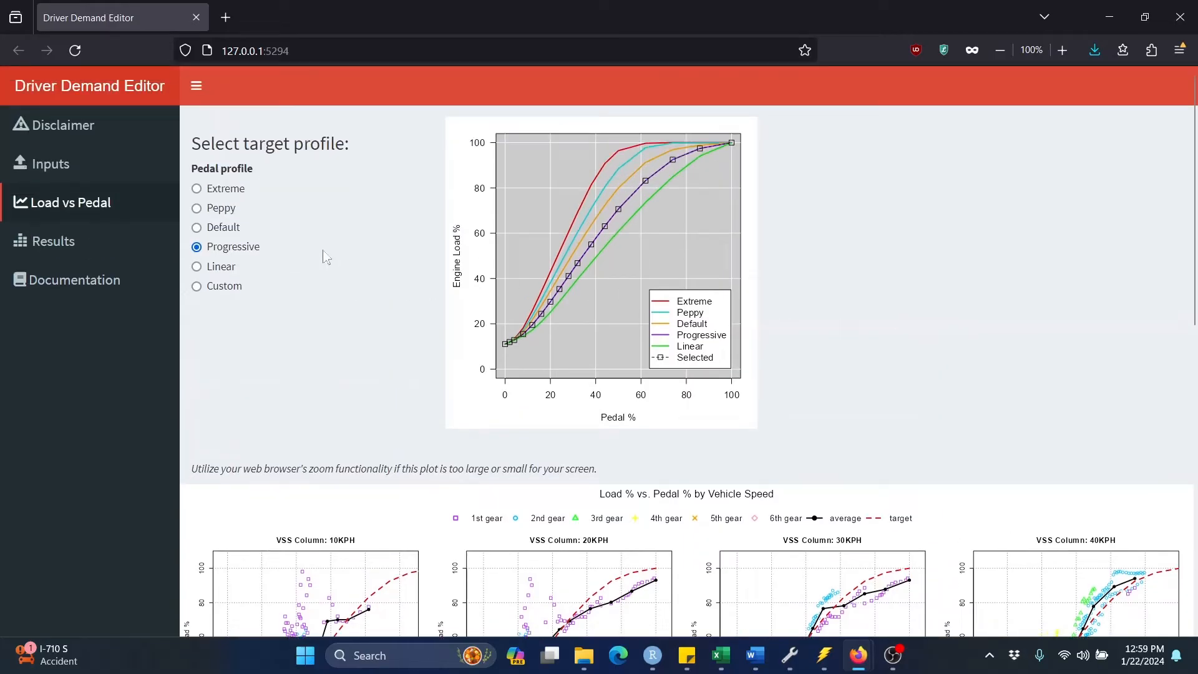
mouse_move(269, 250)
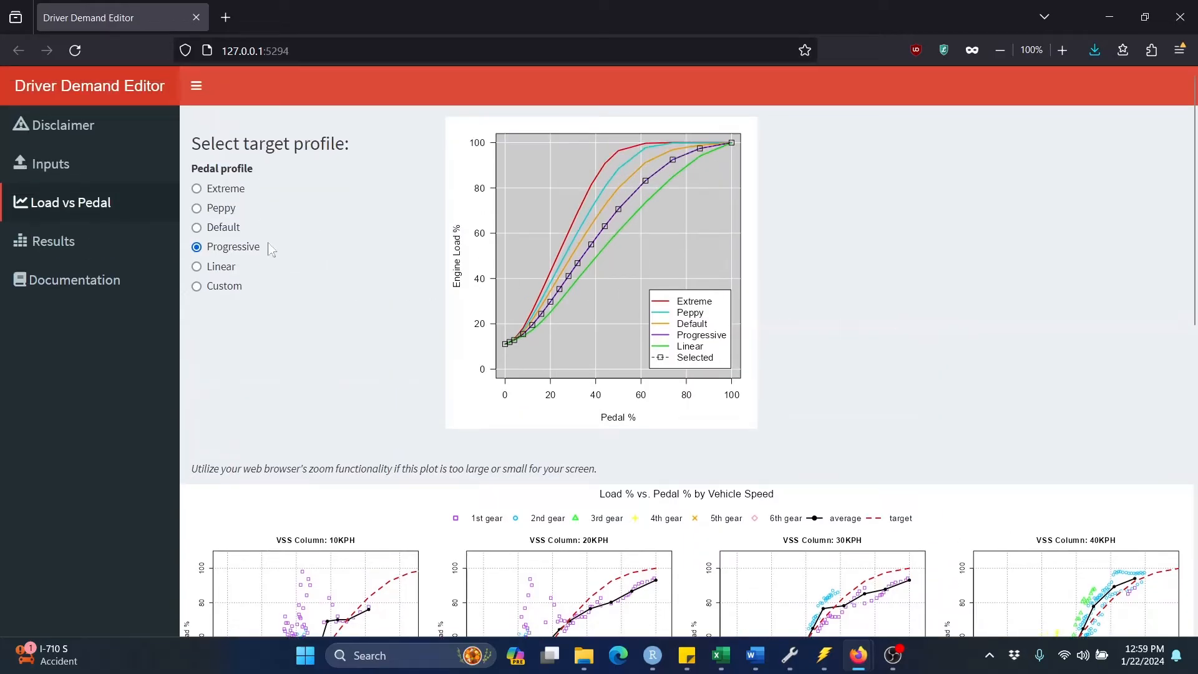
mouse_move(364, 250)
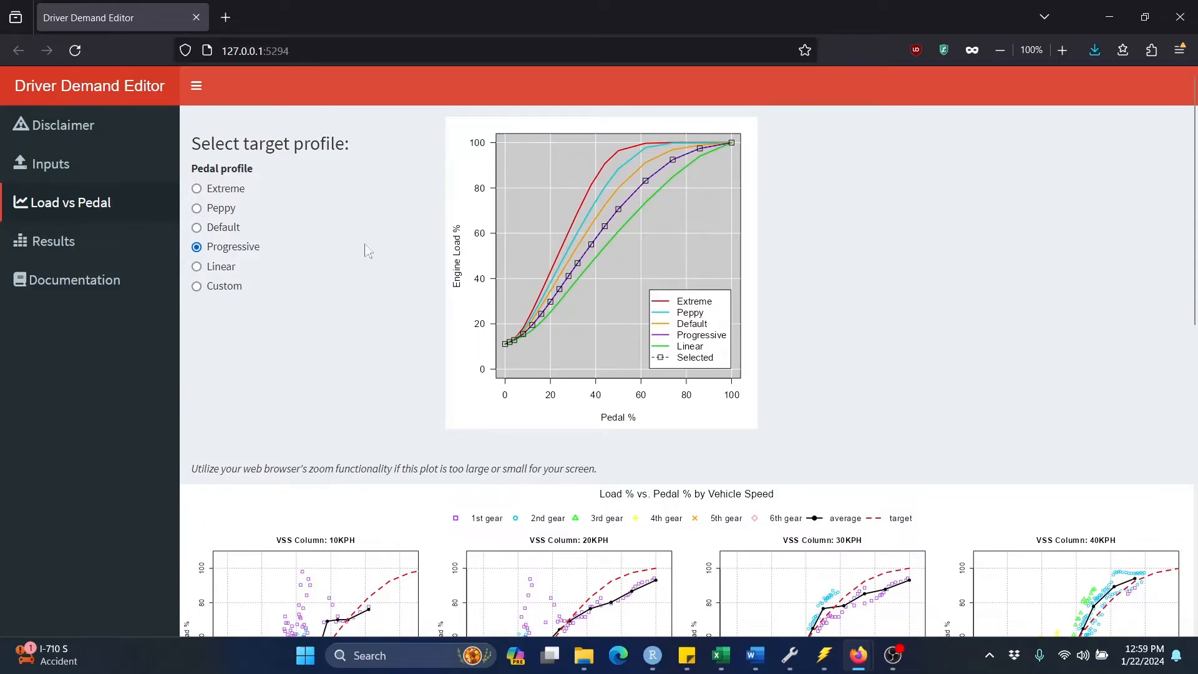
mouse_move(198, 292)
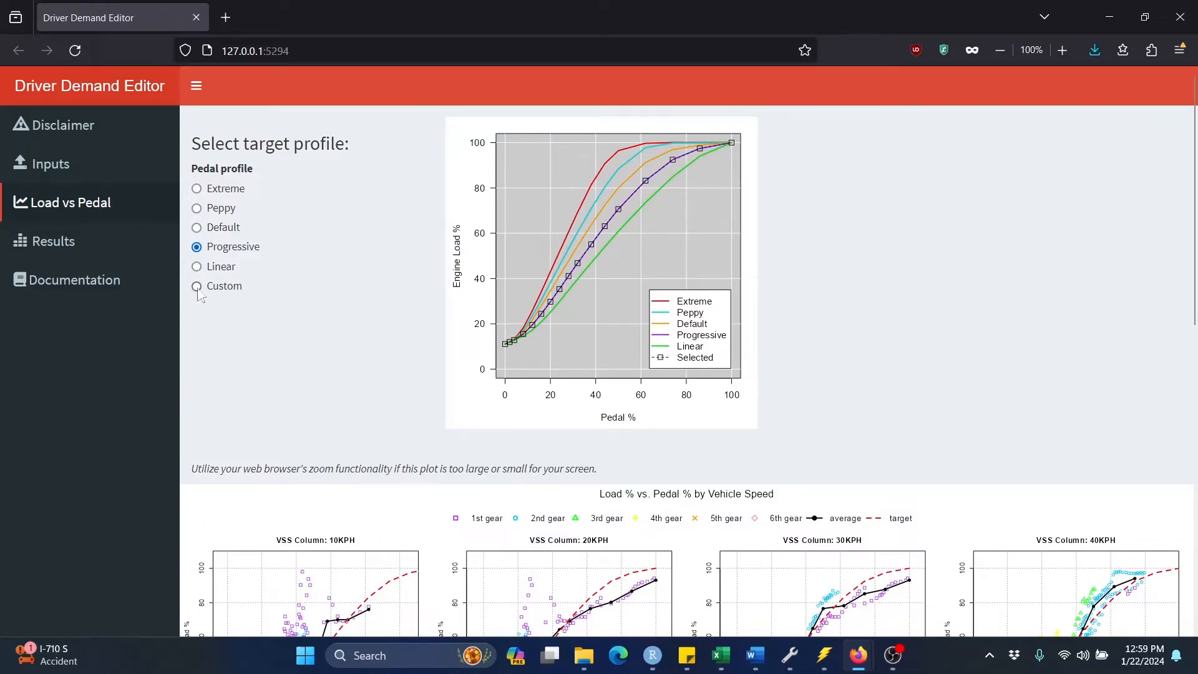
Choose Custom, auto-fill from Peppy and edit mid-pedal loads to 66, 77 and 85.
left_click(196, 286)
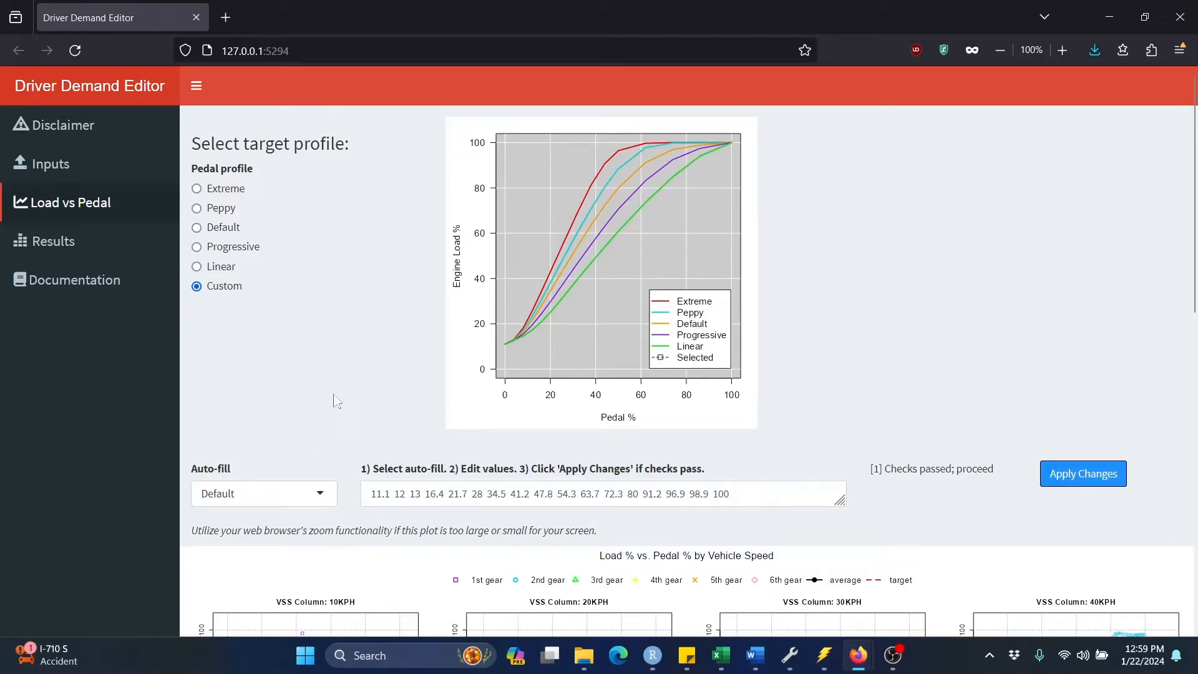
mouse_move(344, 404)
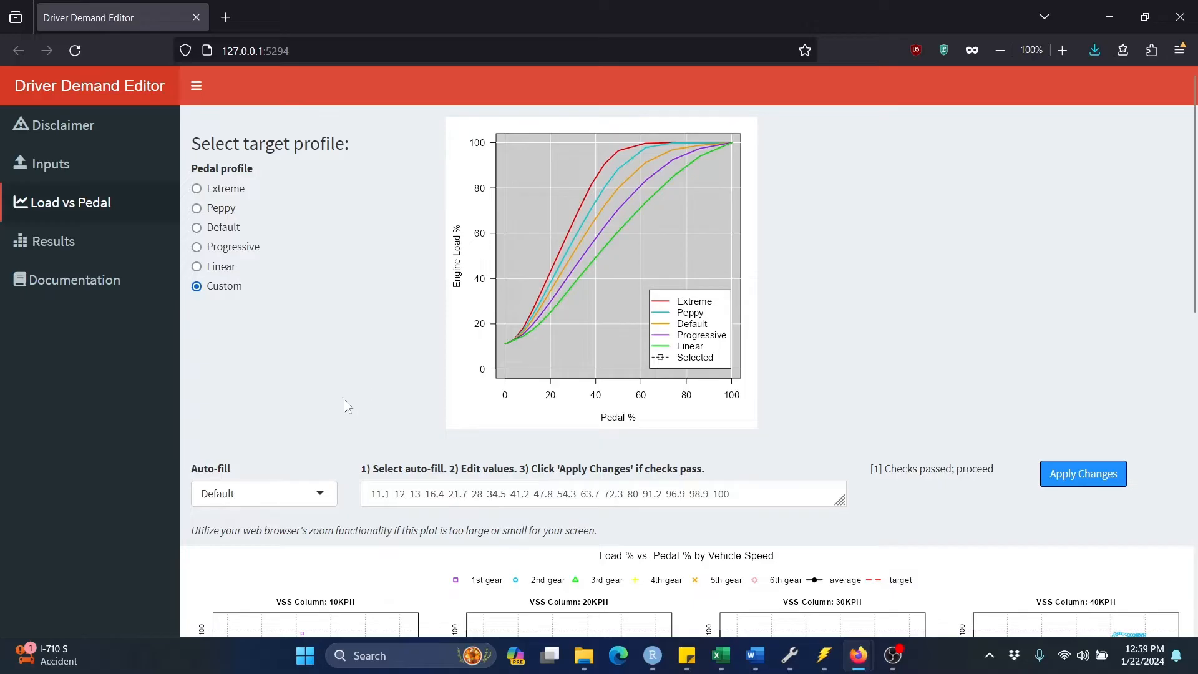
mouse_move(243, 193)
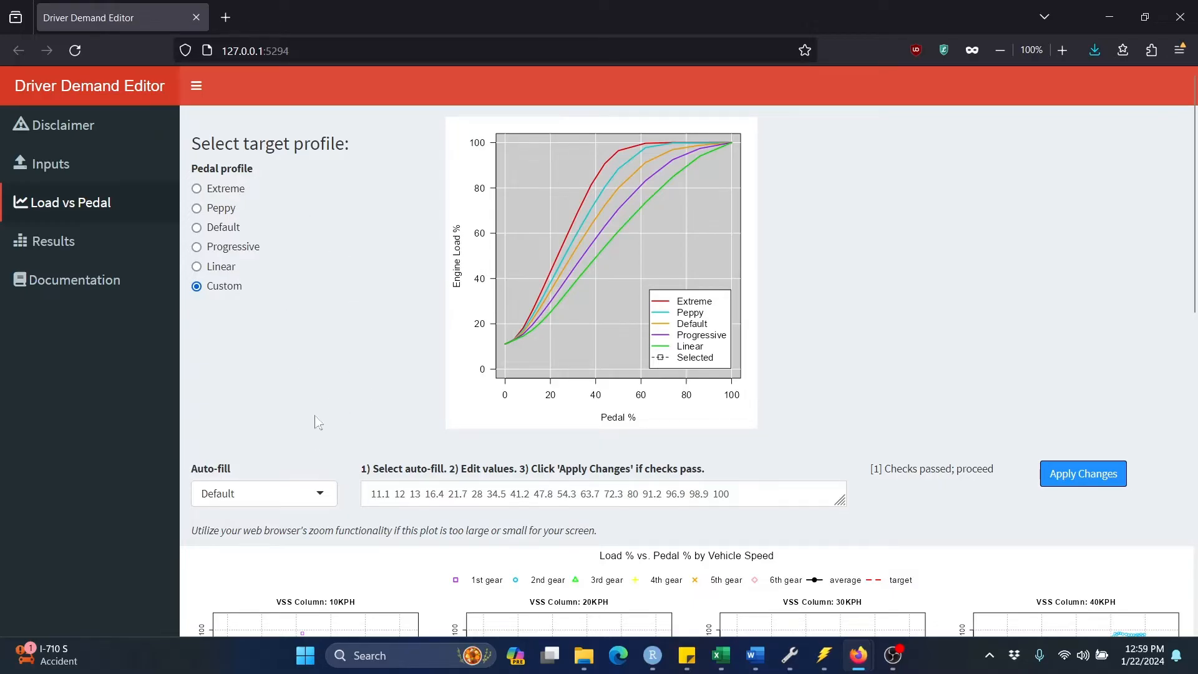
left_click(263, 493)
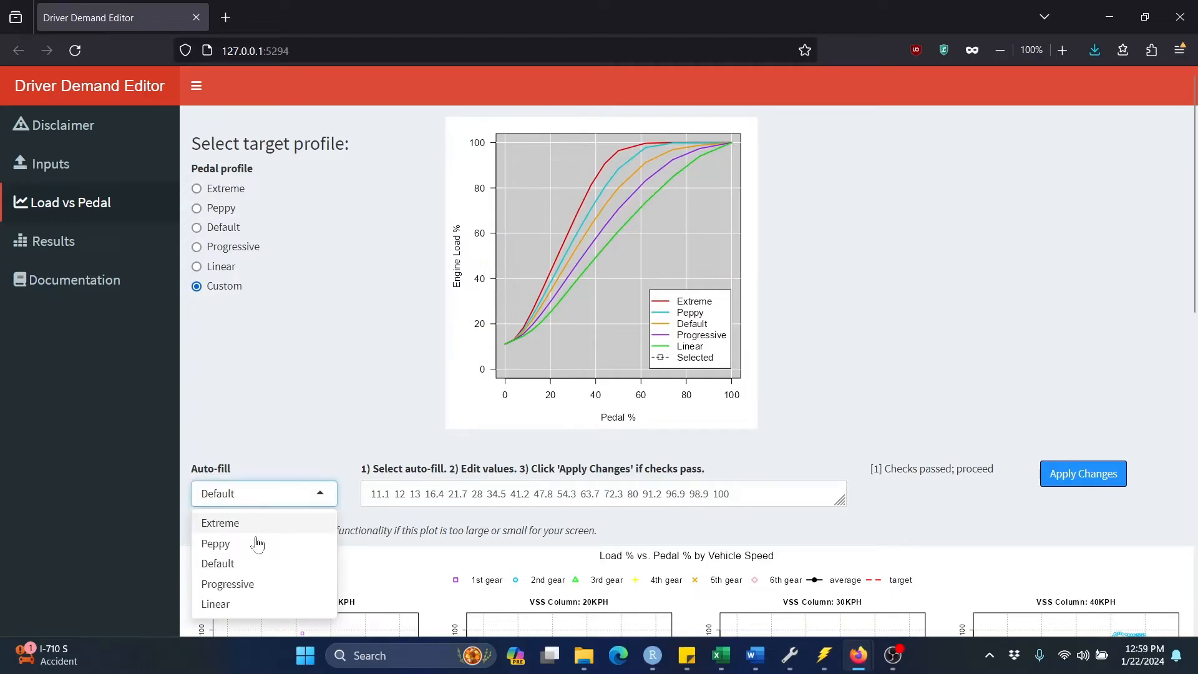
left_click(216, 543)
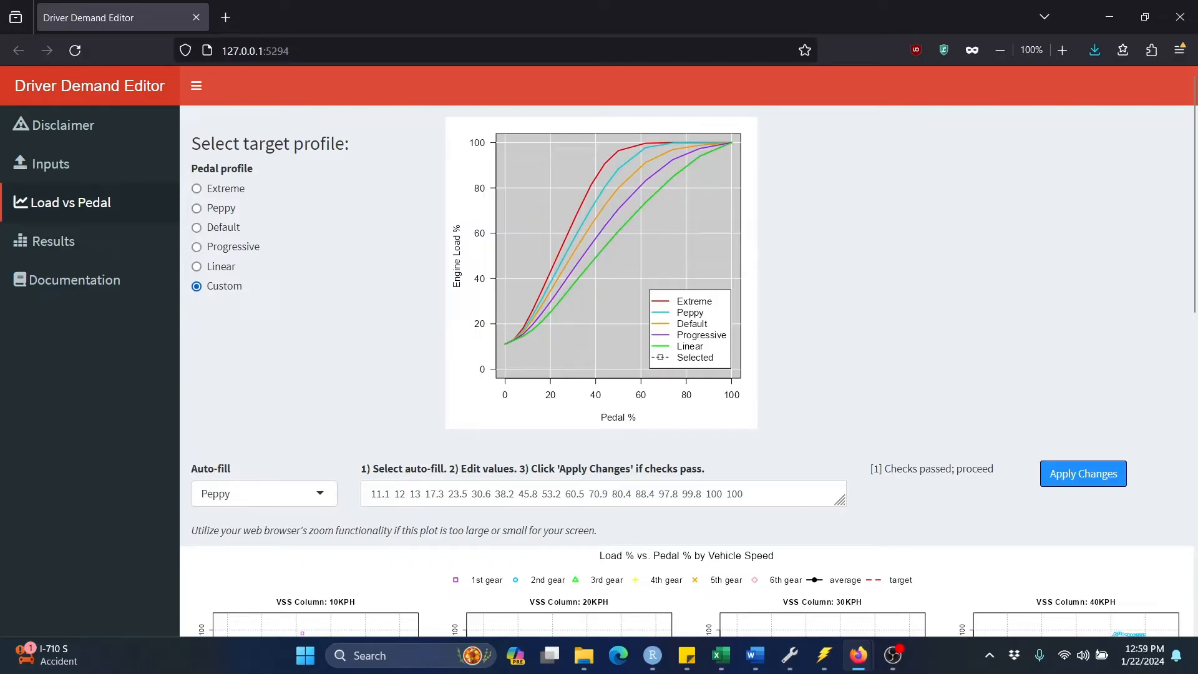
double_click(619, 494)
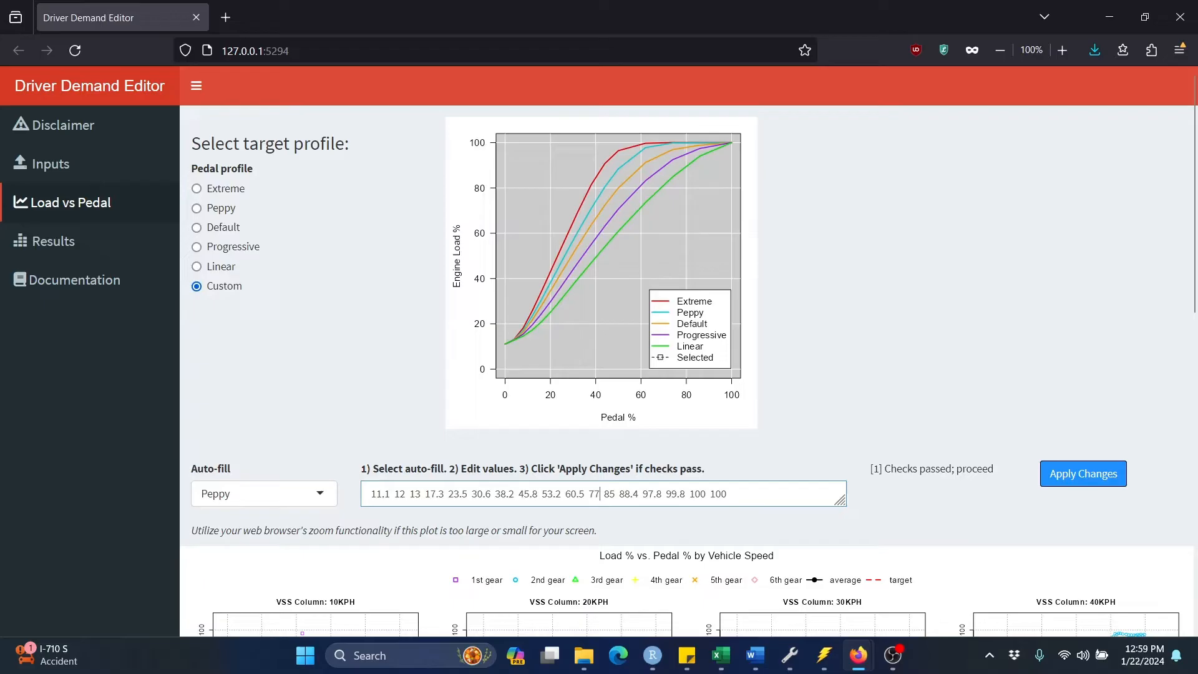
double_click(570, 494)
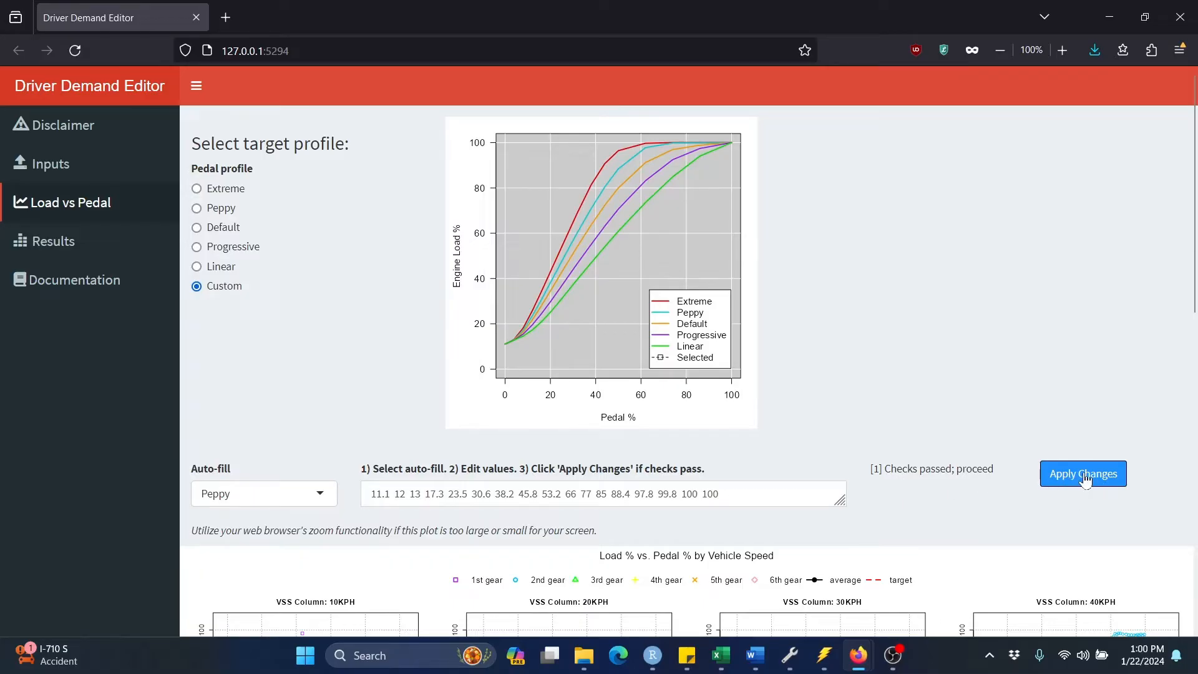
Apply the custom pedal profile so its curve plots against the presets, then go to Results.
left_click(1081, 473)
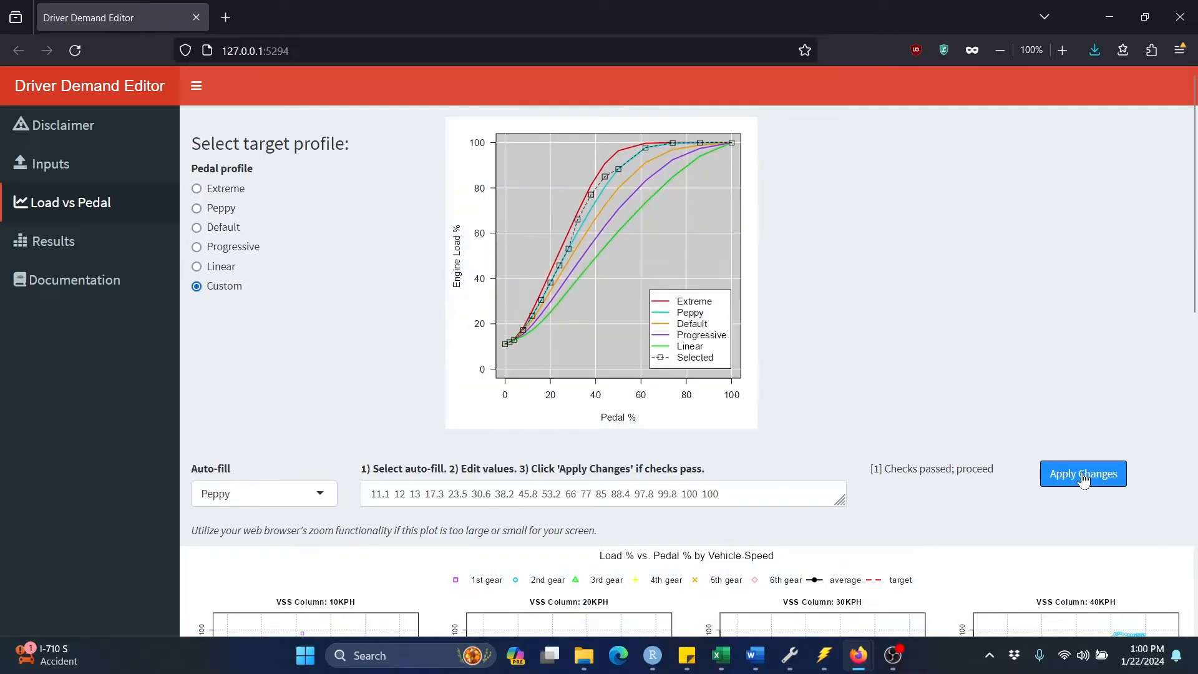
left_click(1082, 473)
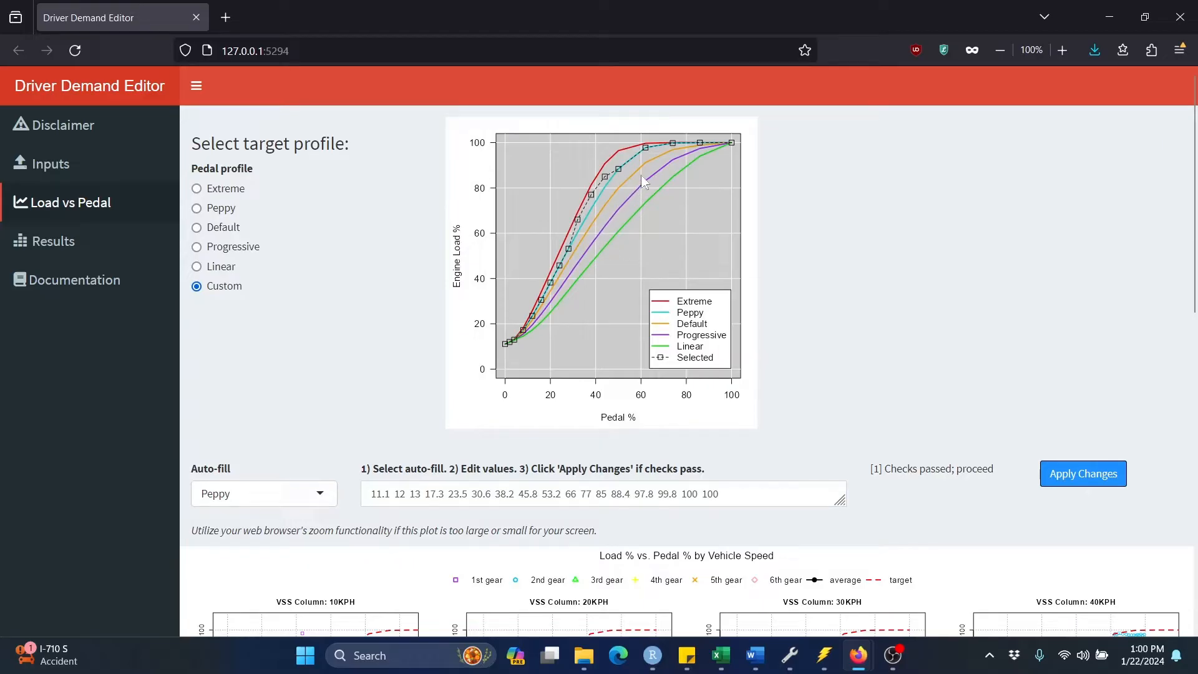
mouse_move(574, 256)
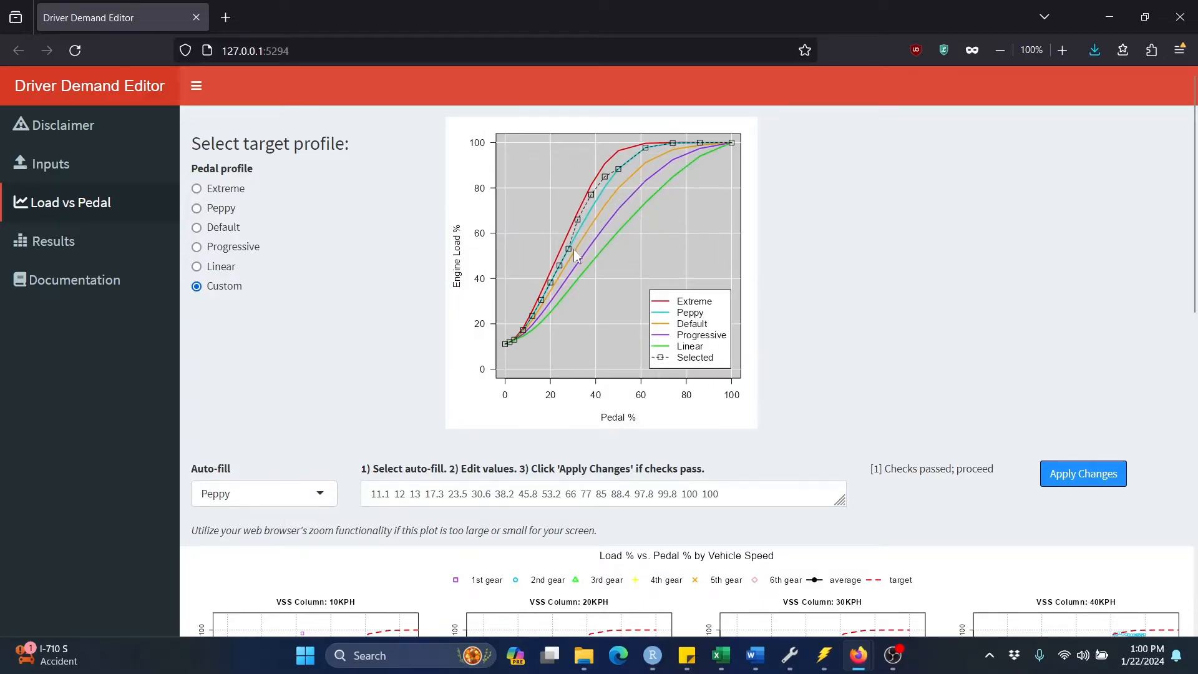
mouse_move(508, 346)
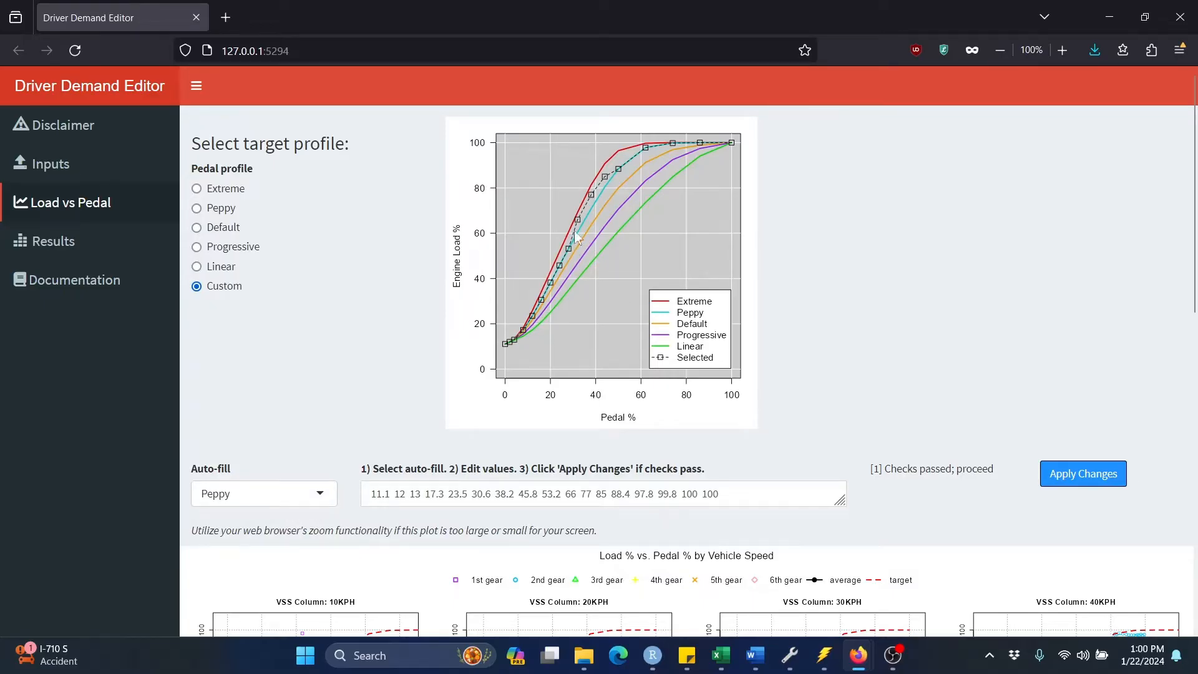
mouse_move(604, 187)
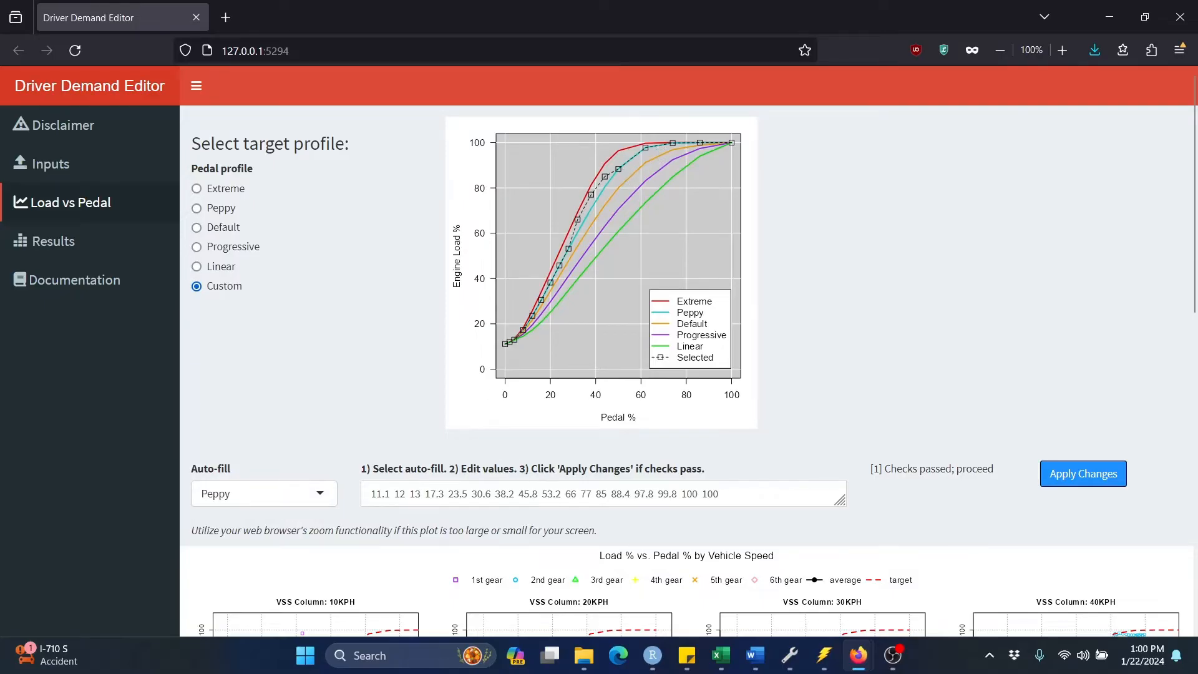
mouse_move(519, 427)
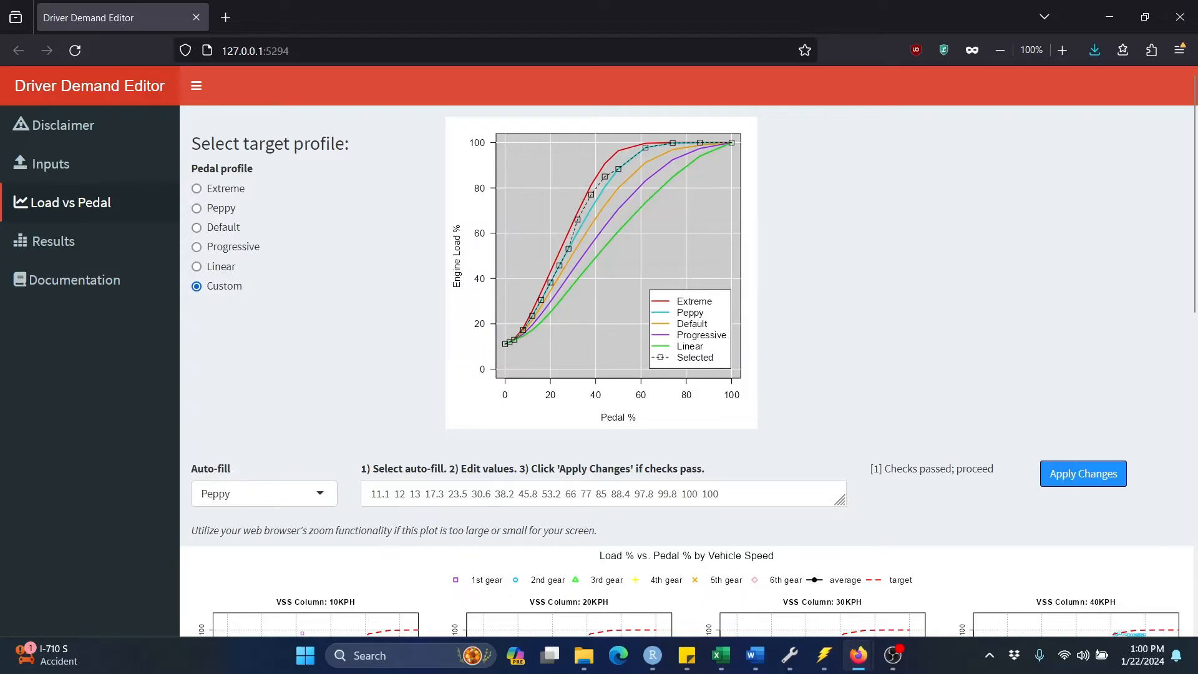
triple_click(535, 493)
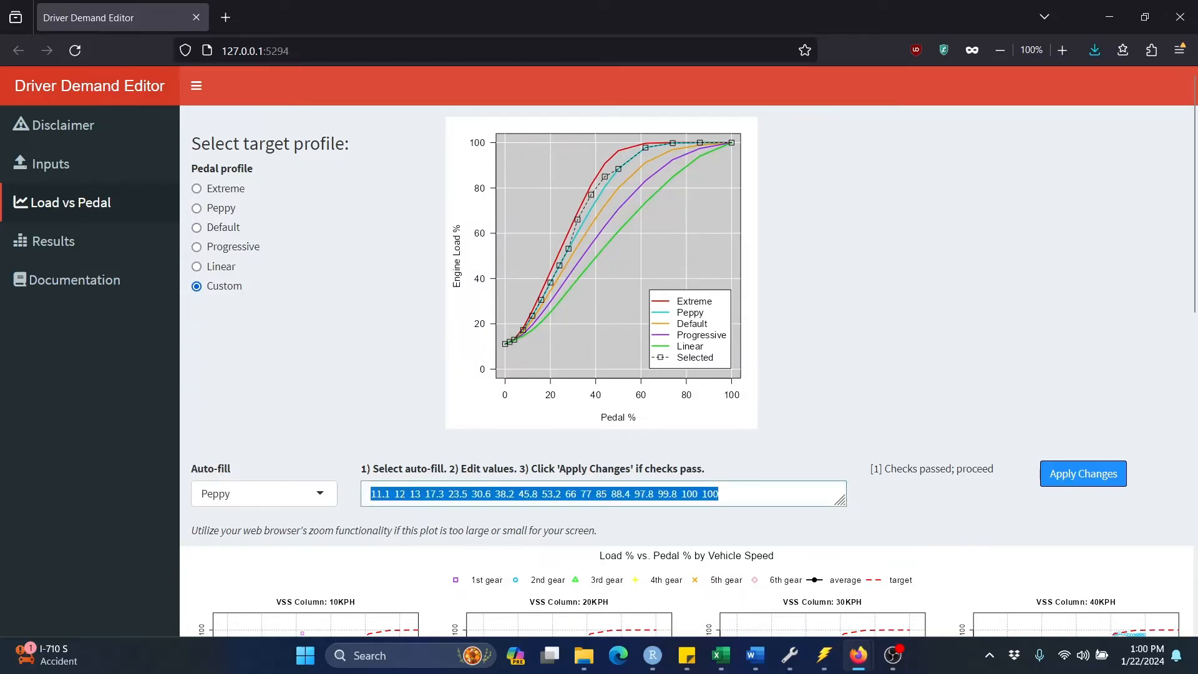
mouse_move(856, 389)
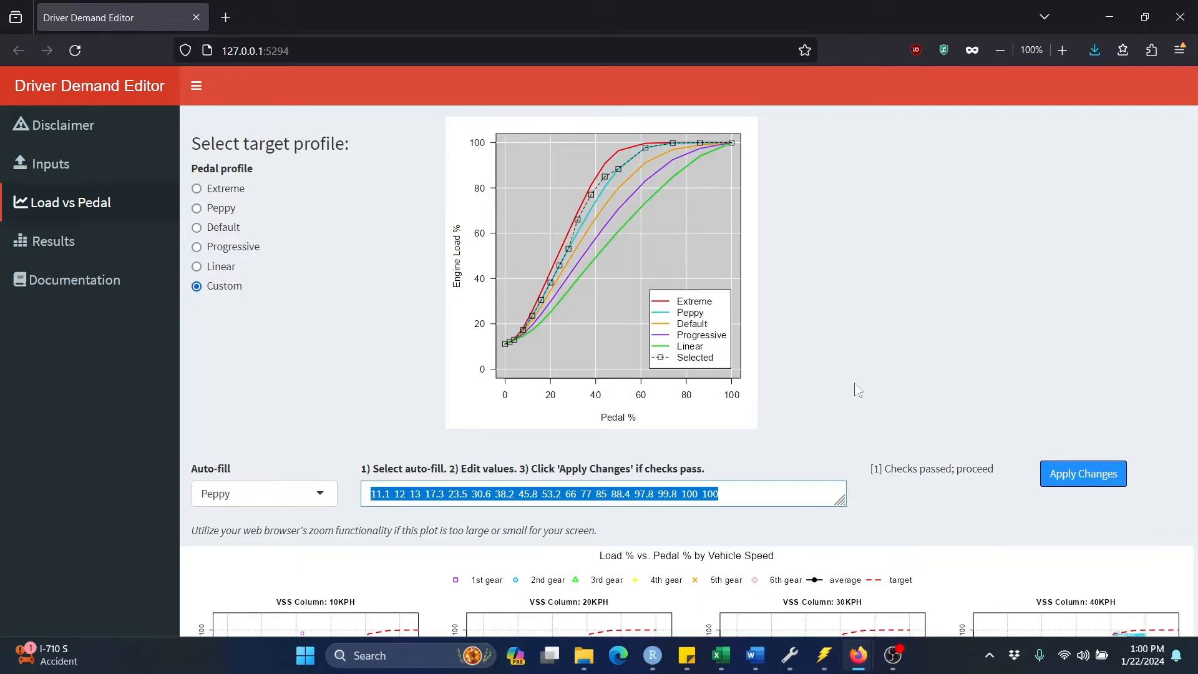
left_click(603, 493)
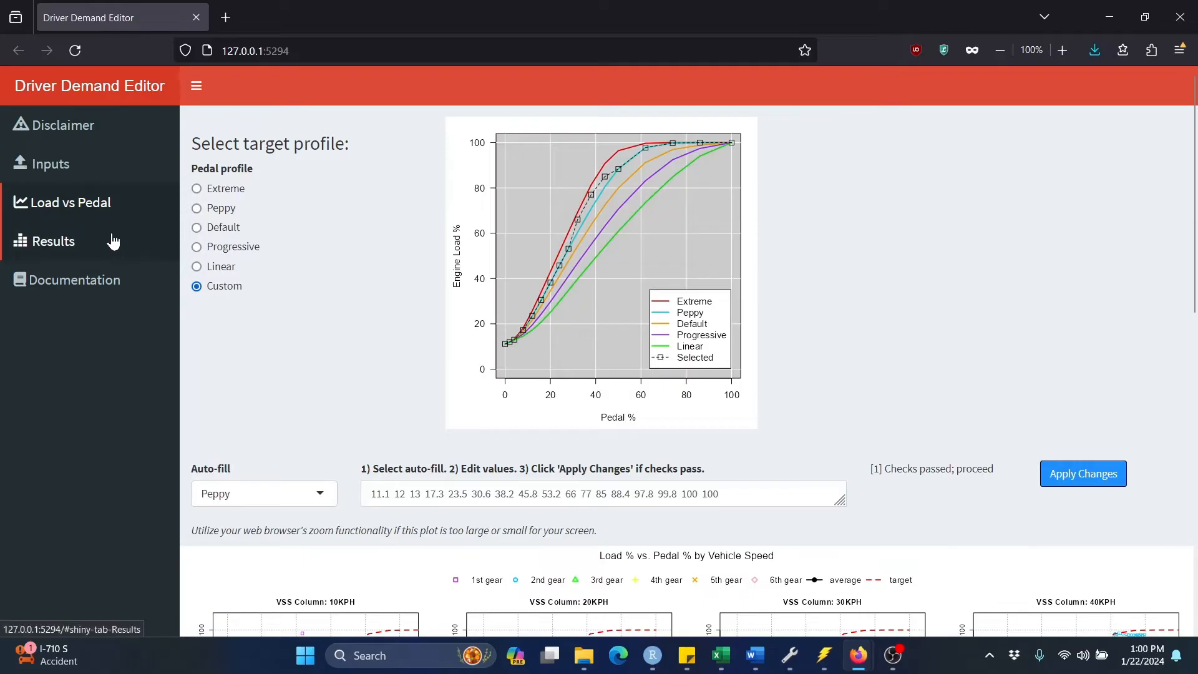
left_click(52, 241)
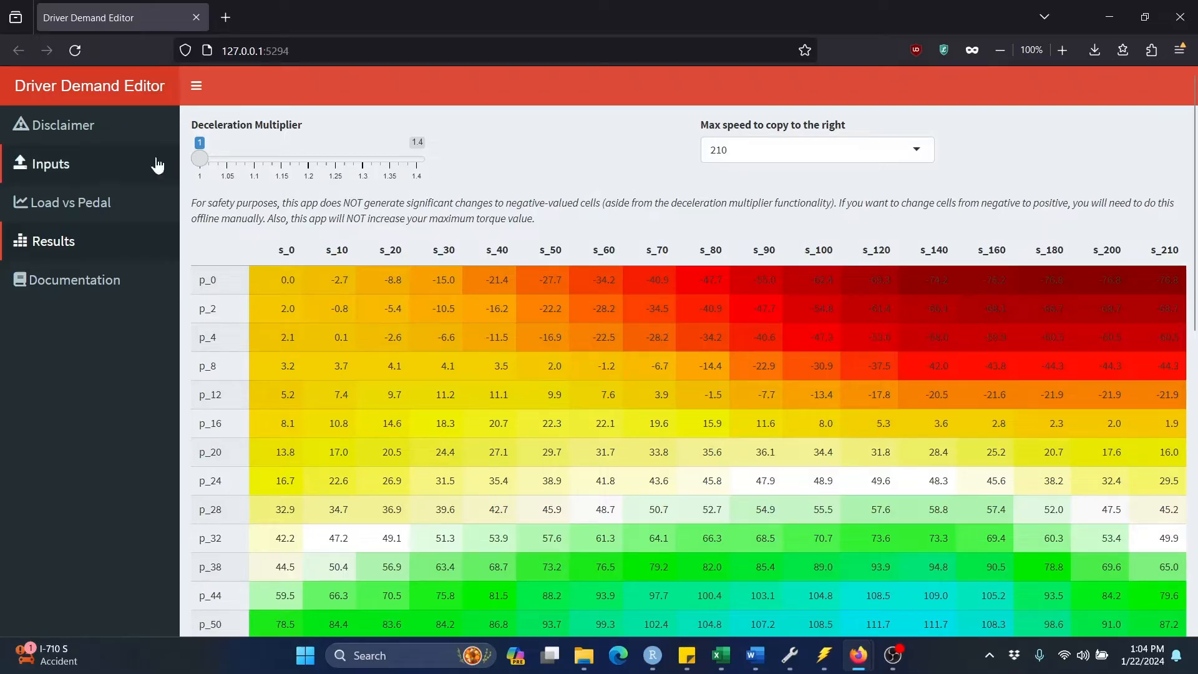
mouse_move(109, 172)
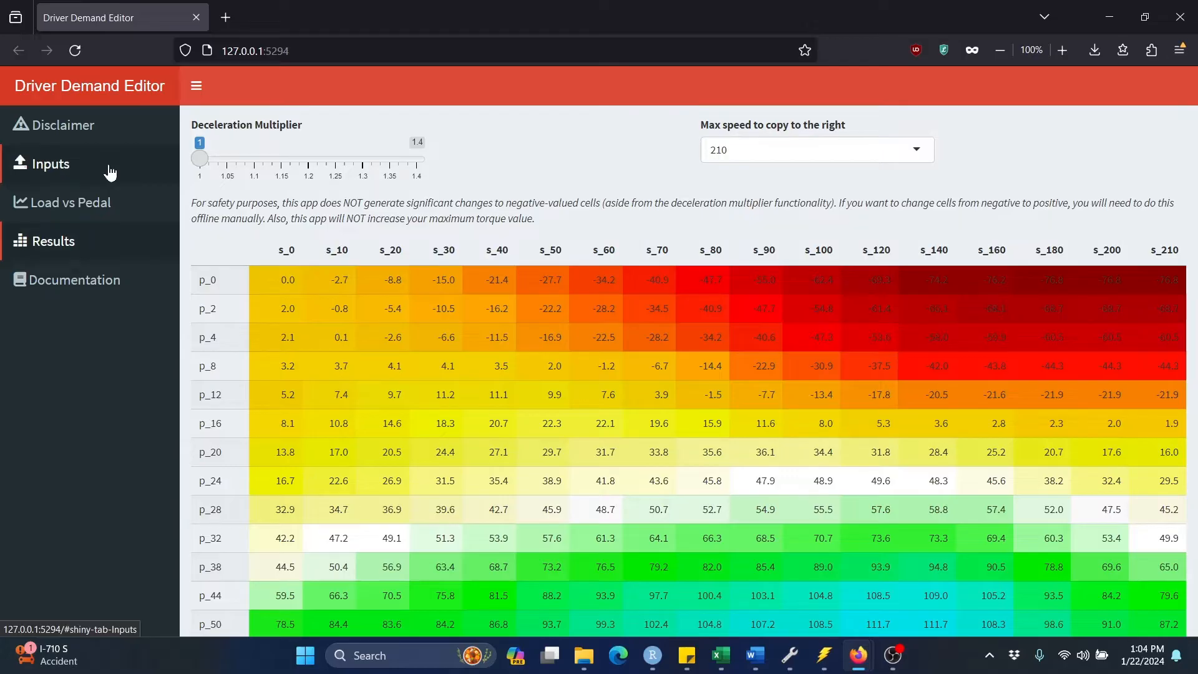
mouse_move(131, 168)
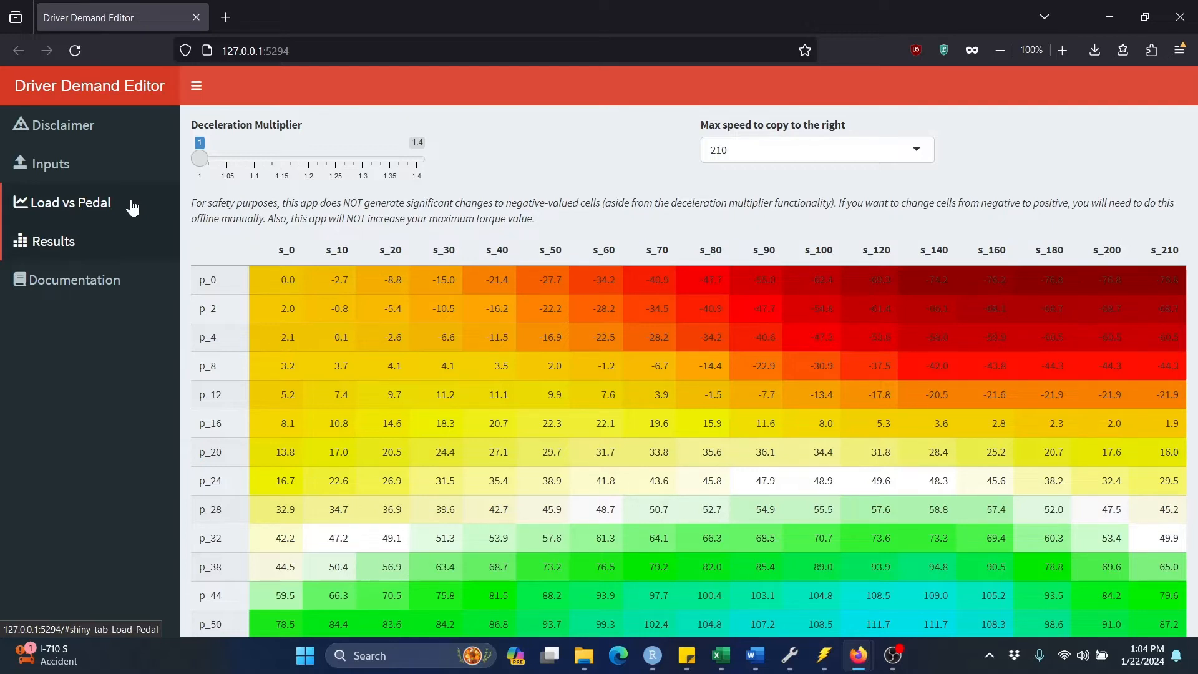
mouse_move(147, 208)
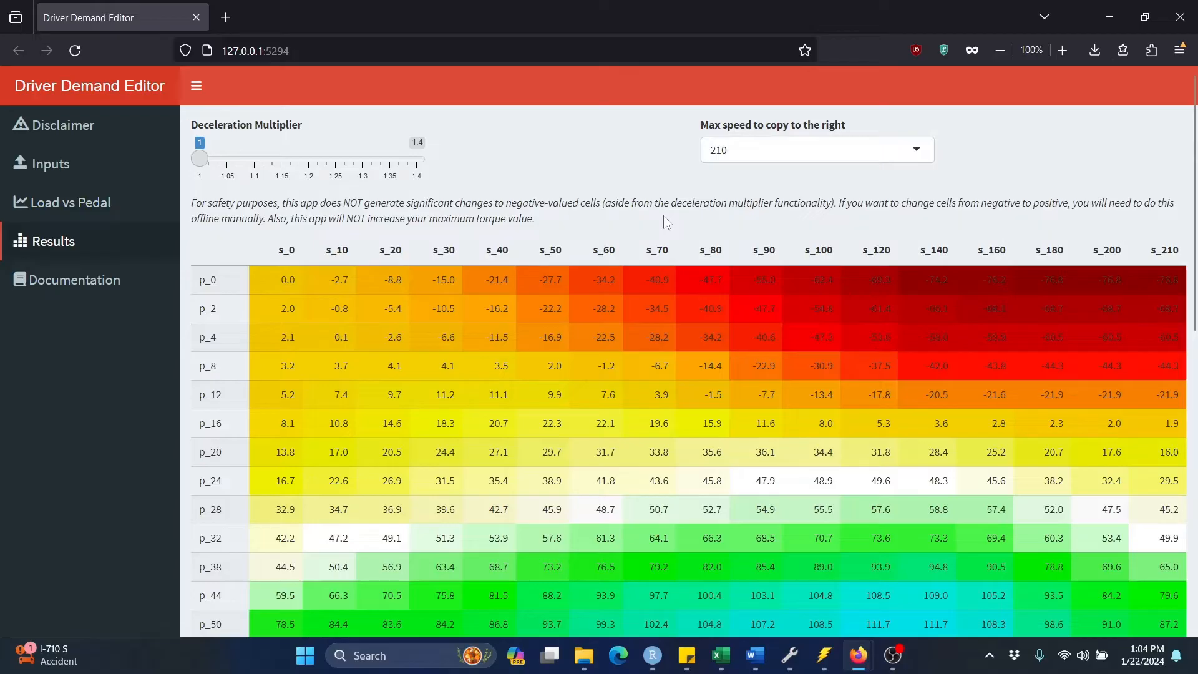
mouse_move(678, 403)
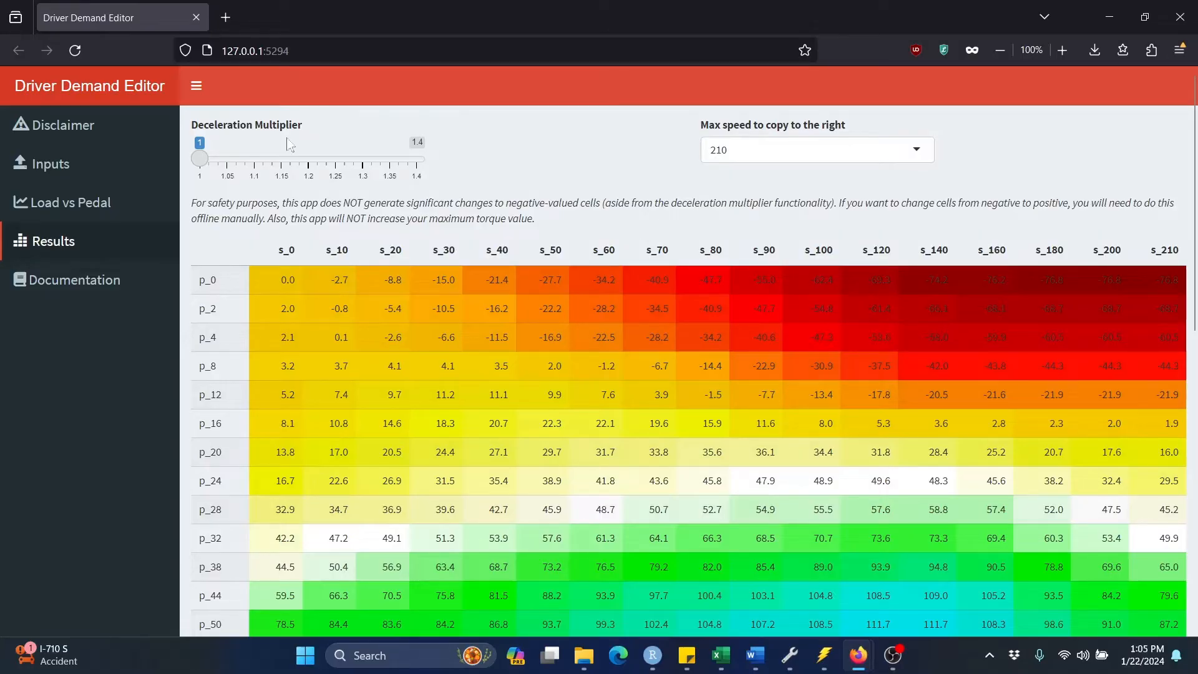
mouse_move(324, 145)
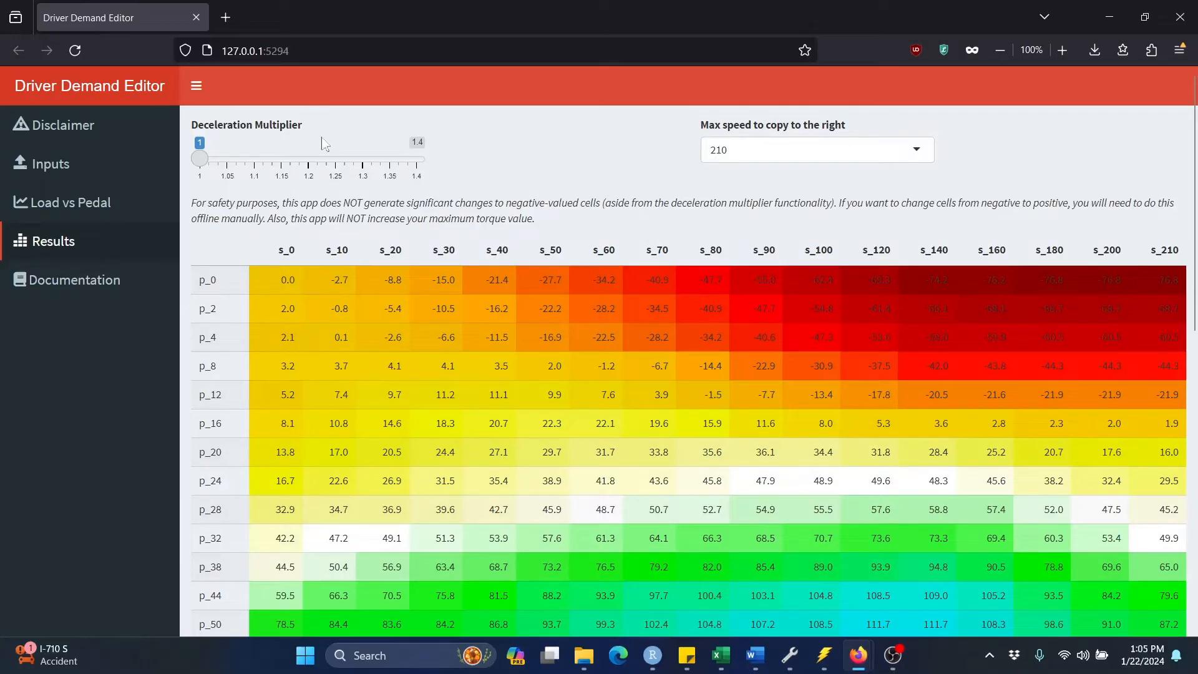
Try a deceleration multiplier of 1.2, then return it to 1 and review the table.
left_click_drag(199, 159, 227, 158)
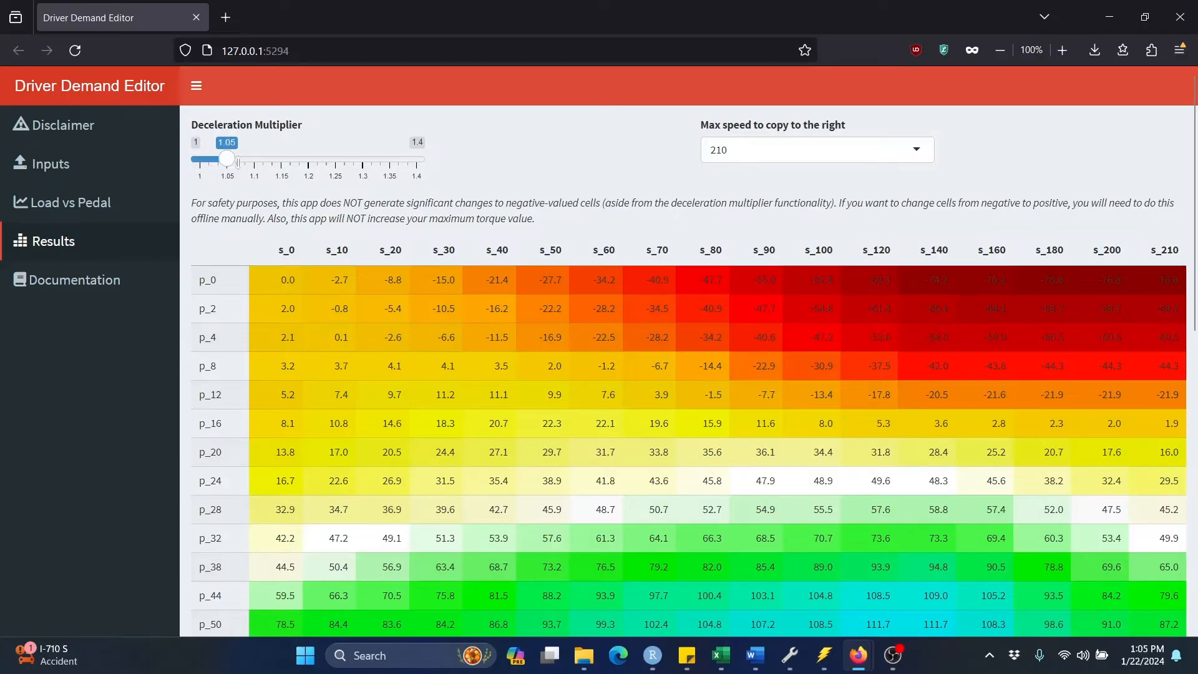
left_click_drag(227, 158, 307, 158)
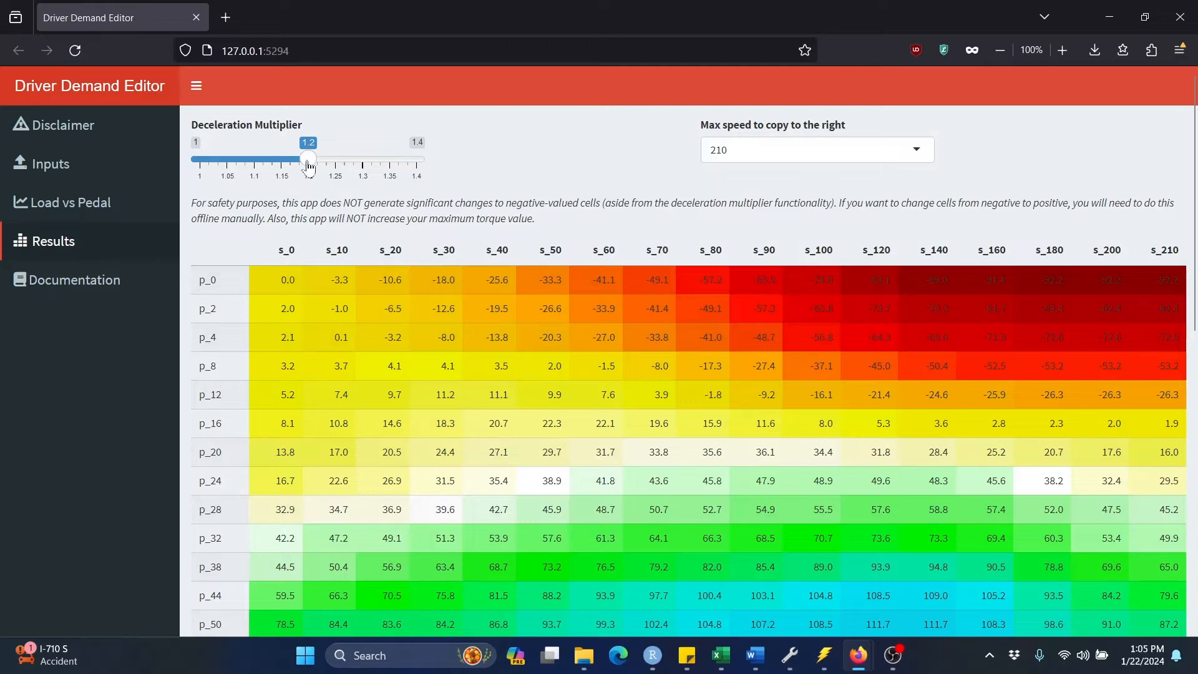
left_click_drag(307, 158, 200, 158)
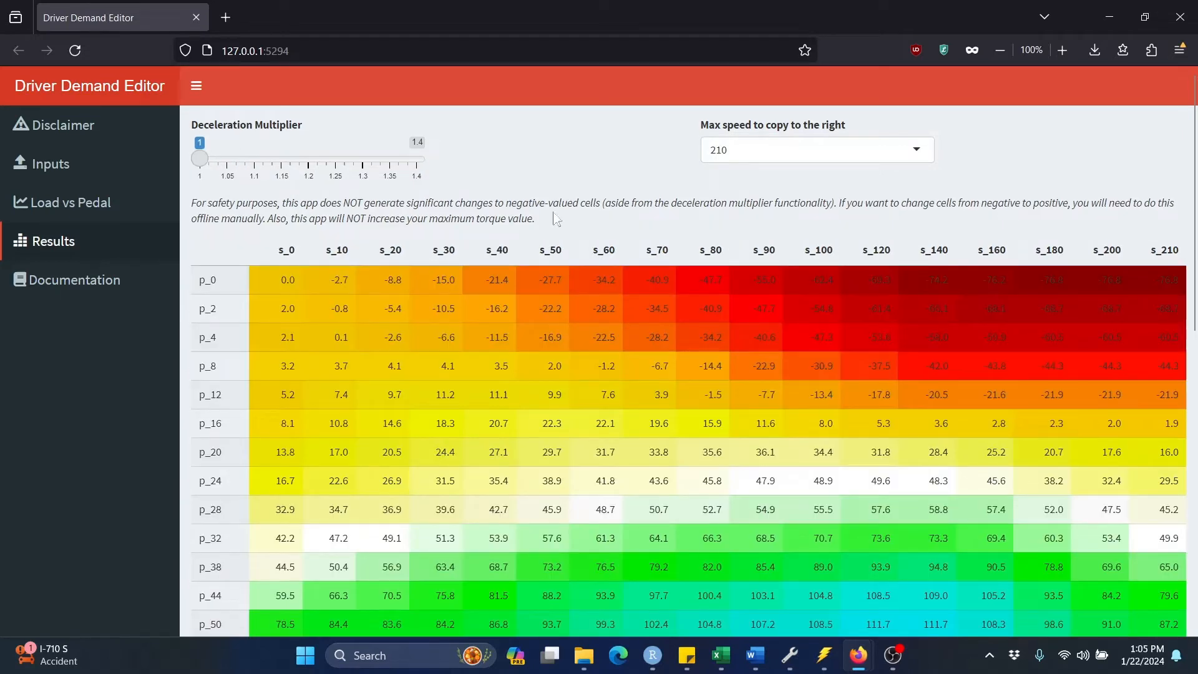
mouse_move(787, 180)
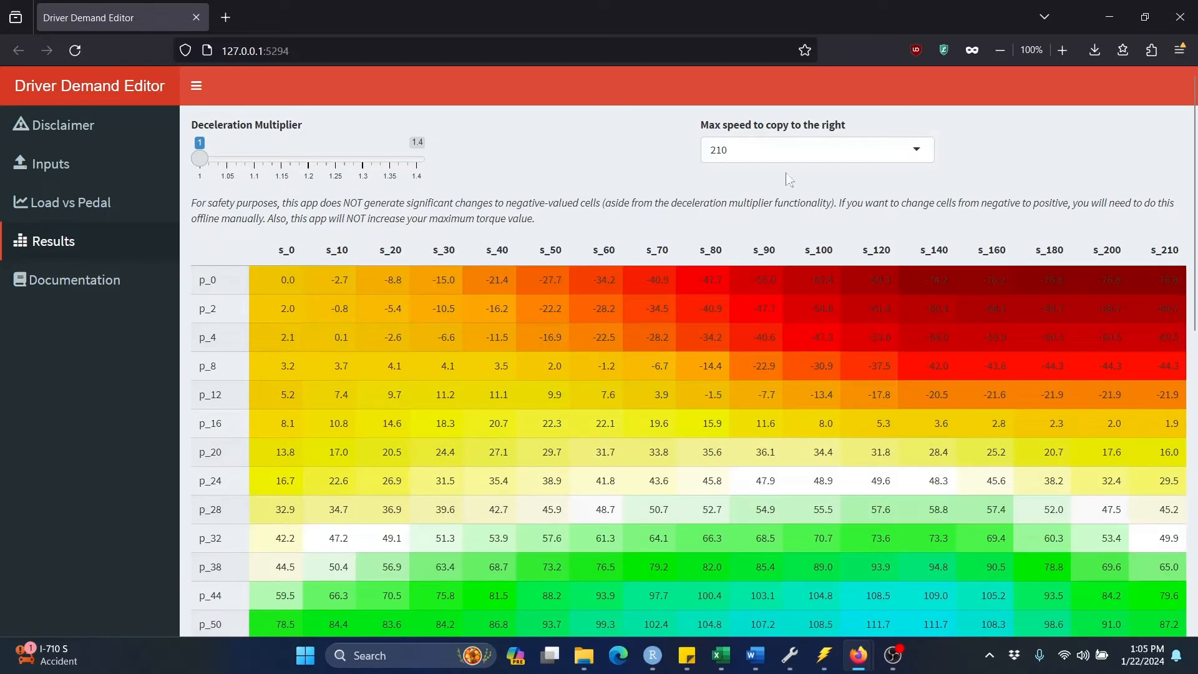
mouse_move(770, 135)
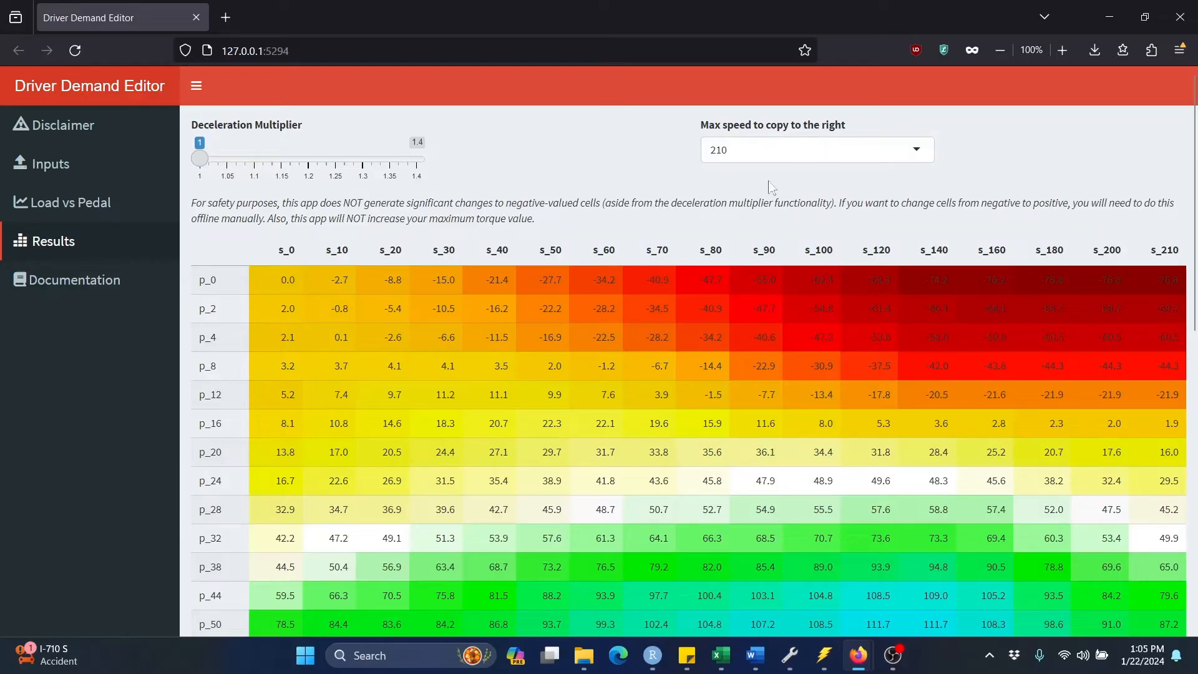
scroll("down", 3)
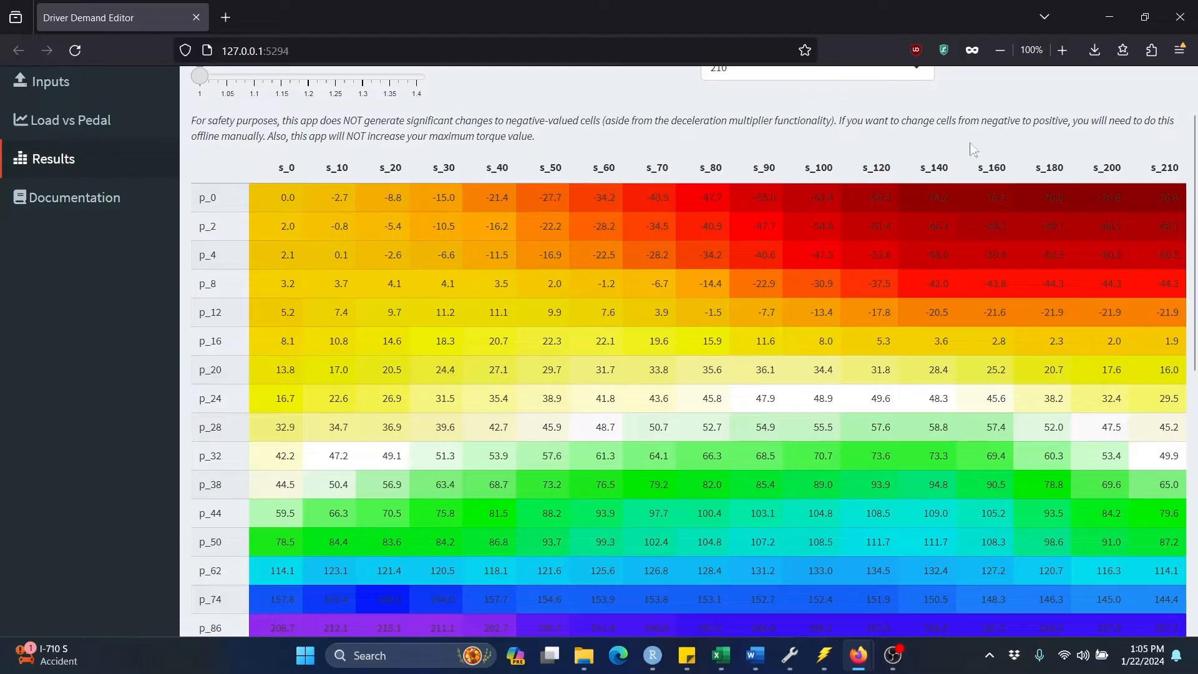
mouse_move(903, 306)
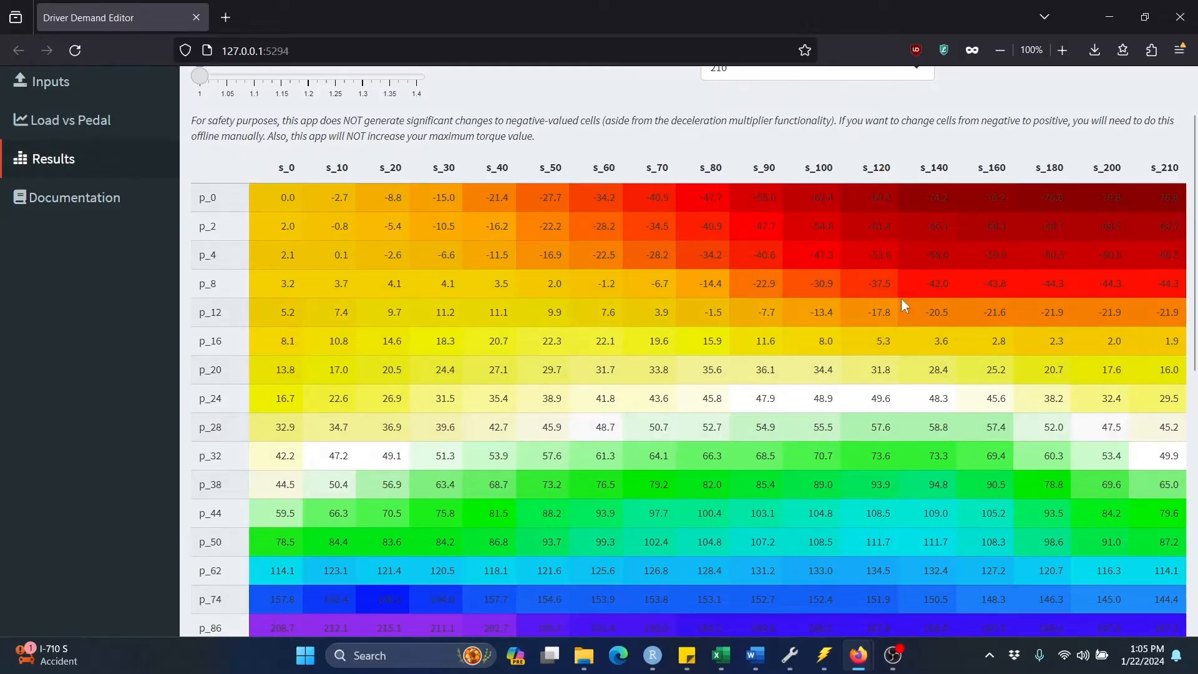
mouse_move(677, 144)
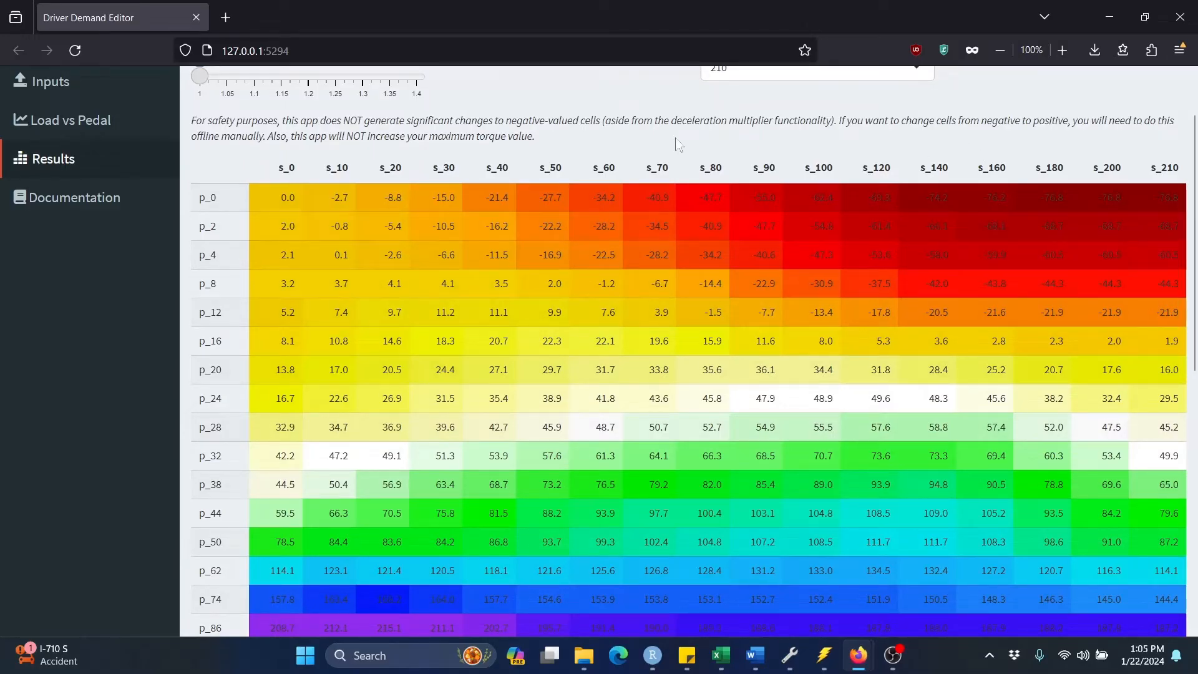
scroll("up", 3)
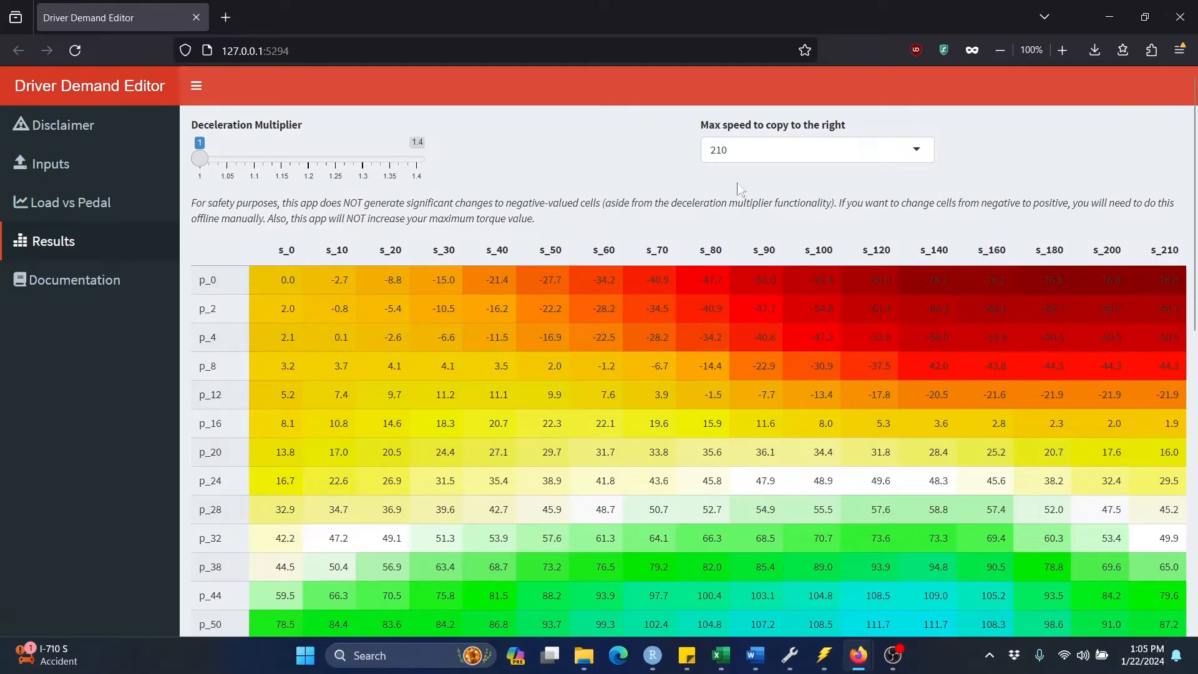
mouse_move(728, 180)
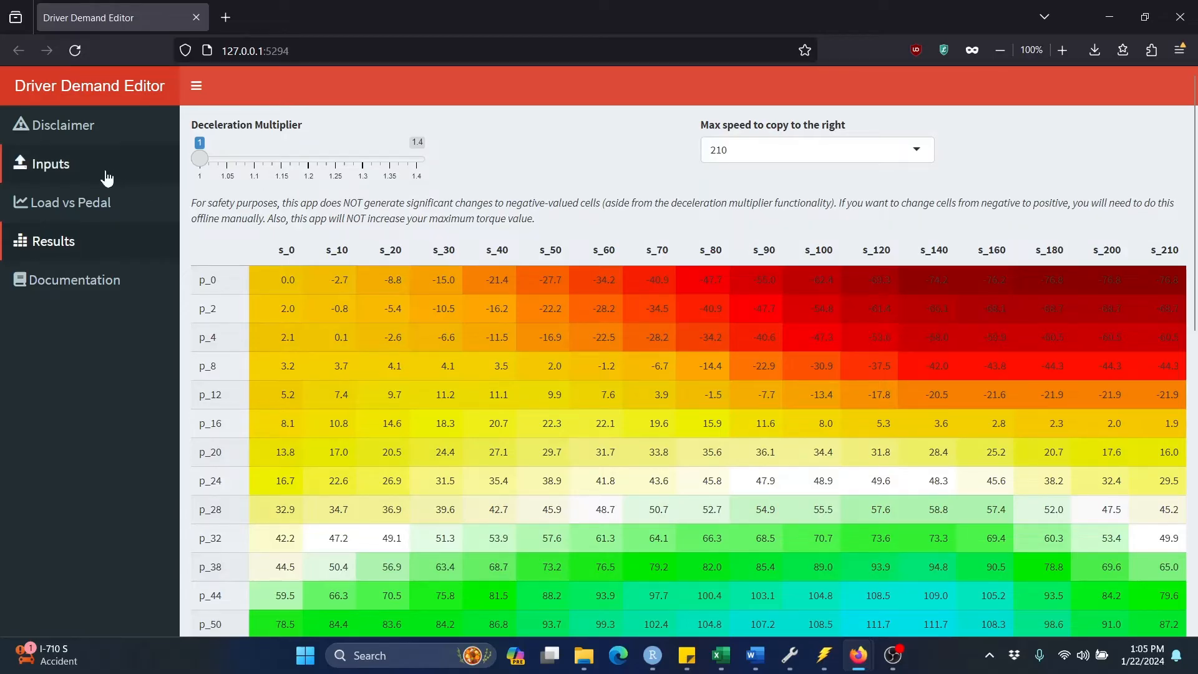
Return to Inputs and review the average gear selected per table cell chart.
left_click(50, 164)
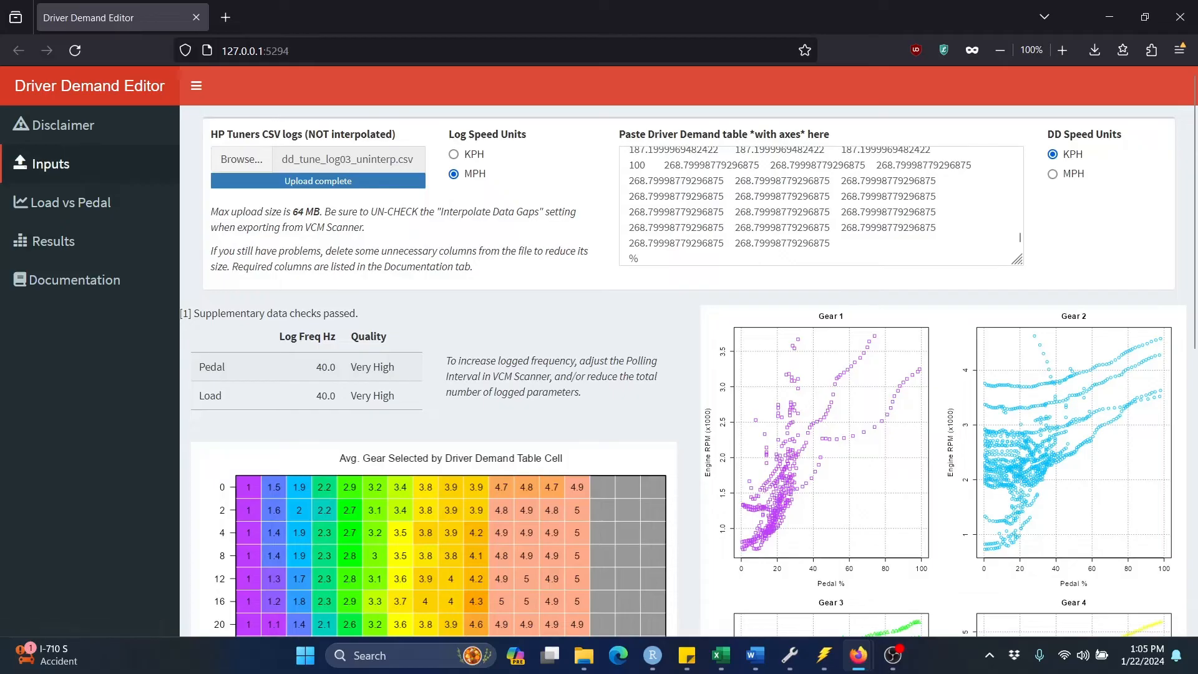
scroll("down", 3)
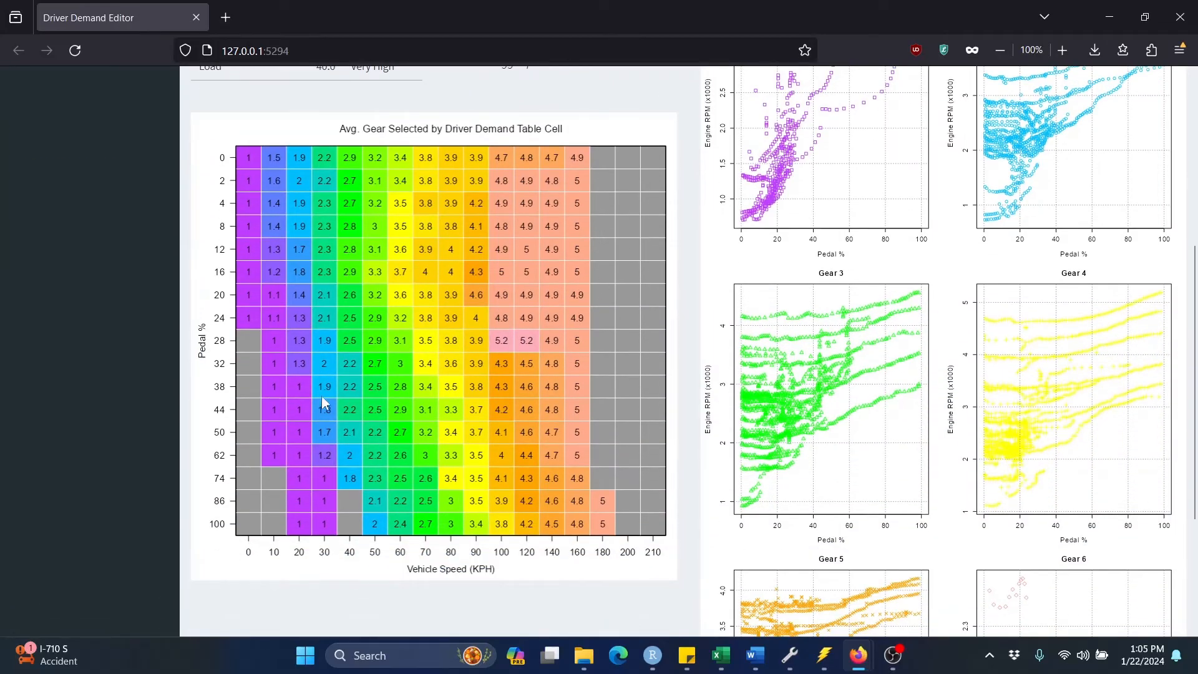
mouse_move(529, 335)
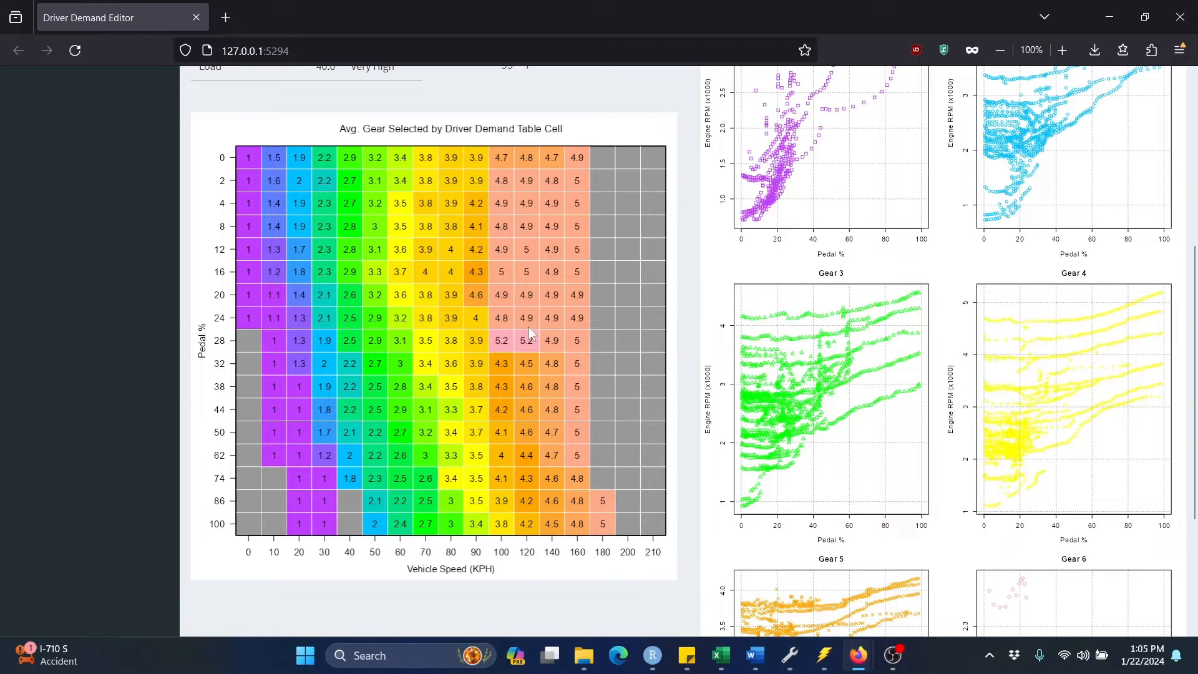
mouse_move(637, 315)
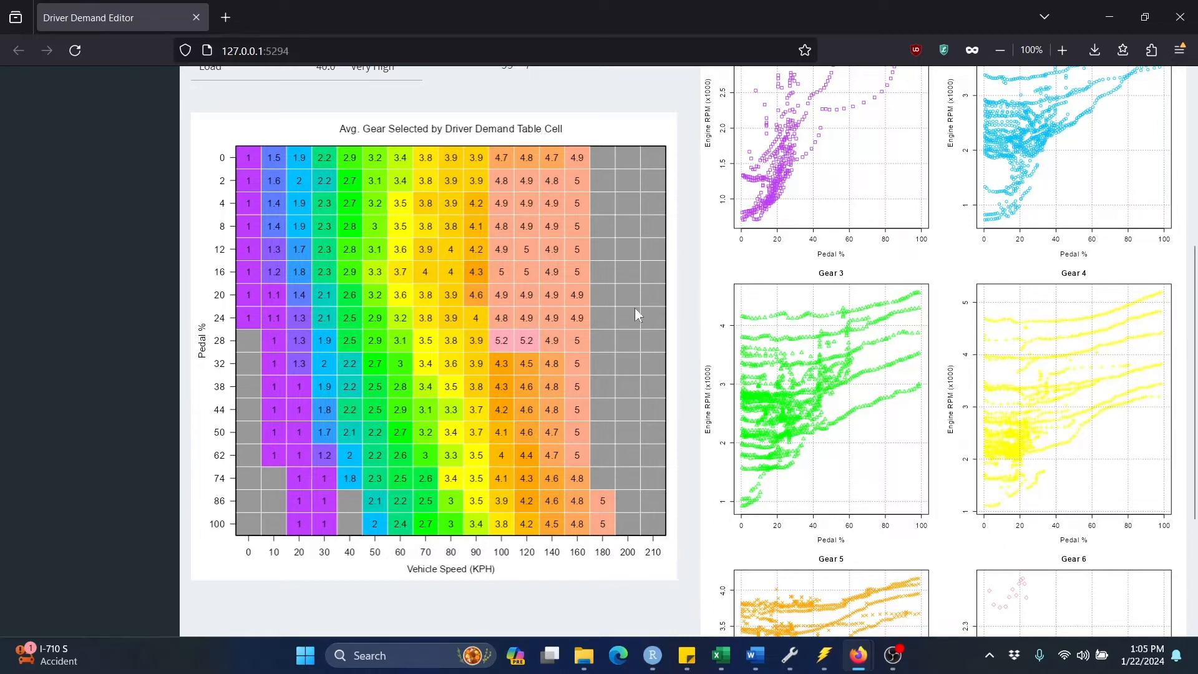
mouse_move(626, 358)
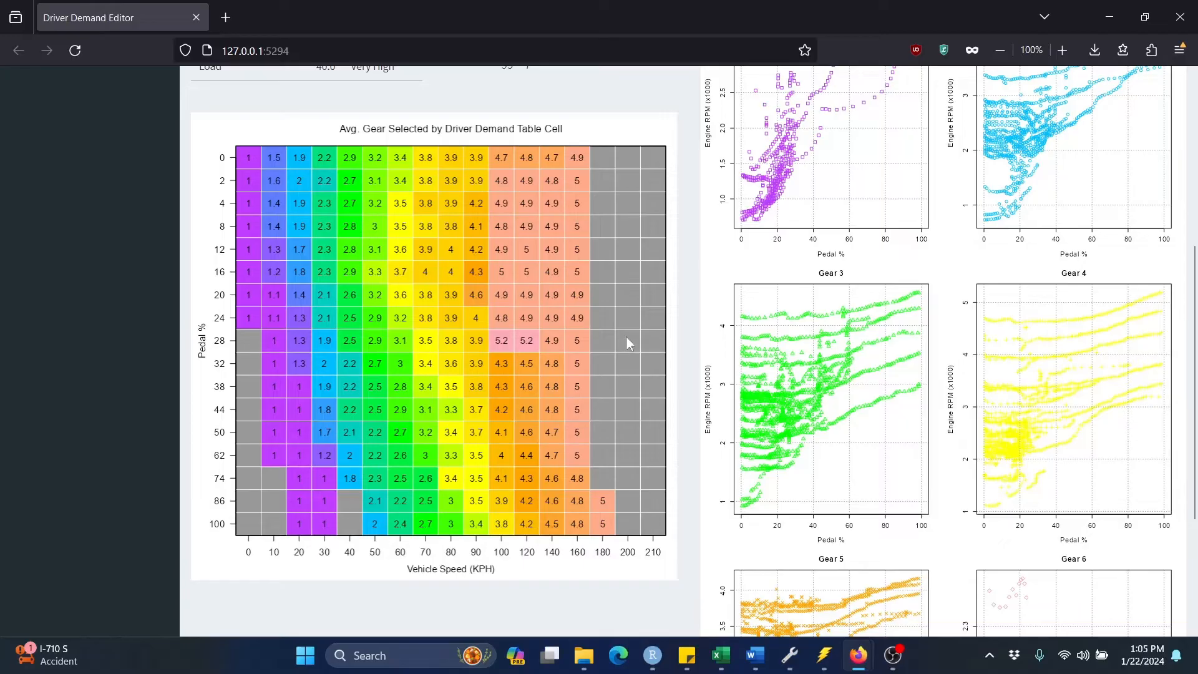
mouse_move(631, 377)
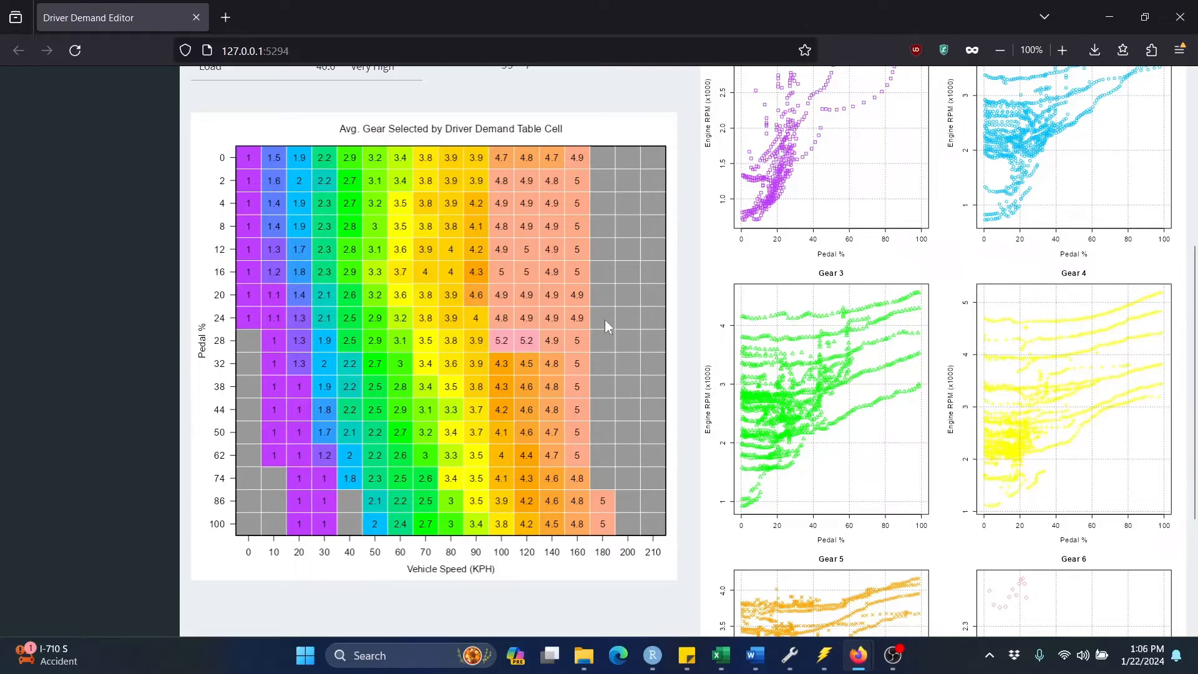
mouse_move(610, 373)
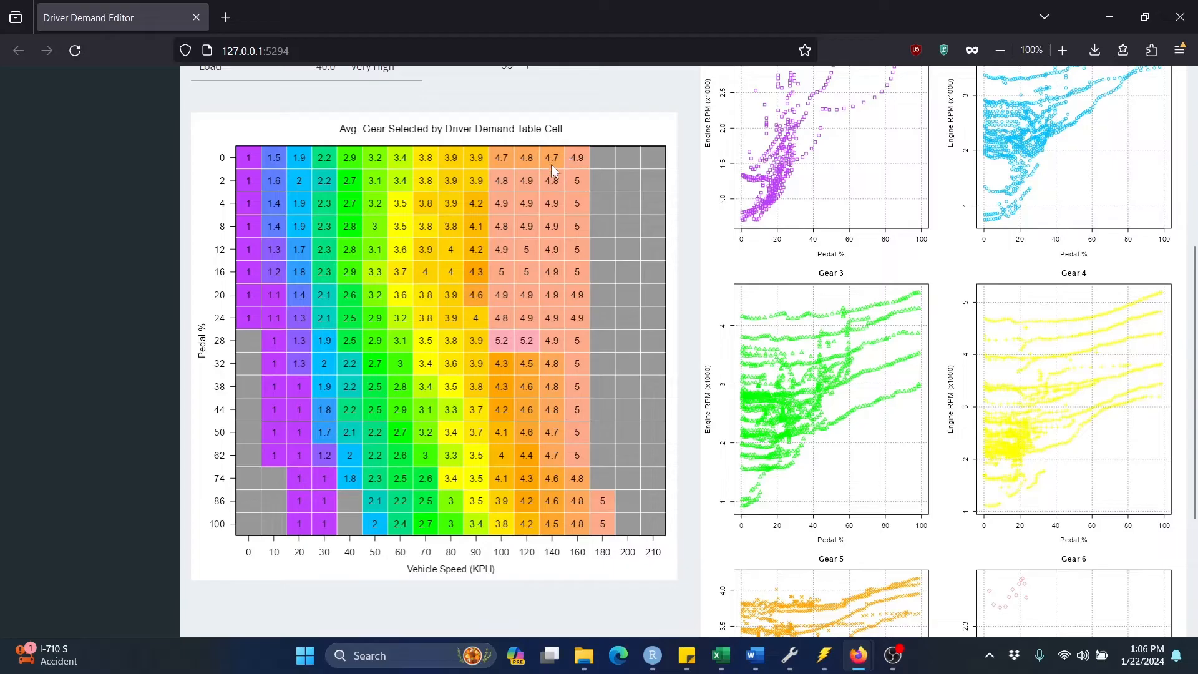
mouse_move(543, 457)
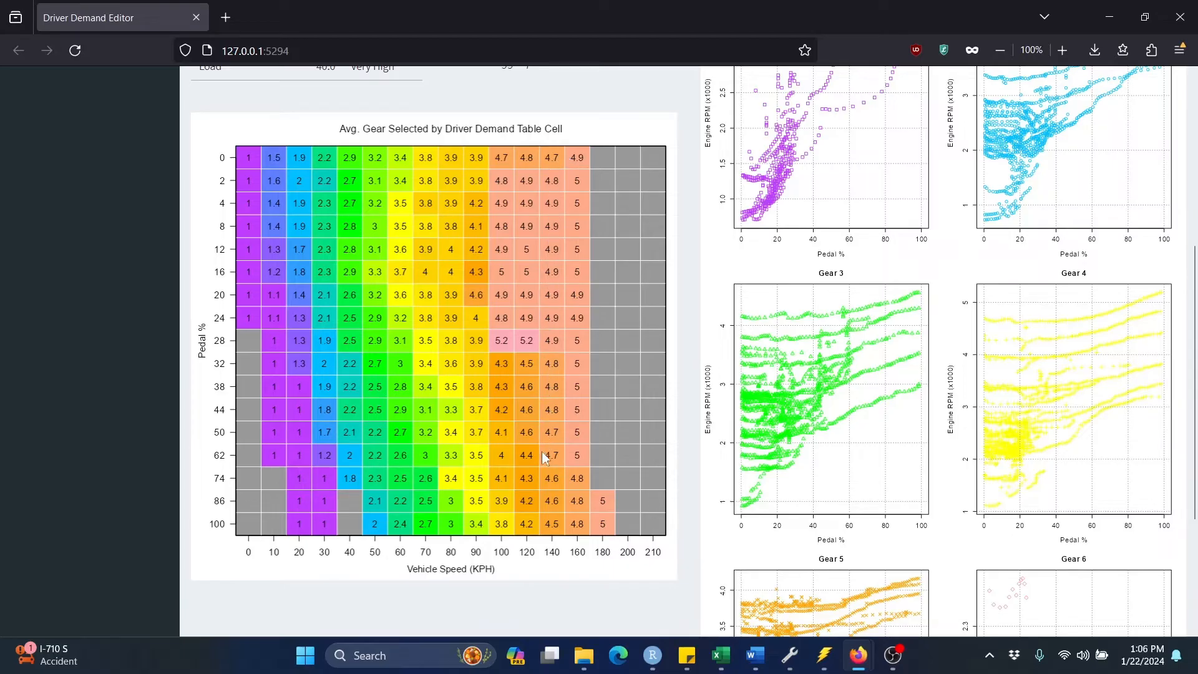
mouse_move(680, 345)
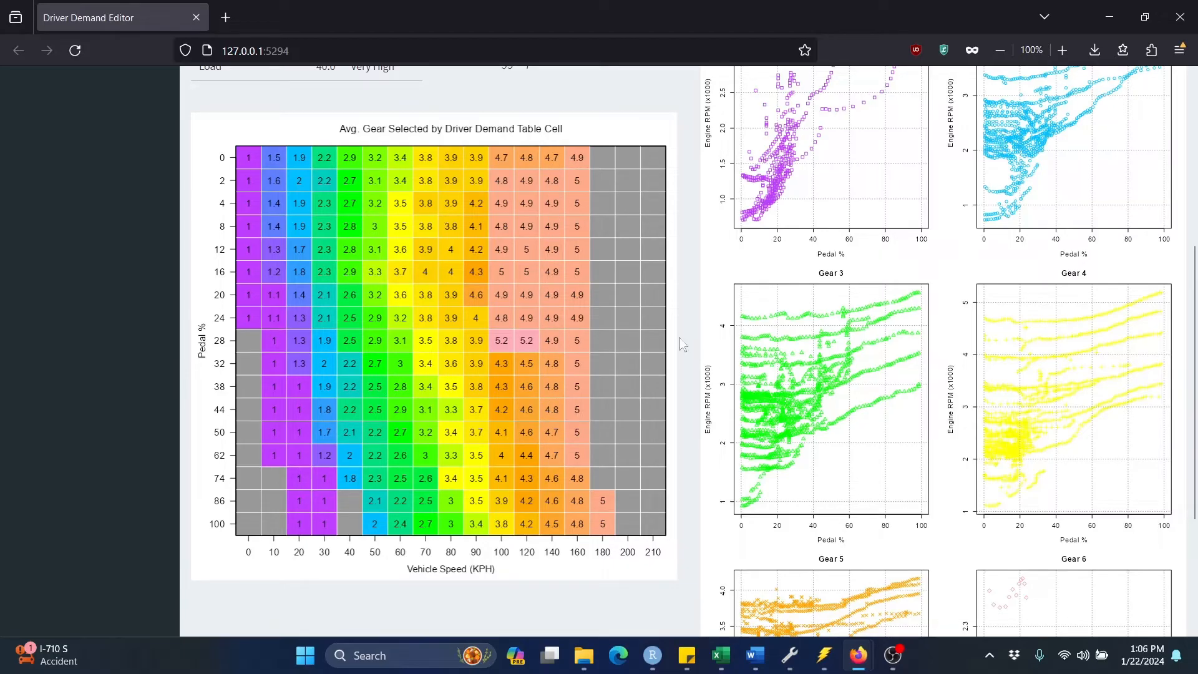
mouse_move(658, 344)
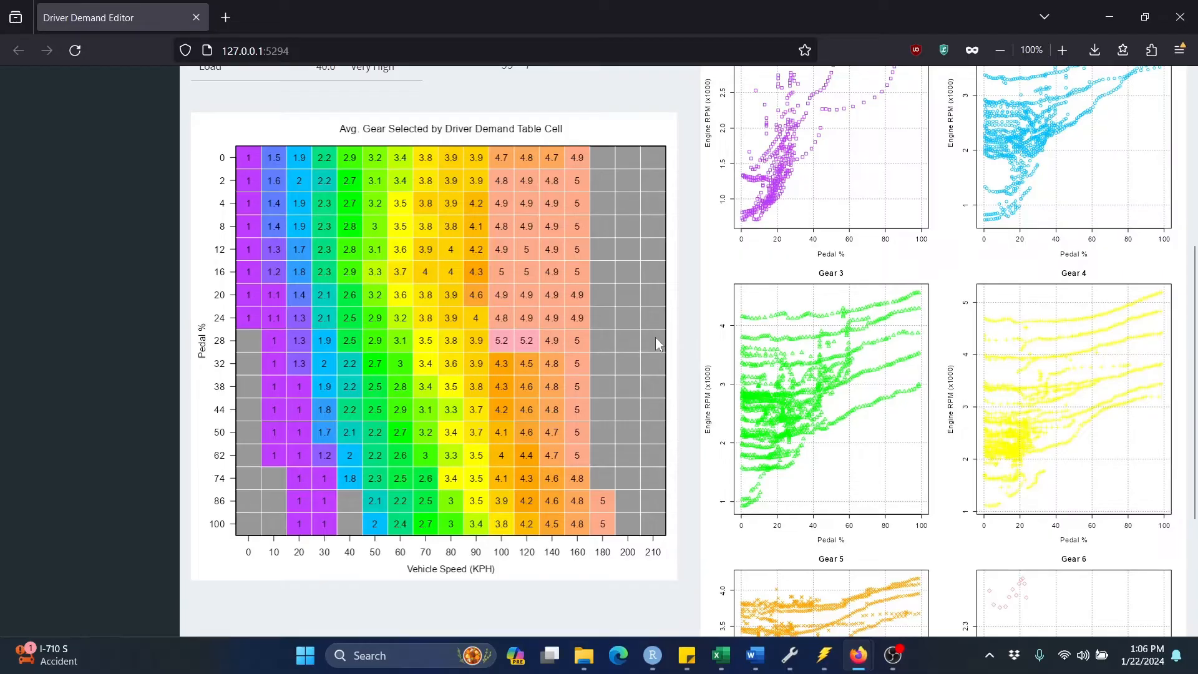
mouse_move(635, 345)
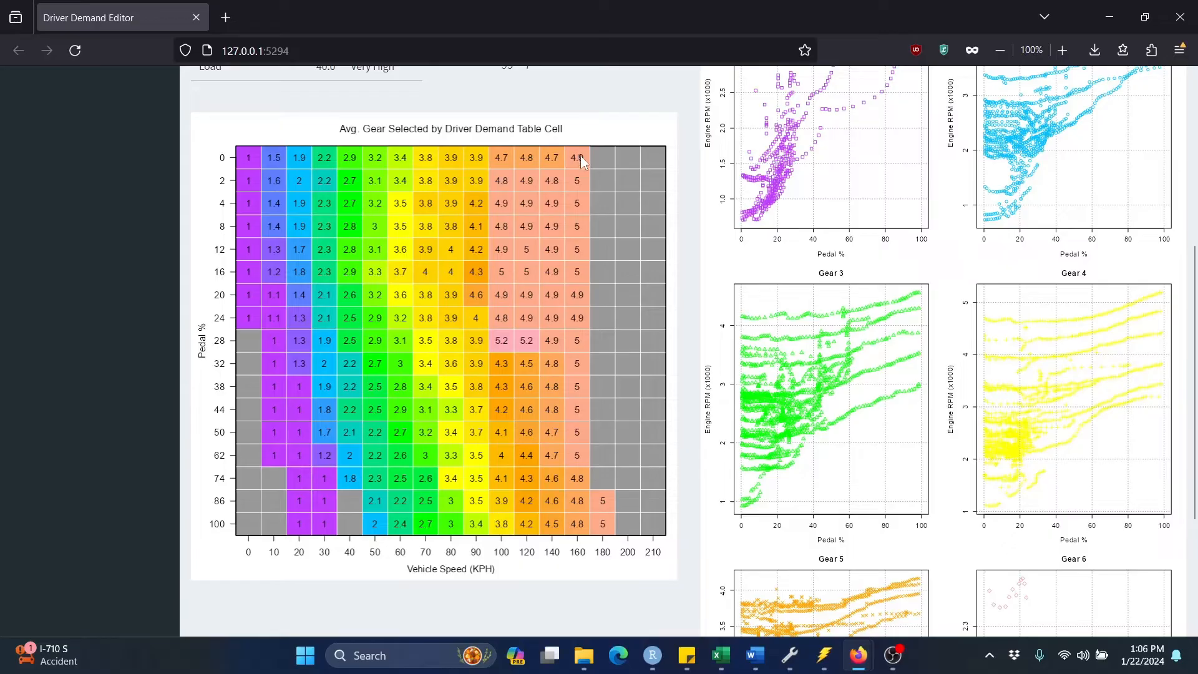
mouse_move(574, 405)
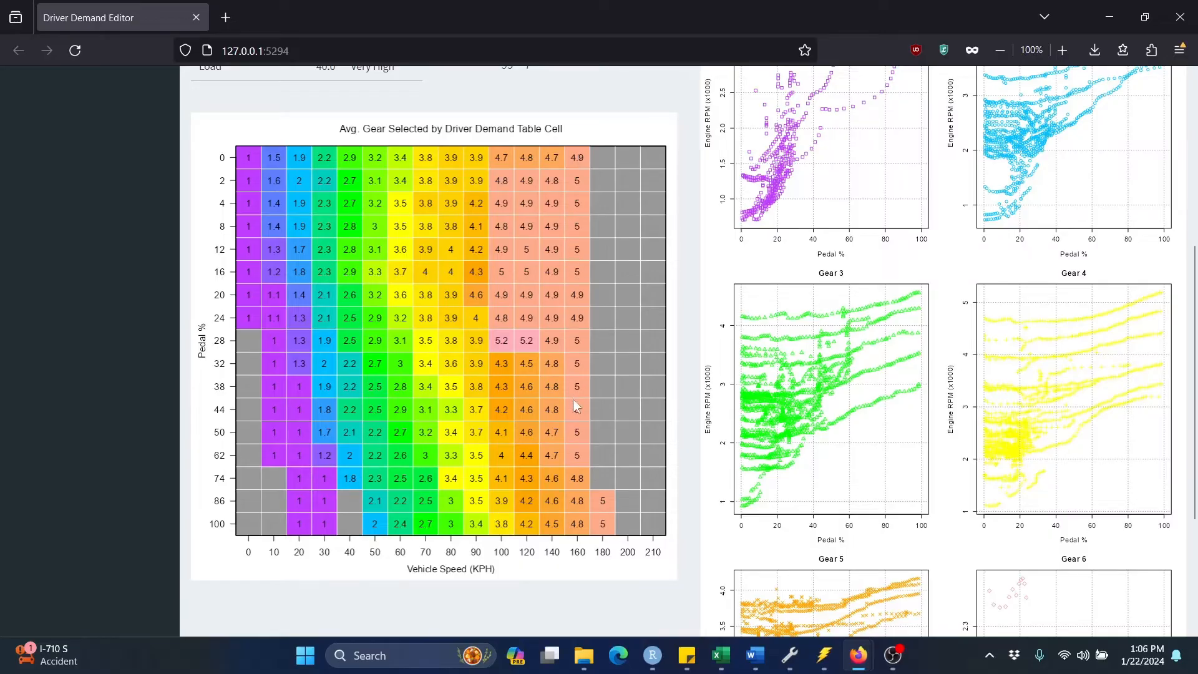
mouse_move(565, 450)
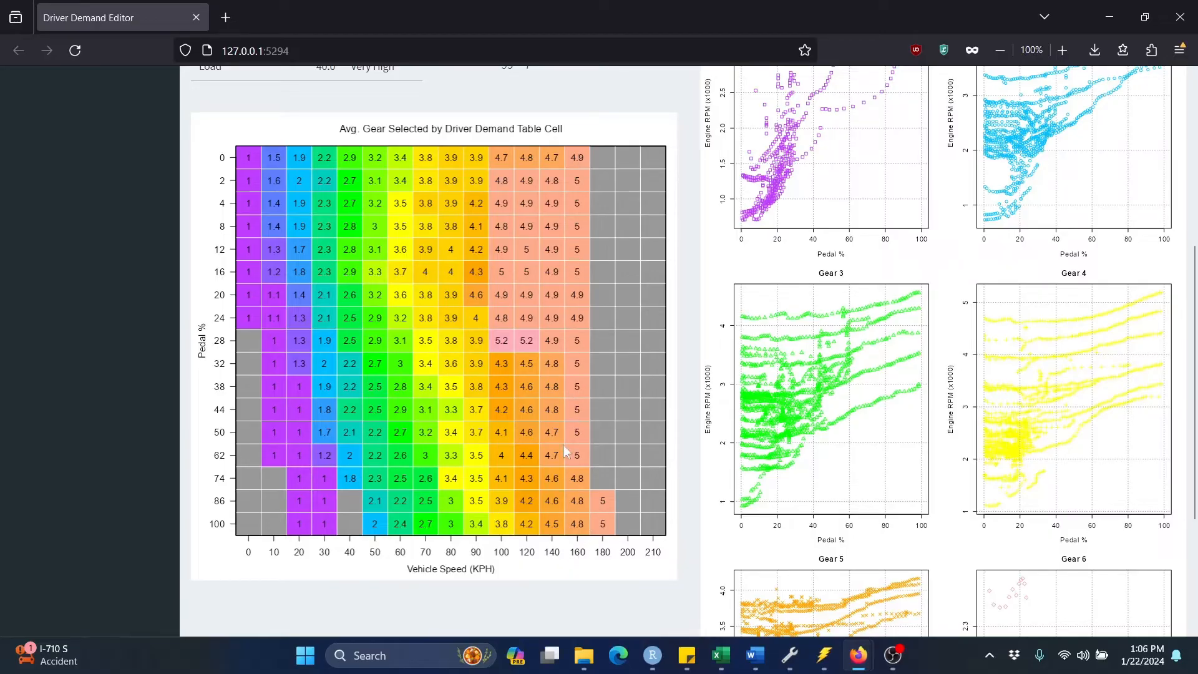
mouse_move(554, 353)
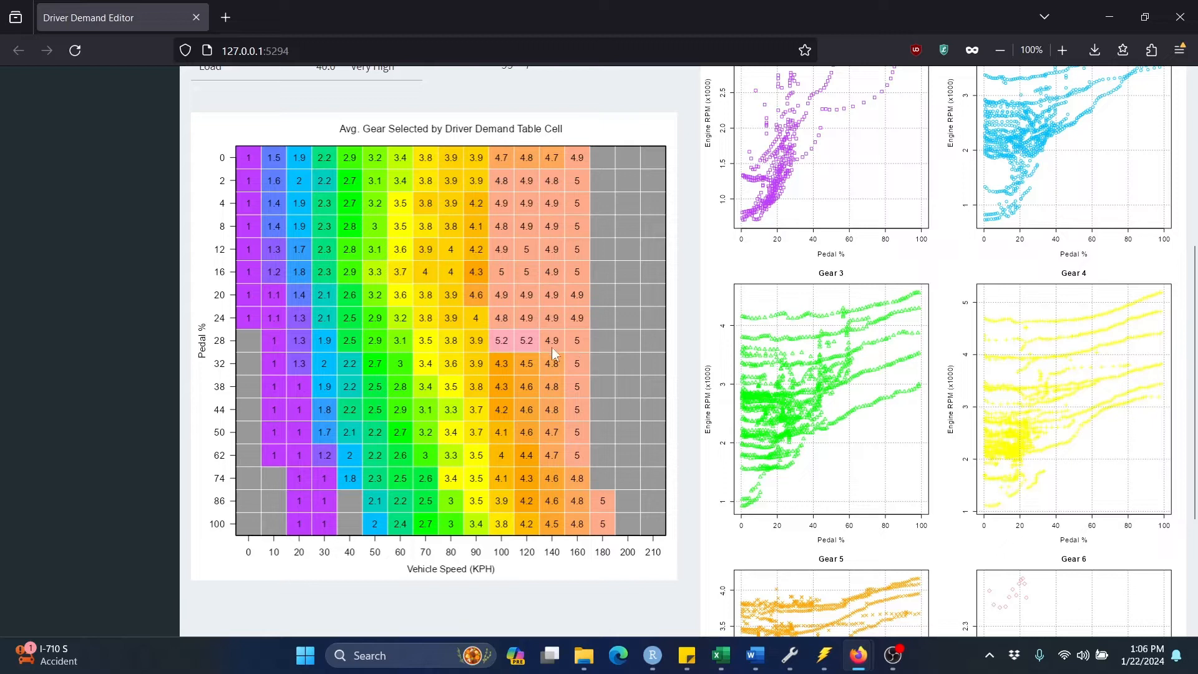
mouse_move(543, 570)
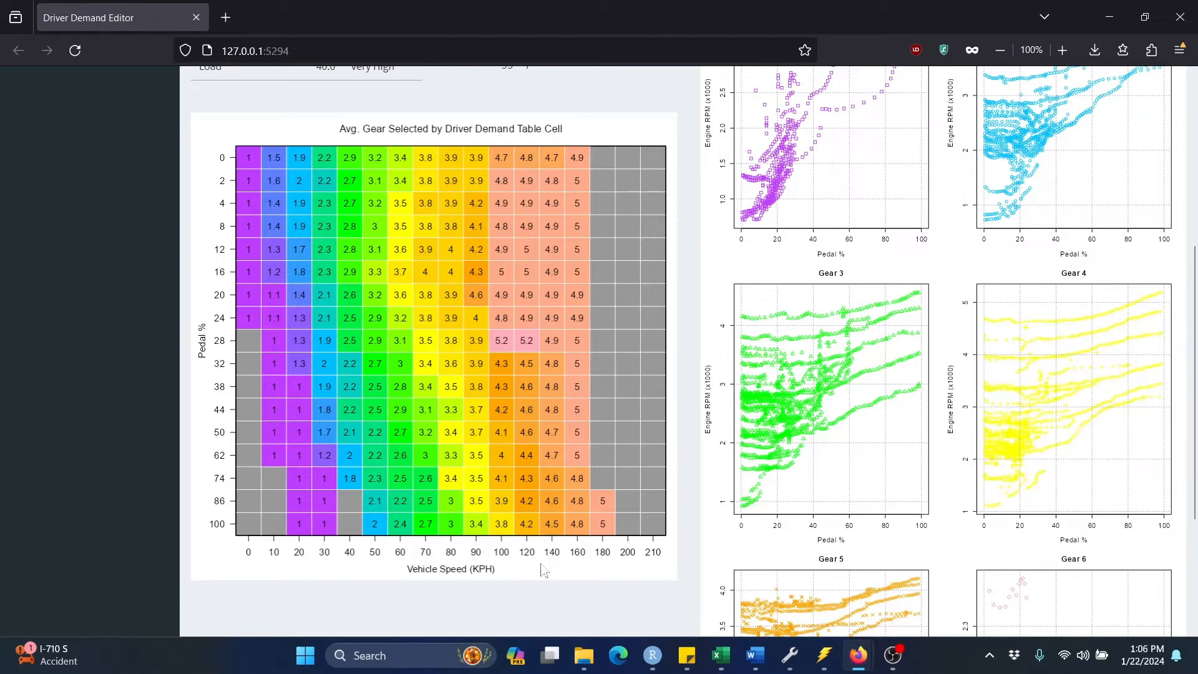
mouse_move(554, 162)
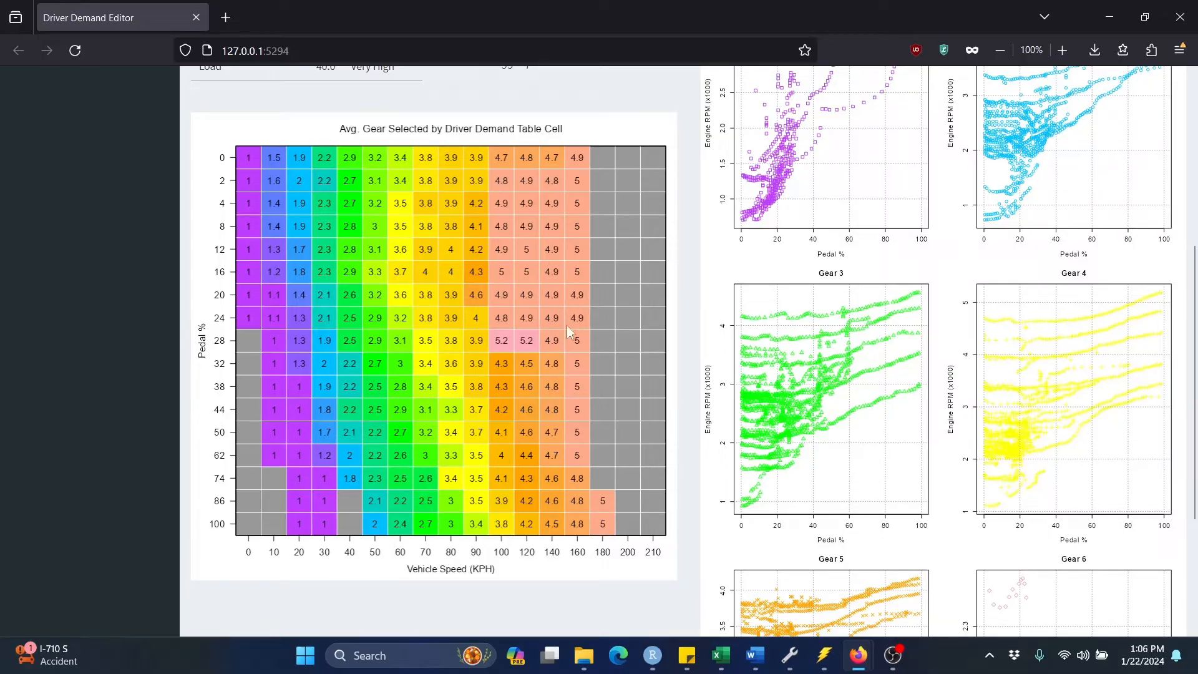
mouse_move(554, 342)
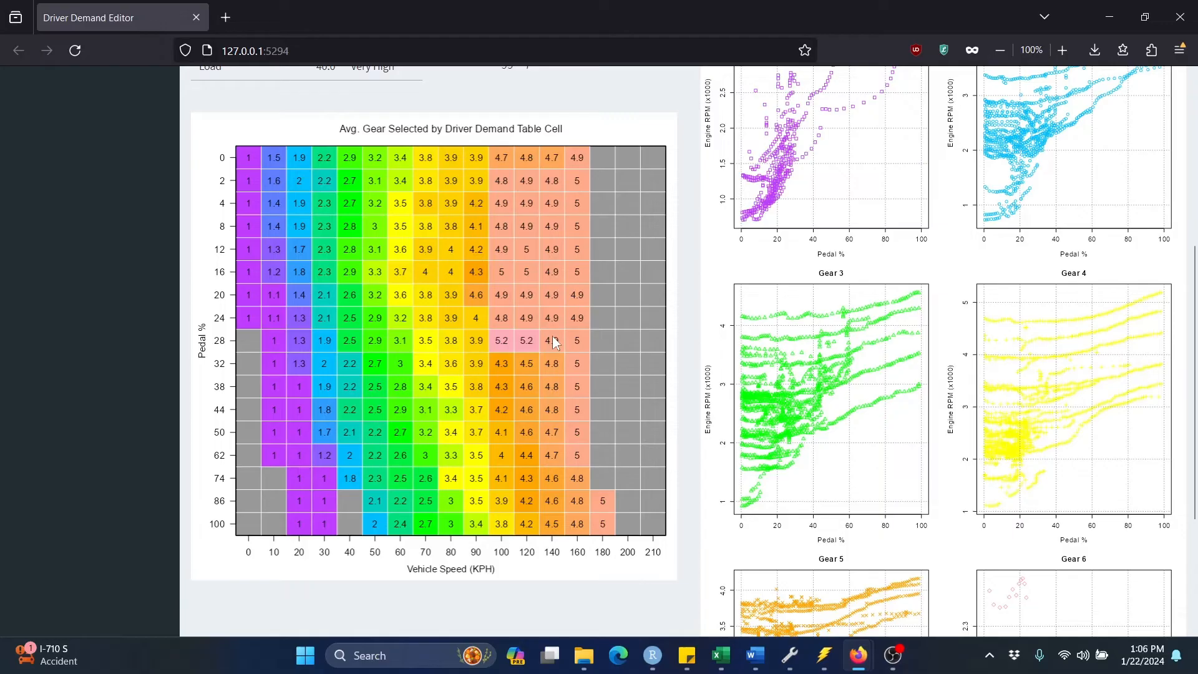
Set the max speed to copy right to 140 so columns 160-210 repeat the 140 values.
left_click(53, 241)
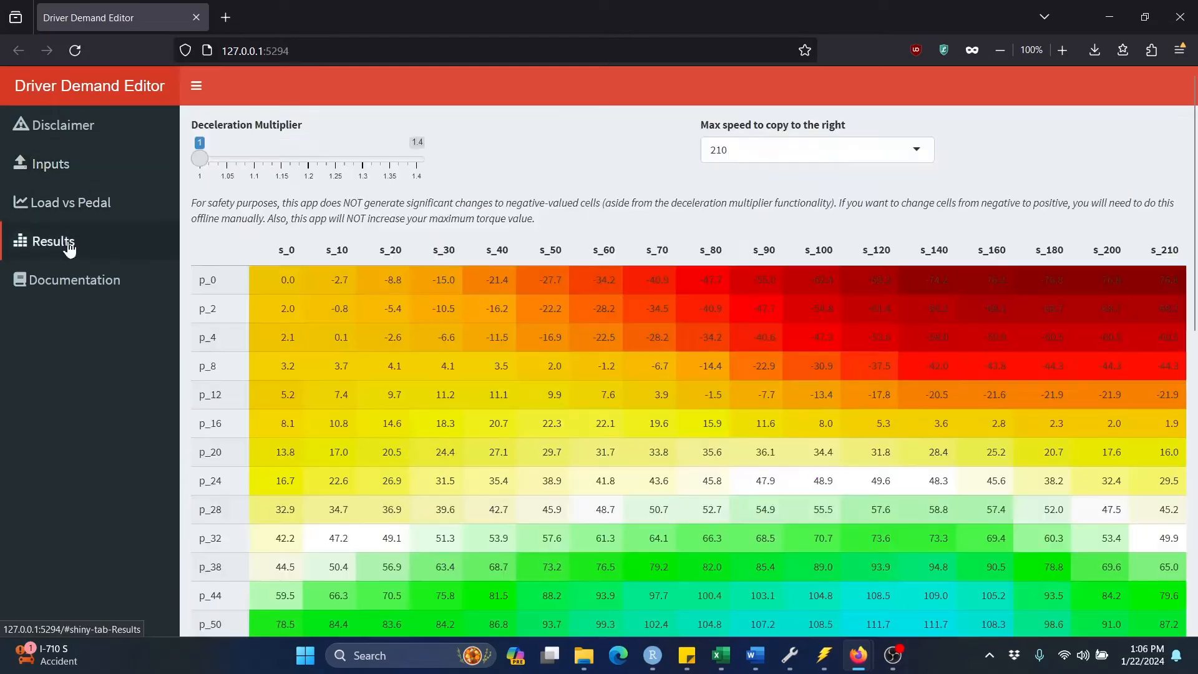
left_click(815, 150)
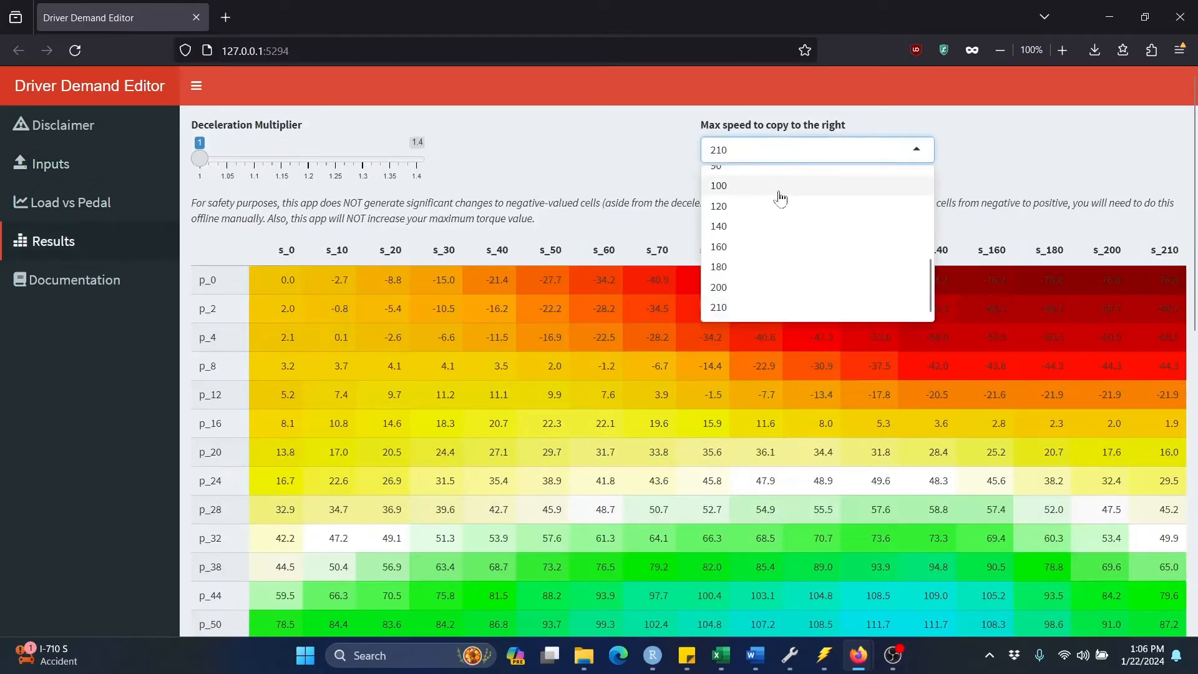
left_click(718, 226)
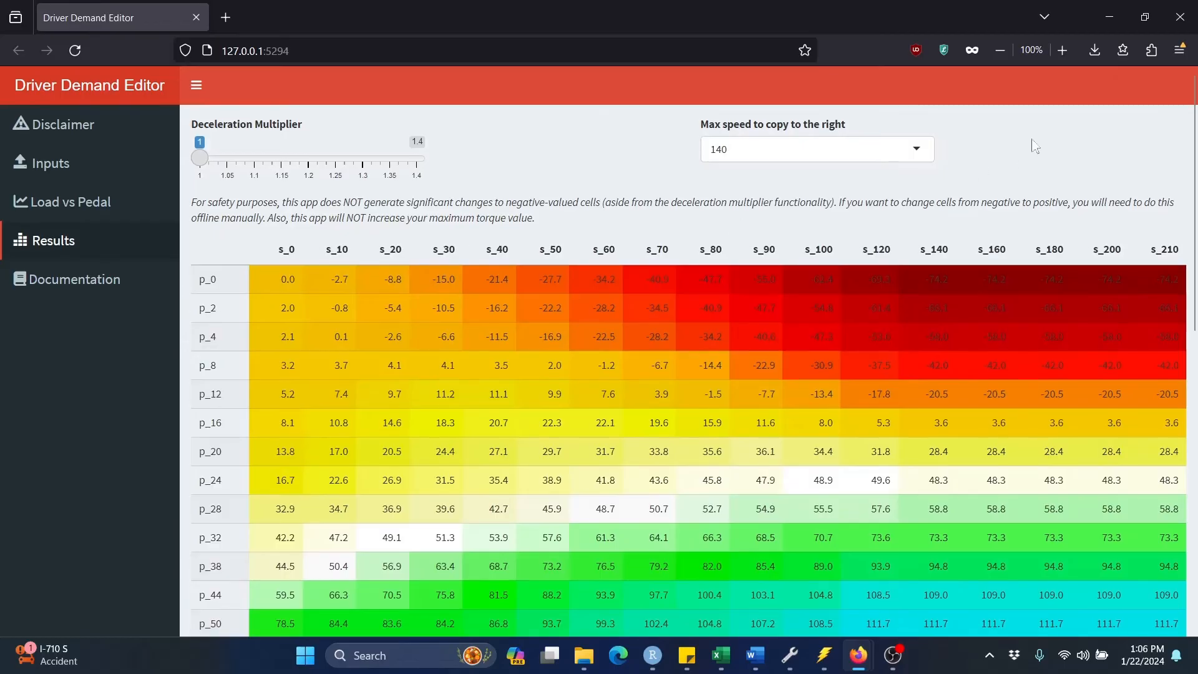
scroll("down", 3)
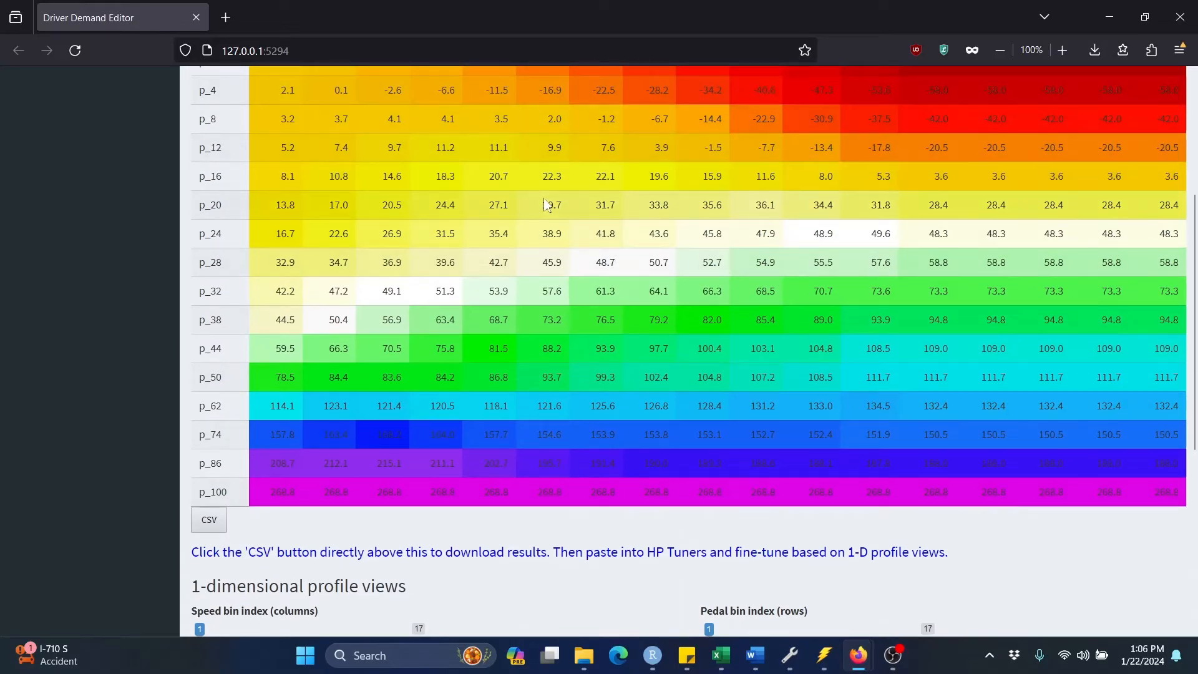
Download the corrected results table as a CSV and open it in Excel.
scroll("down", 3)
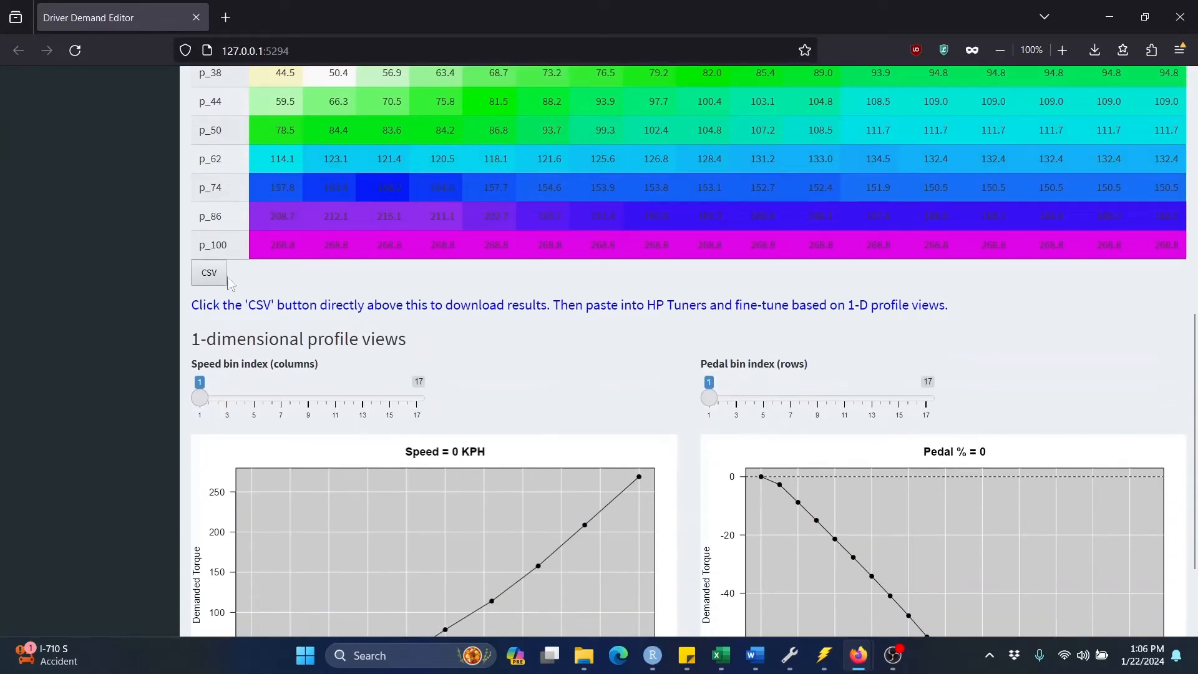
left_click(208, 273)
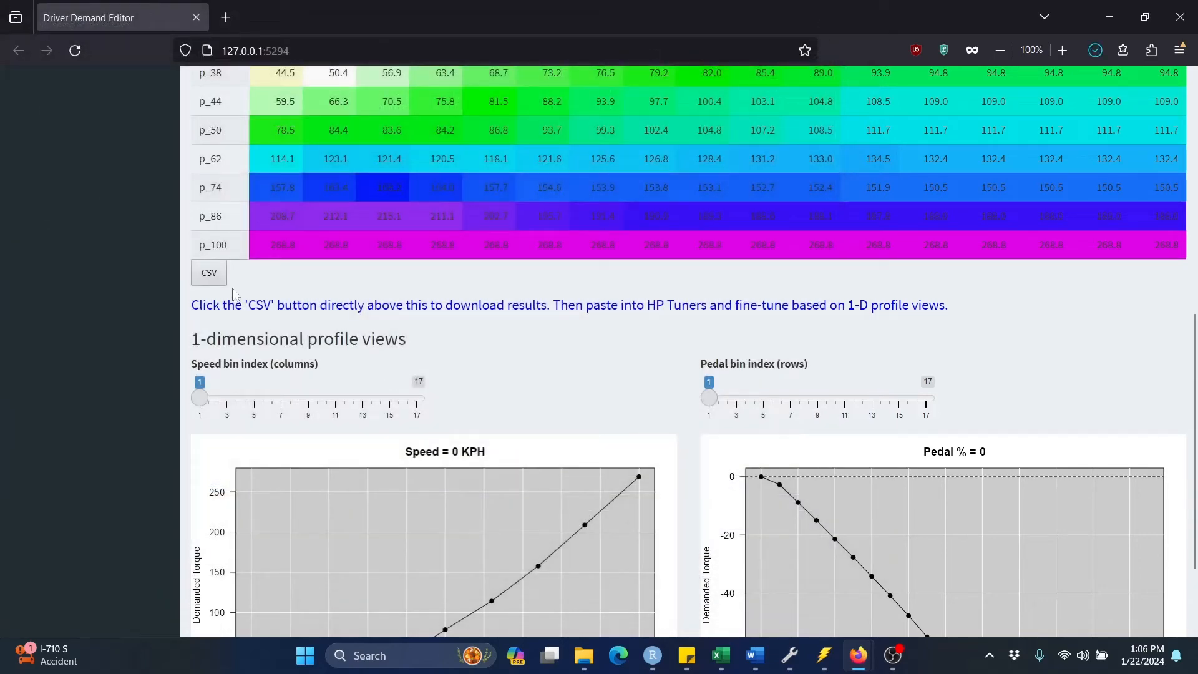
left_click(208, 273)
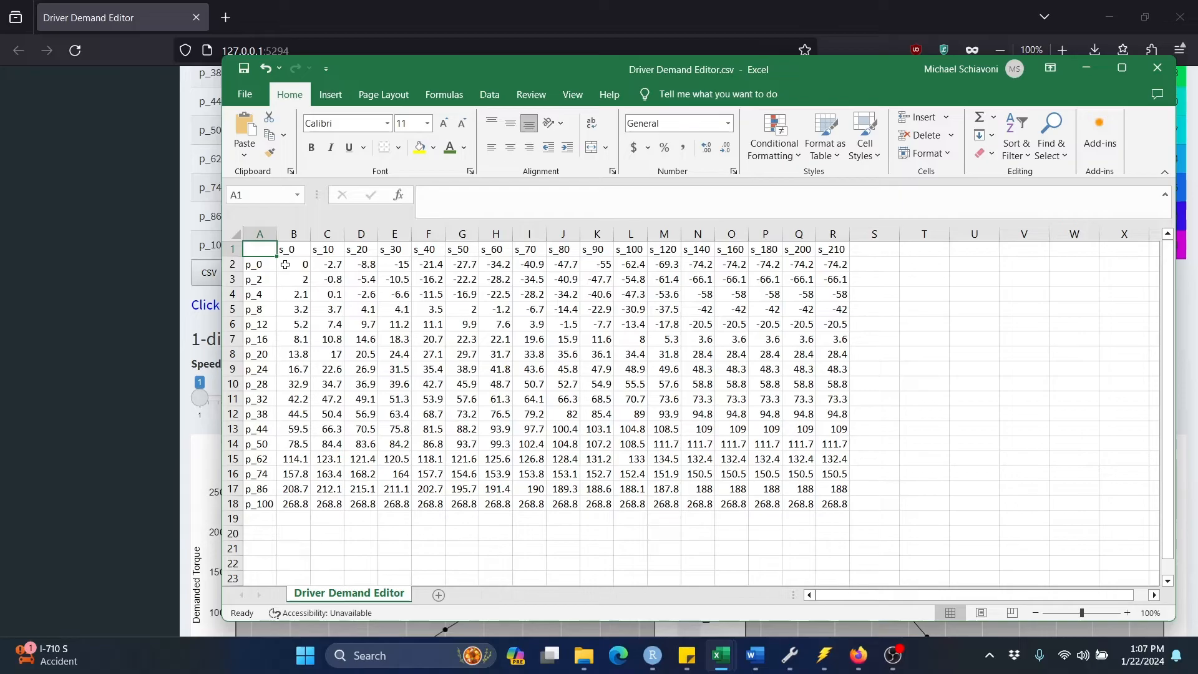
mouse_move(301, 269)
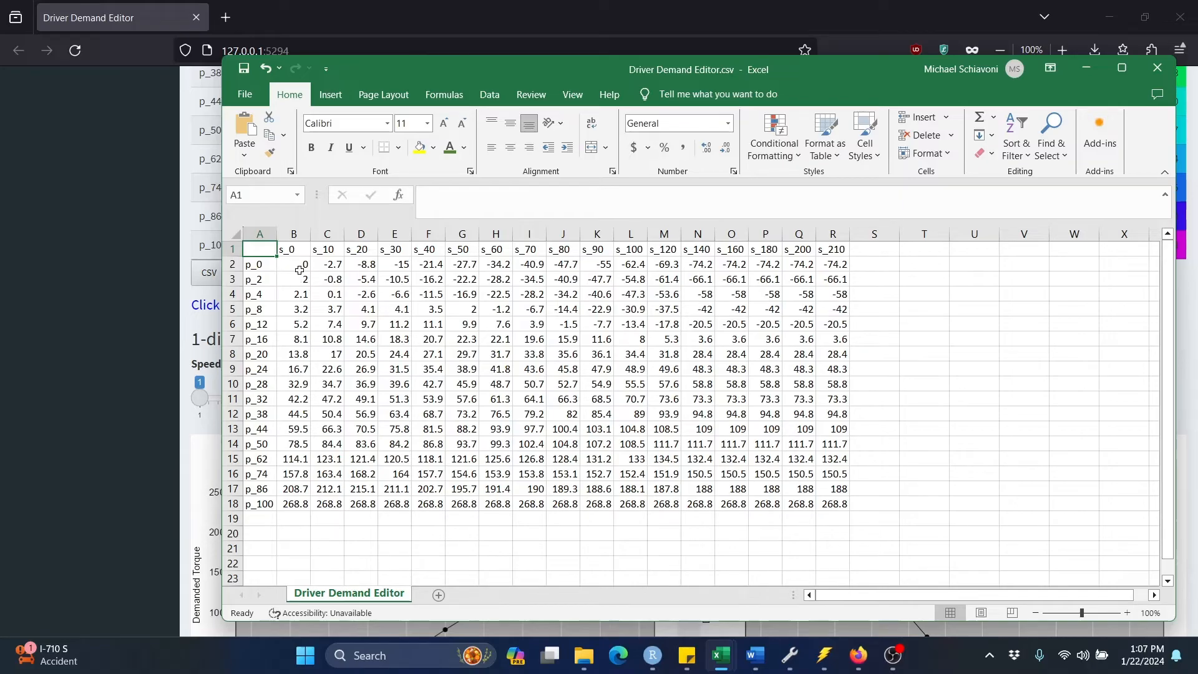
Copy the torque values in B2:R18 and switch back to the VCM Editor window.
left_click_drag(294, 263, 663, 428)
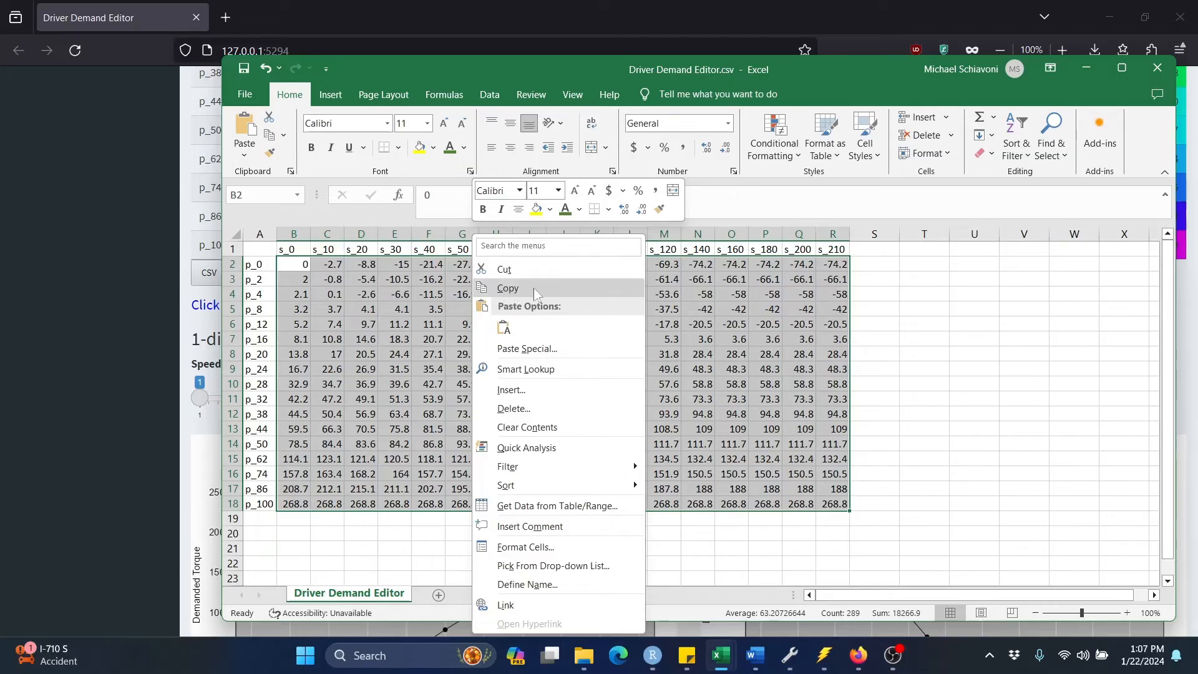
left_click(508, 288)
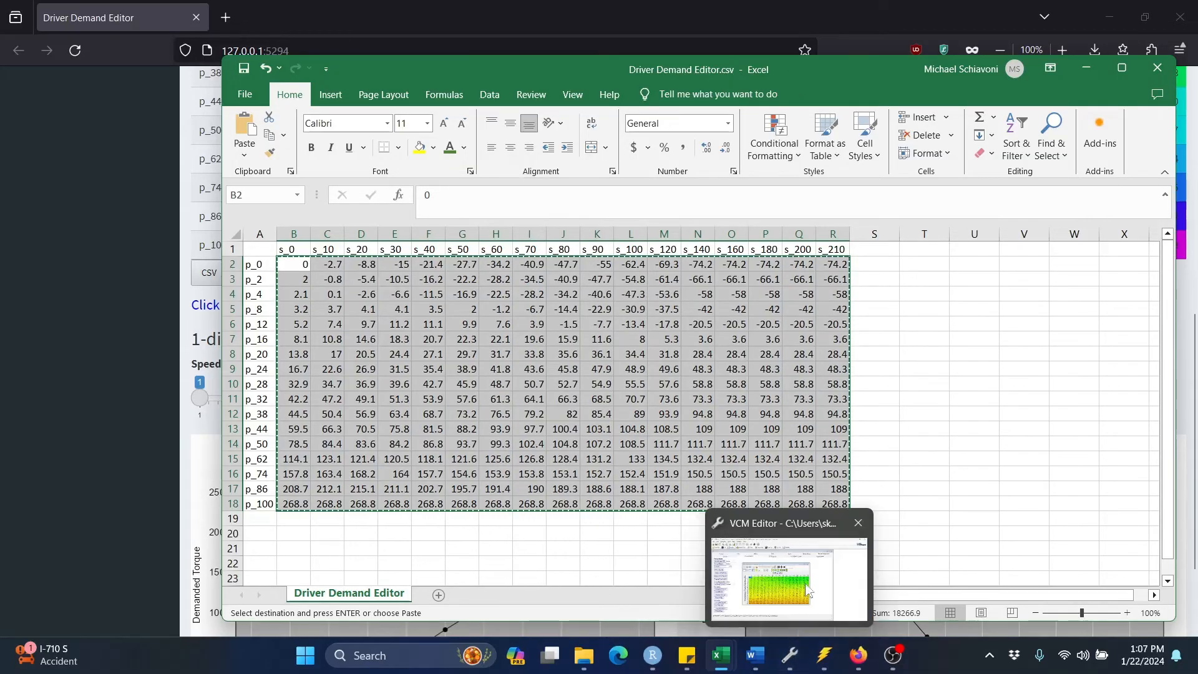
left_click(787, 573)
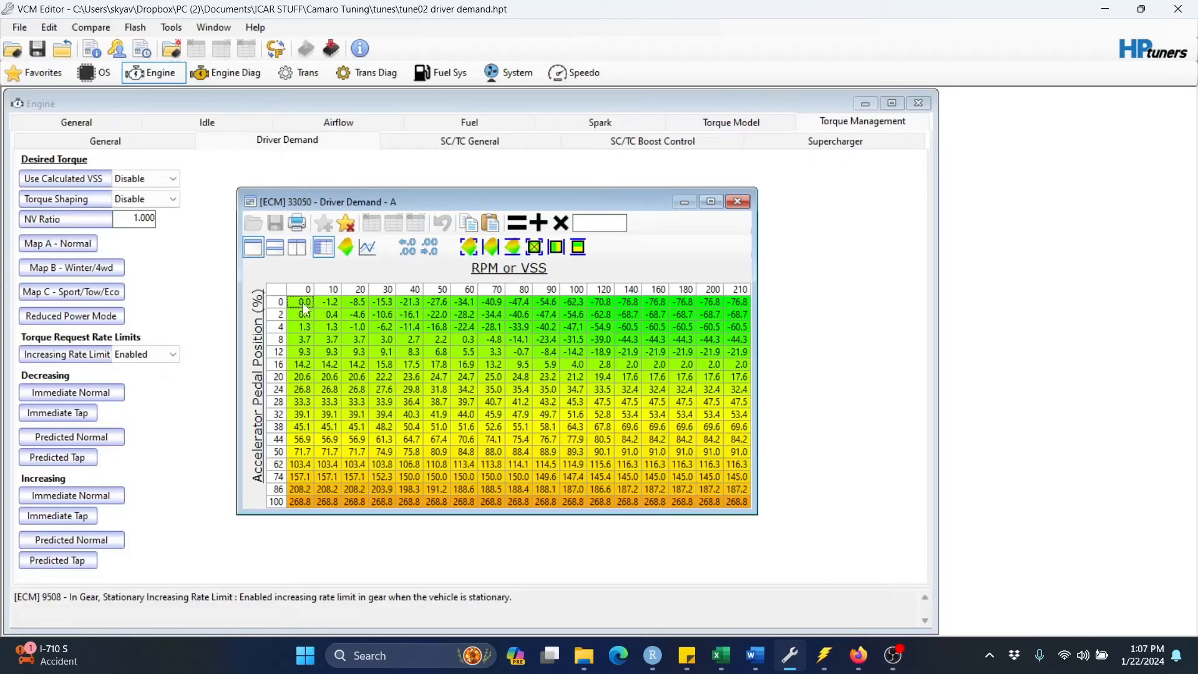
mouse_move(305, 312)
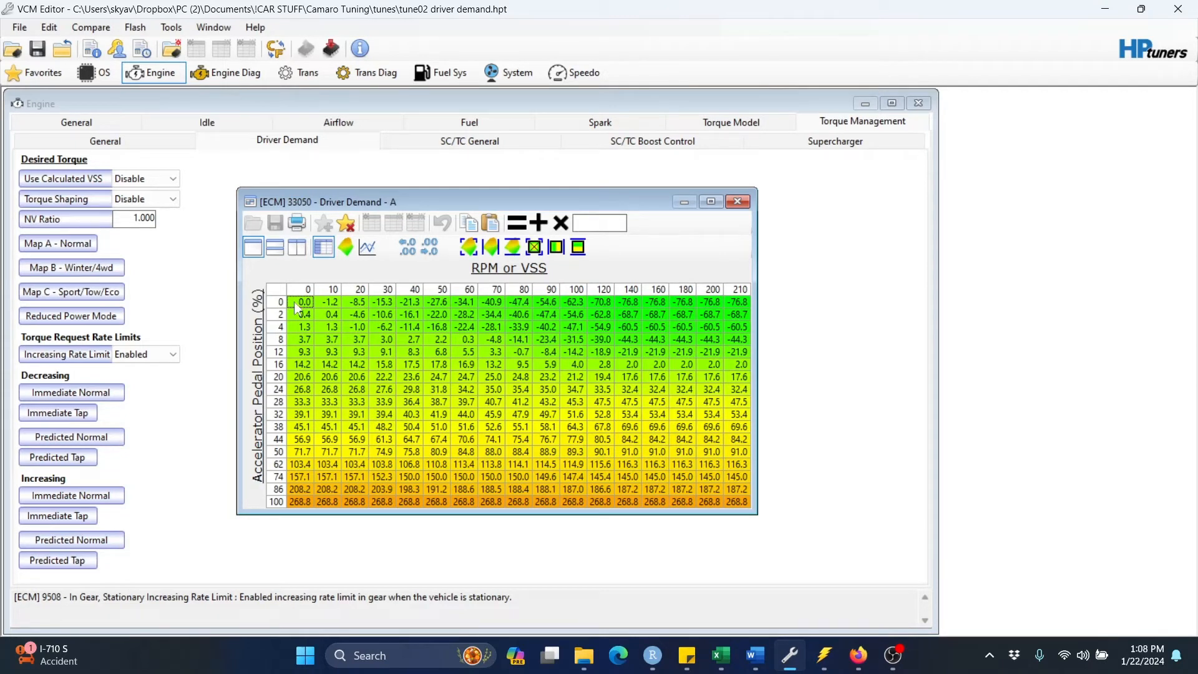
Paste the copied corrected torque values into the Driver Demand - A table grid.
right_click(304, 302)
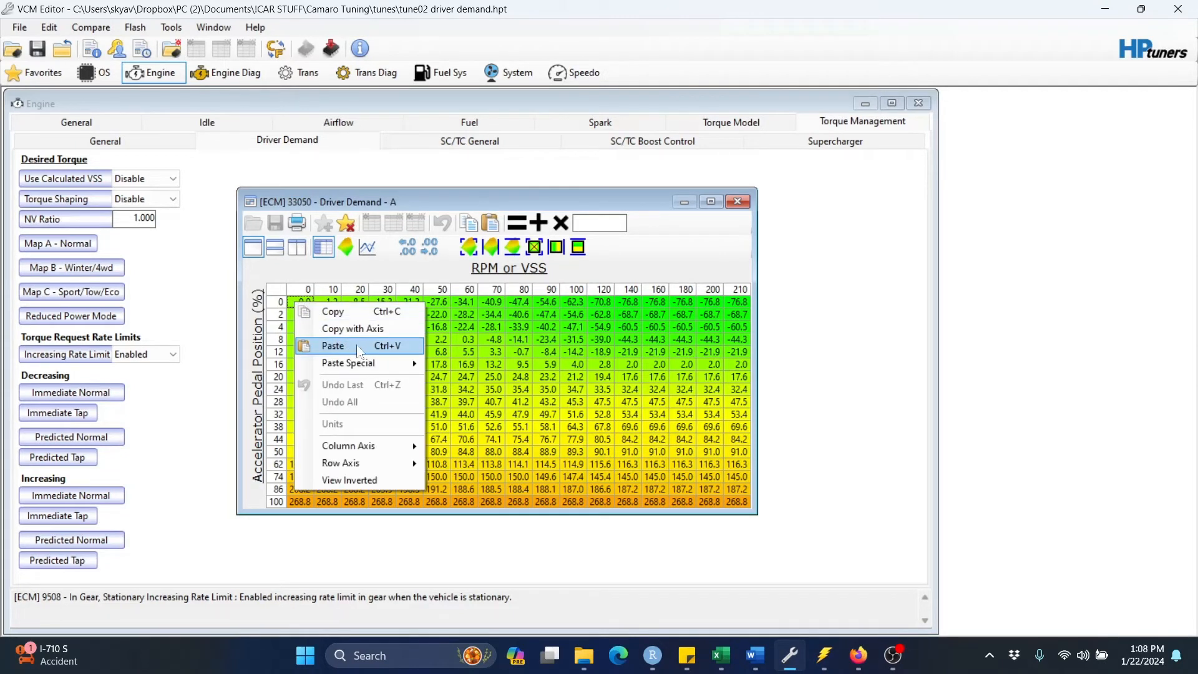
left_click(331, 346)
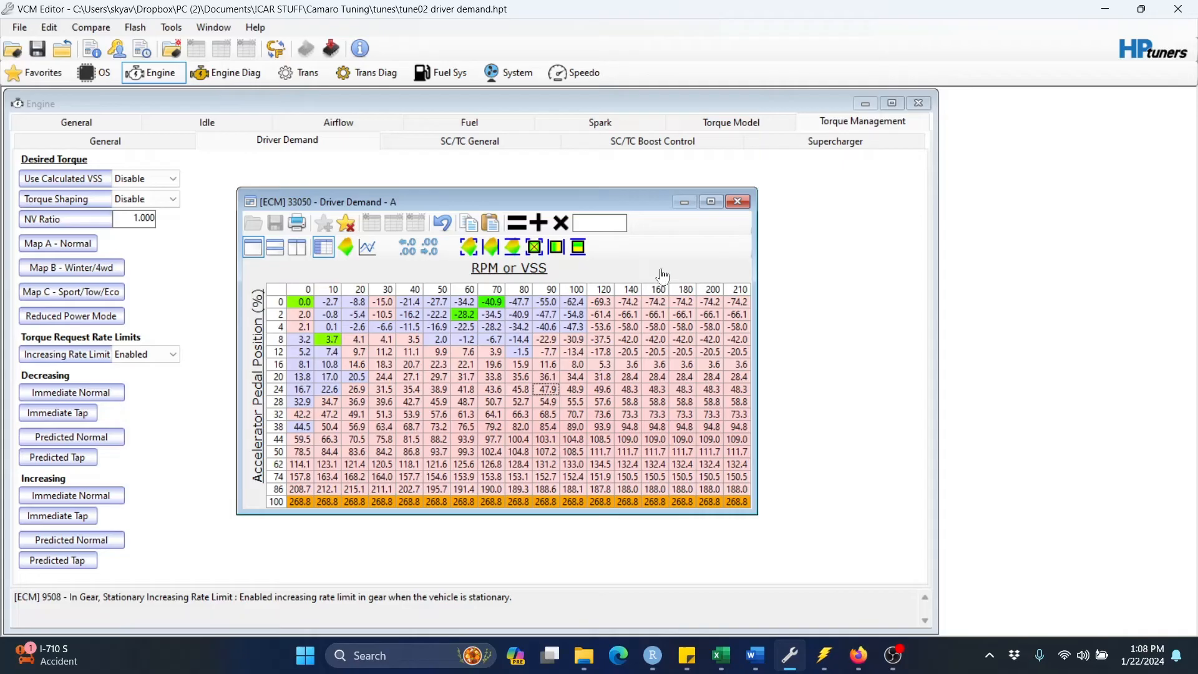
mouse_move(666, 236)
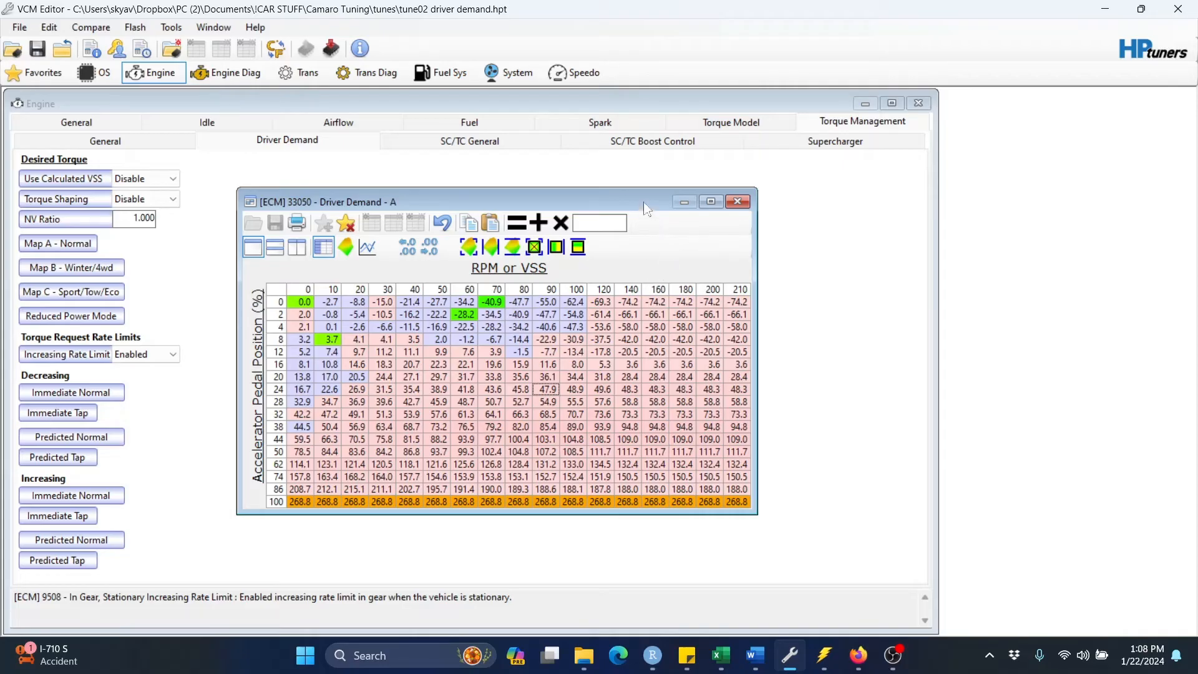
mouse_move(651, 222)
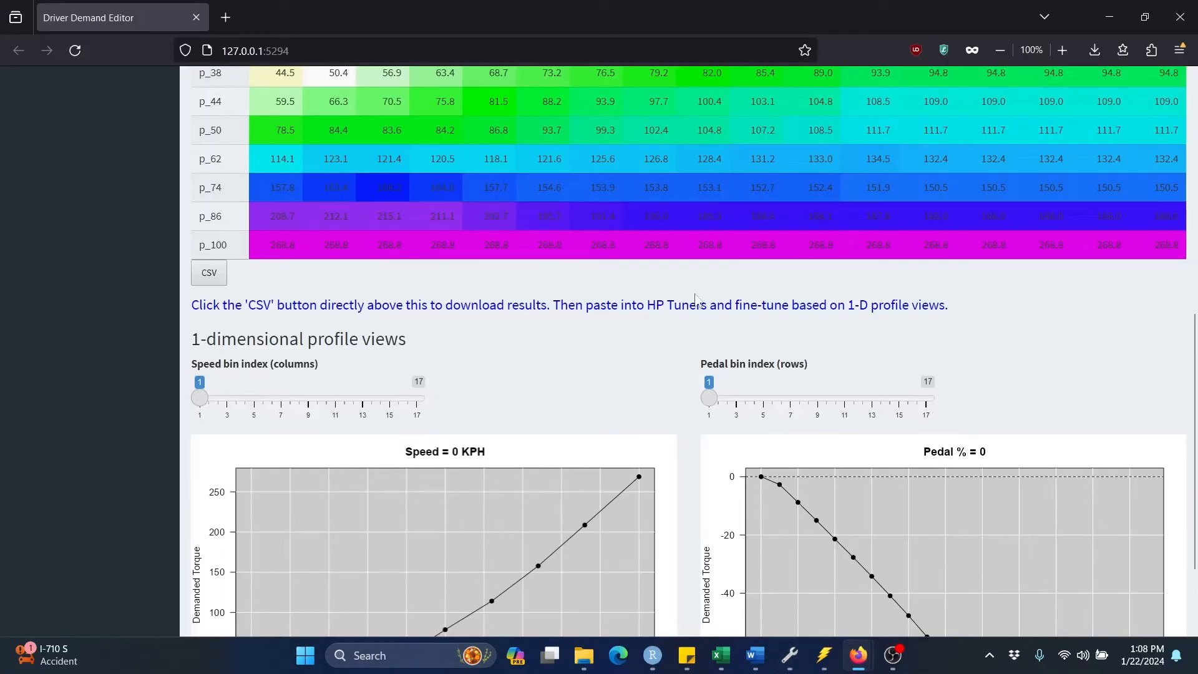
Scroll past the CSV button to the 1-D profile plots for speed 0 and pedal 0.
scroll("down", 3)
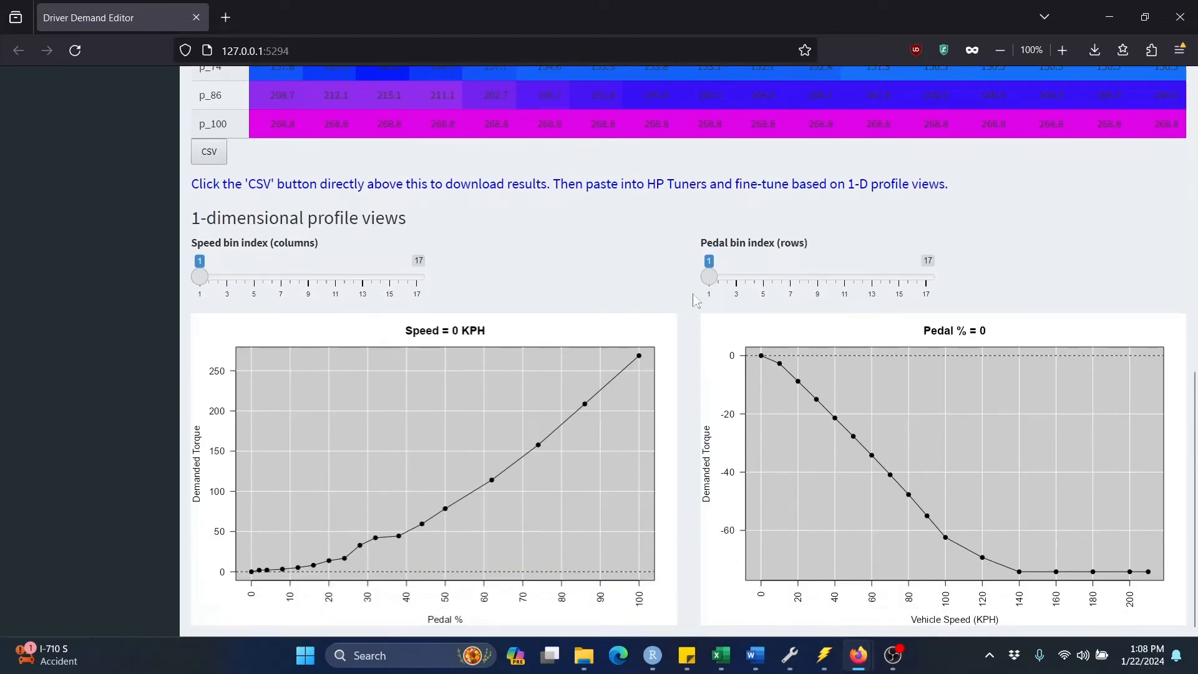
mouse_move(504, 280)
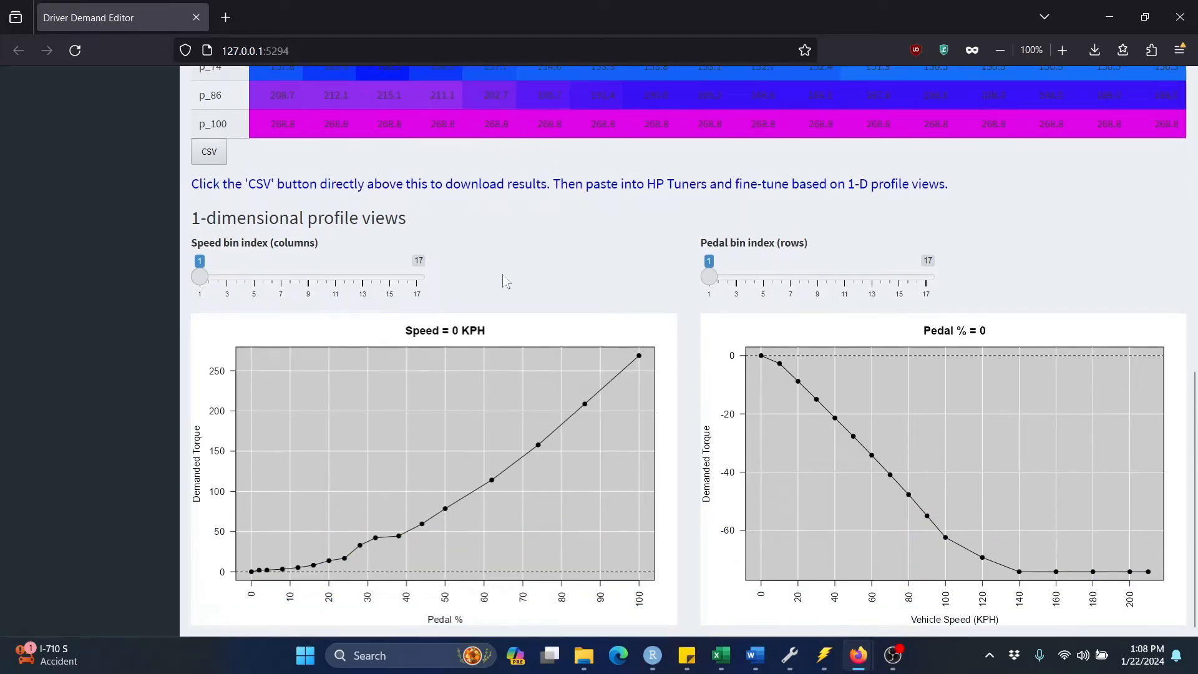
mouse_move(585, 246)
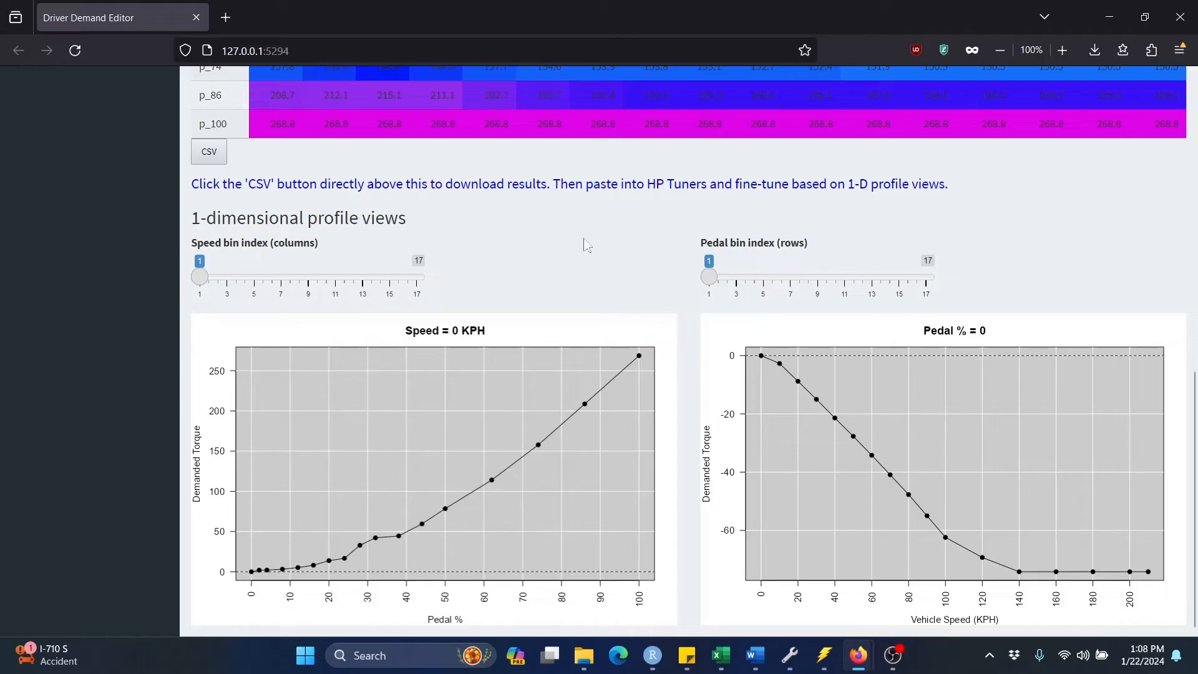
mouse_move(686, 298)
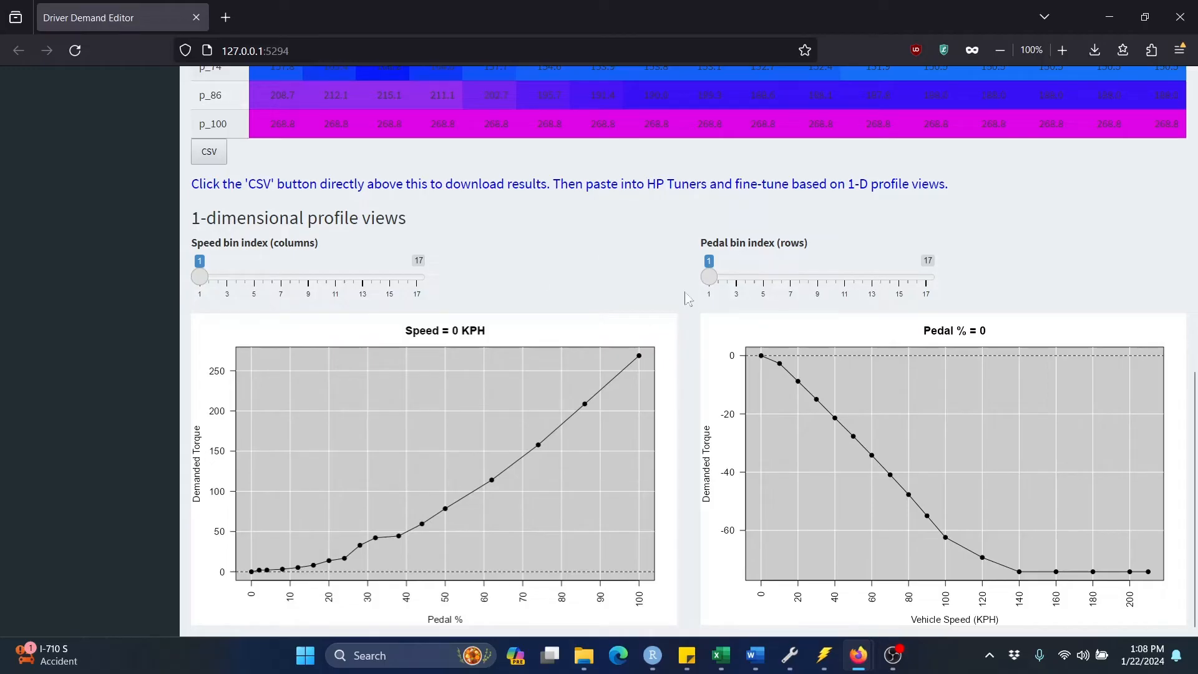
mouse_move(686, 359)
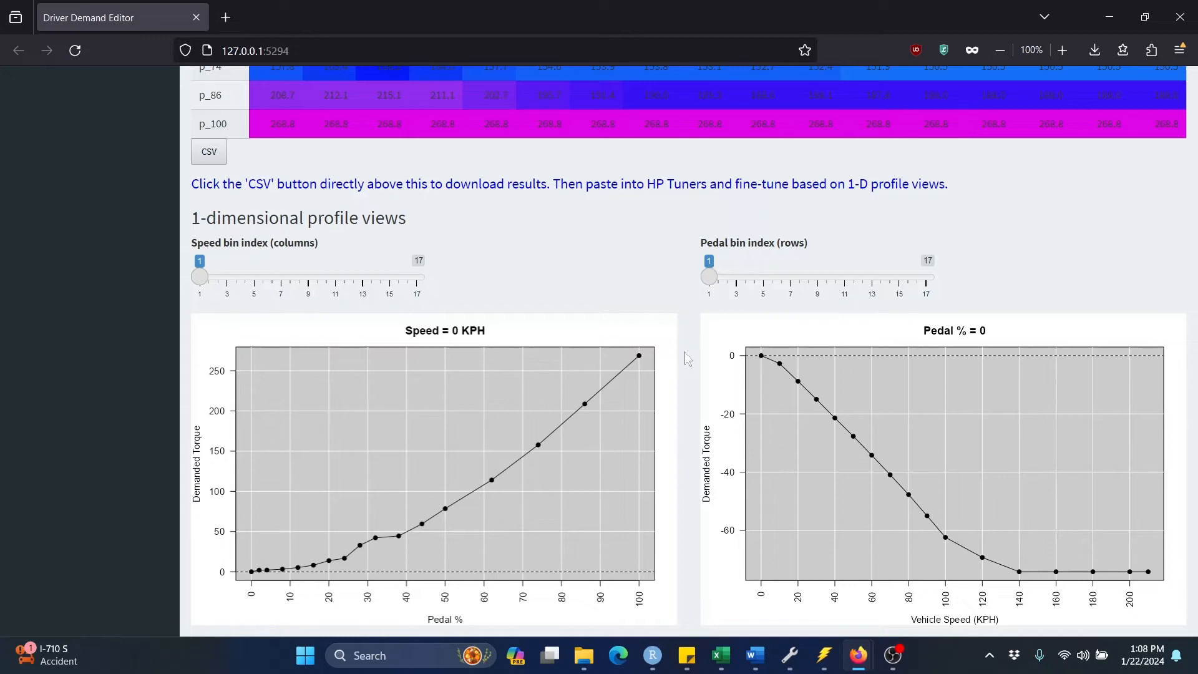
mouse_move(298, 273)
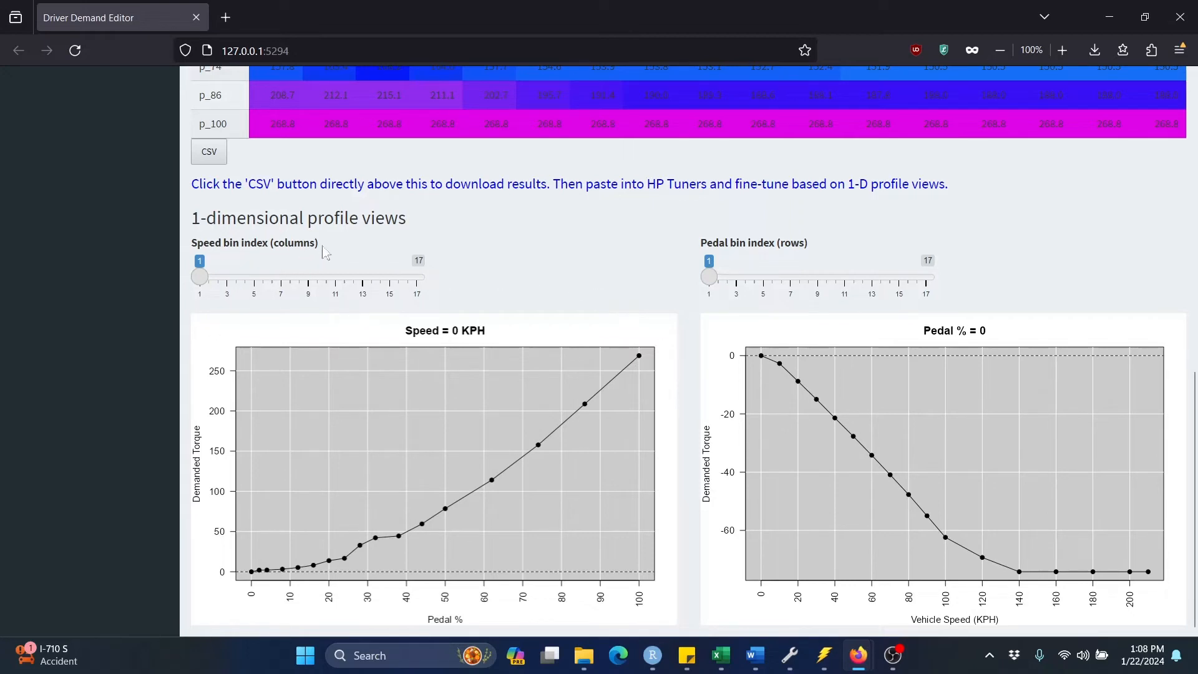
mouse_move(752, 300)
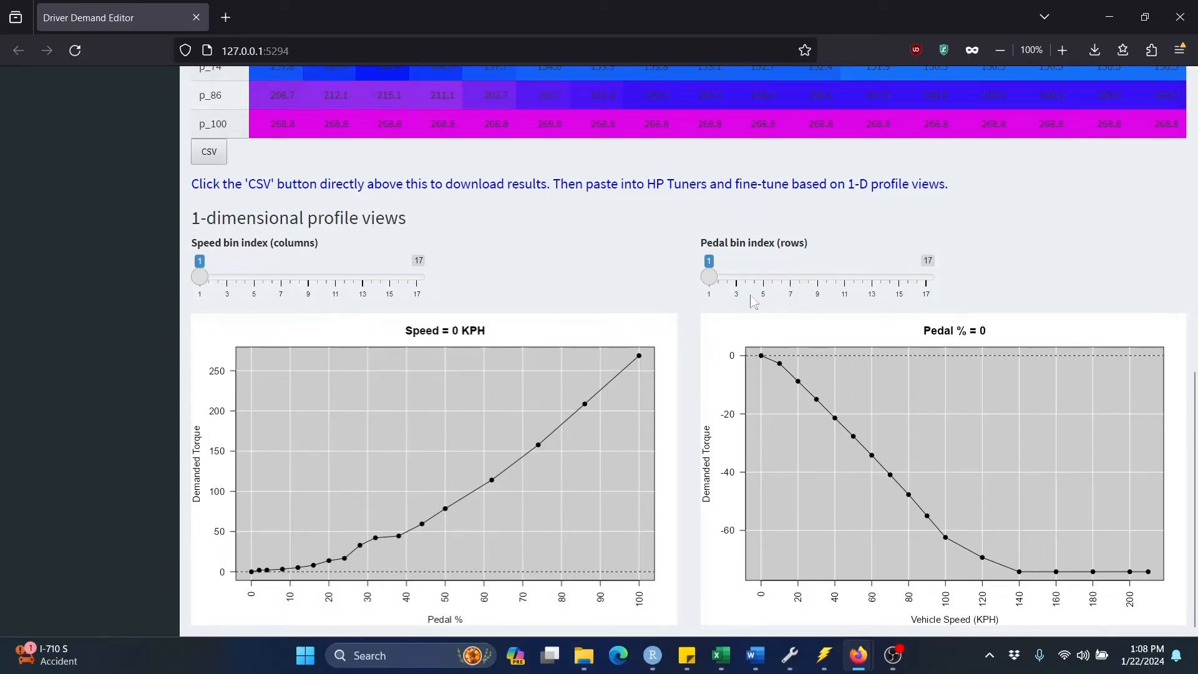
mouse_move(722, 261)
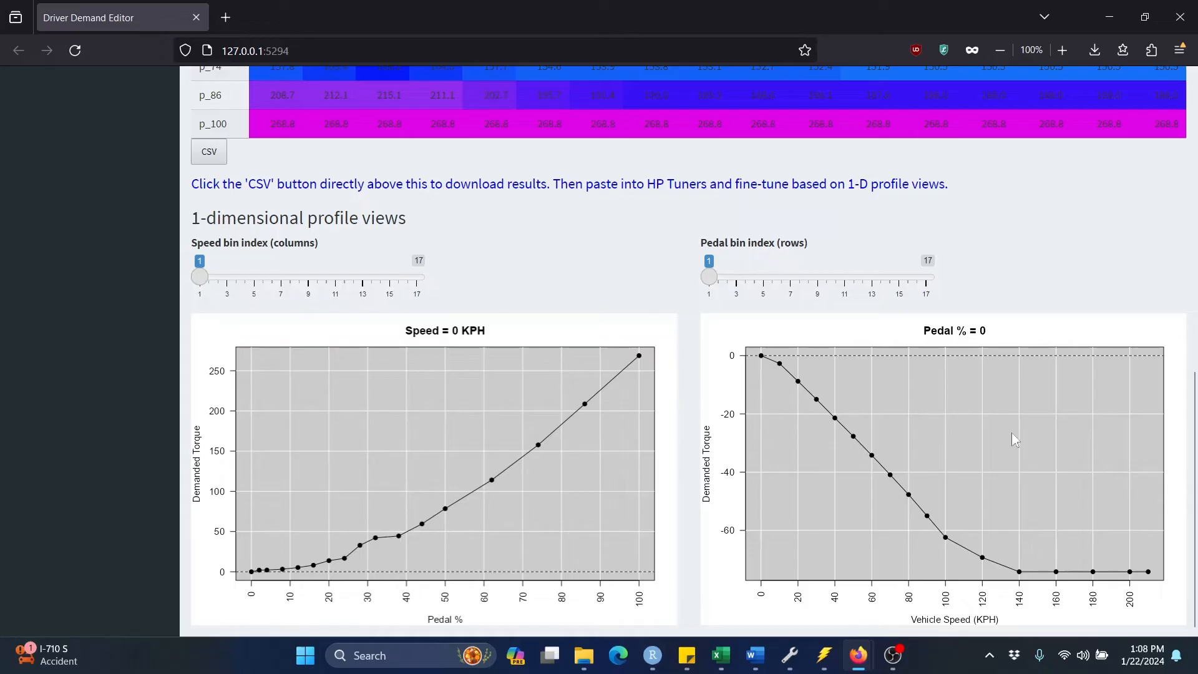
mouse_move(645, 329)
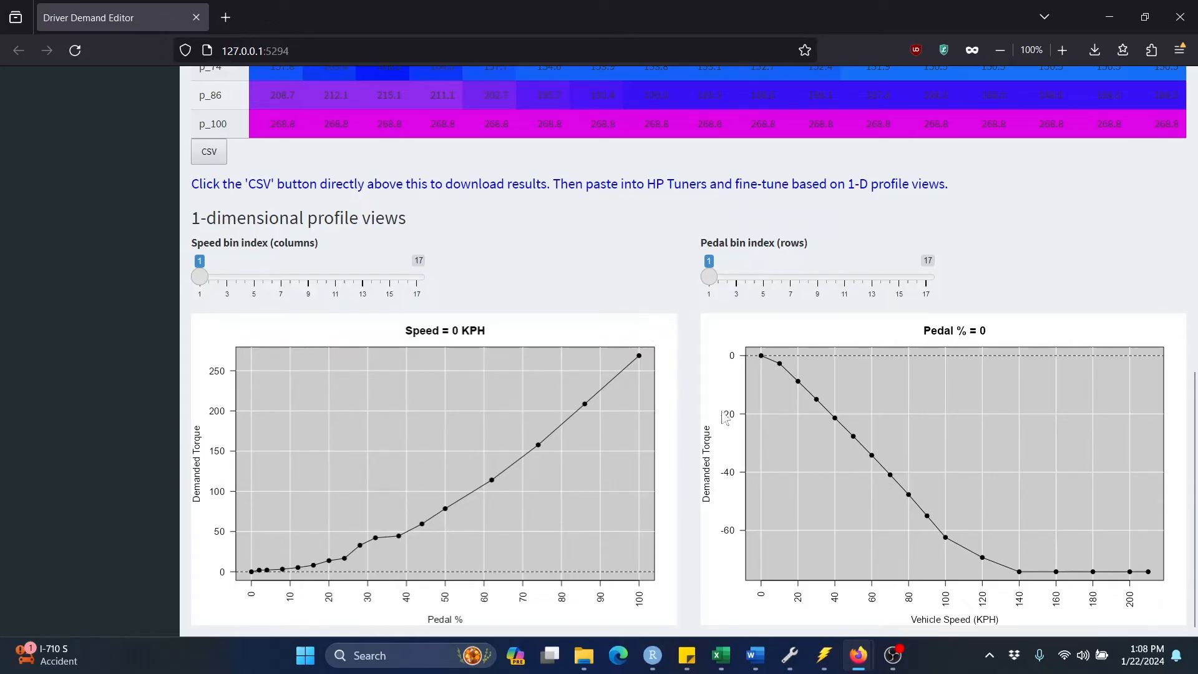
mouse_move(704, 398)
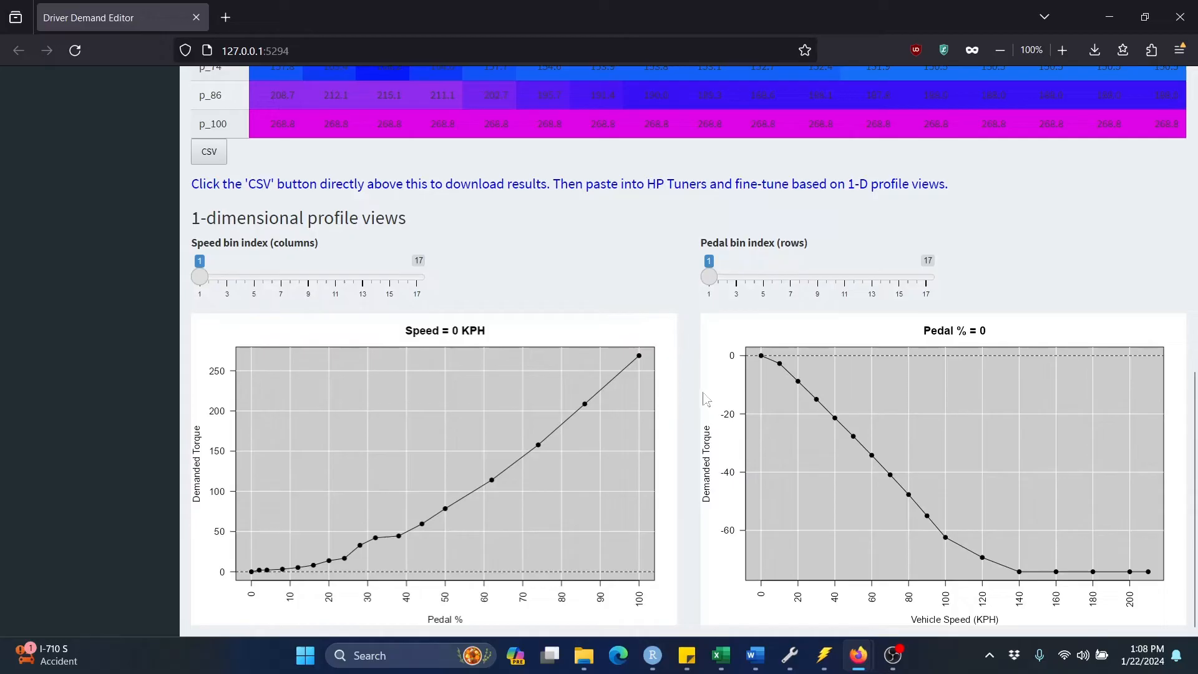
mouse_move(695, 386)
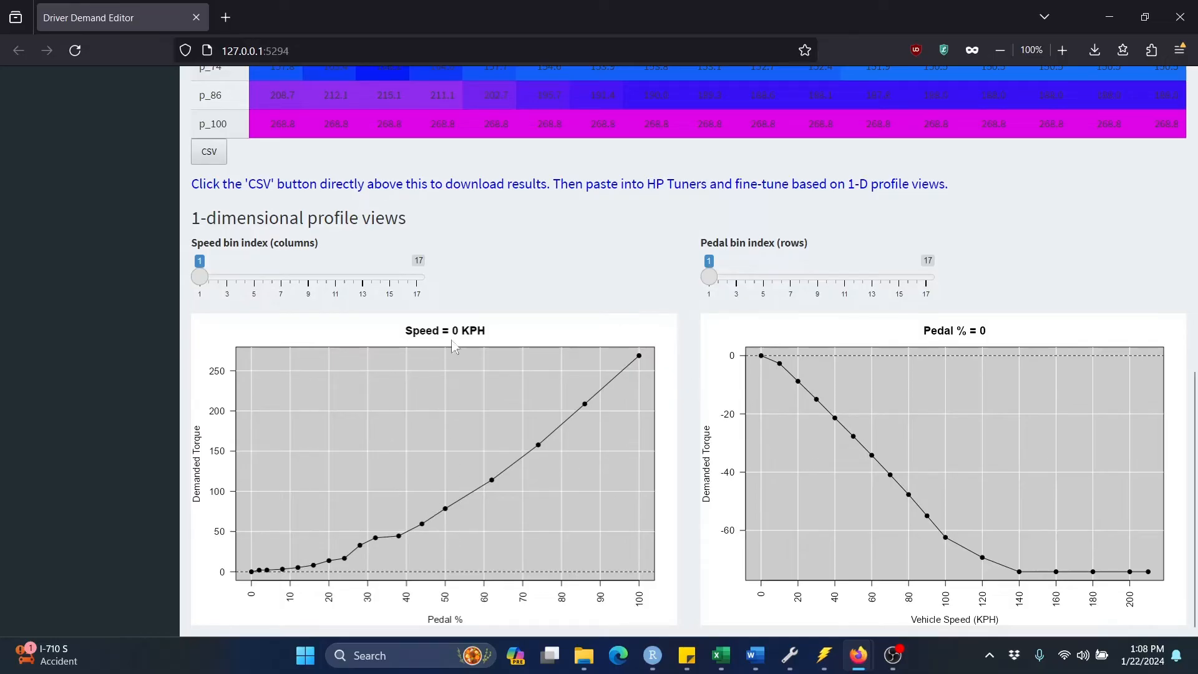
mouse_move(291, 166)
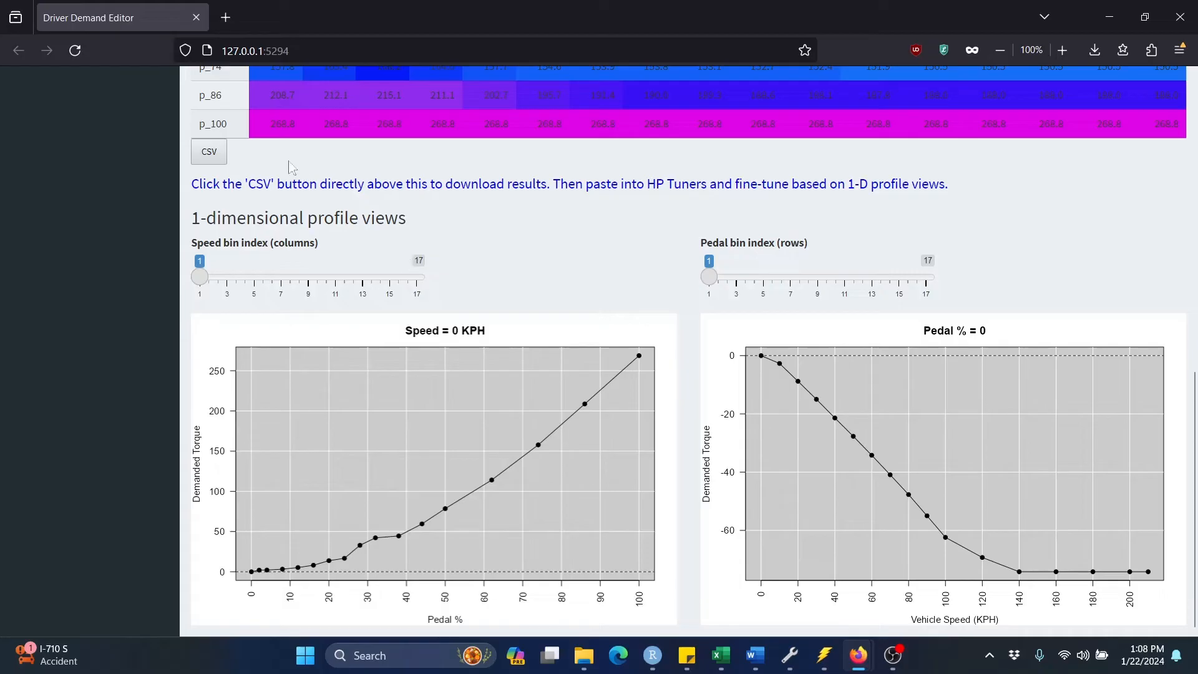
mouse_move(281, 145)
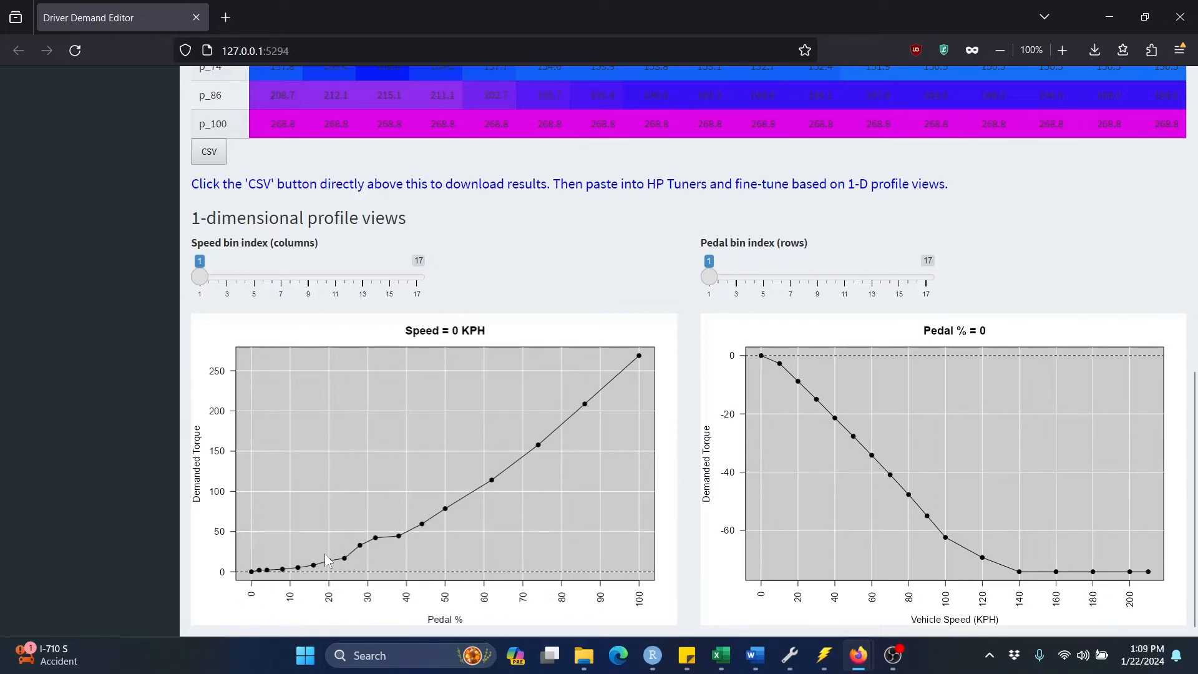
mouse_move(334, 565)
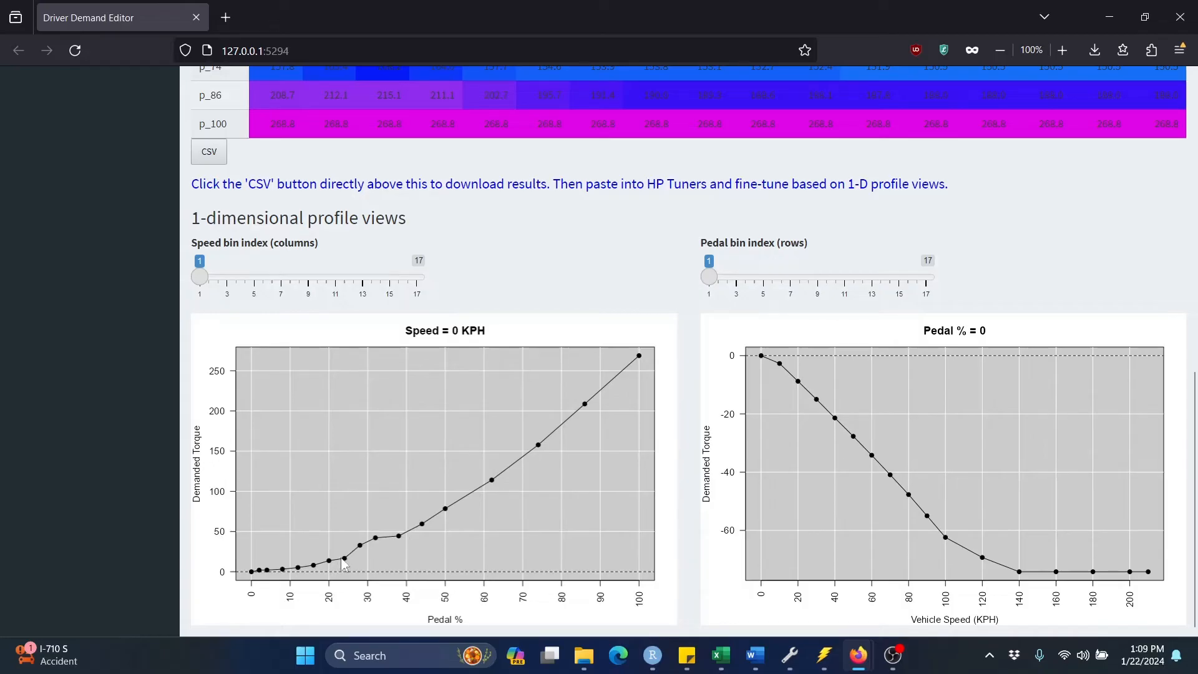
mouse_move(816, 655)
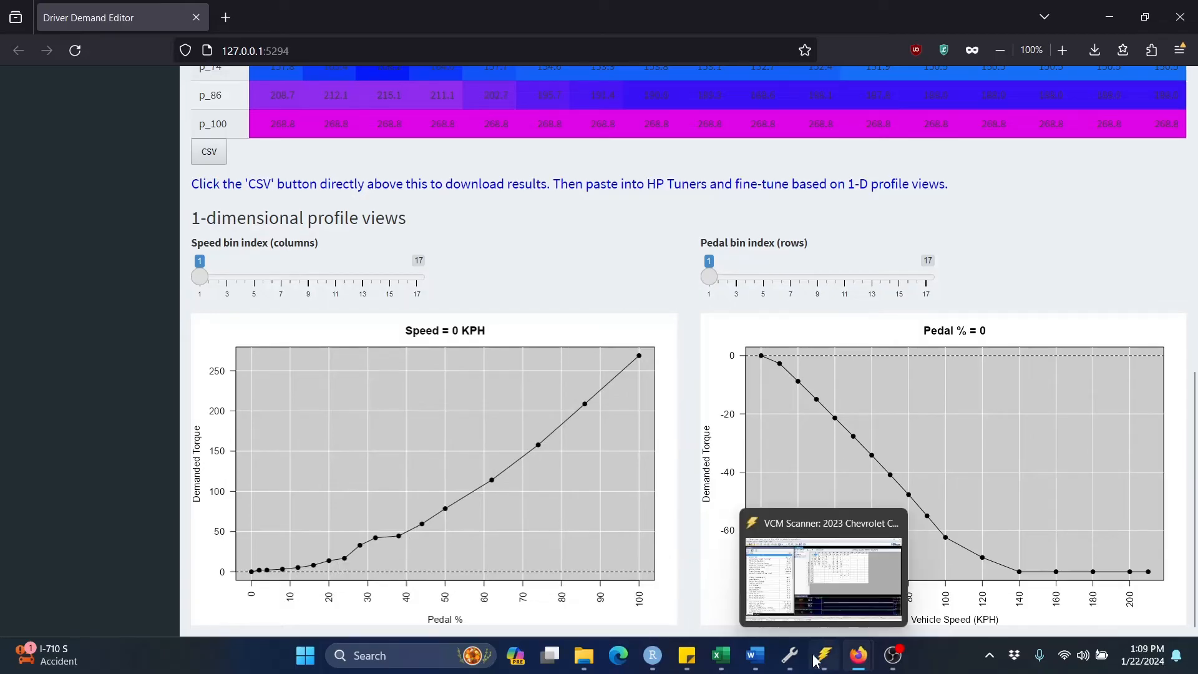
mouse_move(688, 353)
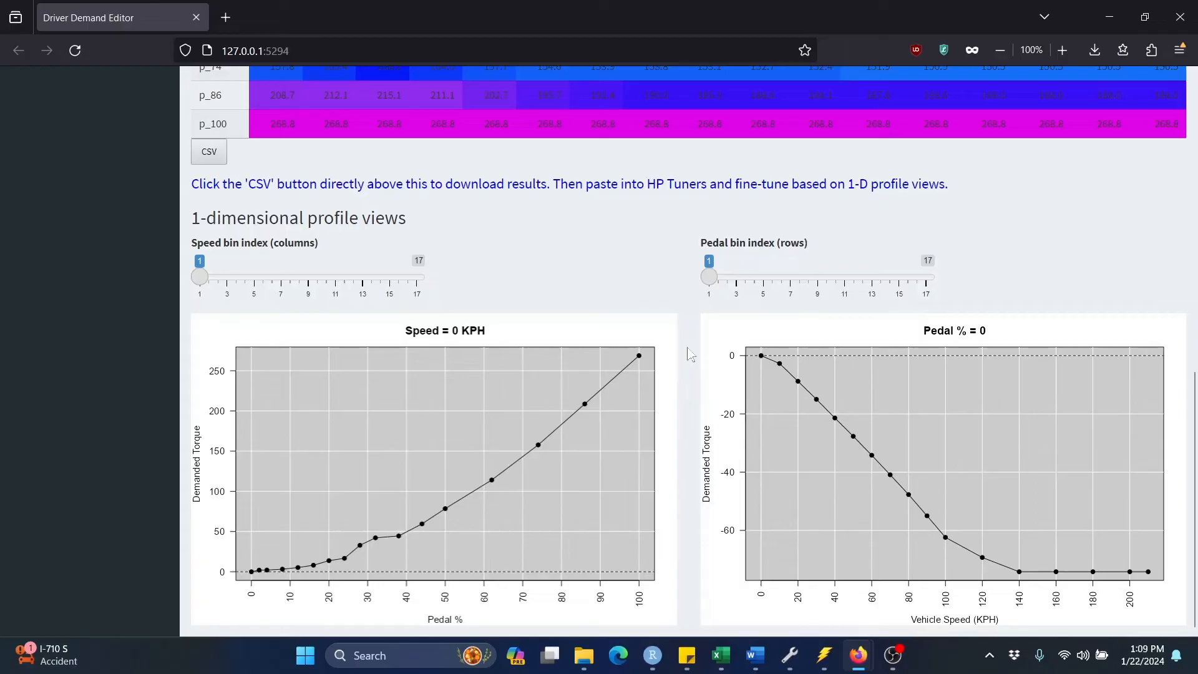
Scroll up to review the corrected results table, then back down toward the profiles.
scroll("up", 3)
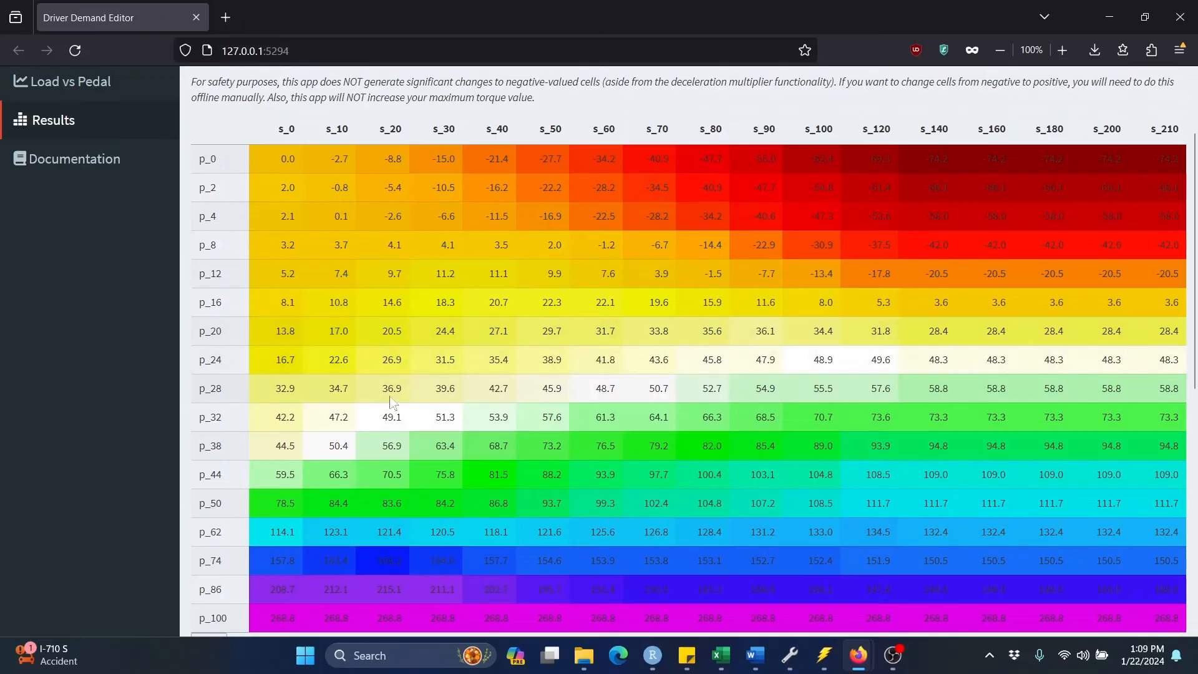
mouse_move(424, 445)
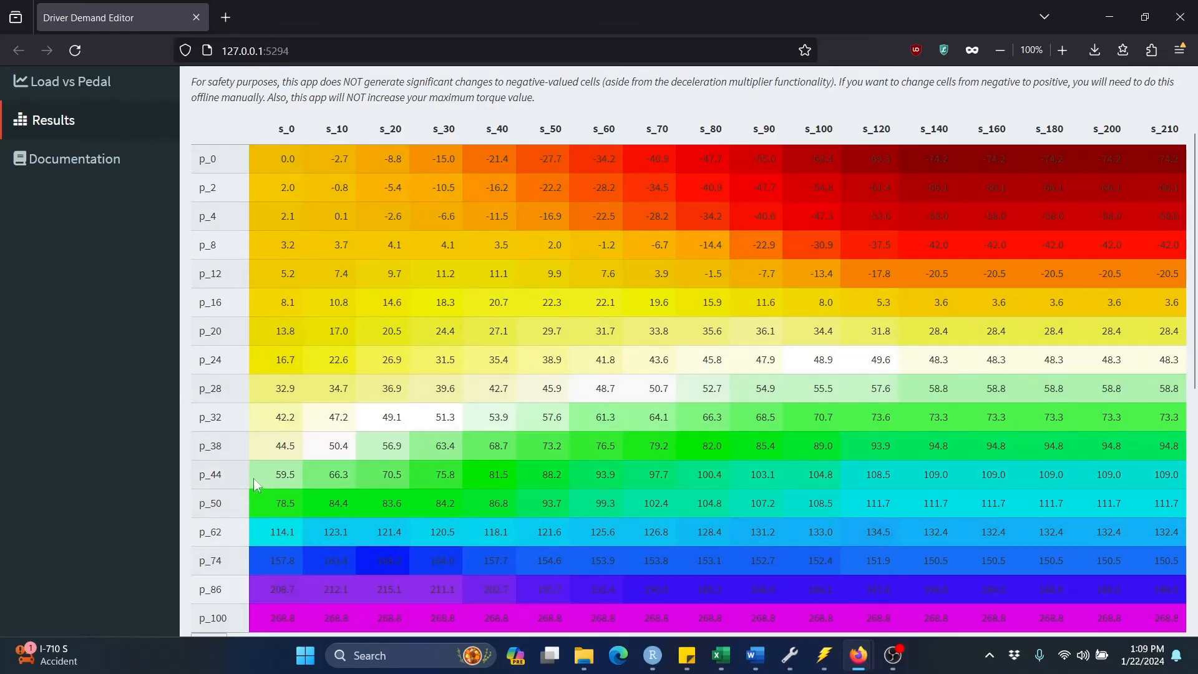
mouse_move(352, 470)
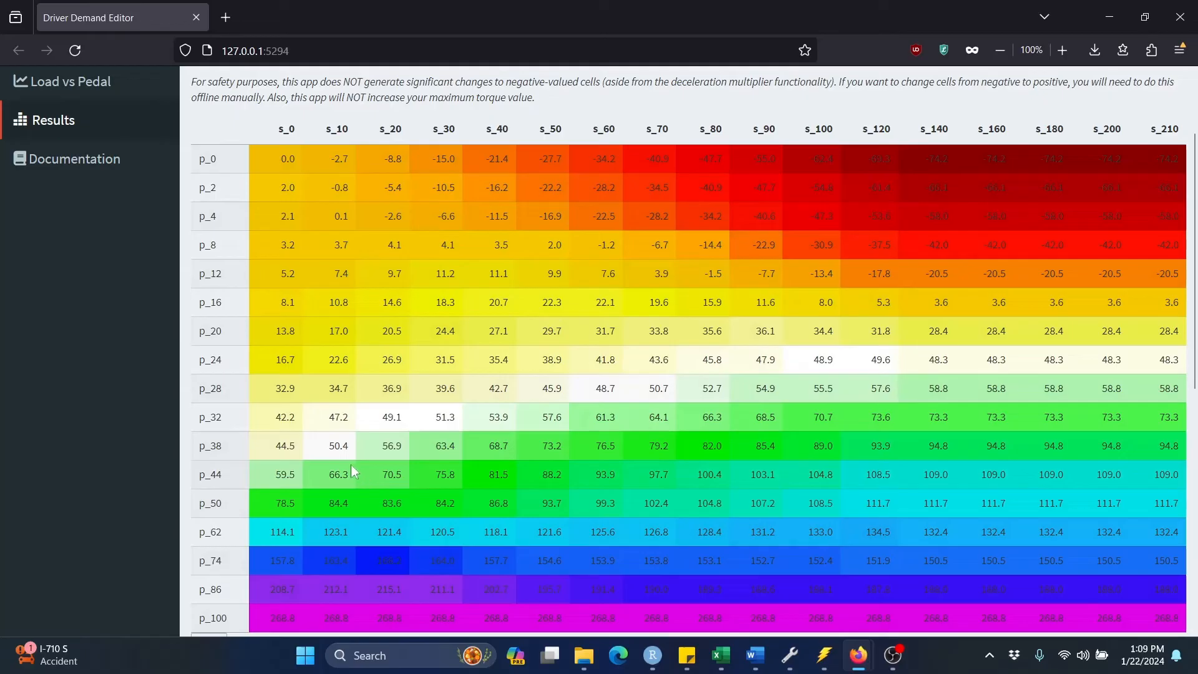
mouse_move(334, 466)
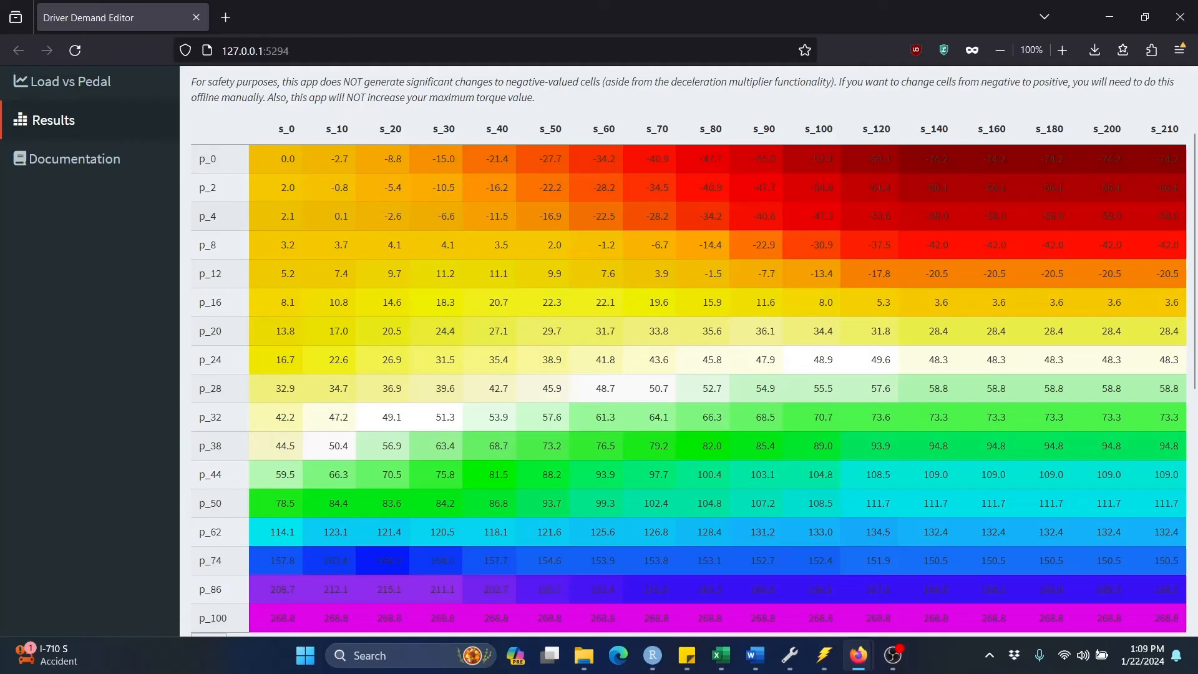
mouse_move(725, 276)
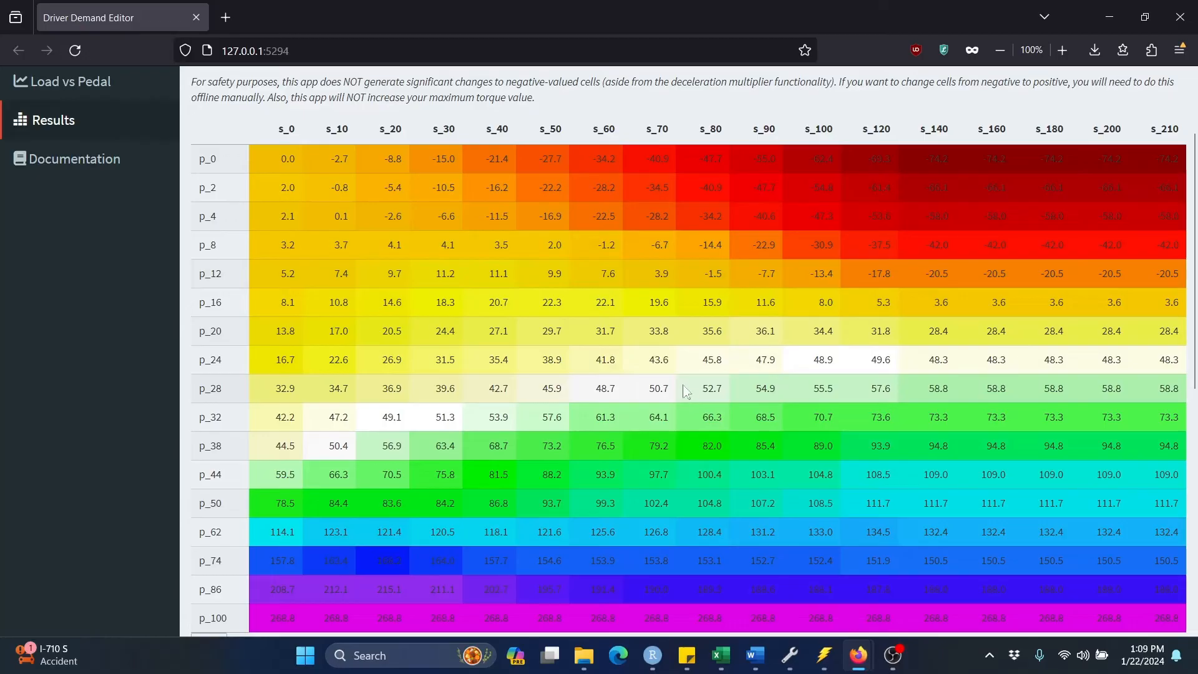
mouse_move(680, 309)
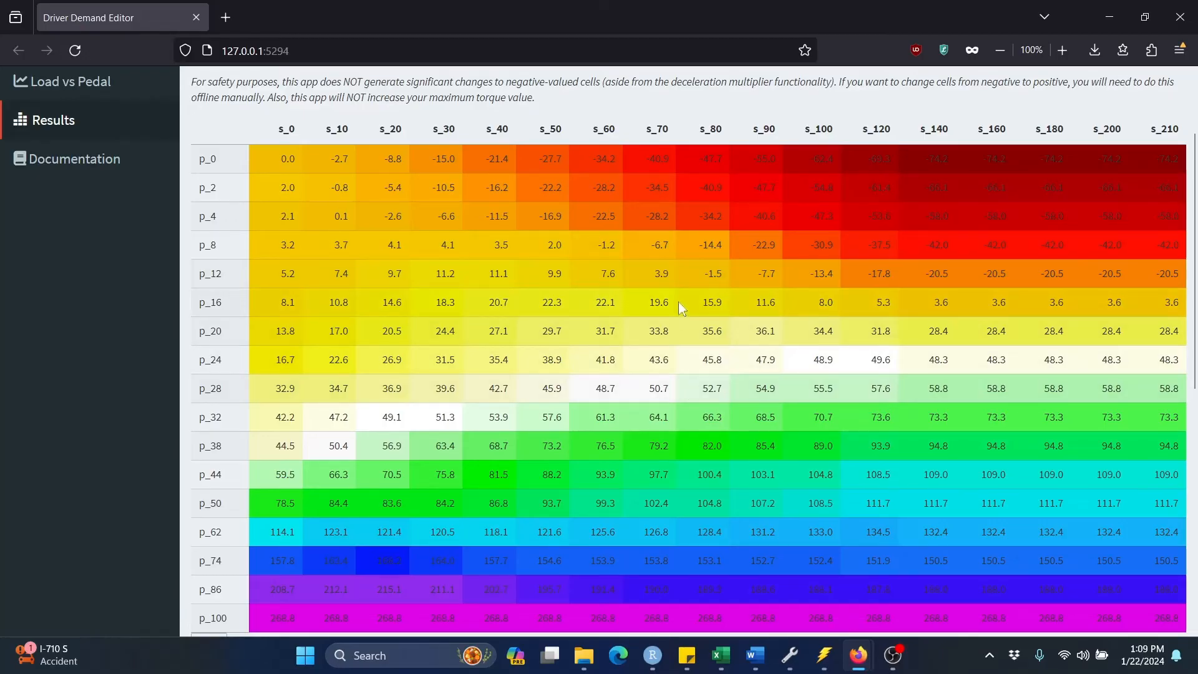
mouse_move(672, 245)
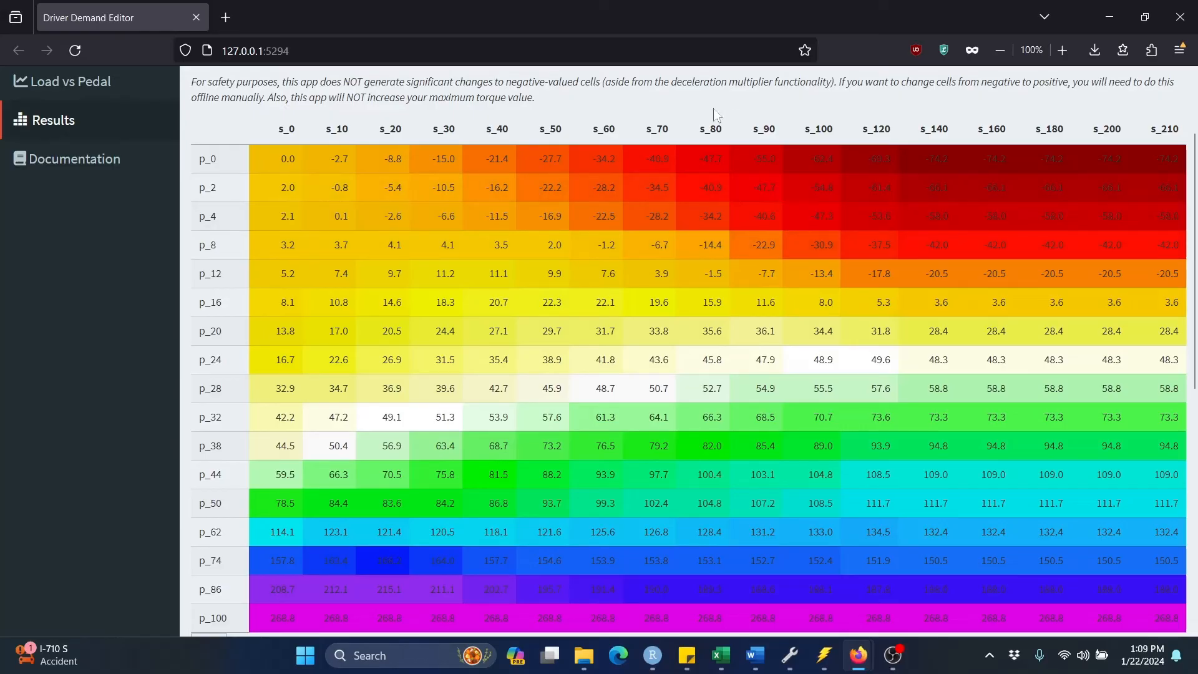
mouse_move(637, 107)
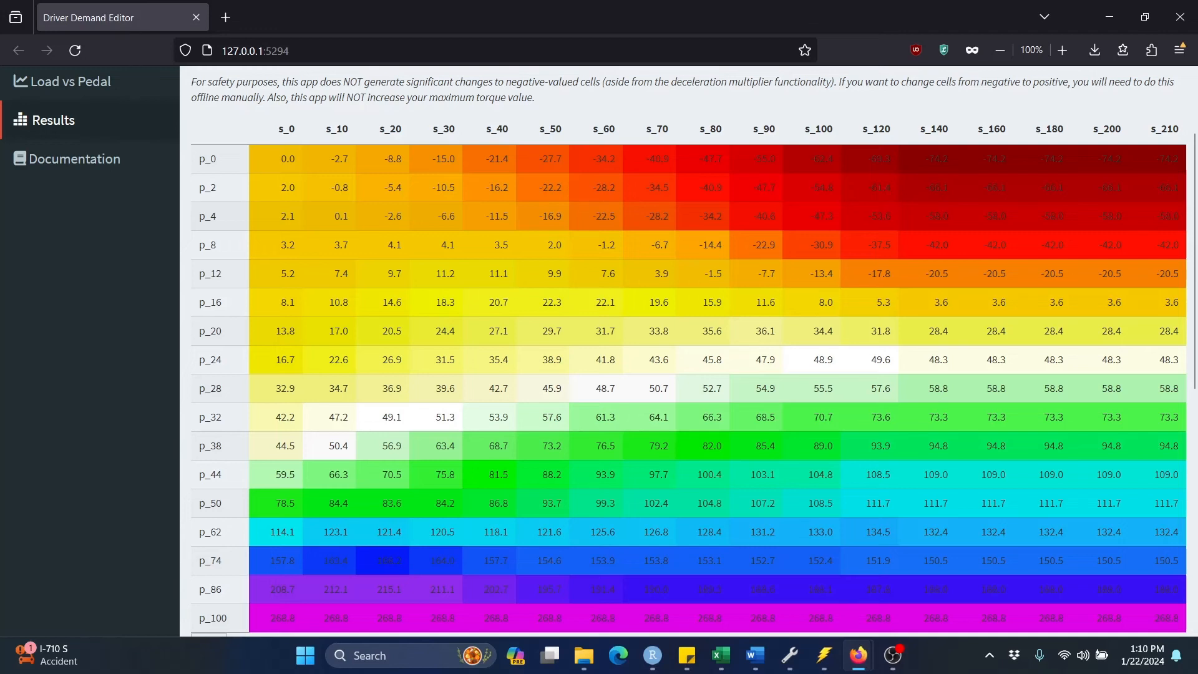
mouse_move(645, 210)
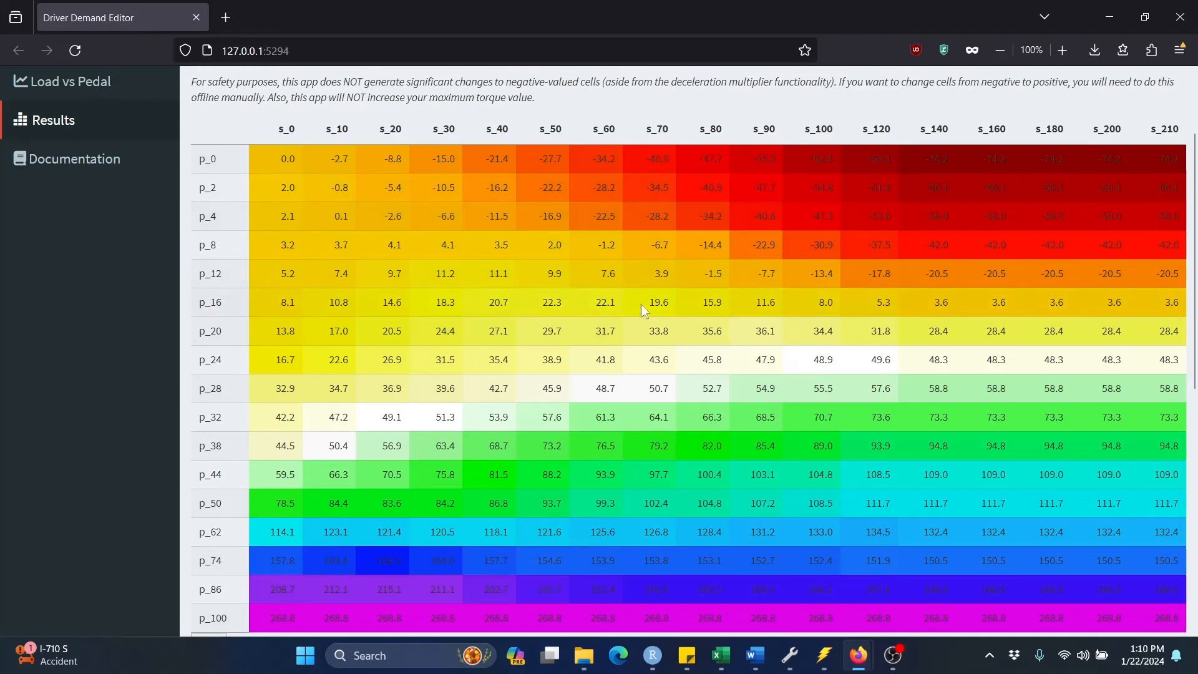
scroll("down", 3)
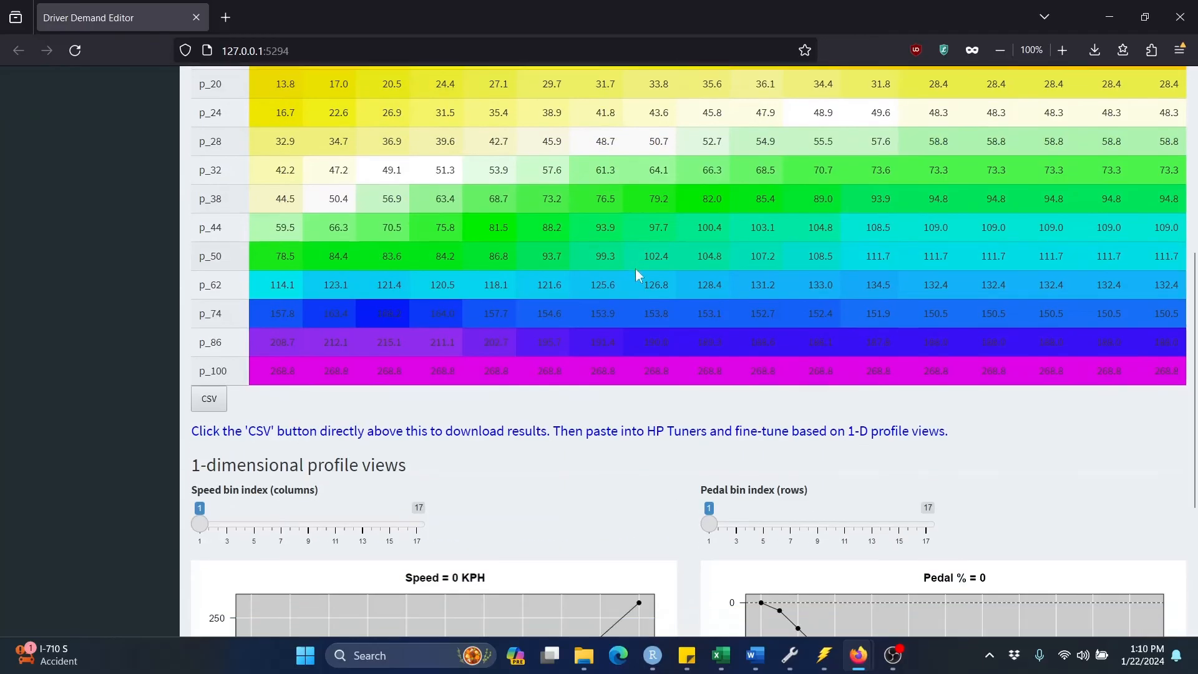
Move the Speed bin index slider from 1 to 7 to show the 60 KPH profile.
scroll("down", 3)
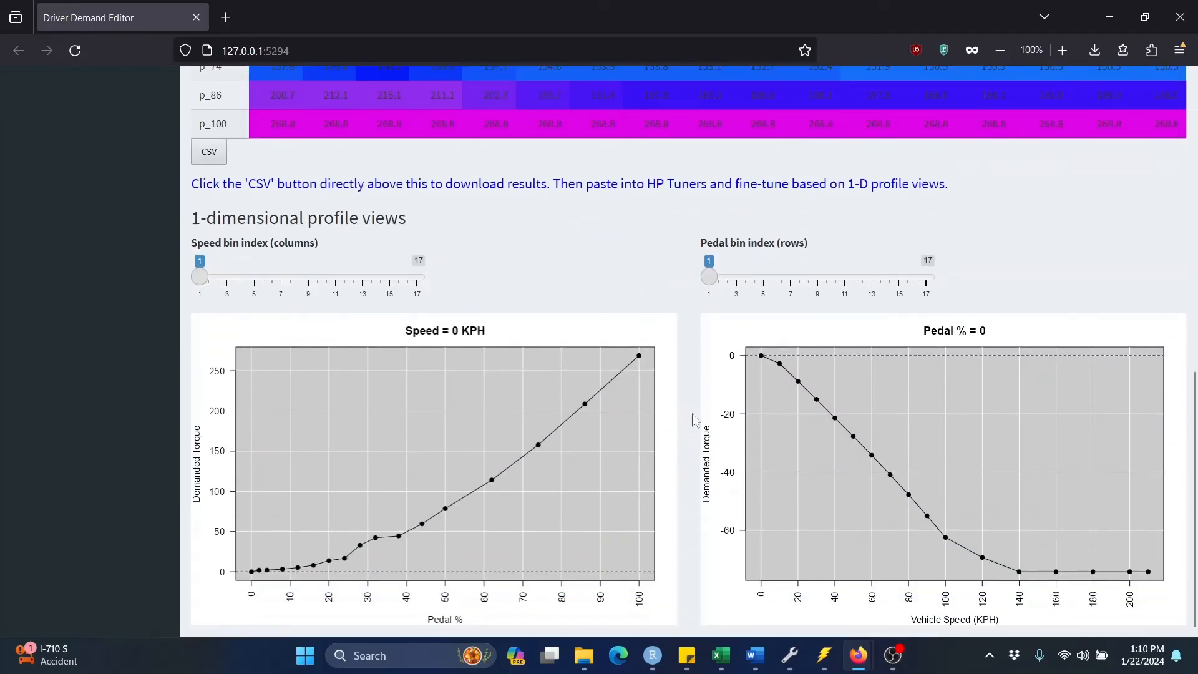
mouse_move(699, 357)
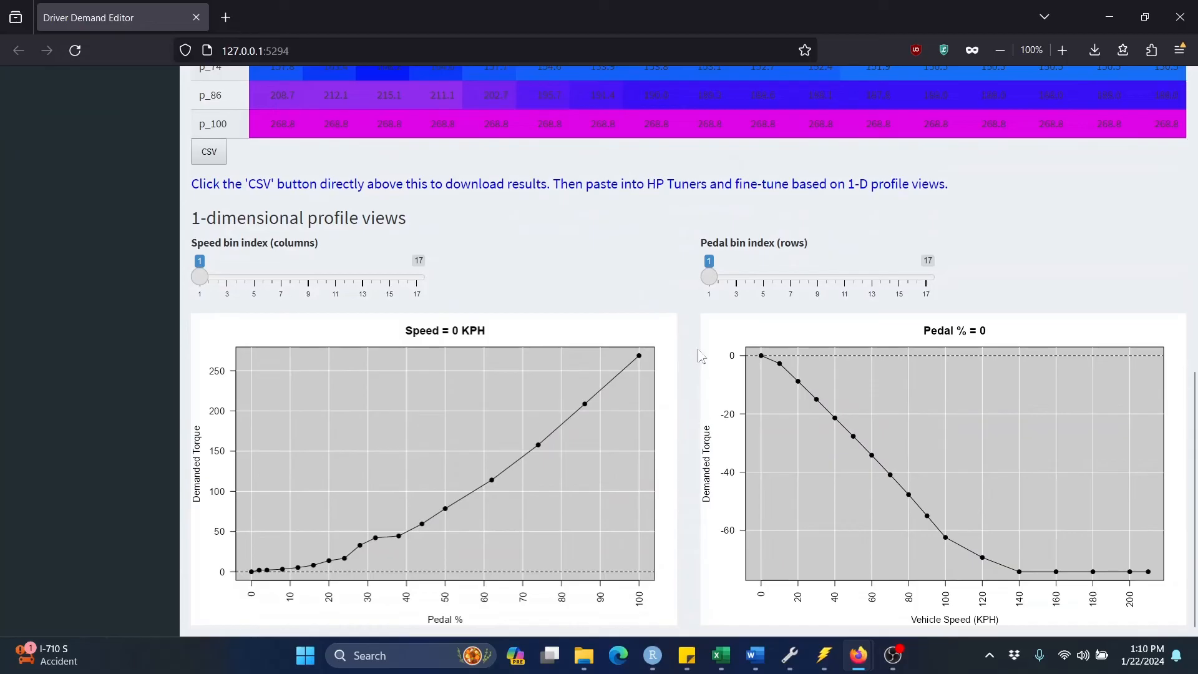
left_click_drag(198, 277, 214, 277)
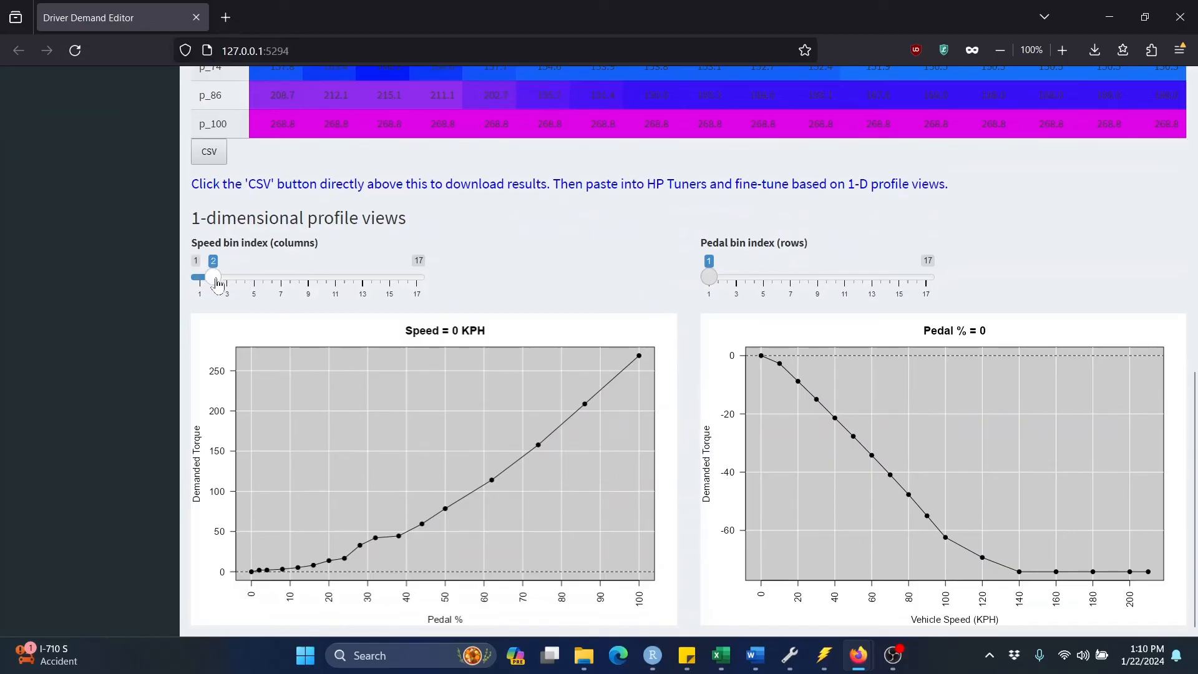
left_click_drag(213, 277, 281, 277)
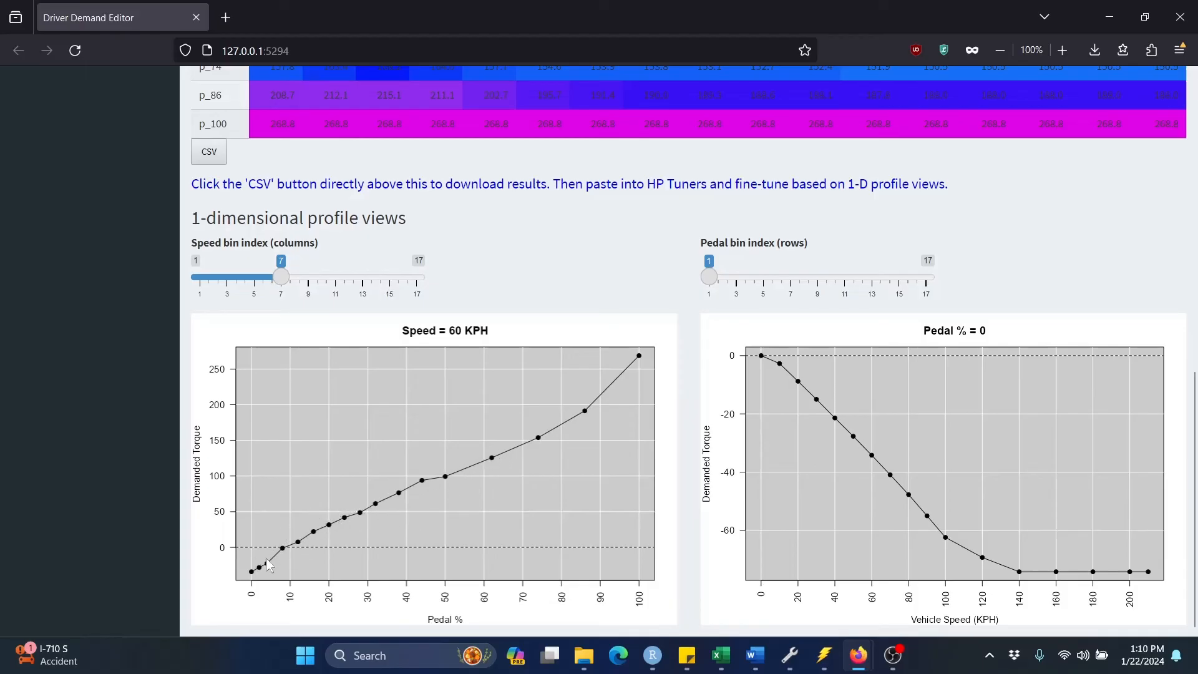
mouse_move(320, 554)
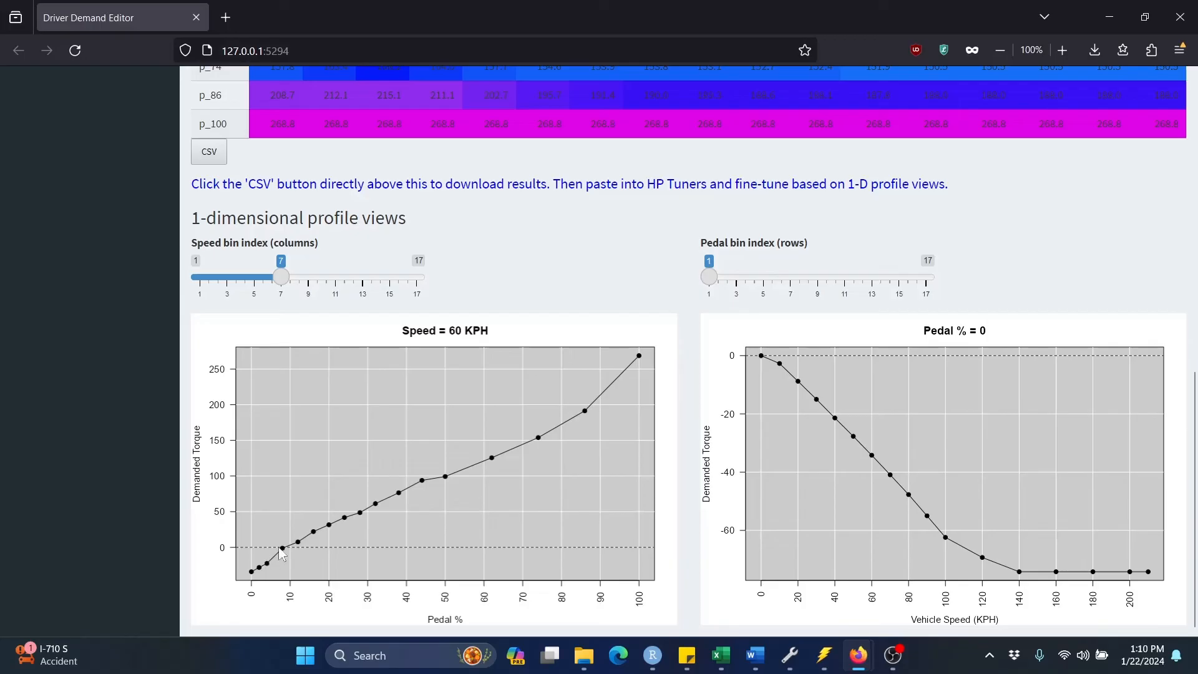
mouse_move(292, 569)
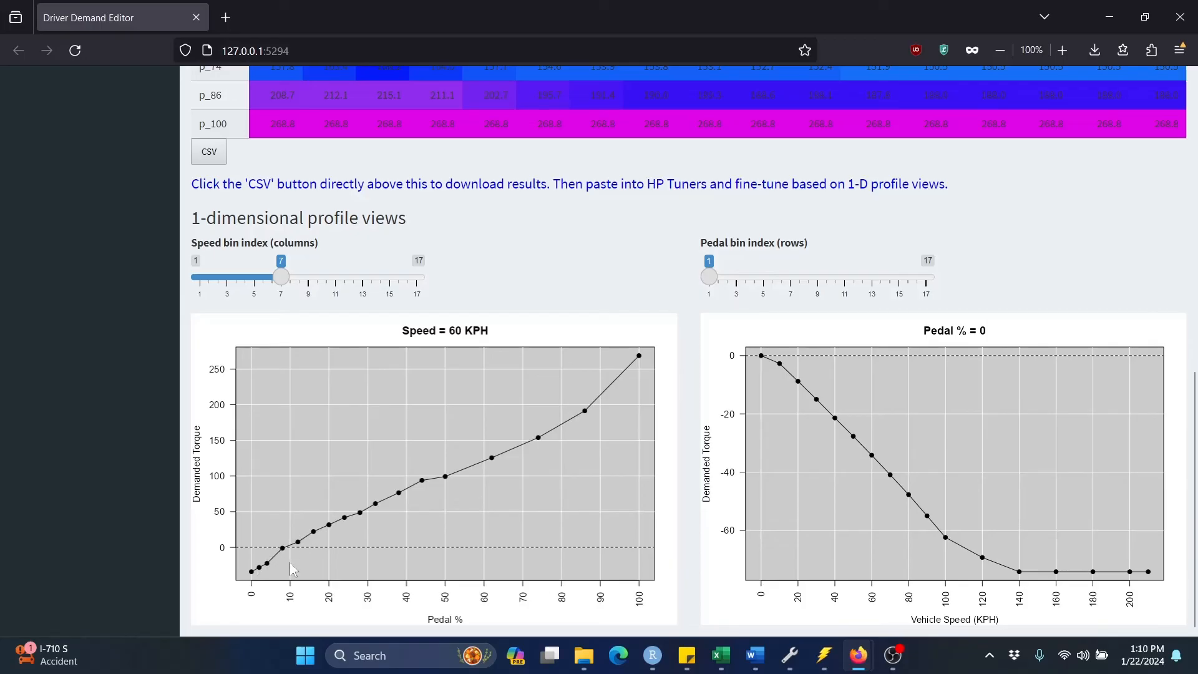
mouse_move(736, 302)
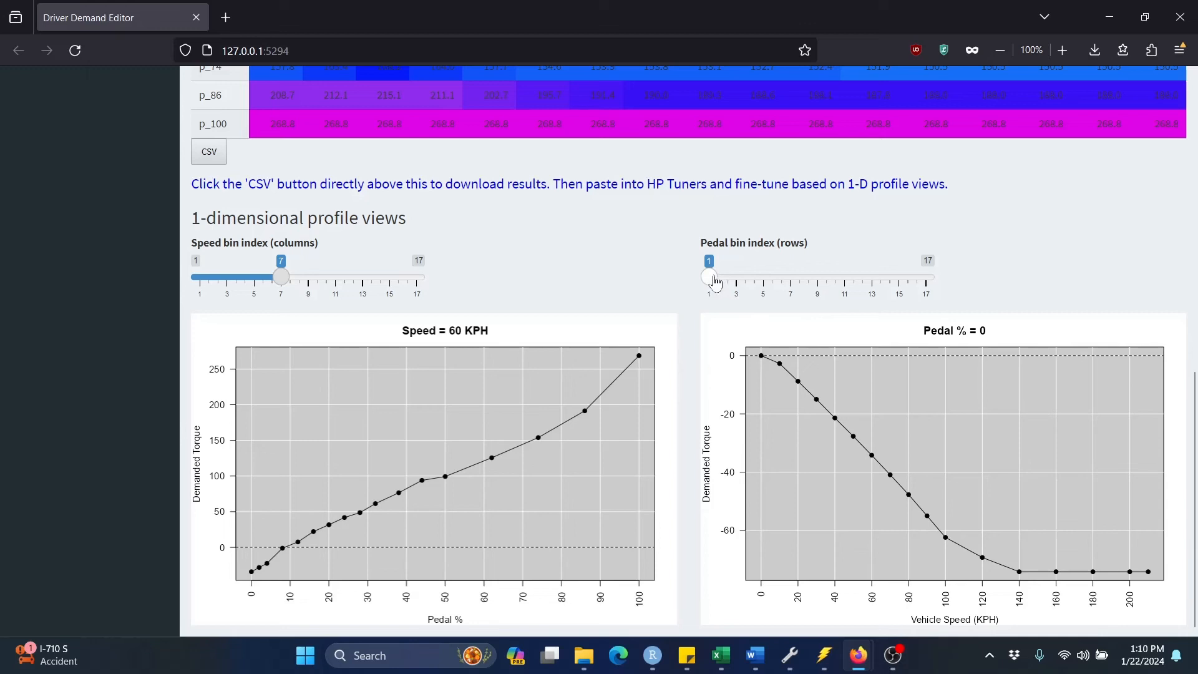
Move the Pedal bin index slider from 1 to 14 to show the 62% pedal profile.
left_click_drag(704, 277, 883, 277)
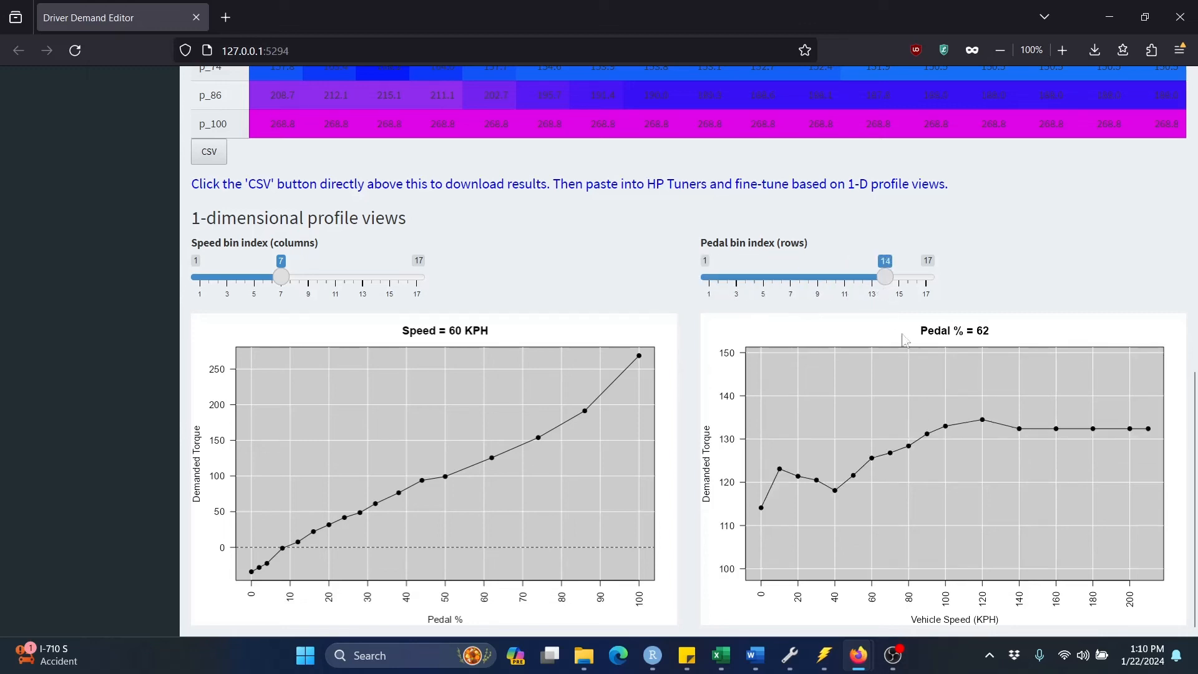
mouse_move(996, 348)
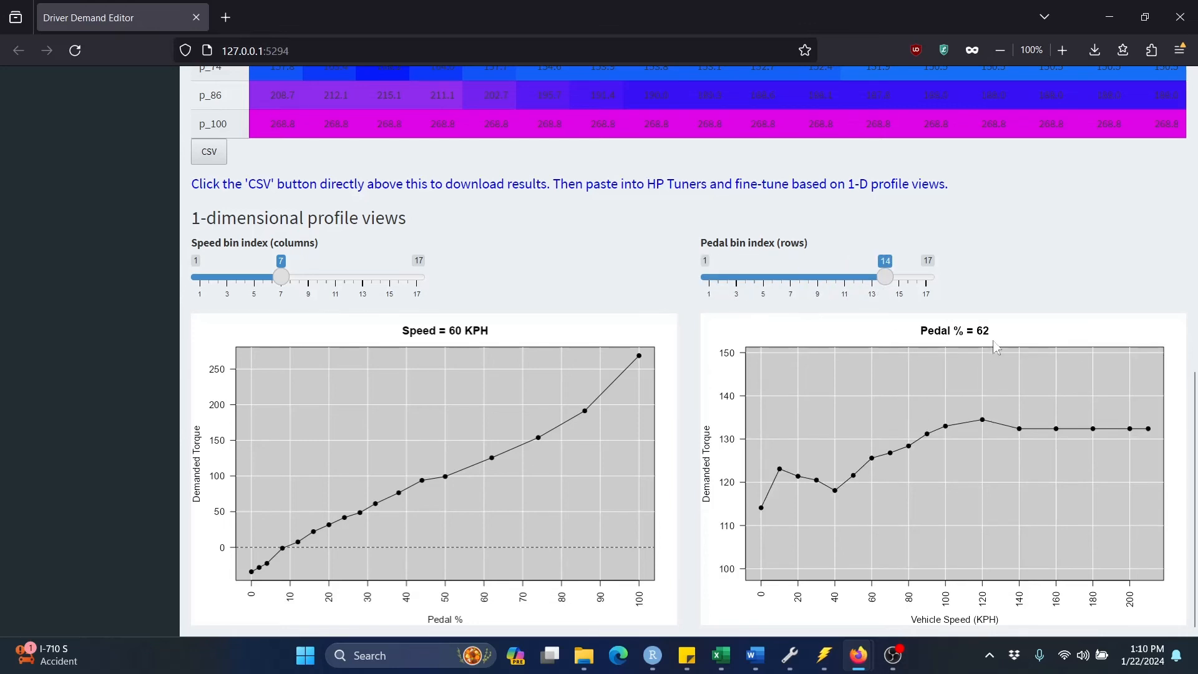
mouse_move(922, 322)
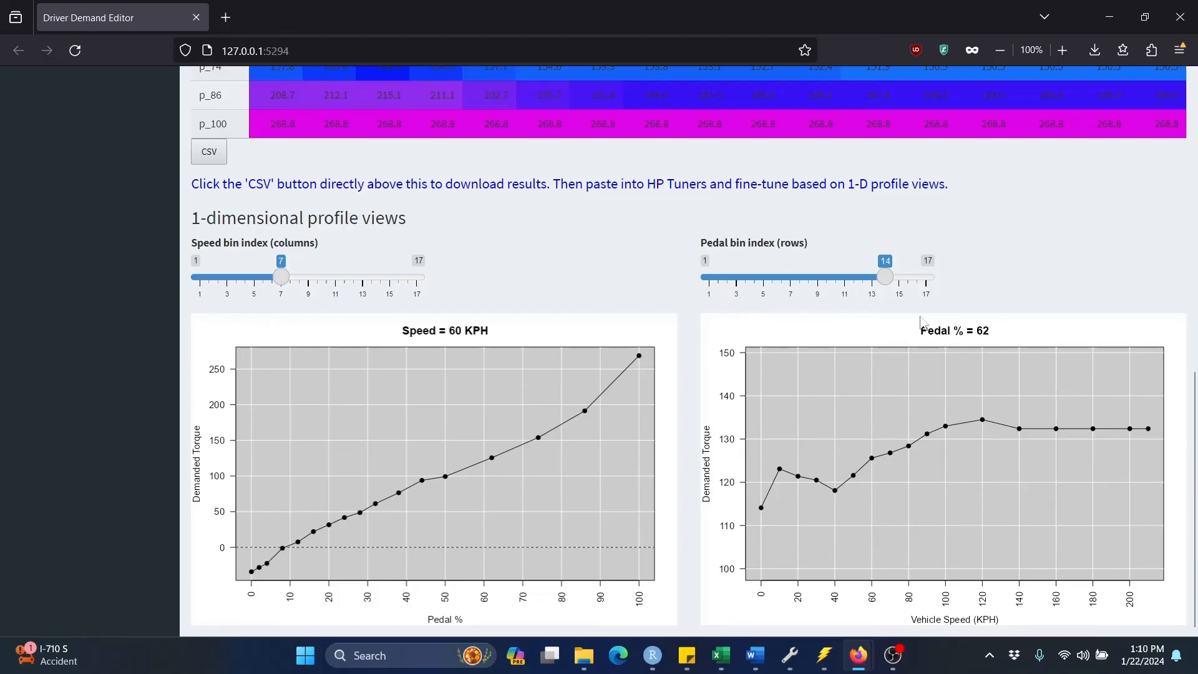
mouse_move(716, 574)
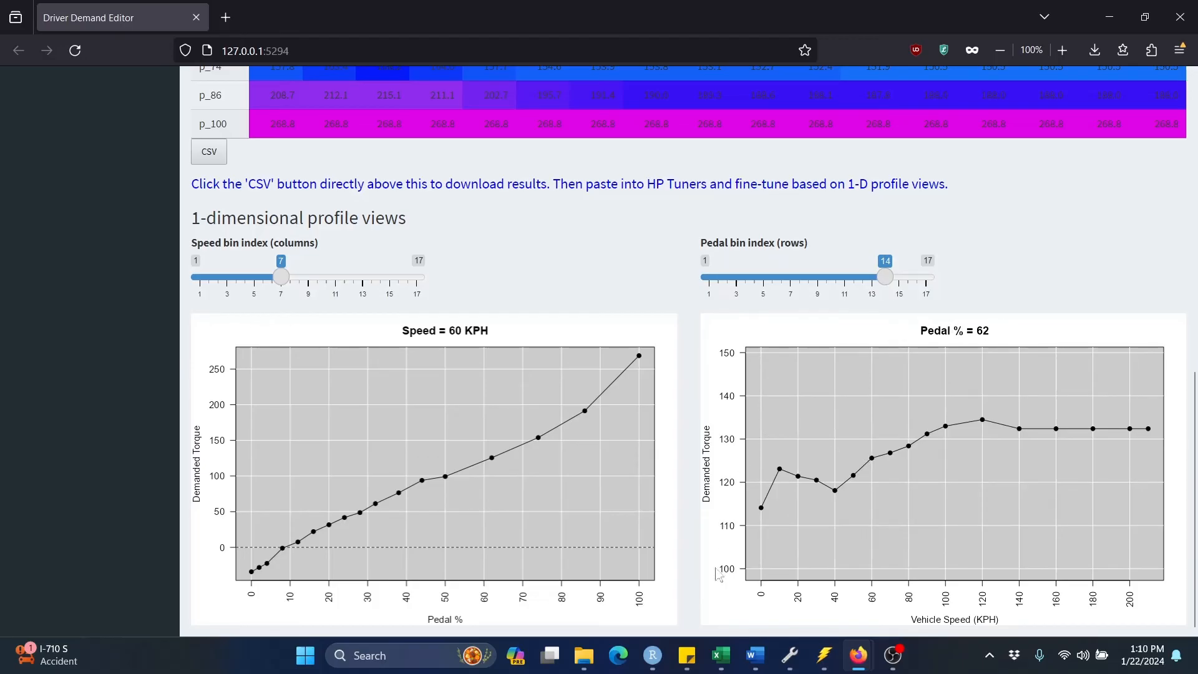
mouse_move(778, 460)
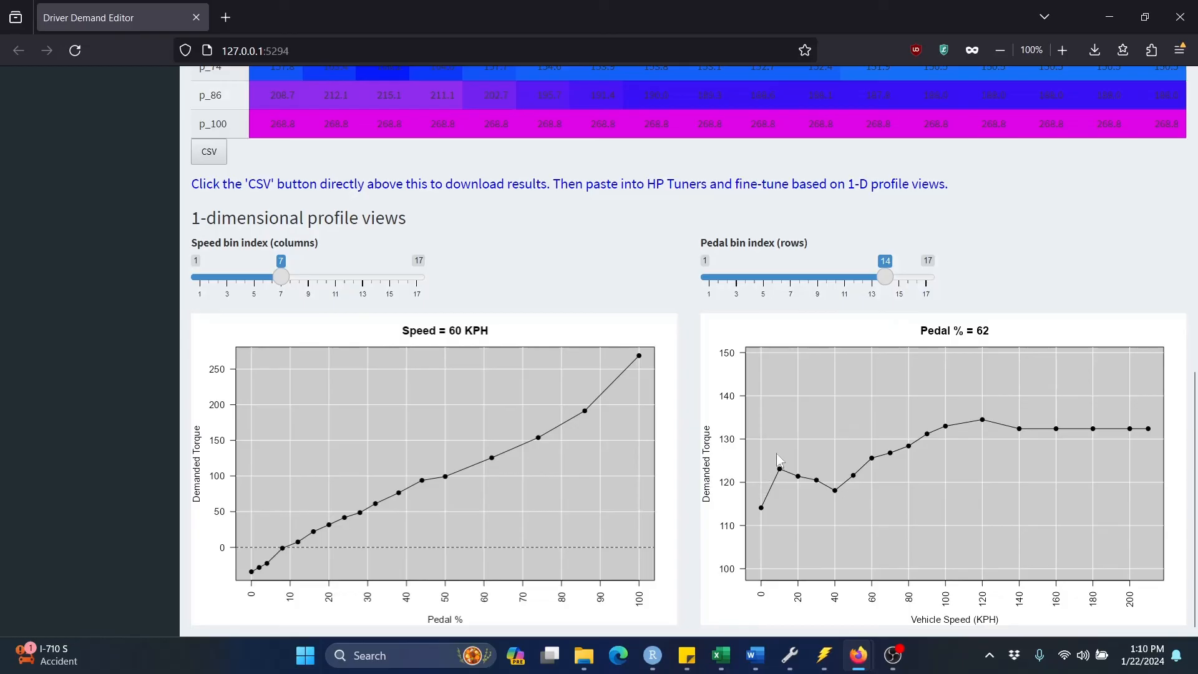
mouse_move(849, 495)
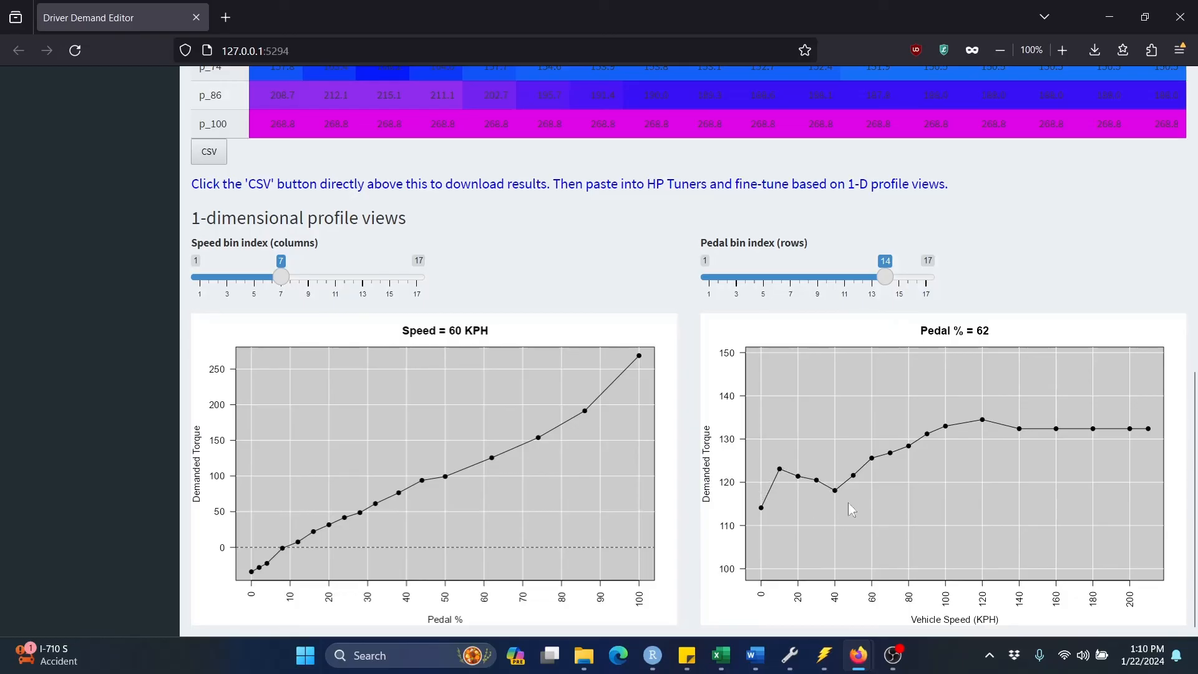
mouse_move(839, 496)
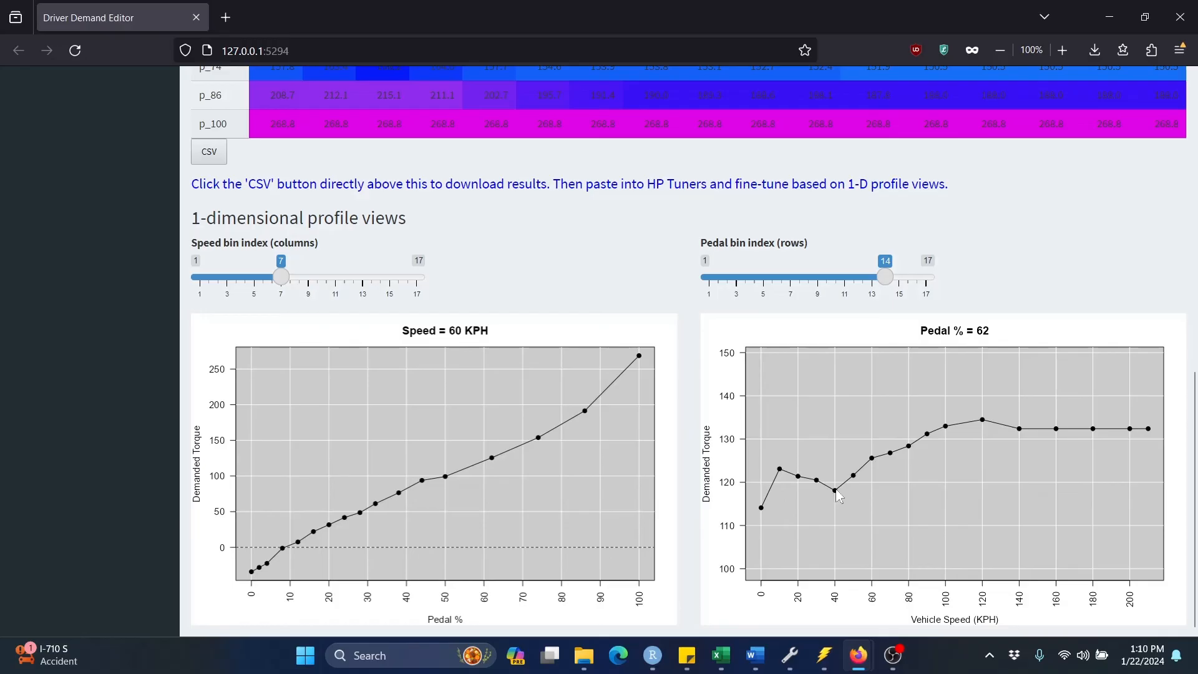
mouse_move(820, 488)
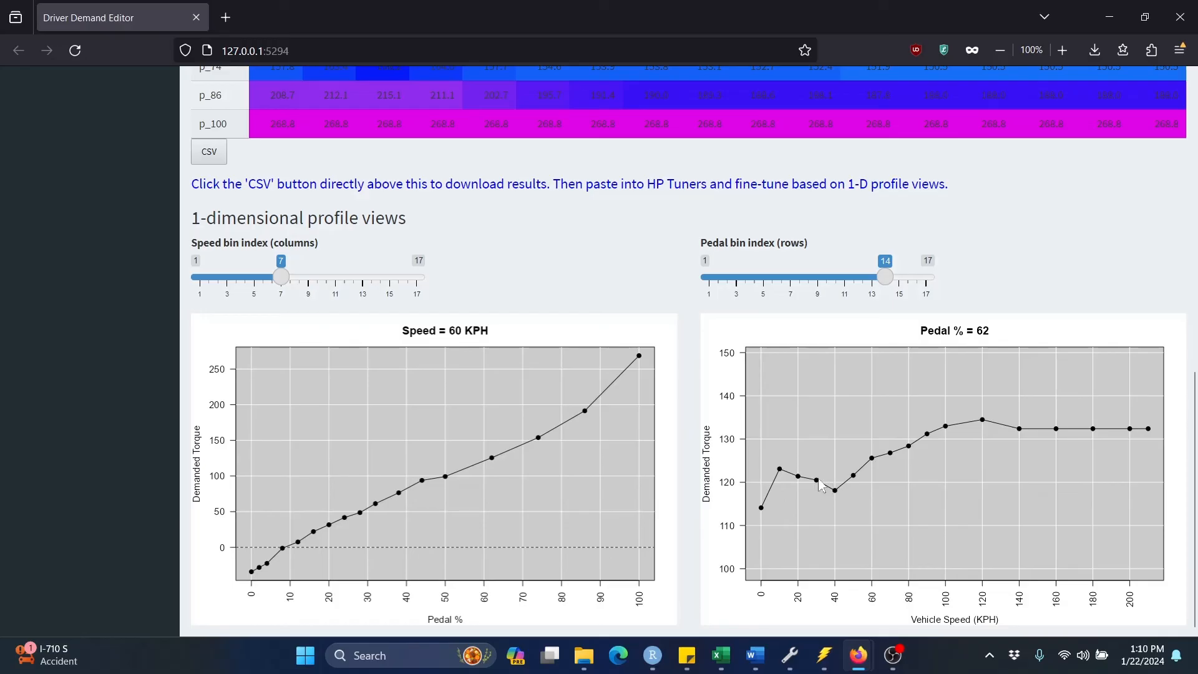
mouse_move(835, 493)
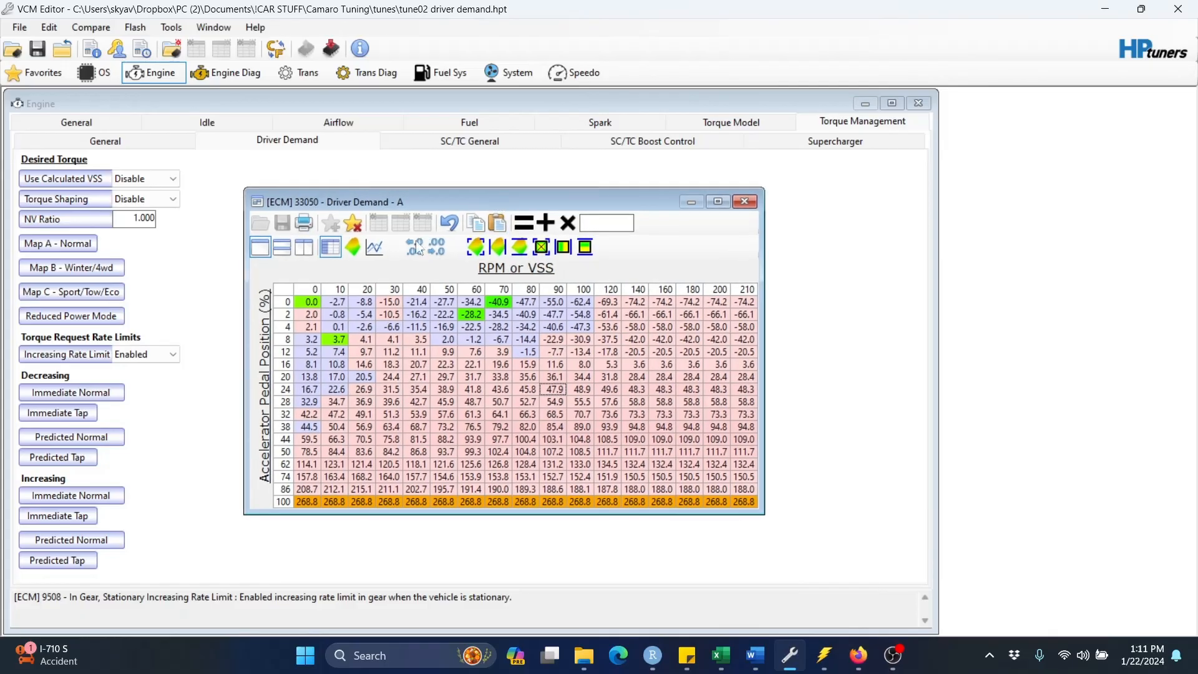
Maximize the Driver Demand table window and switch it to the 2D line chart view.
left_click(716, 202)
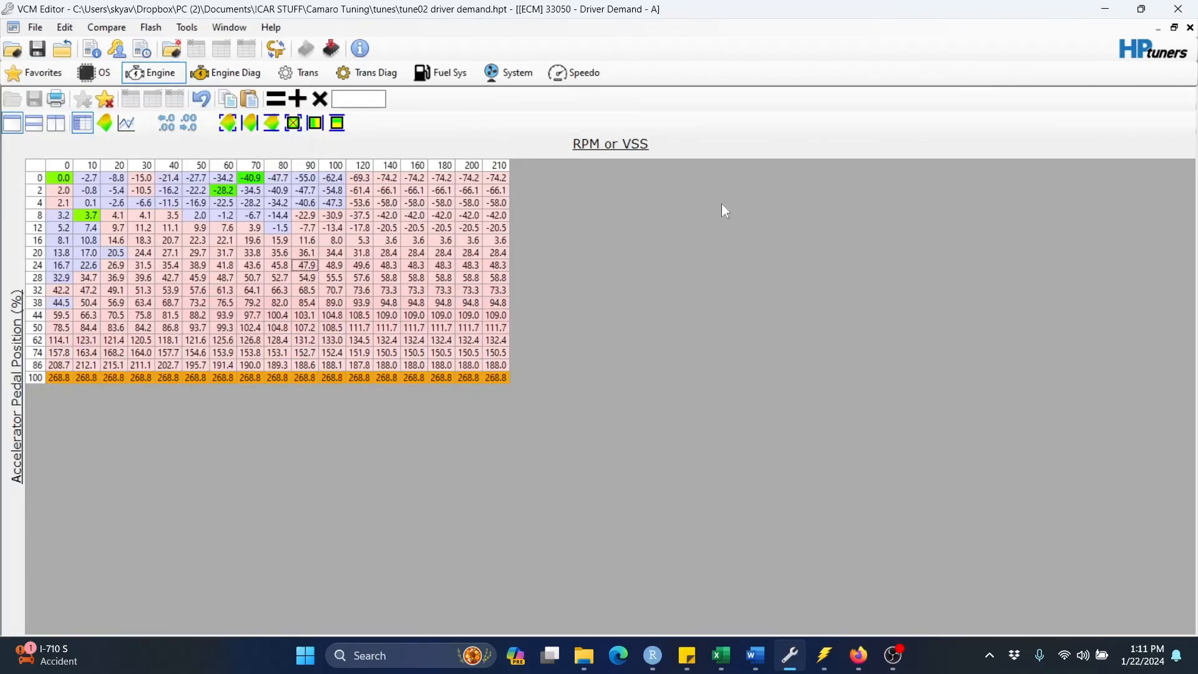
left_click(127, 122)
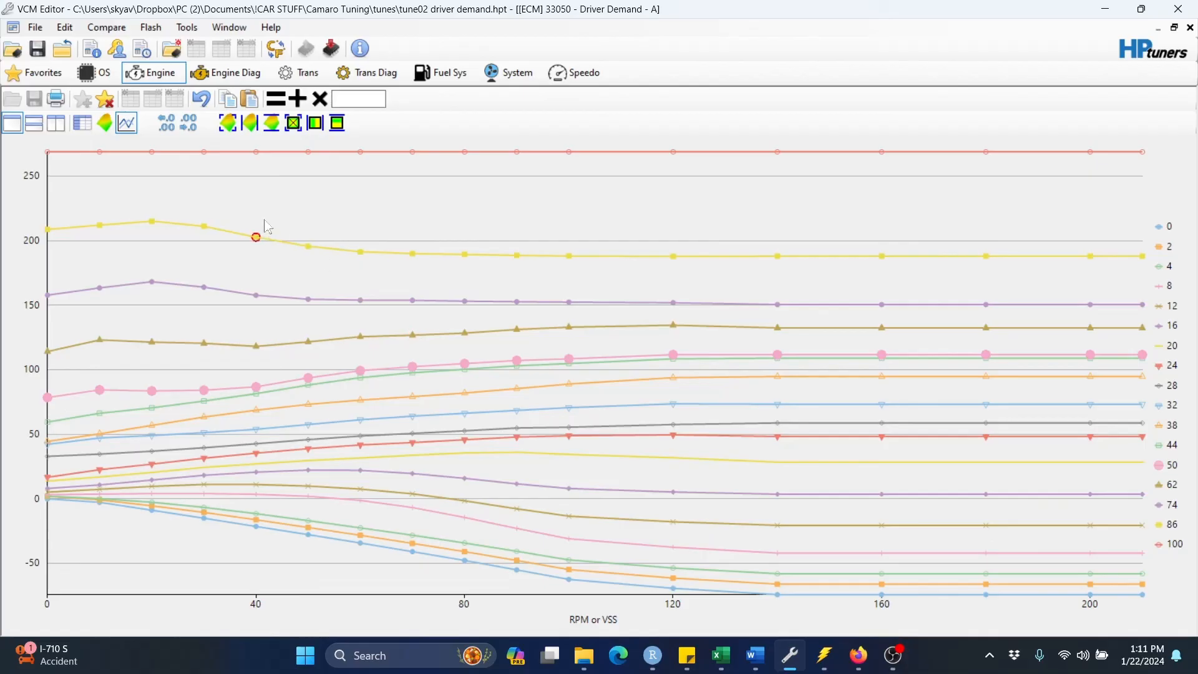
mouse_move(253, 256)
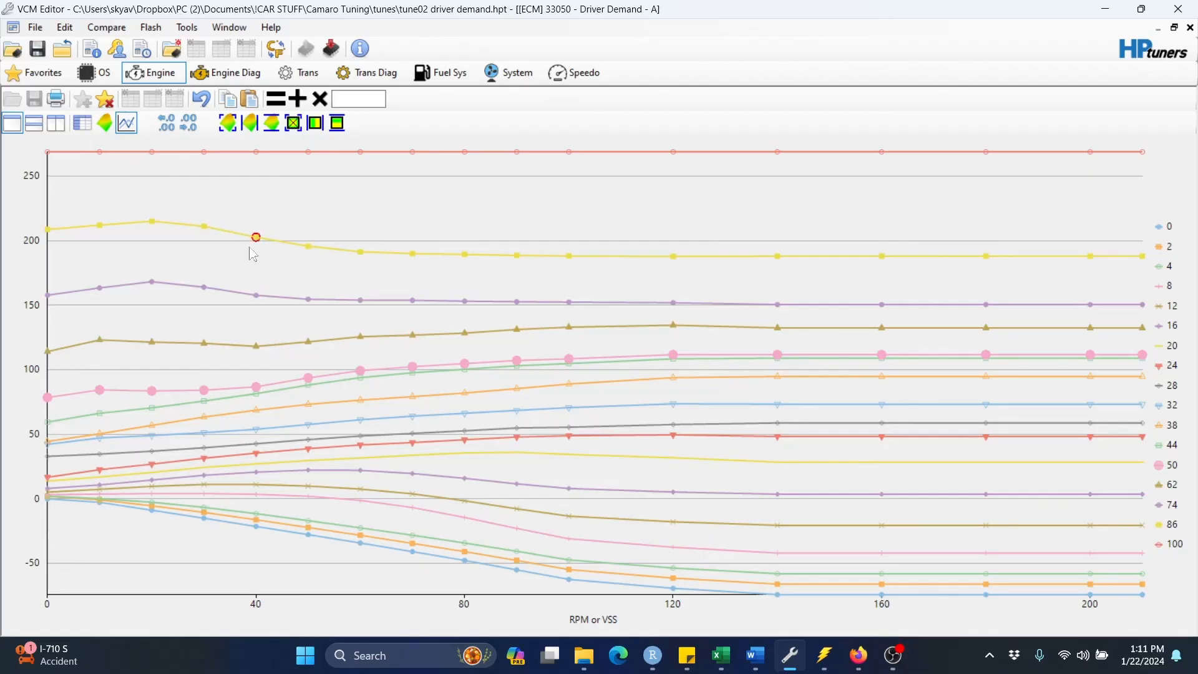
mouse_move(104, 123)
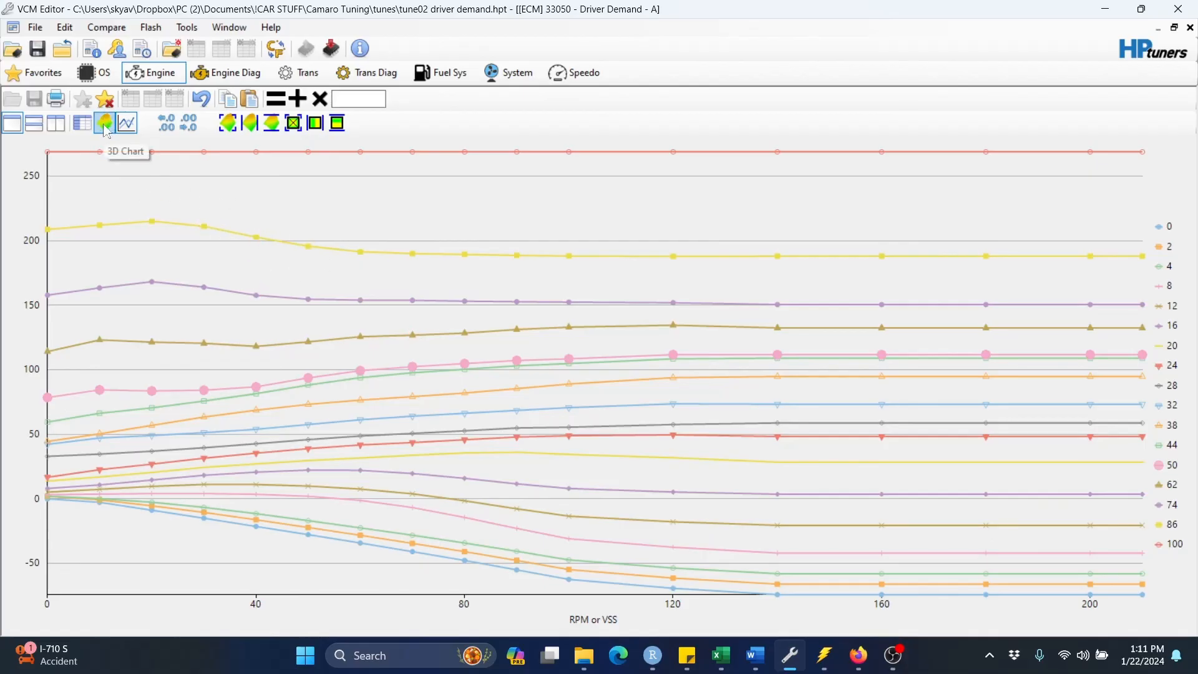
Switch the table to the 3D surface chart and rotate it to show the full torque surface.
left_click(104, 122)
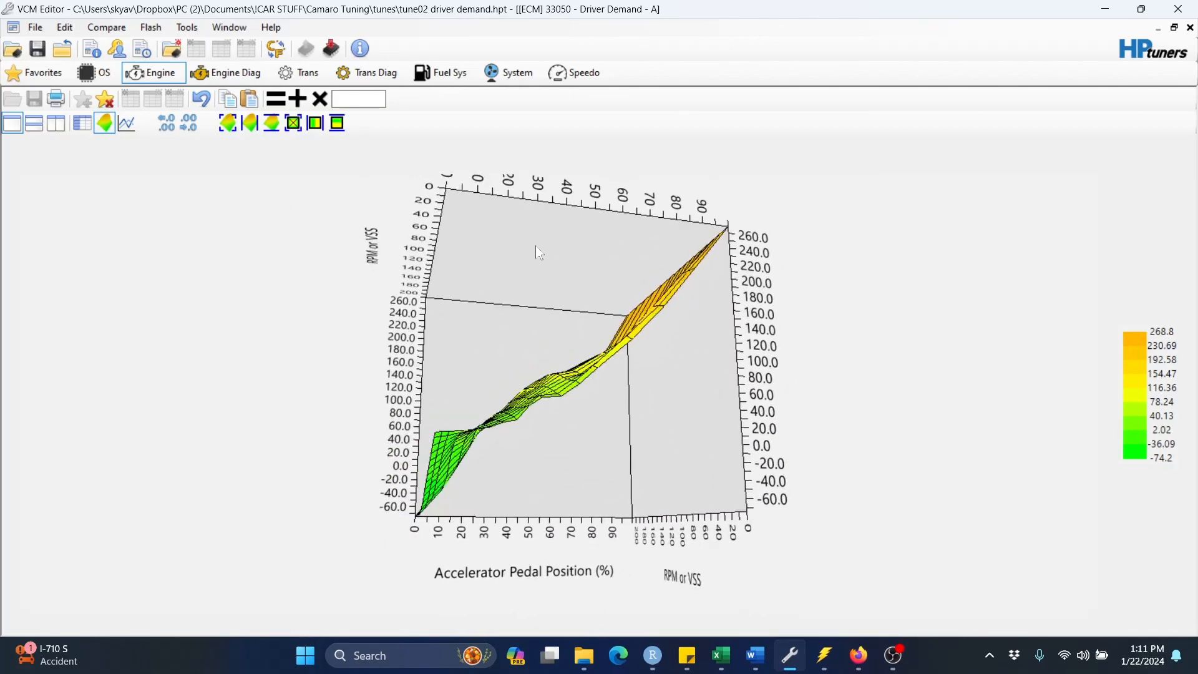
left_click_drag(536, 252, 550, 310)
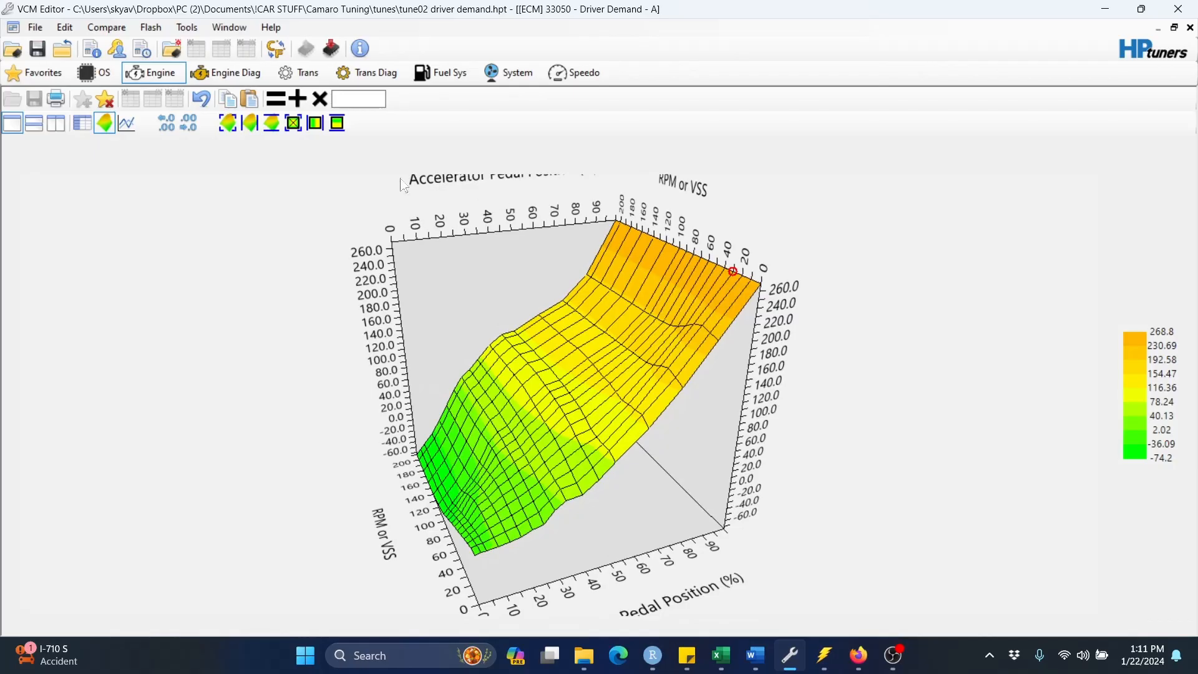
mouse_move(364, 182)
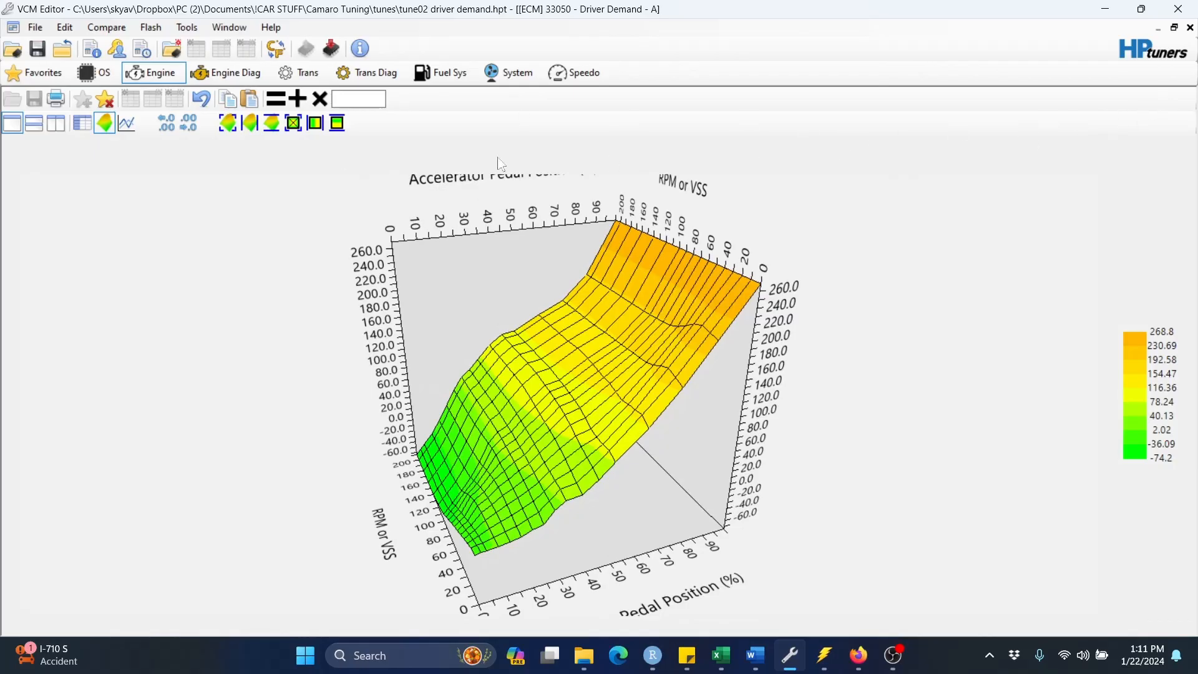
mouse_move(927, 413)
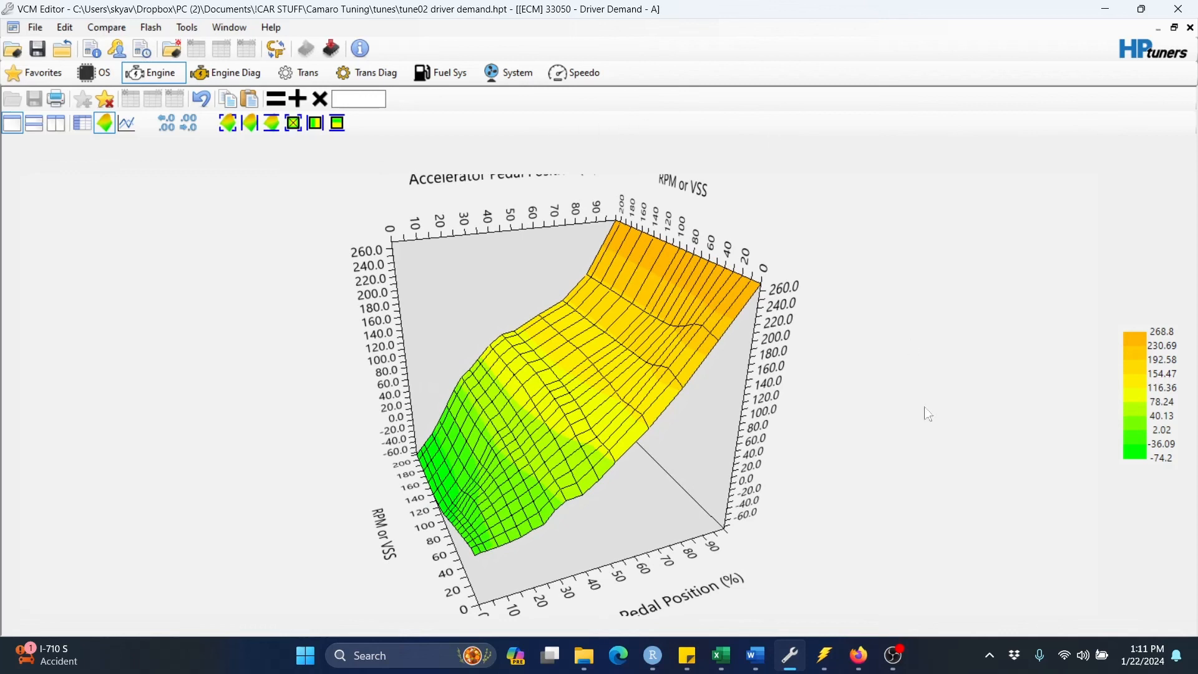
mouse_move(873, 266)
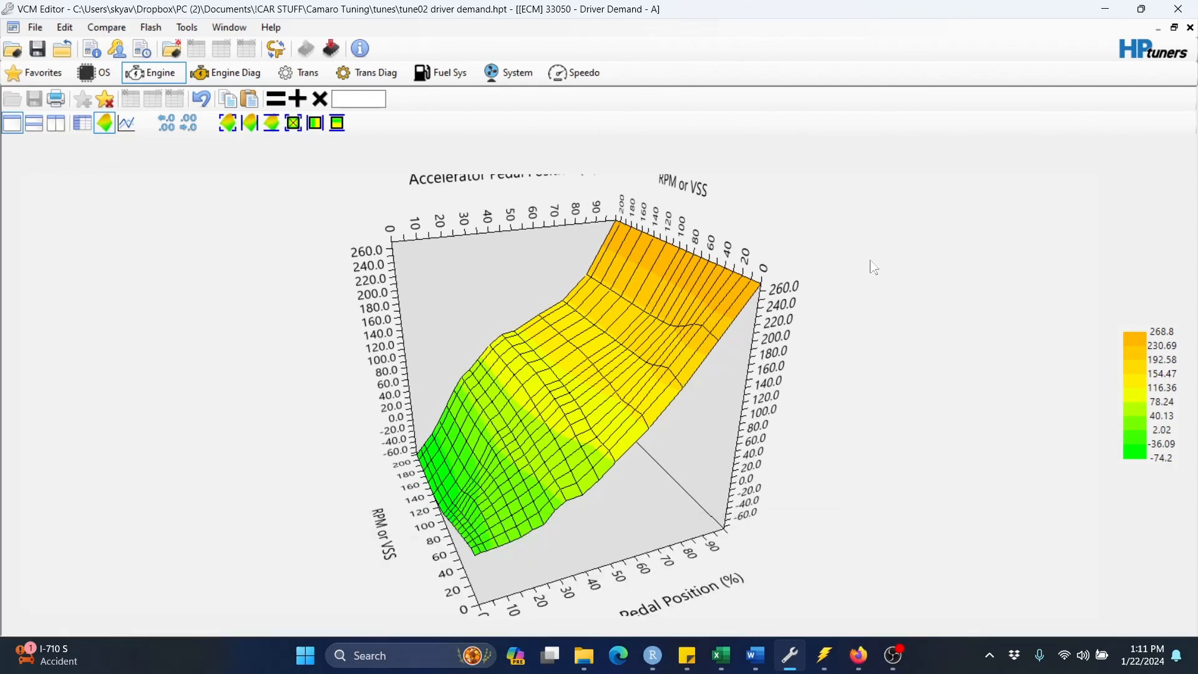